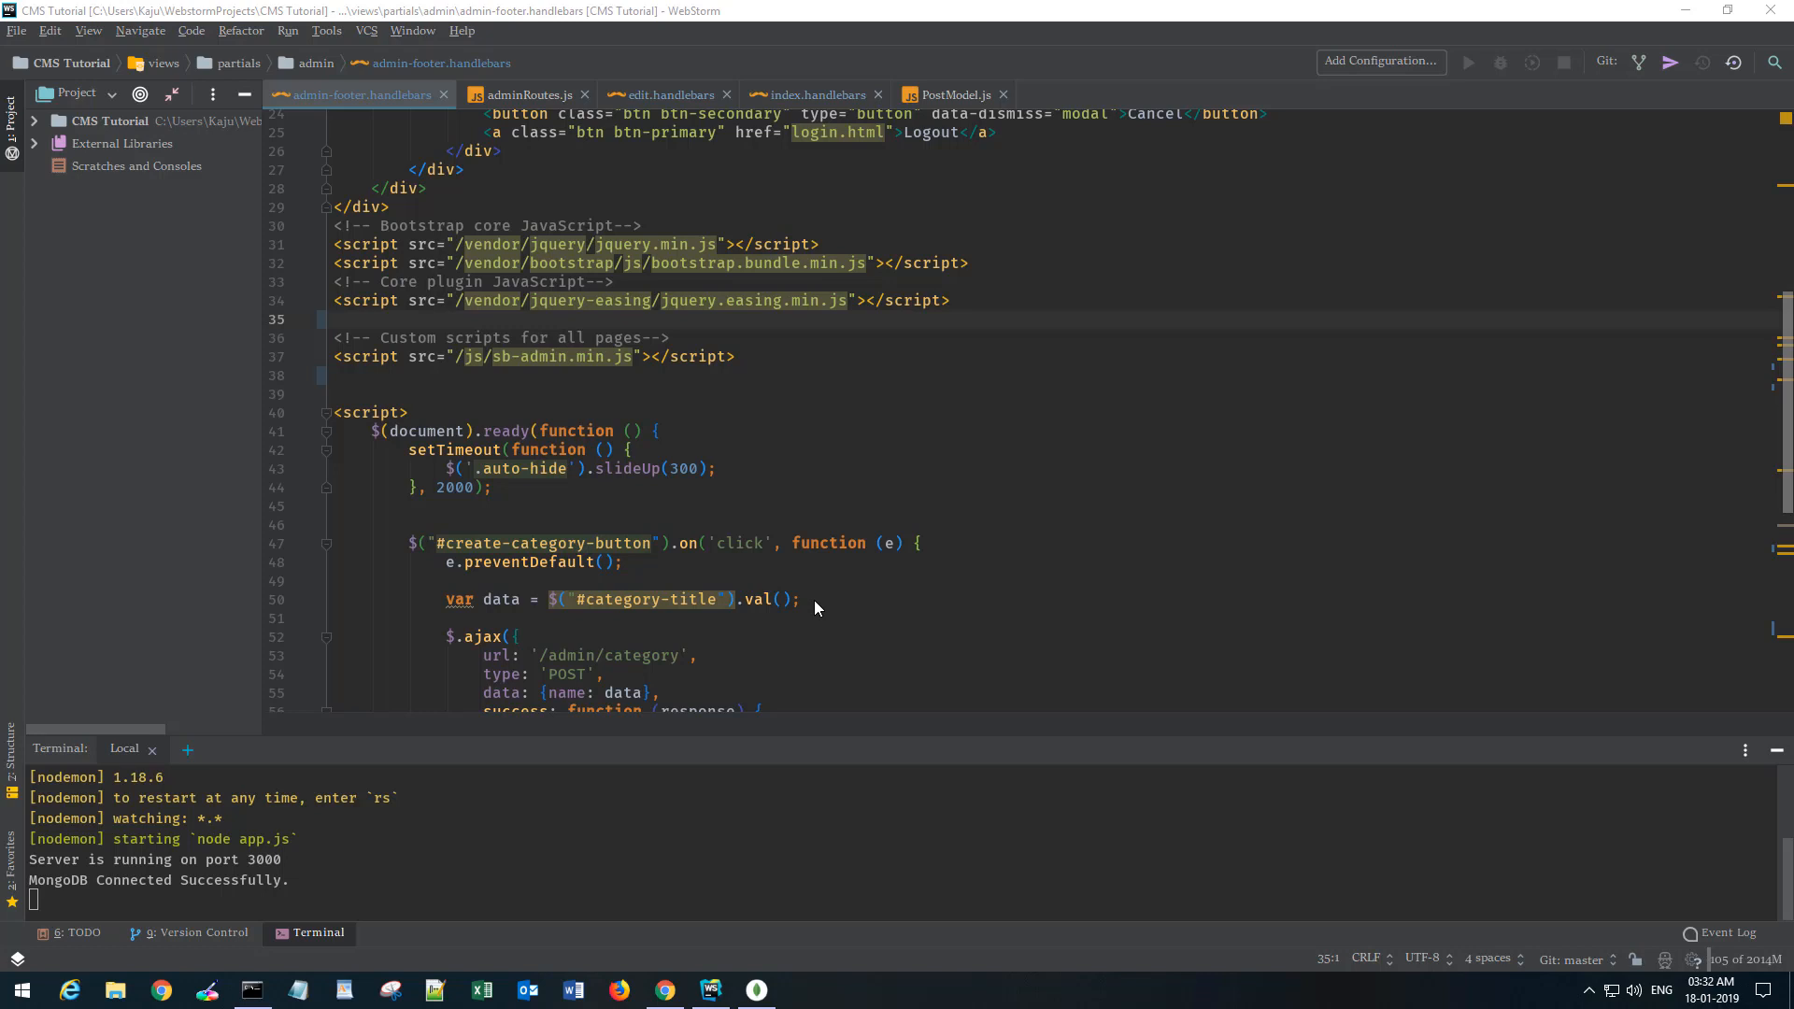
Load the Node CMS blog home page at localhost:3000 in Chrome.
scroll("down", 3)
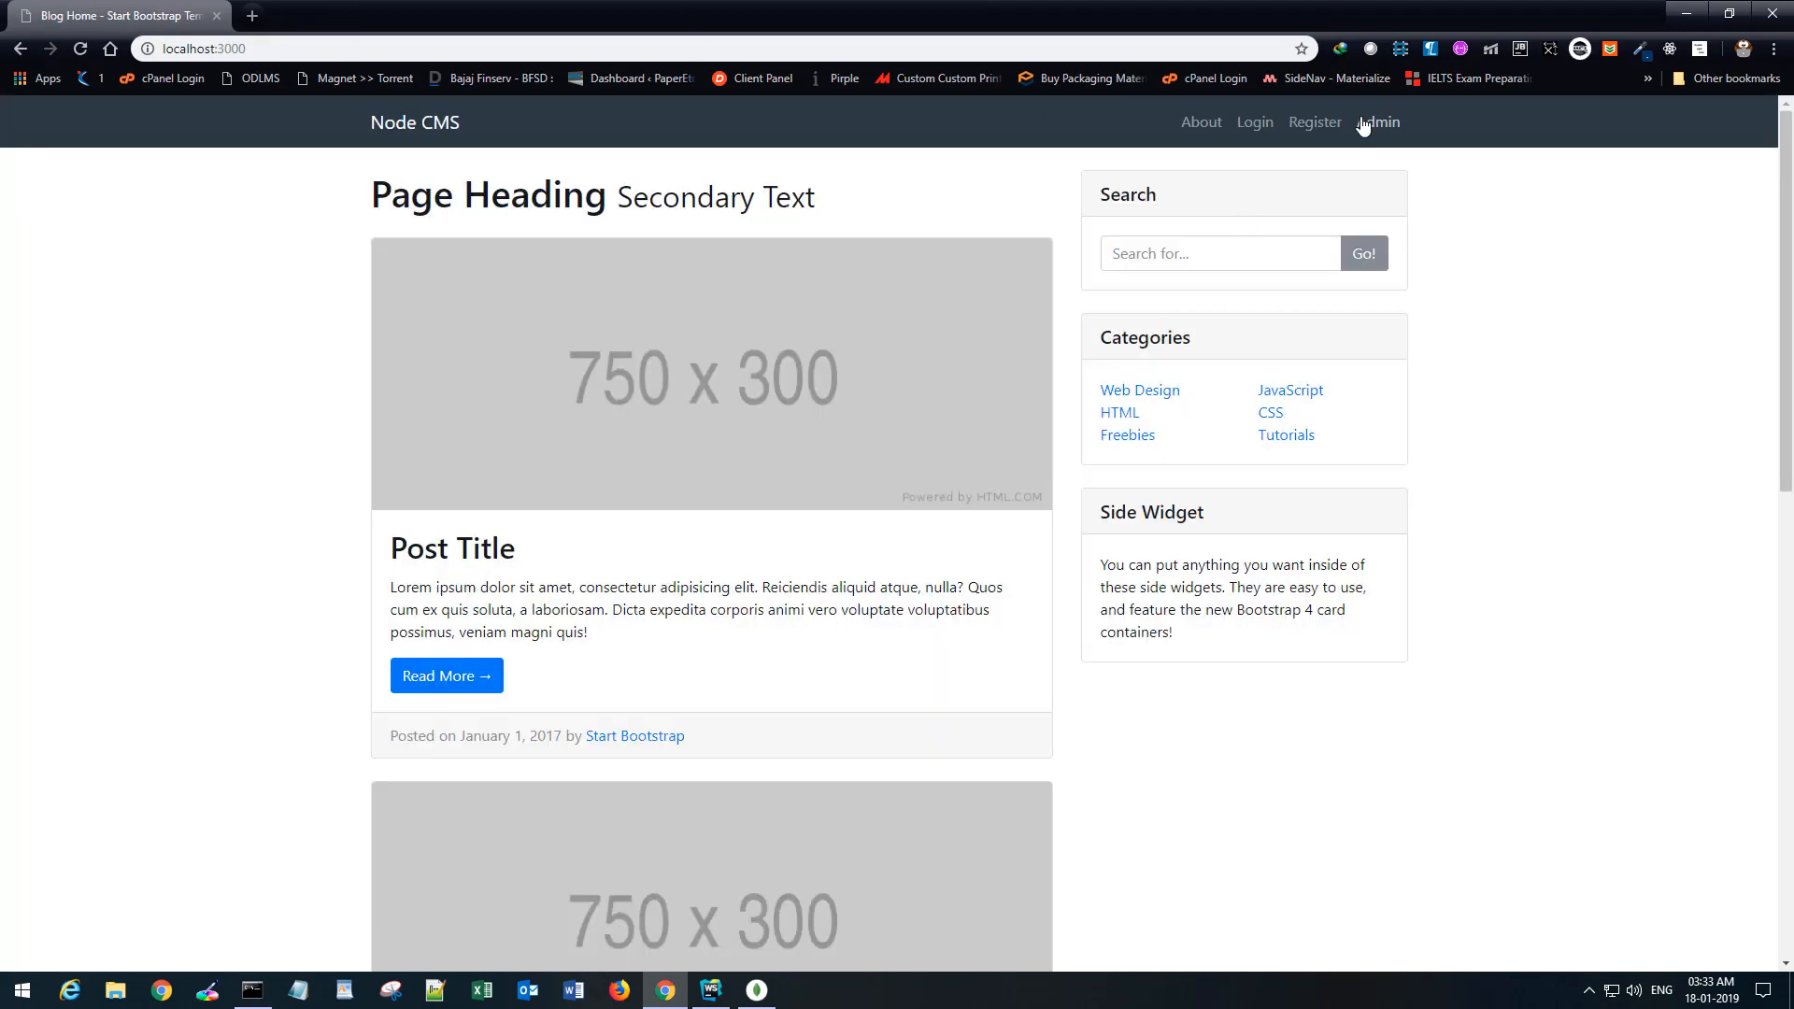
Go to Admin, expand Posts in the sidebar and choose Create New Post.
left_click(1383, 122)
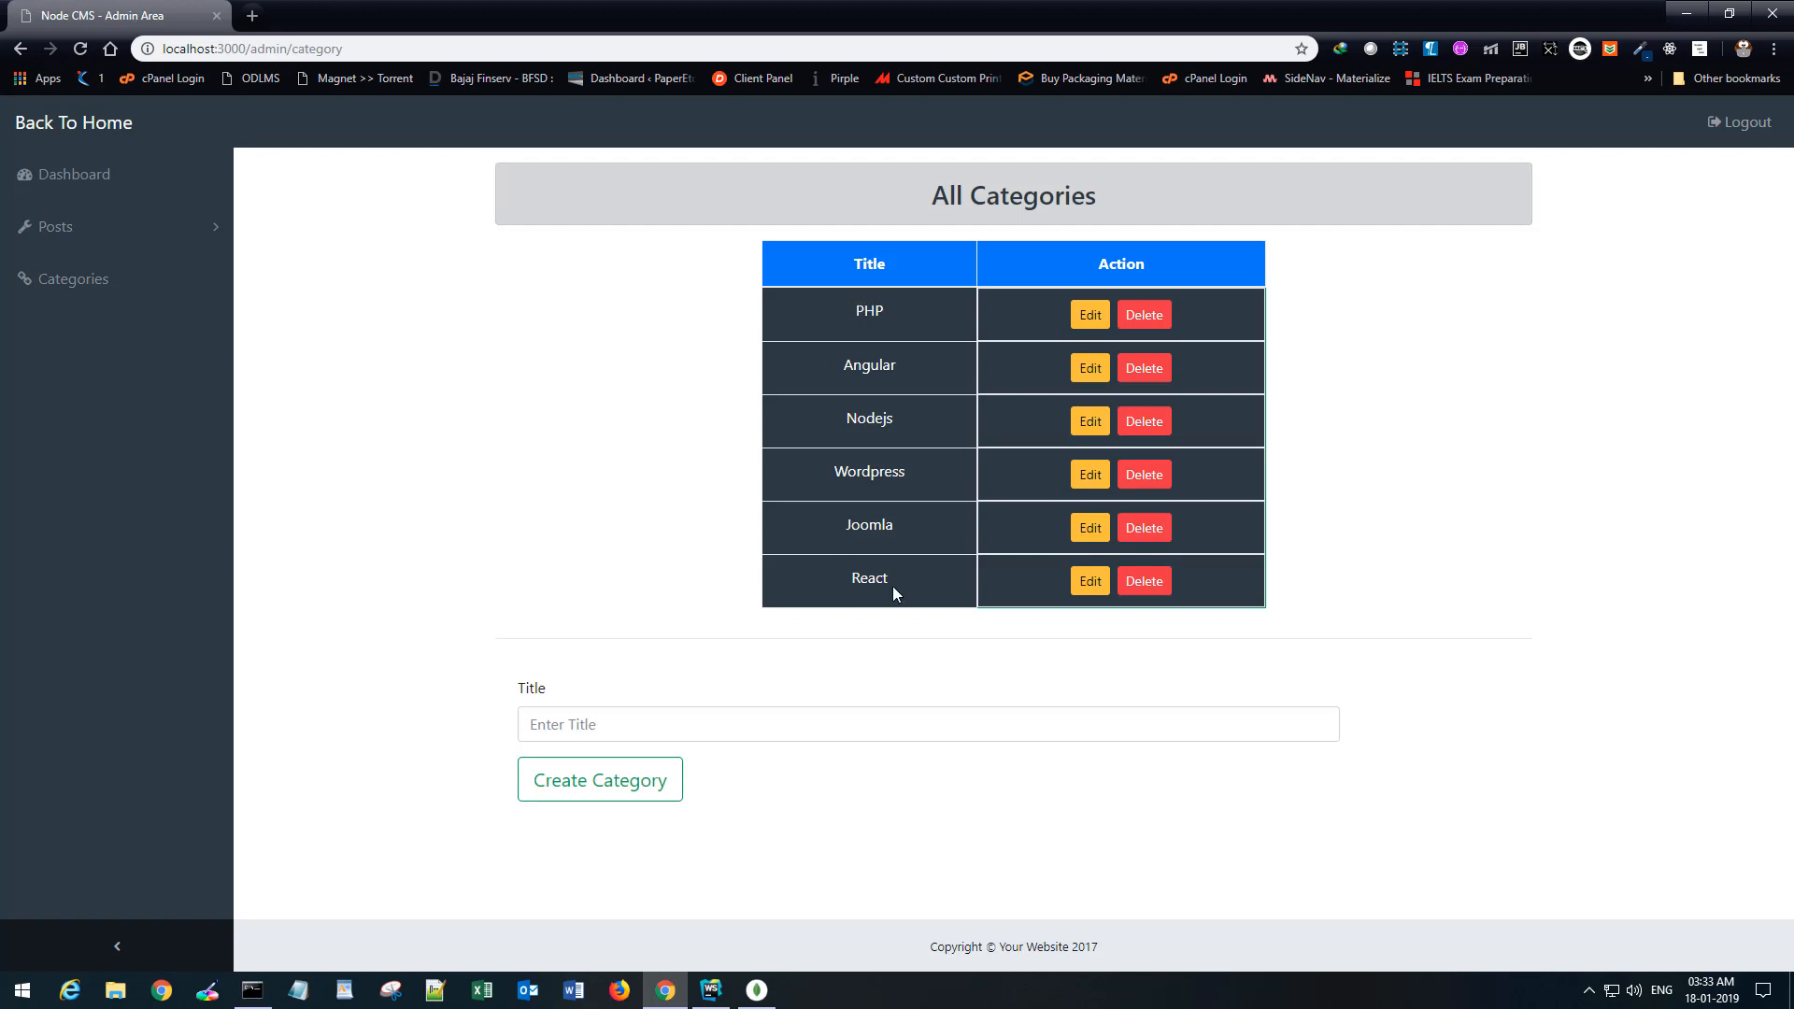
left_click(45, 226)
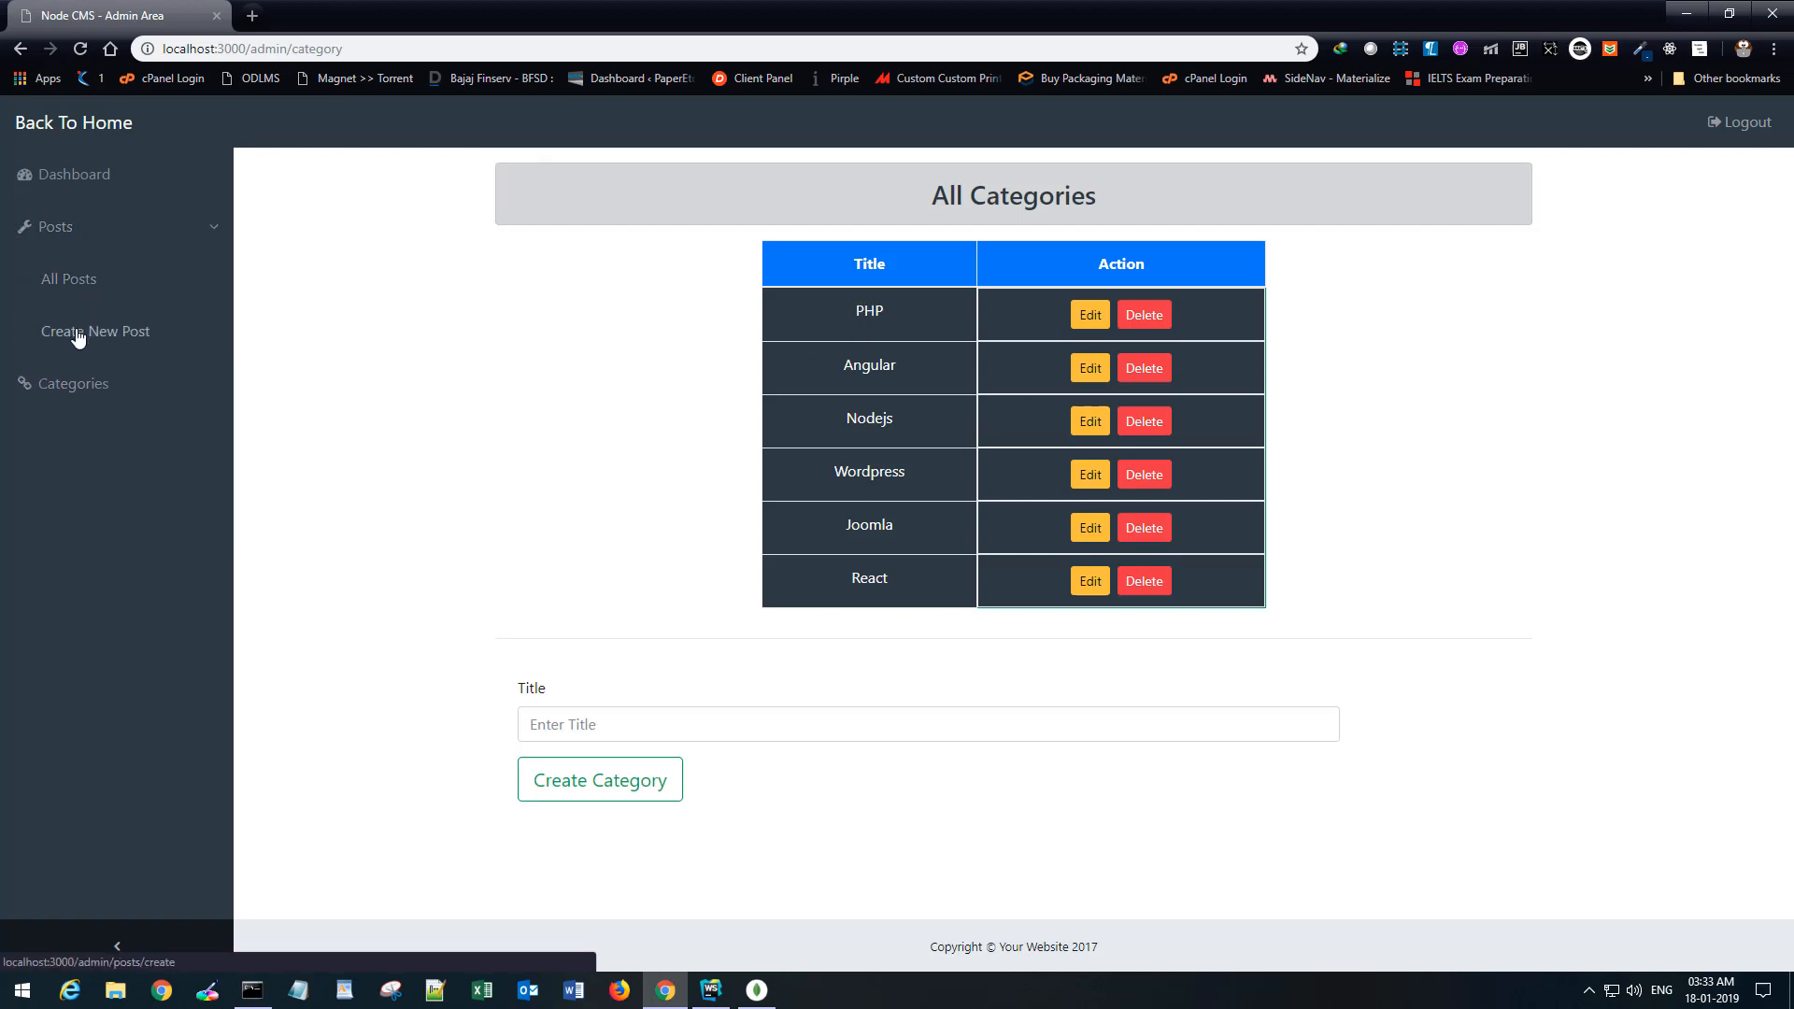
left_click(94, 331)
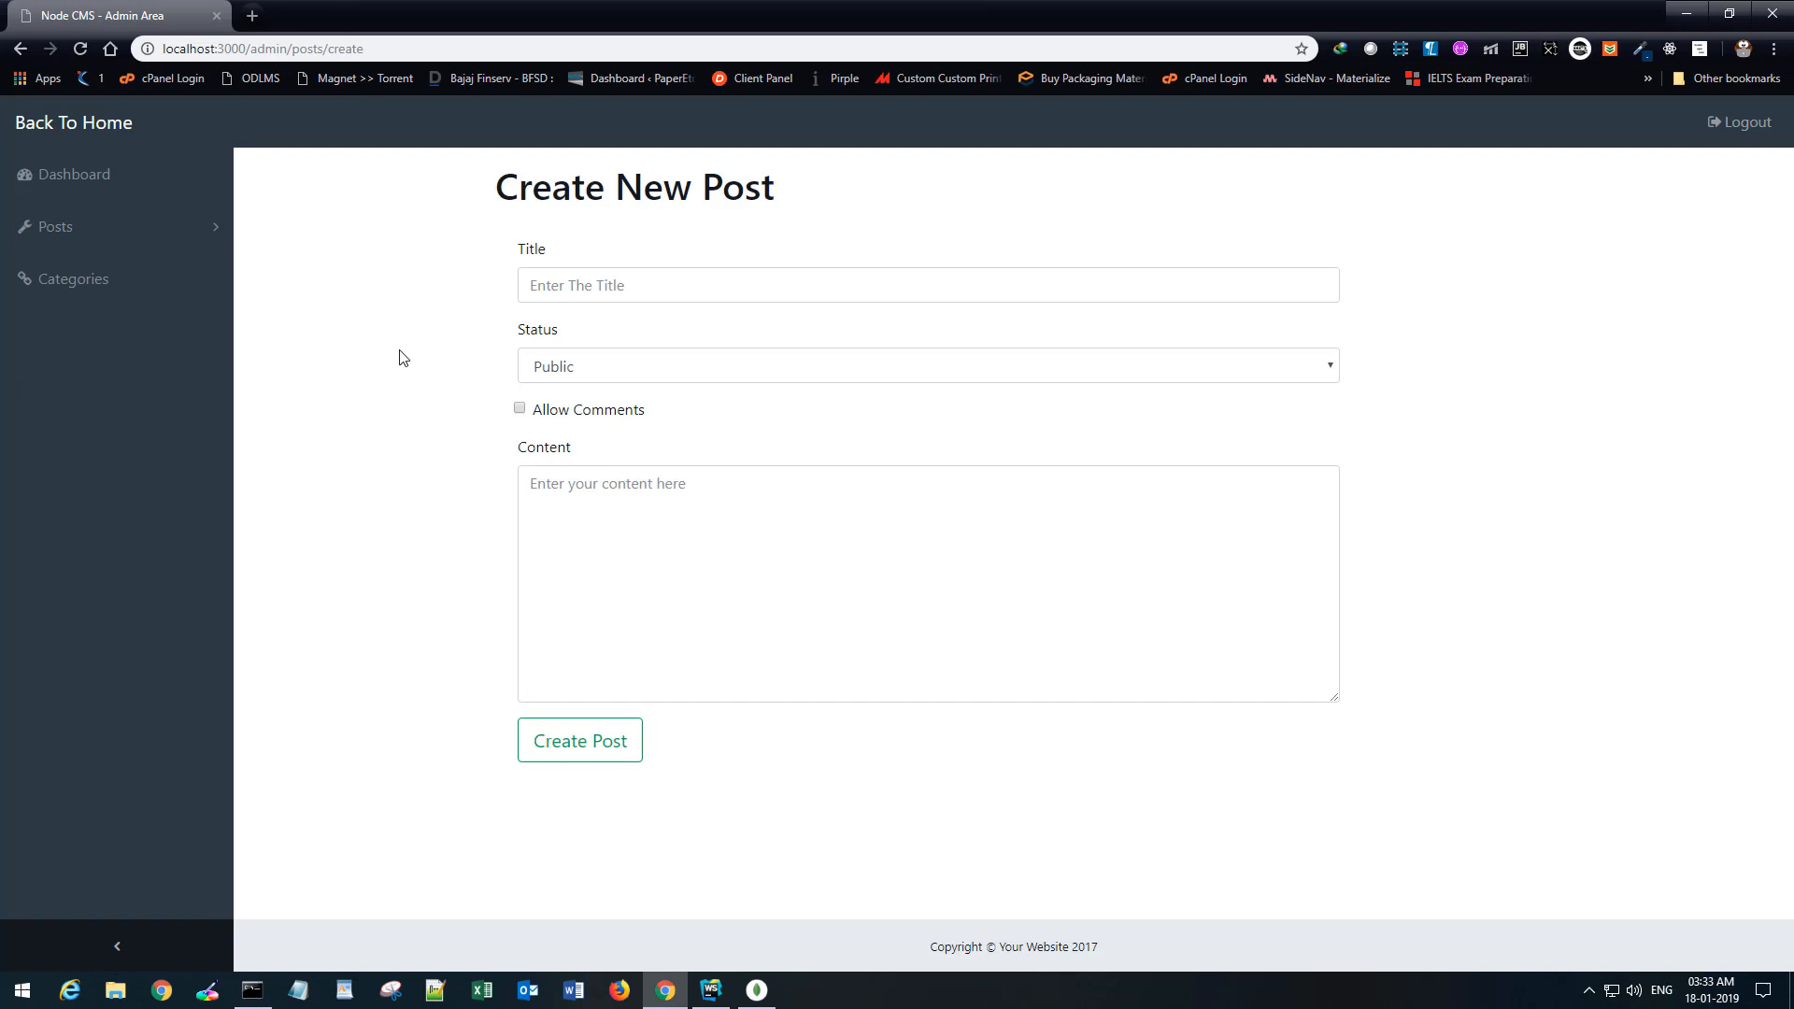
mouse_move(730, 433)
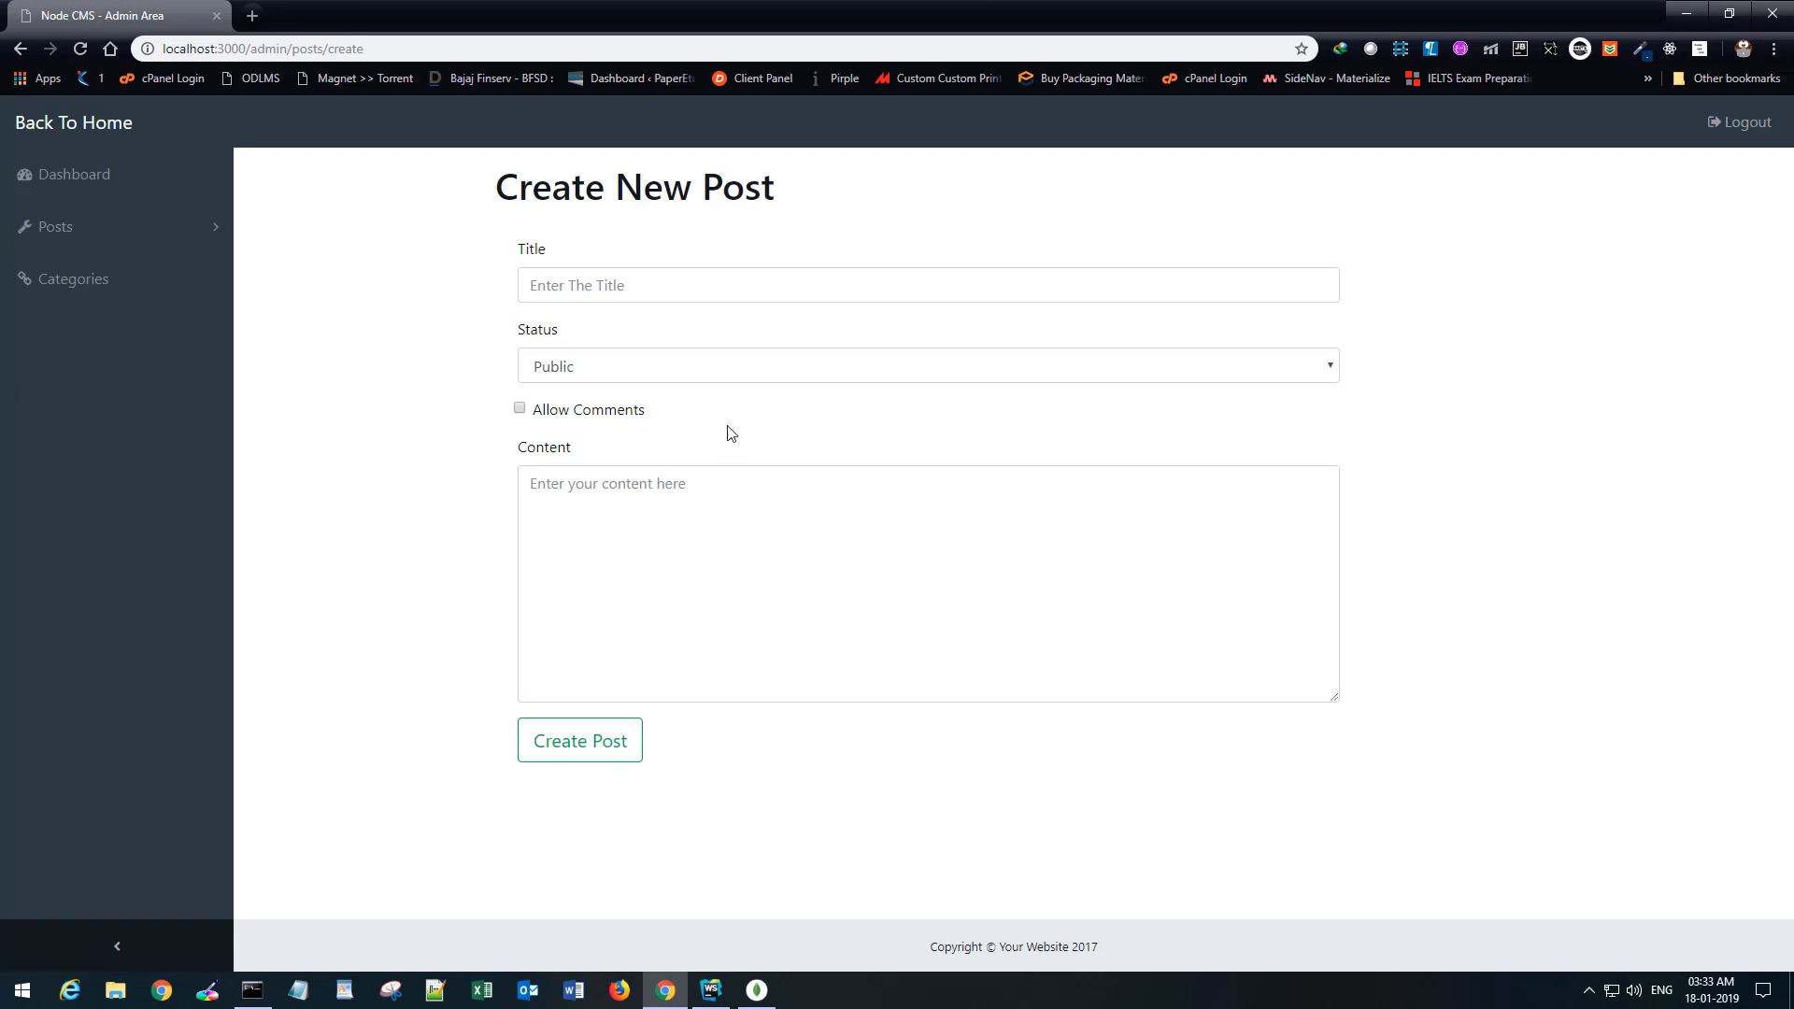
mouse_move(634, 459)
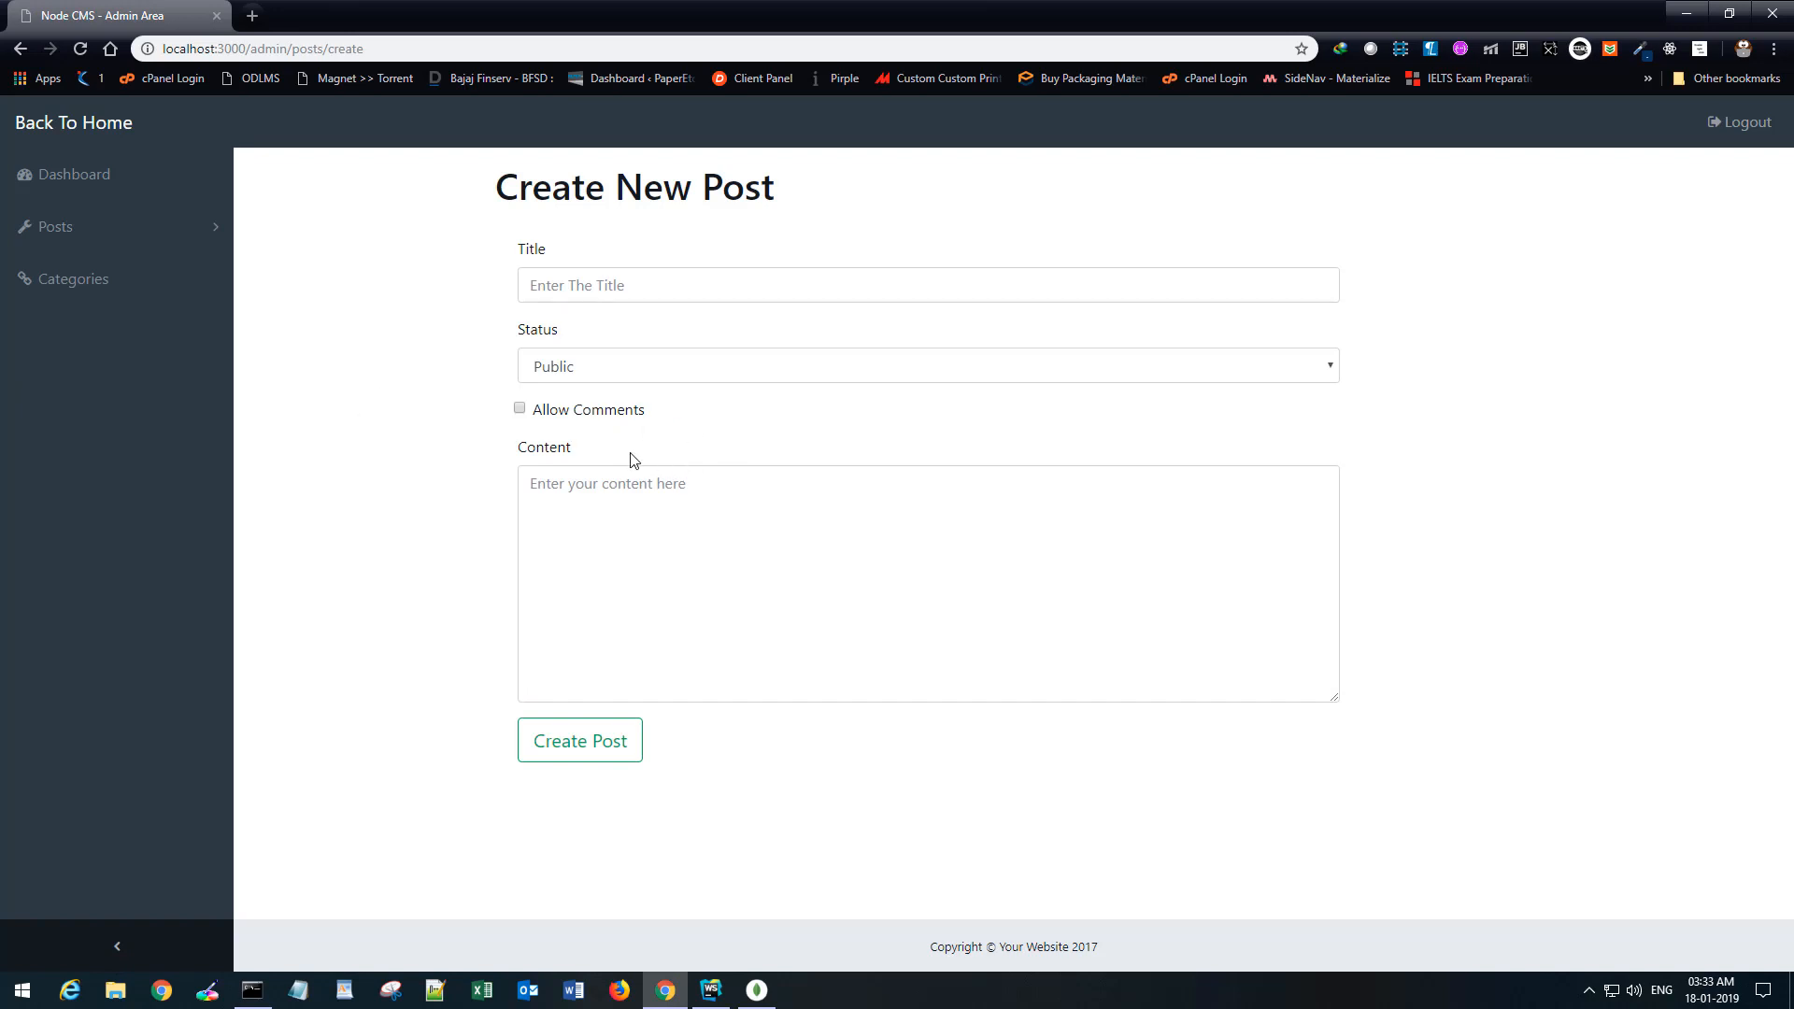
mouse_move(589, 375)
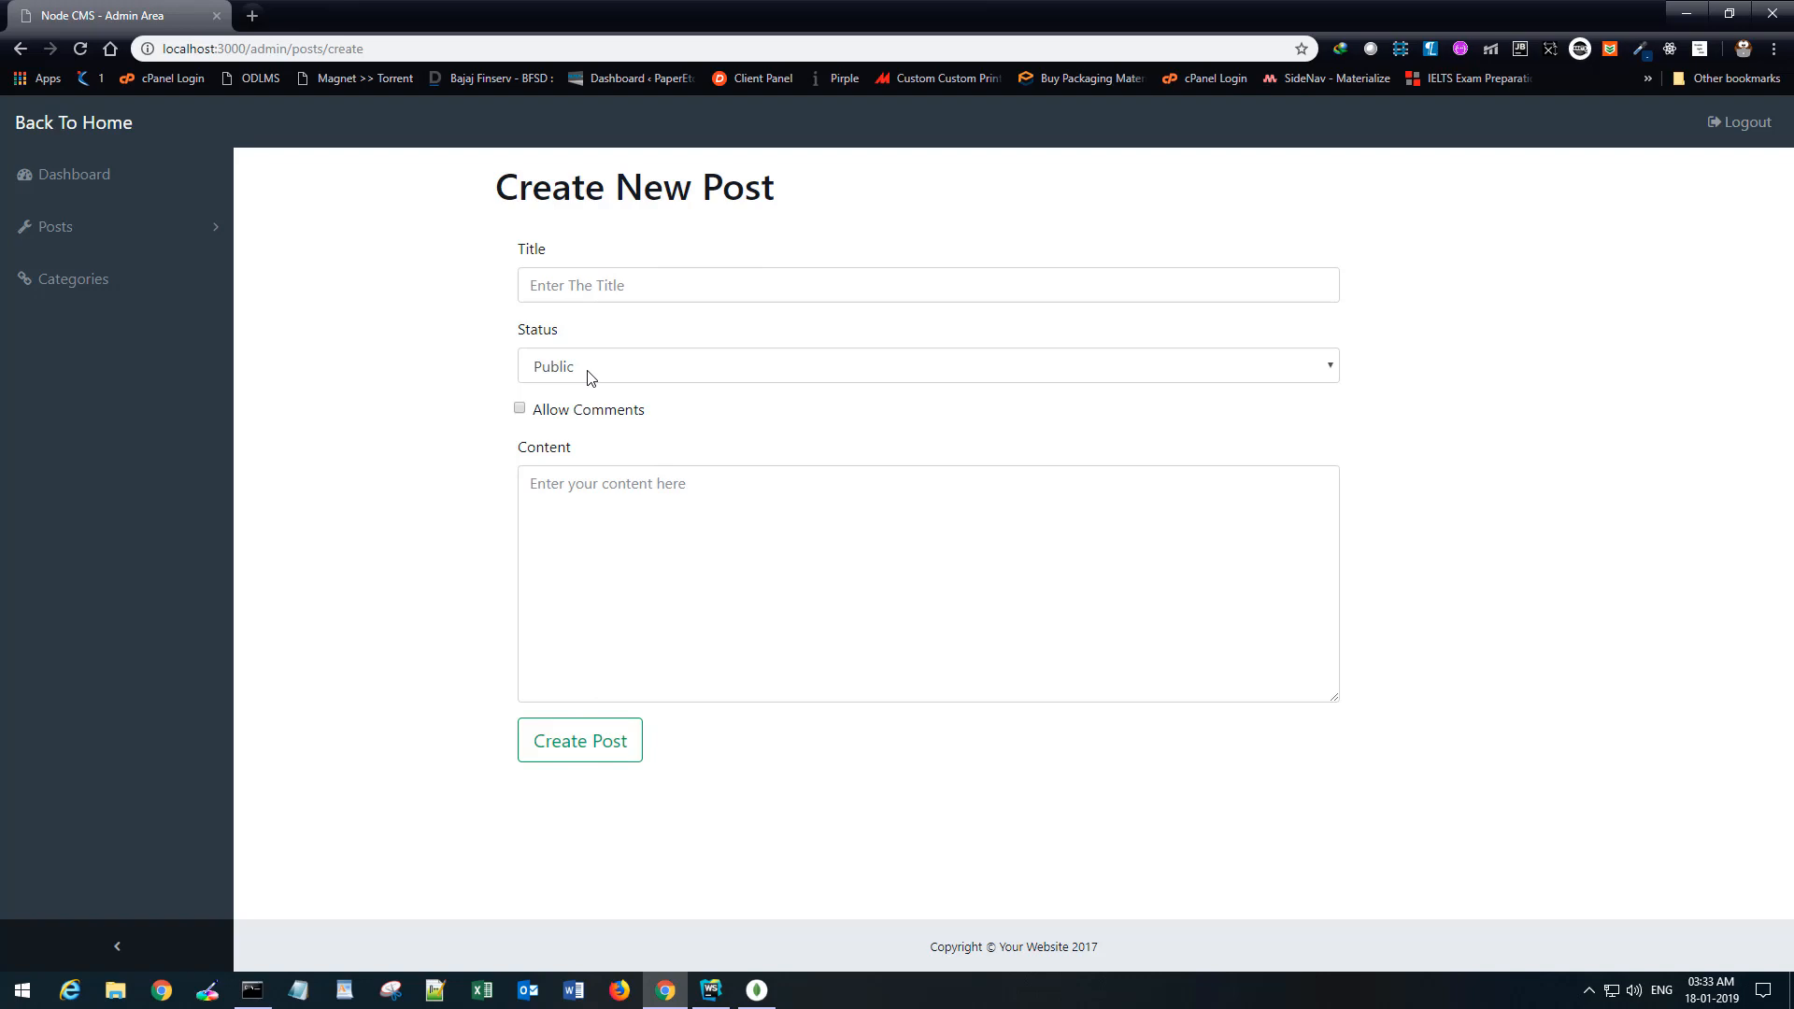
mouse_move(704, 954)
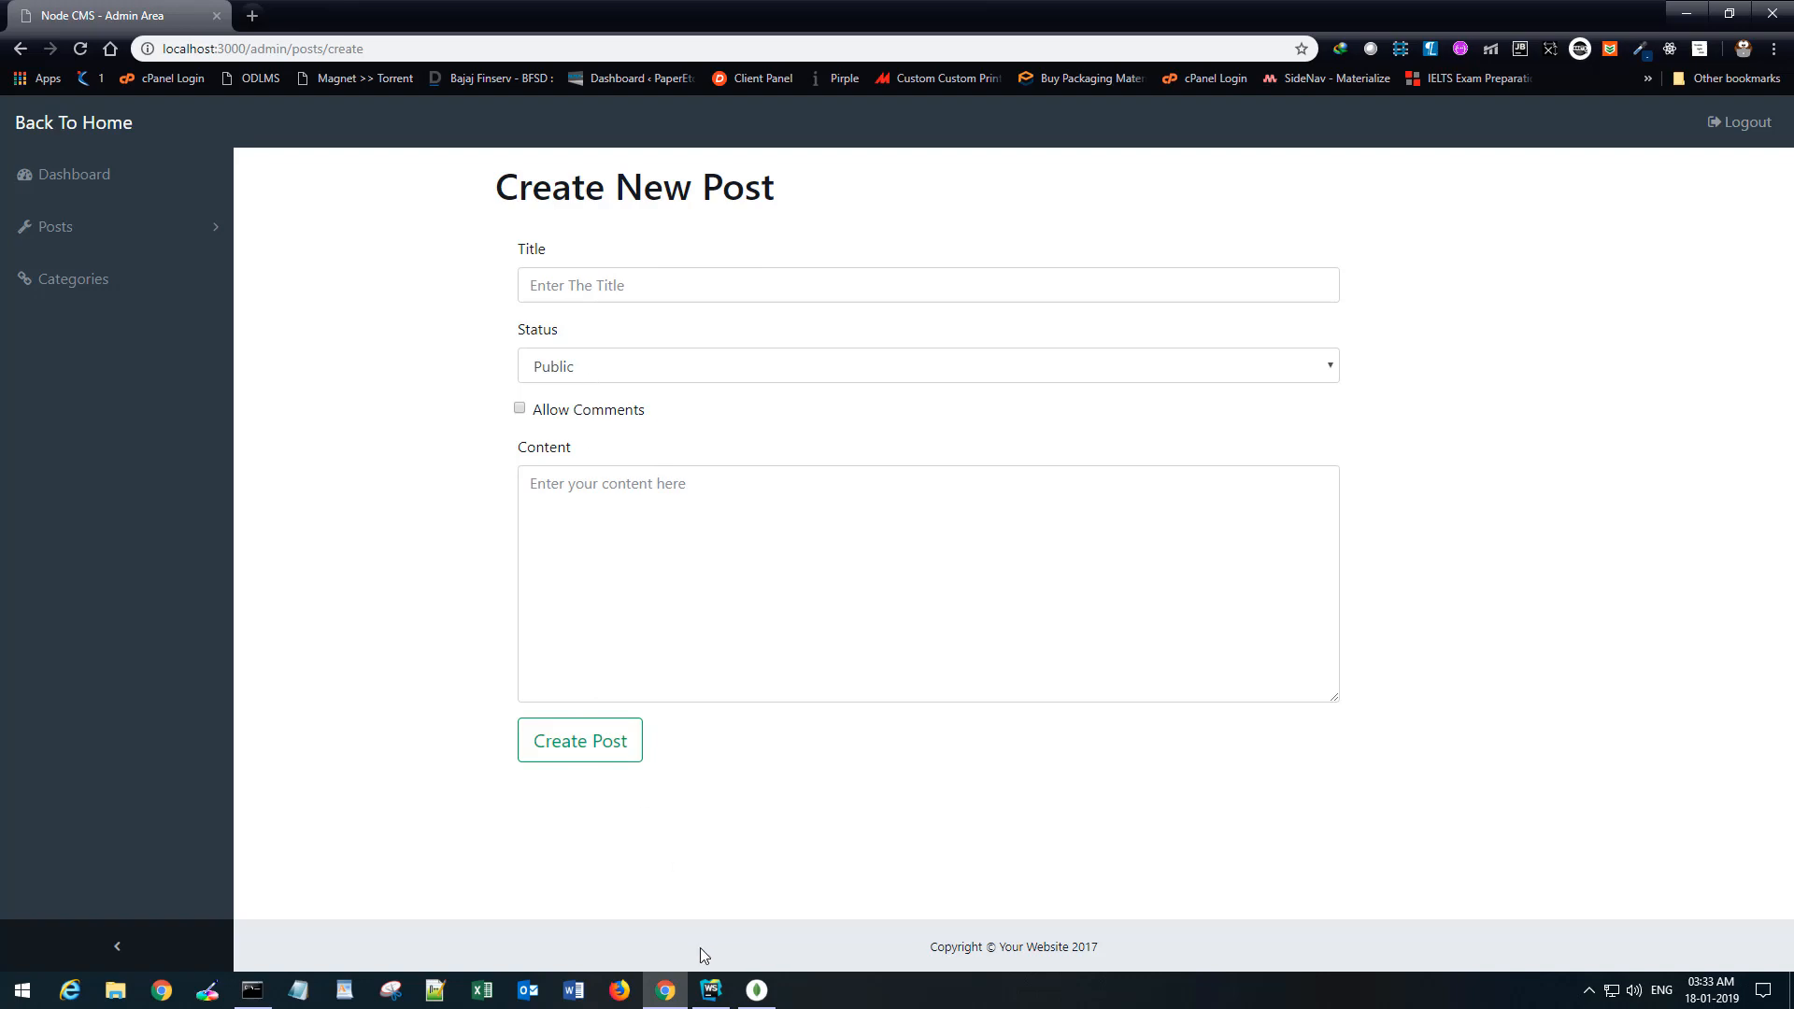
Open views/admin/posts/create.handlebars and duplicate its Status form-group below itself.
left_click(710, 989)
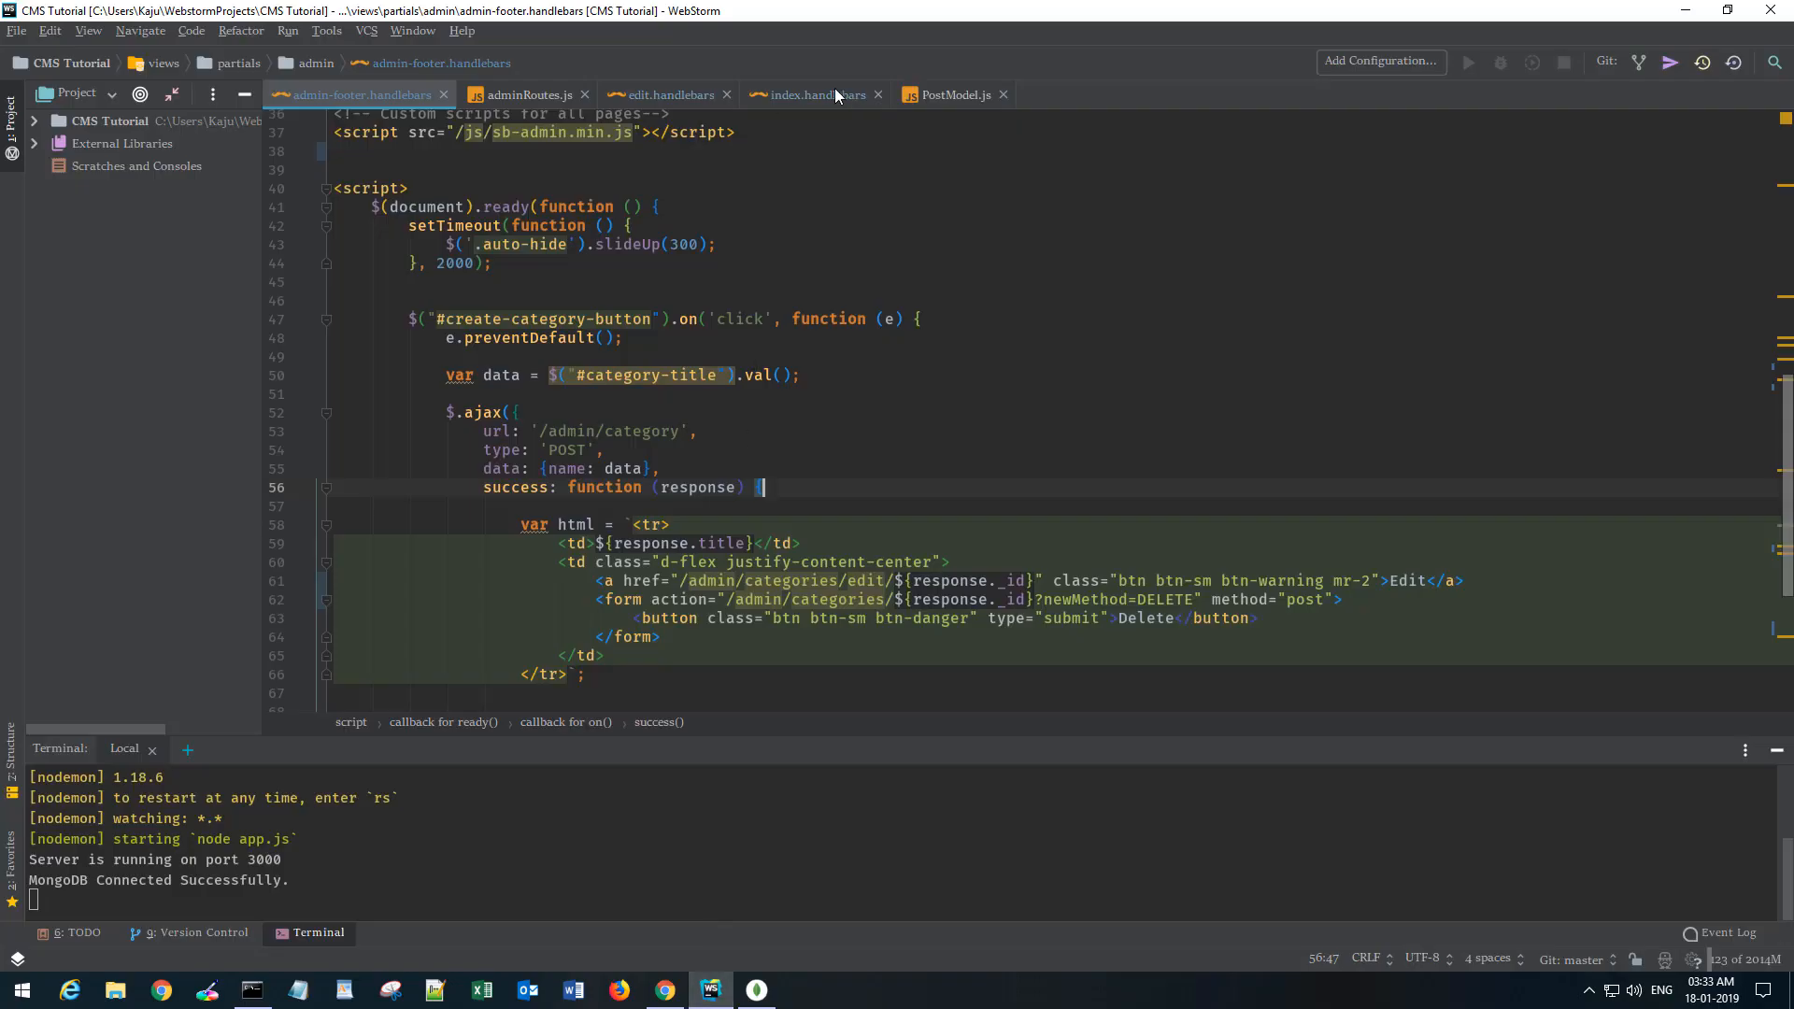
left_click(812, 94)
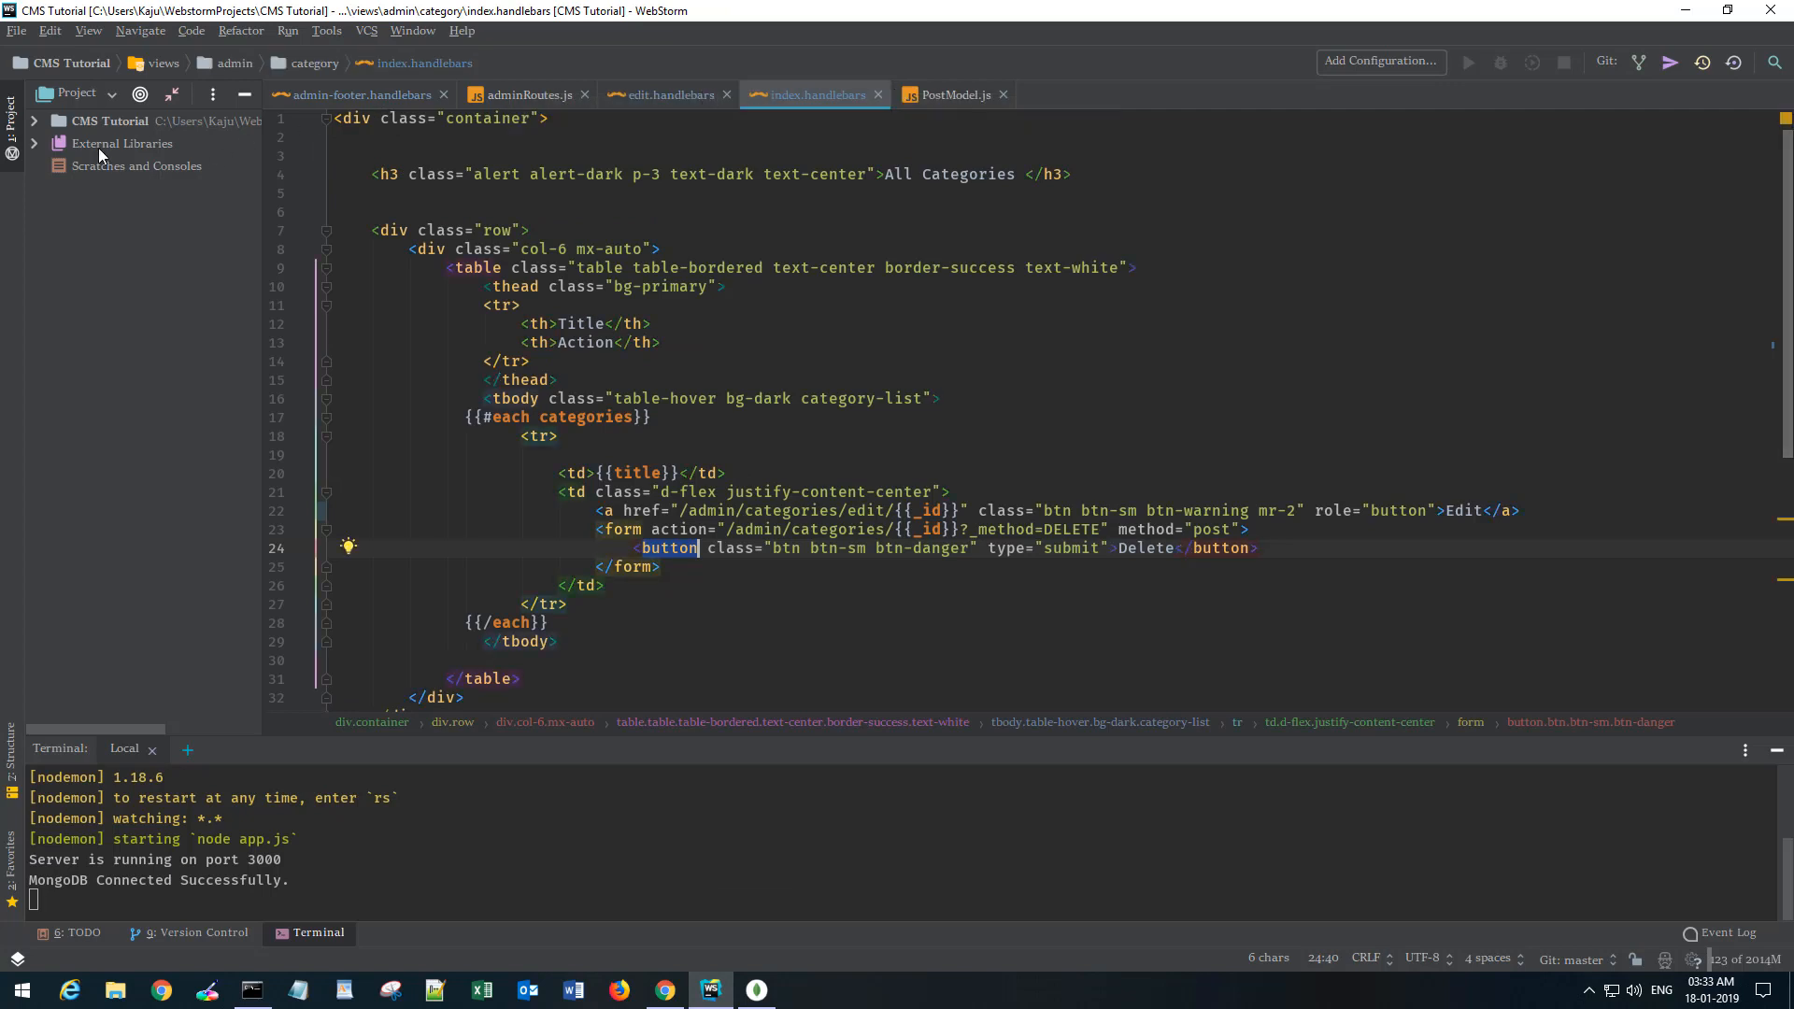
left_click(37, 120)
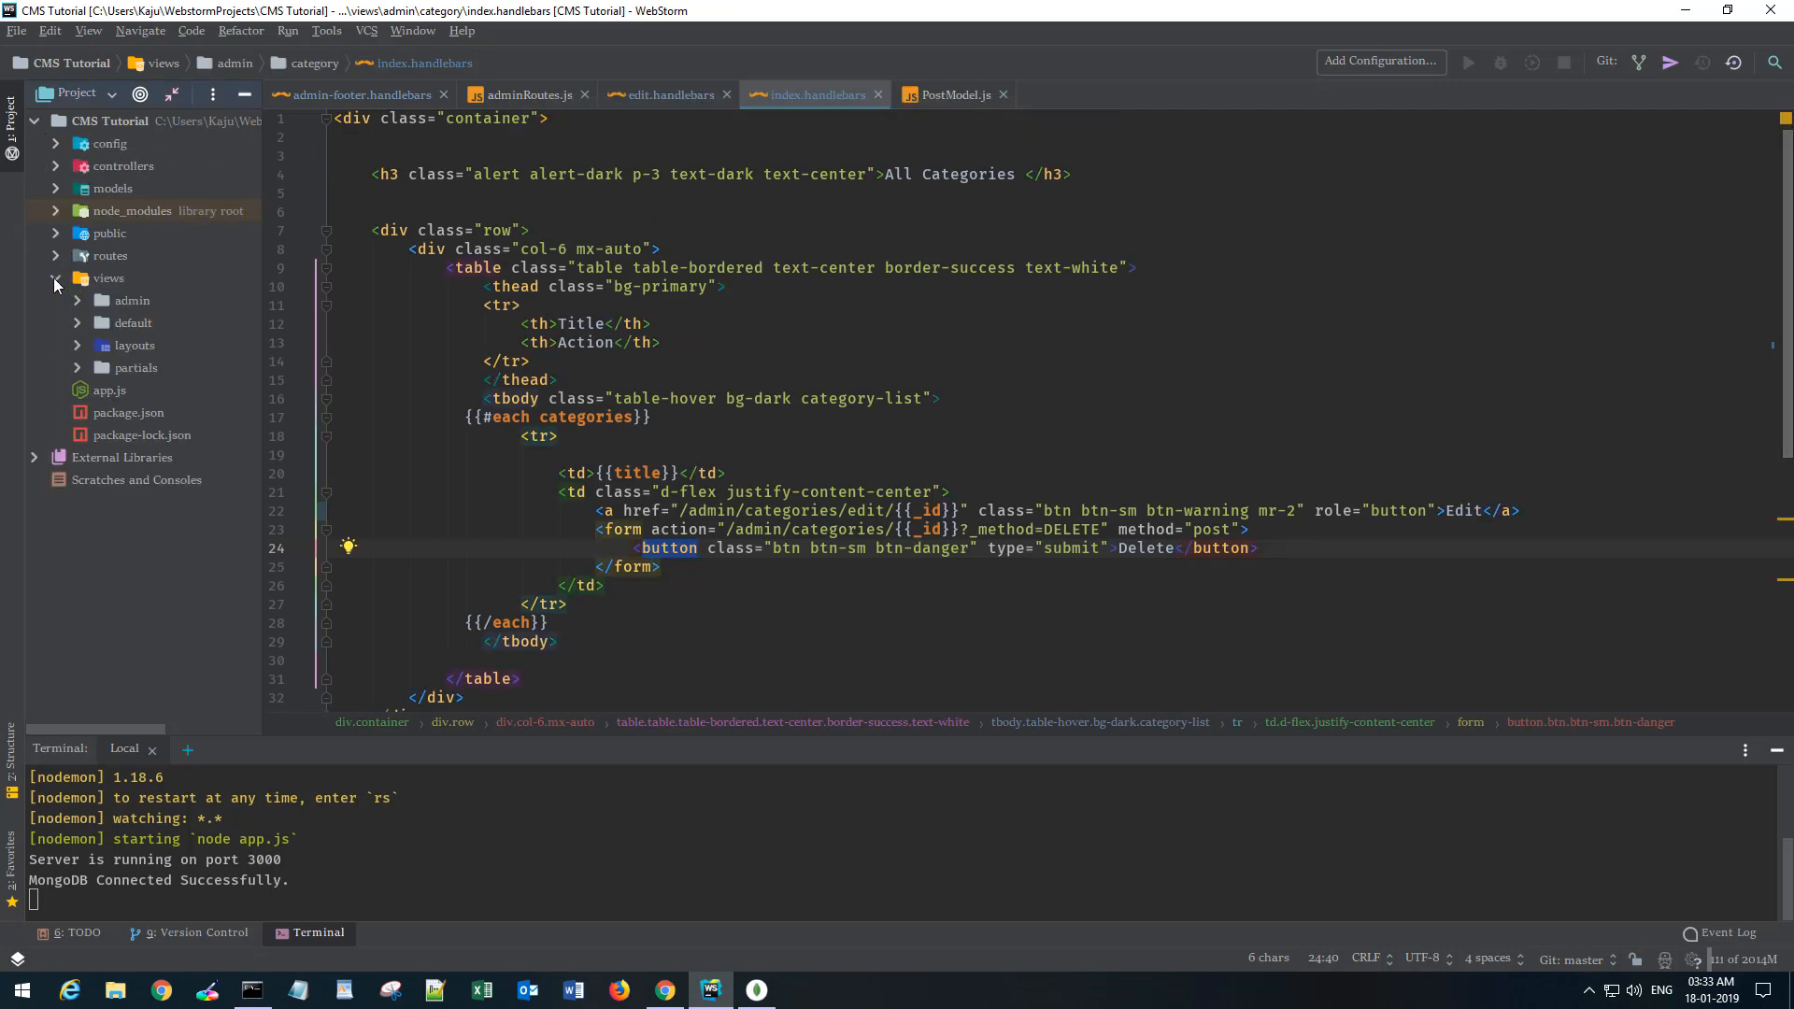
left_click(78, 300)
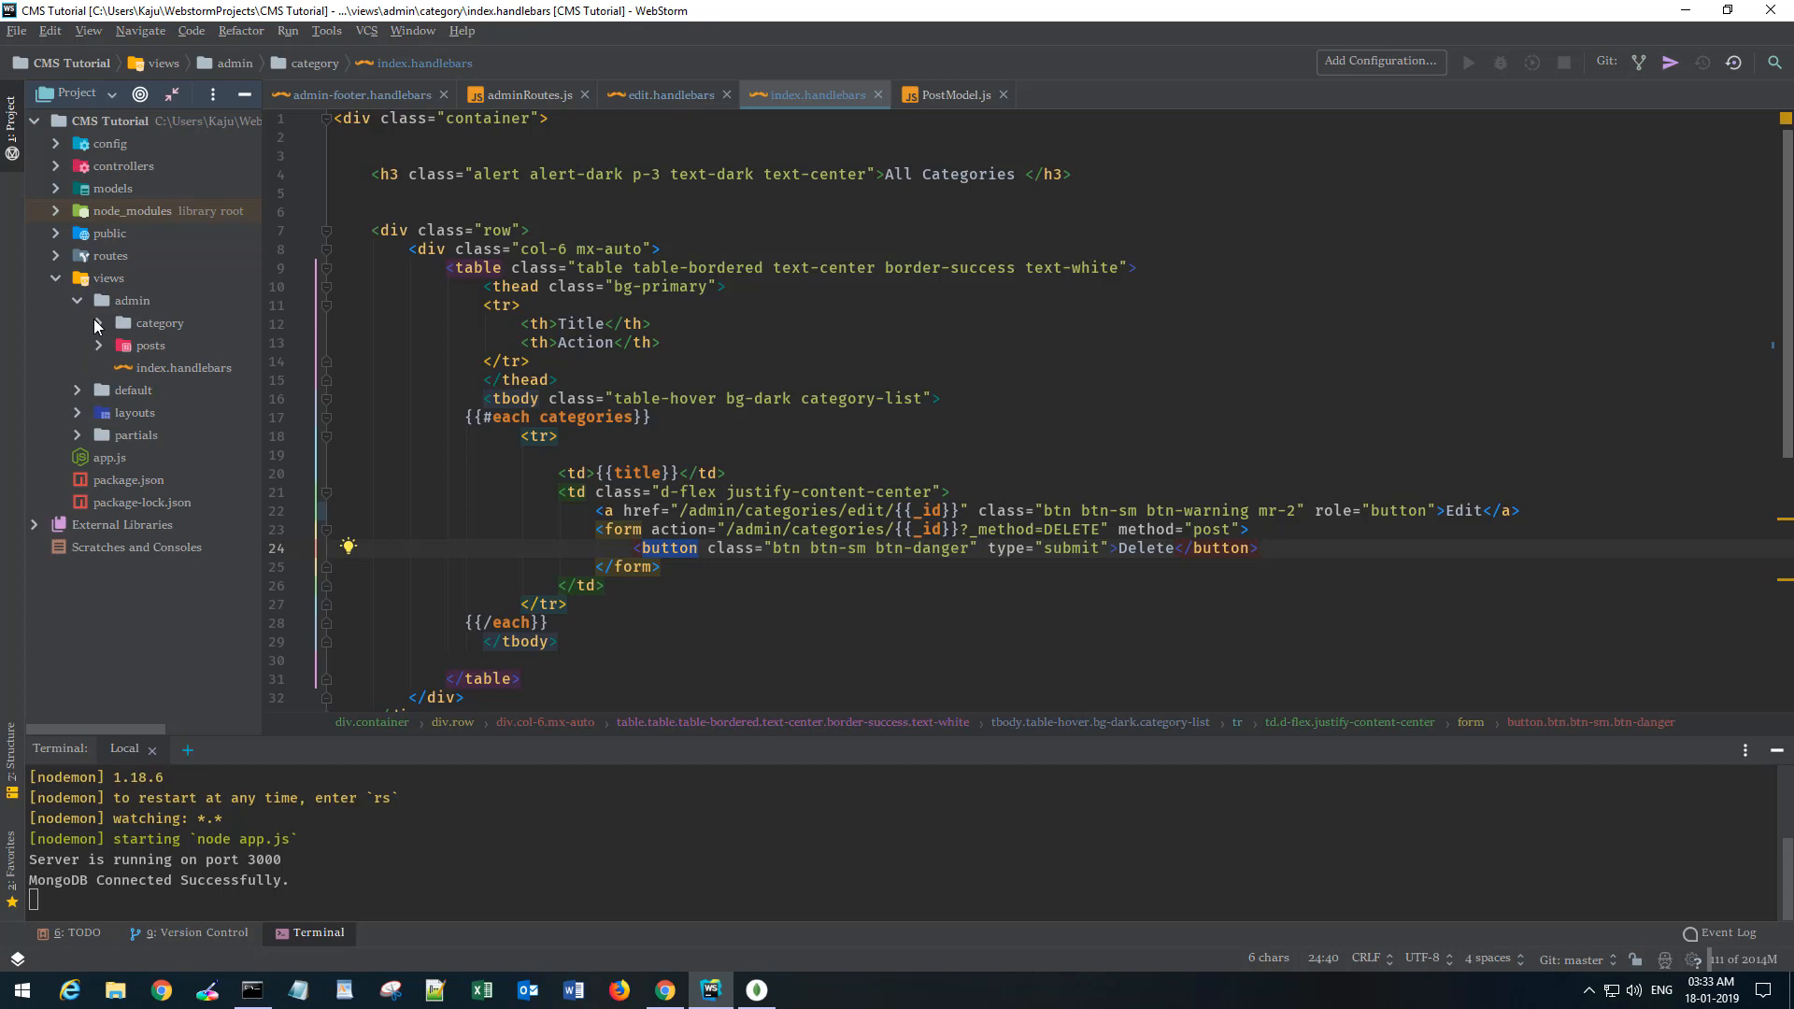
left_click(99, 345)
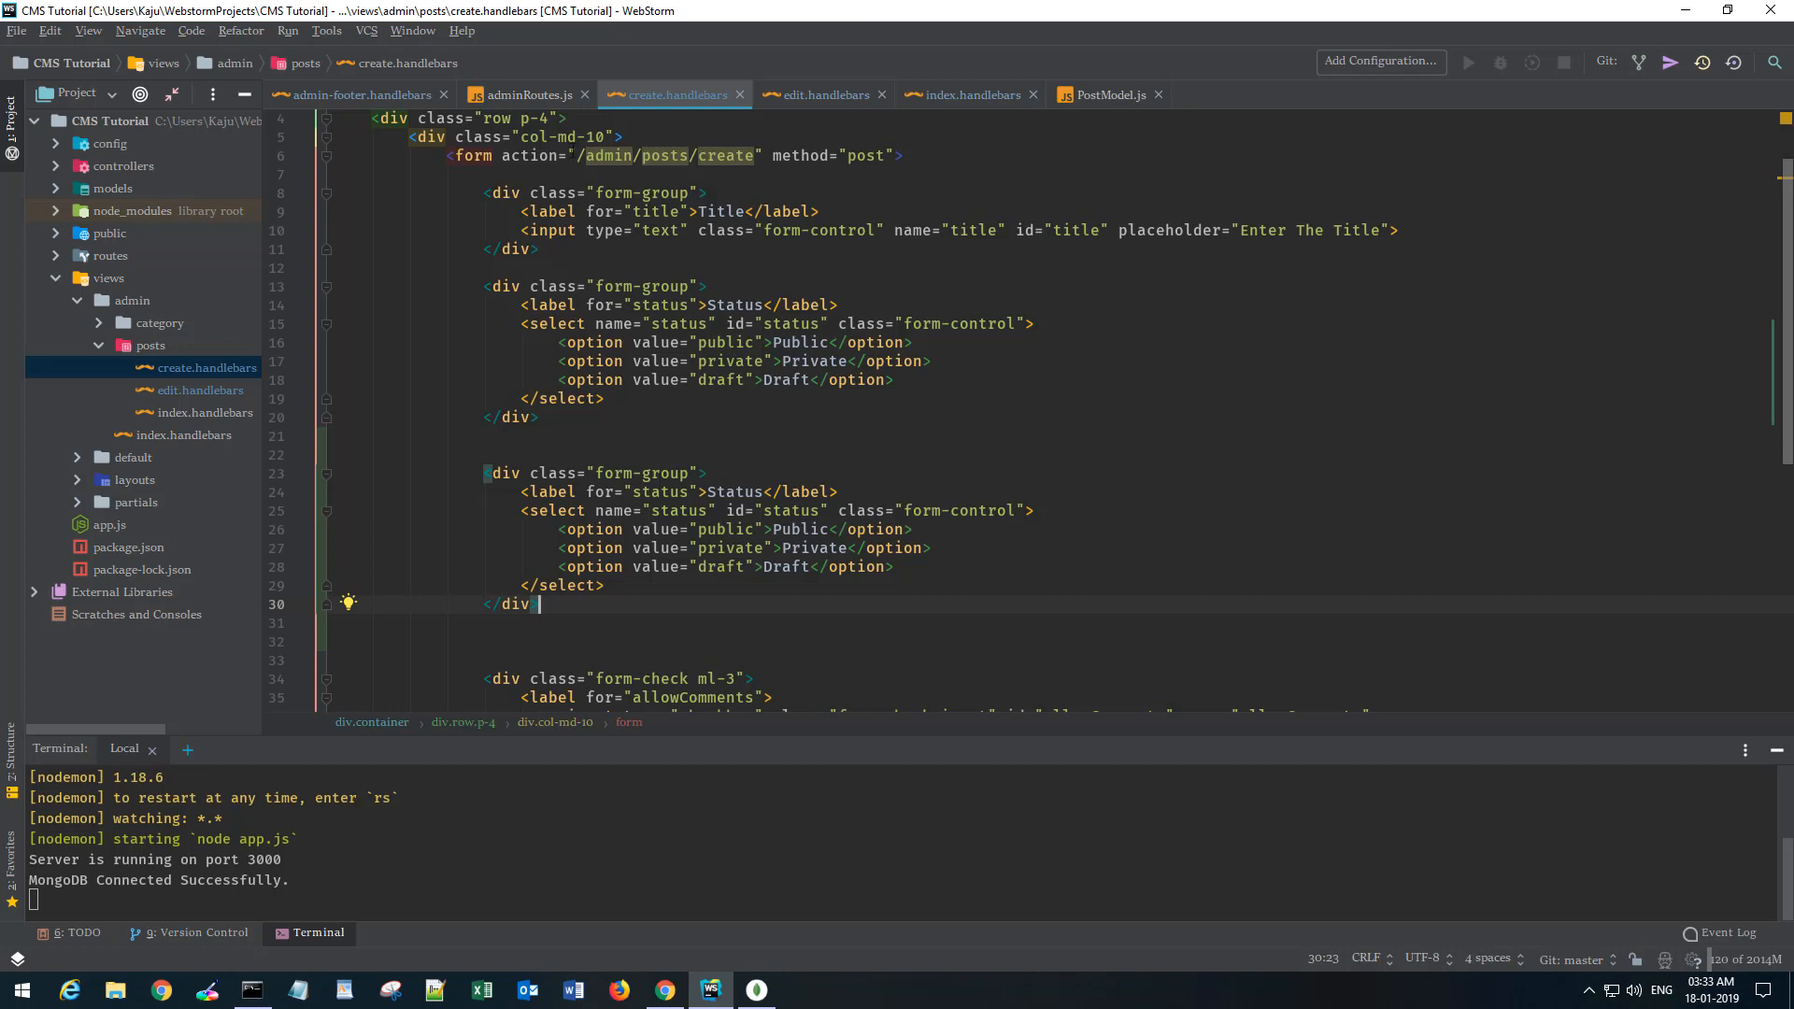
mouse_move(173, 218)
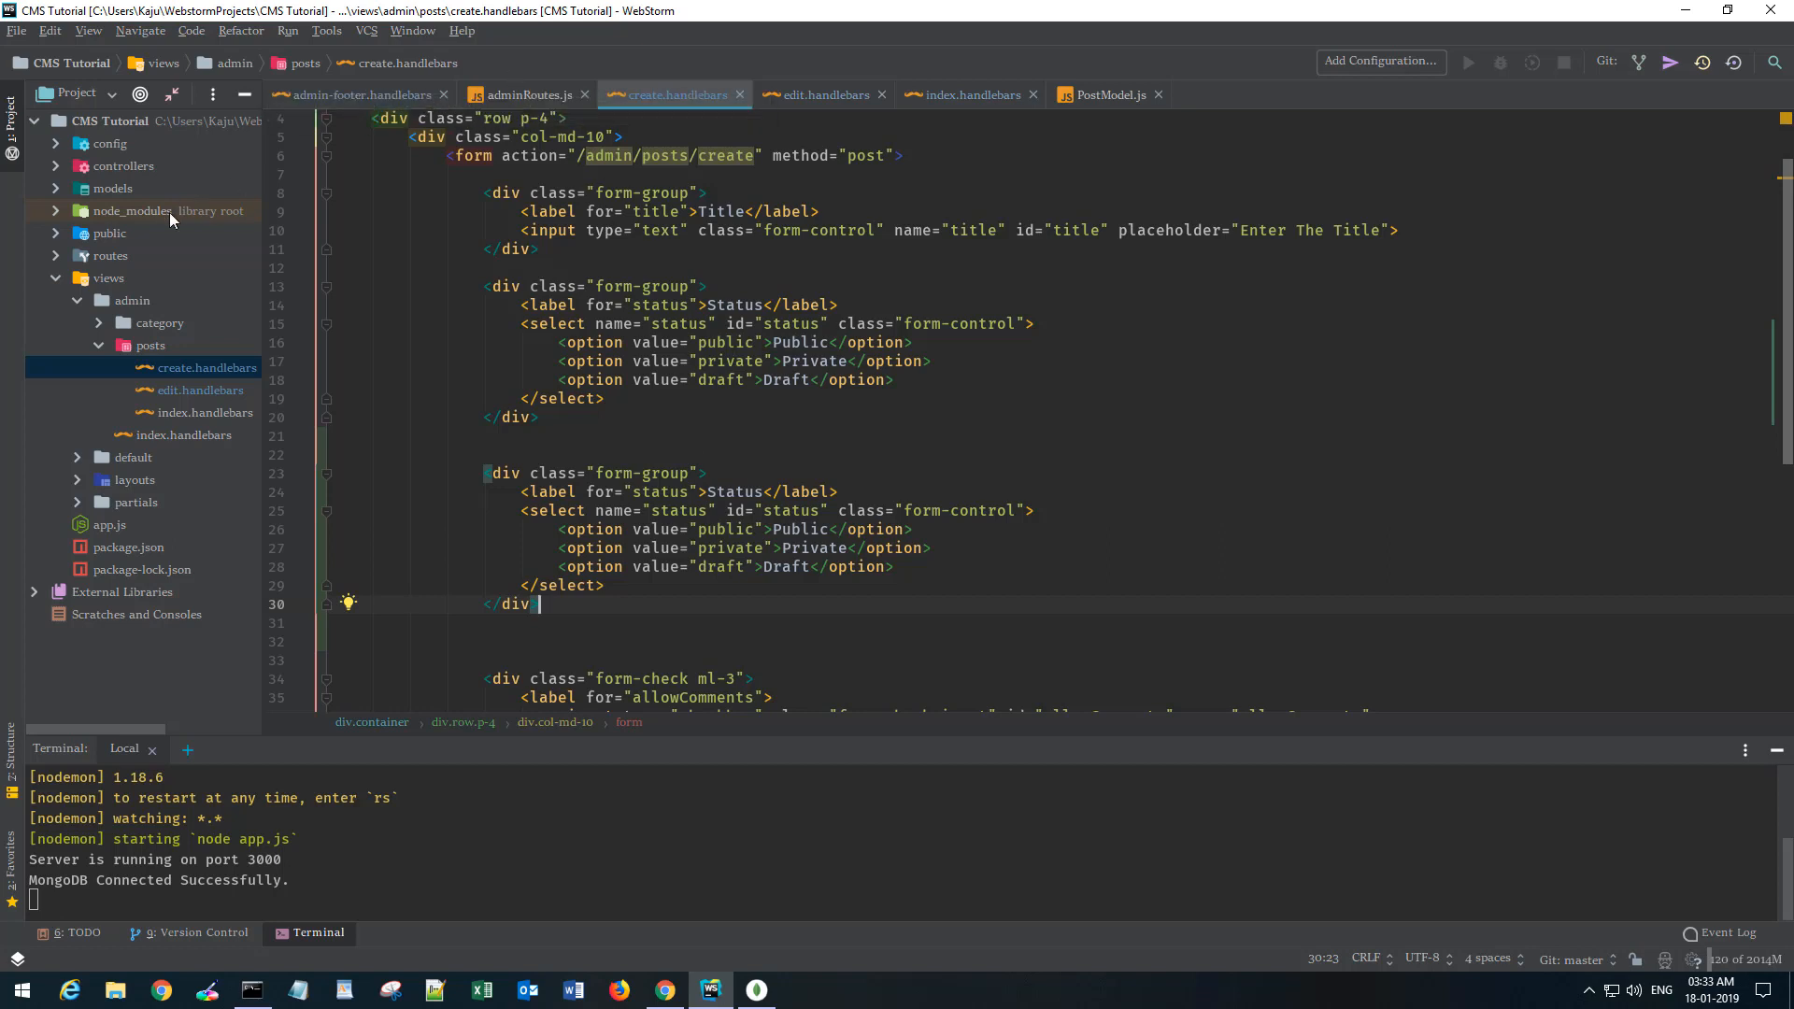
left_click(56, 165)
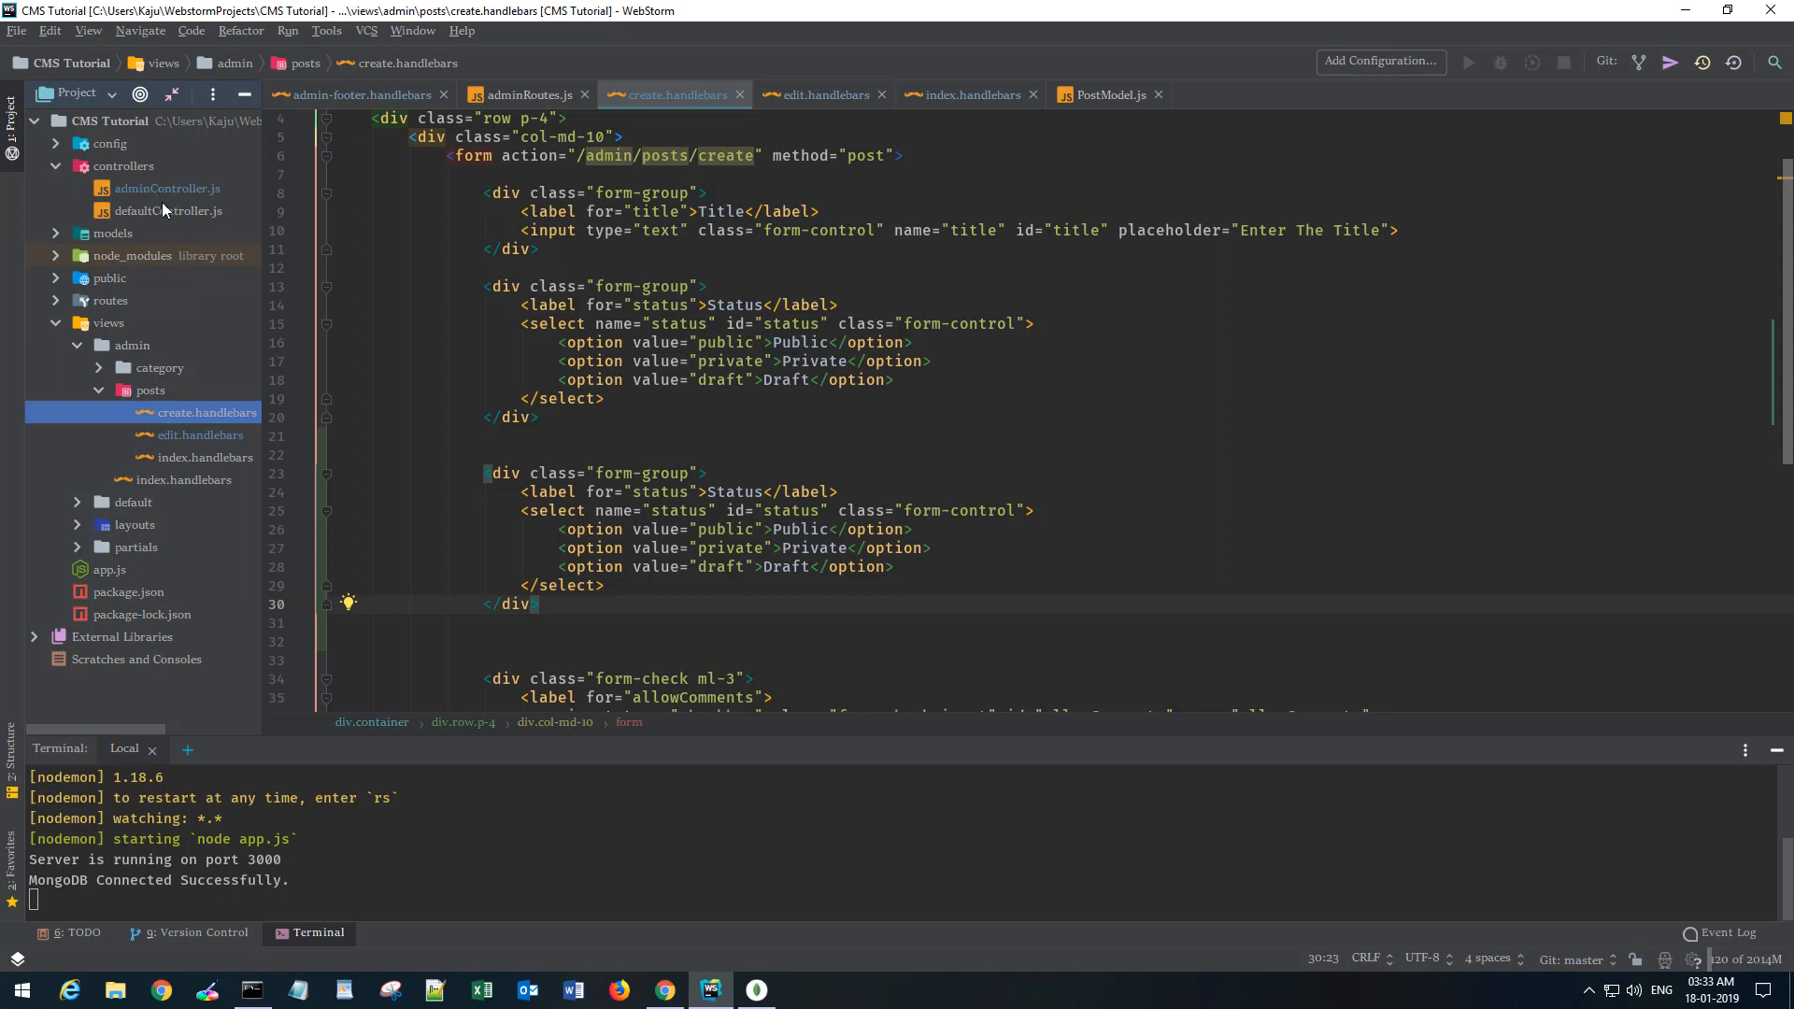
In adminController.js's create-post handler, start a Category.find().then() call.
left_click(168, 188)
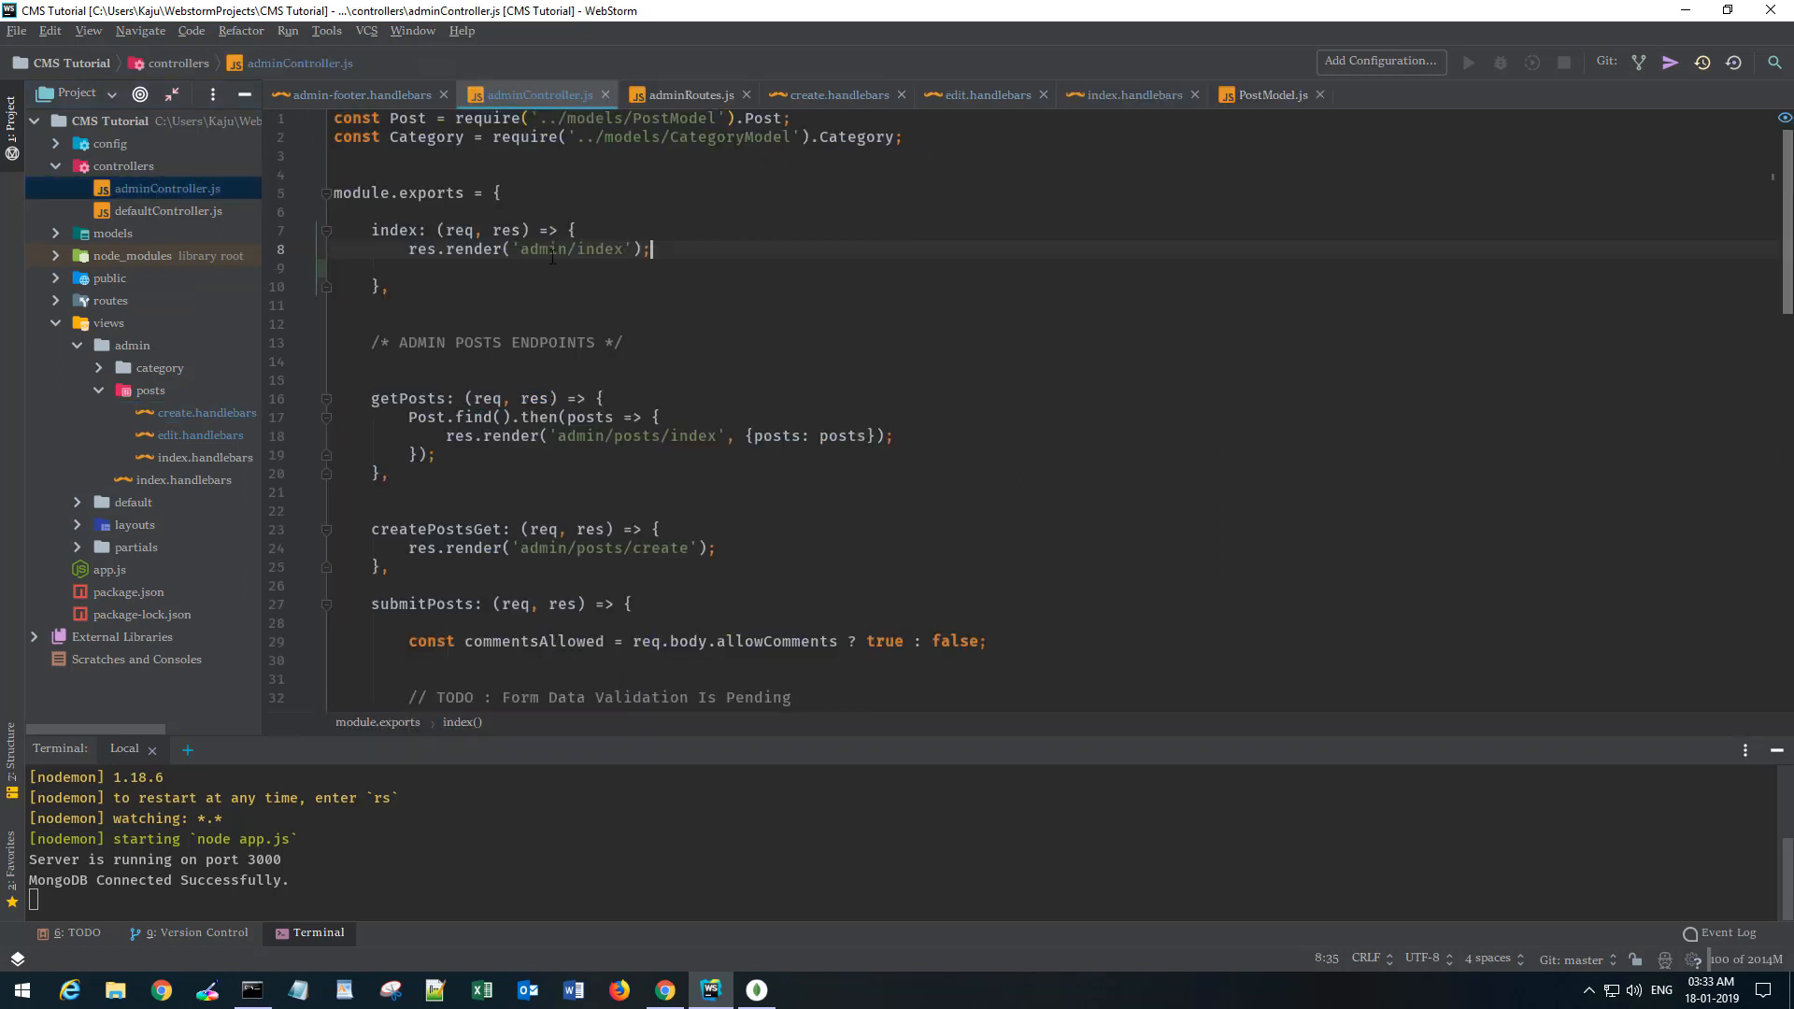
scroll("down", 3)
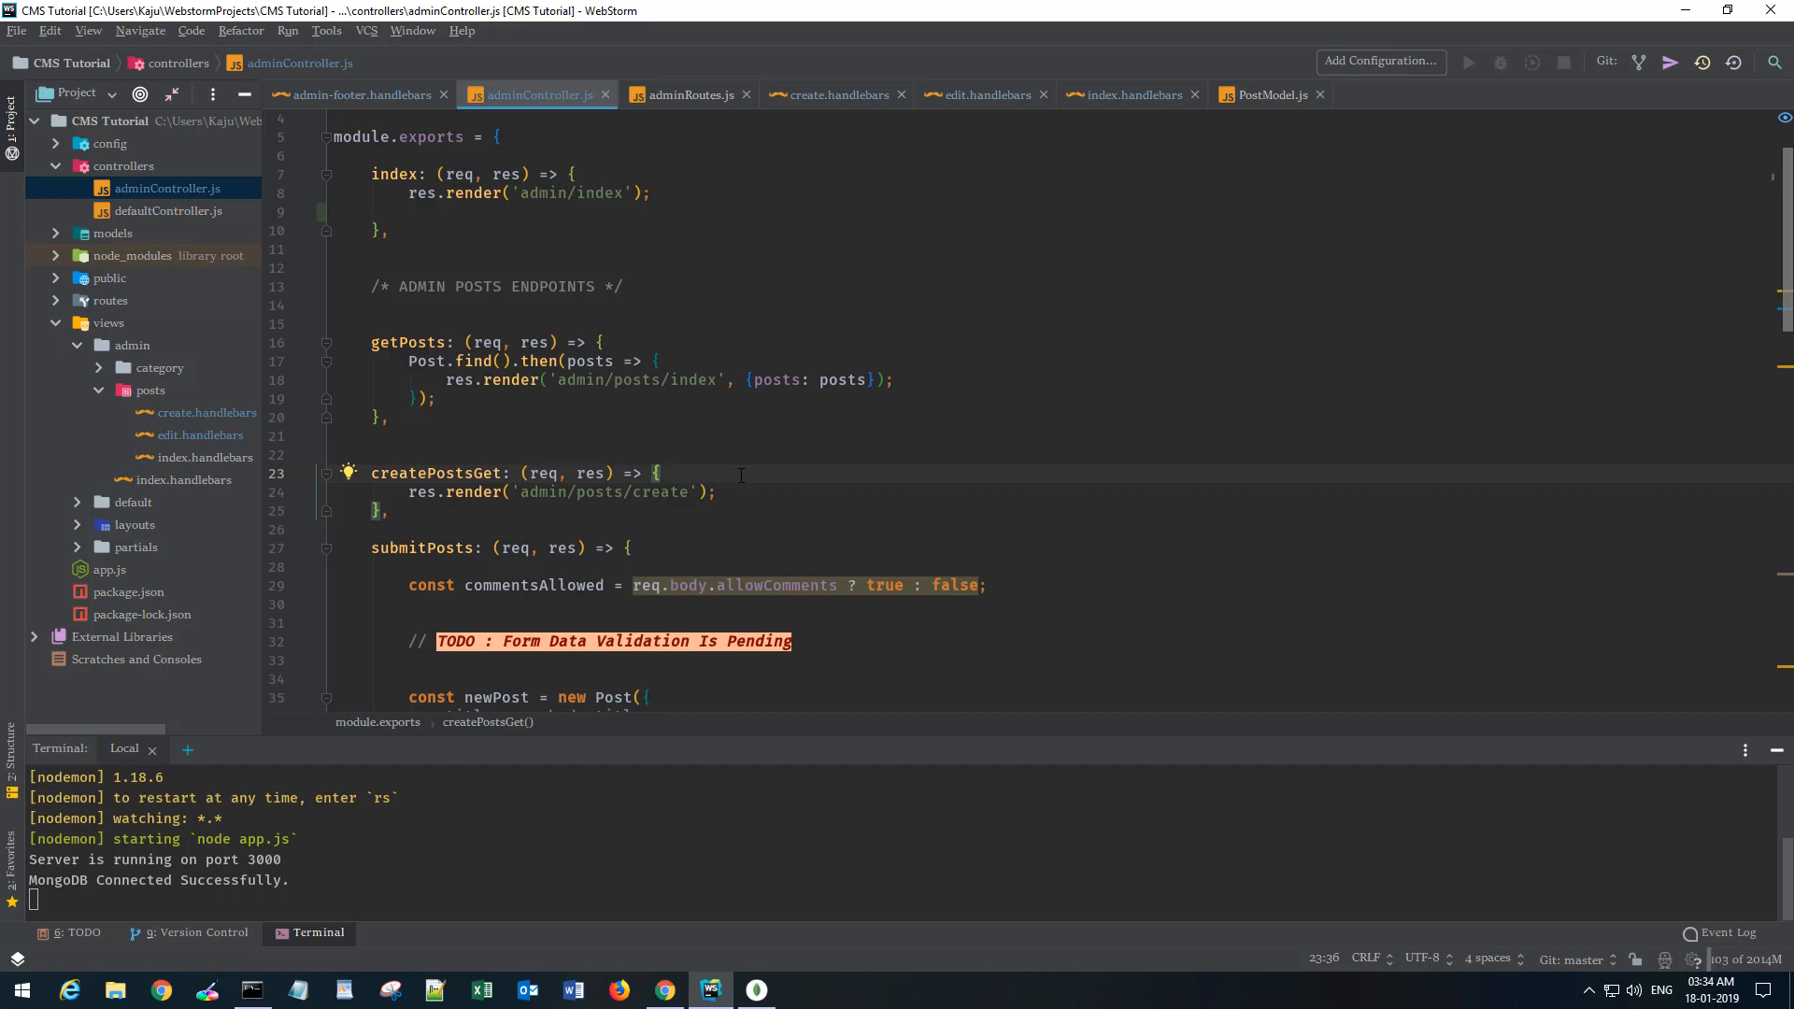
key("Enter")
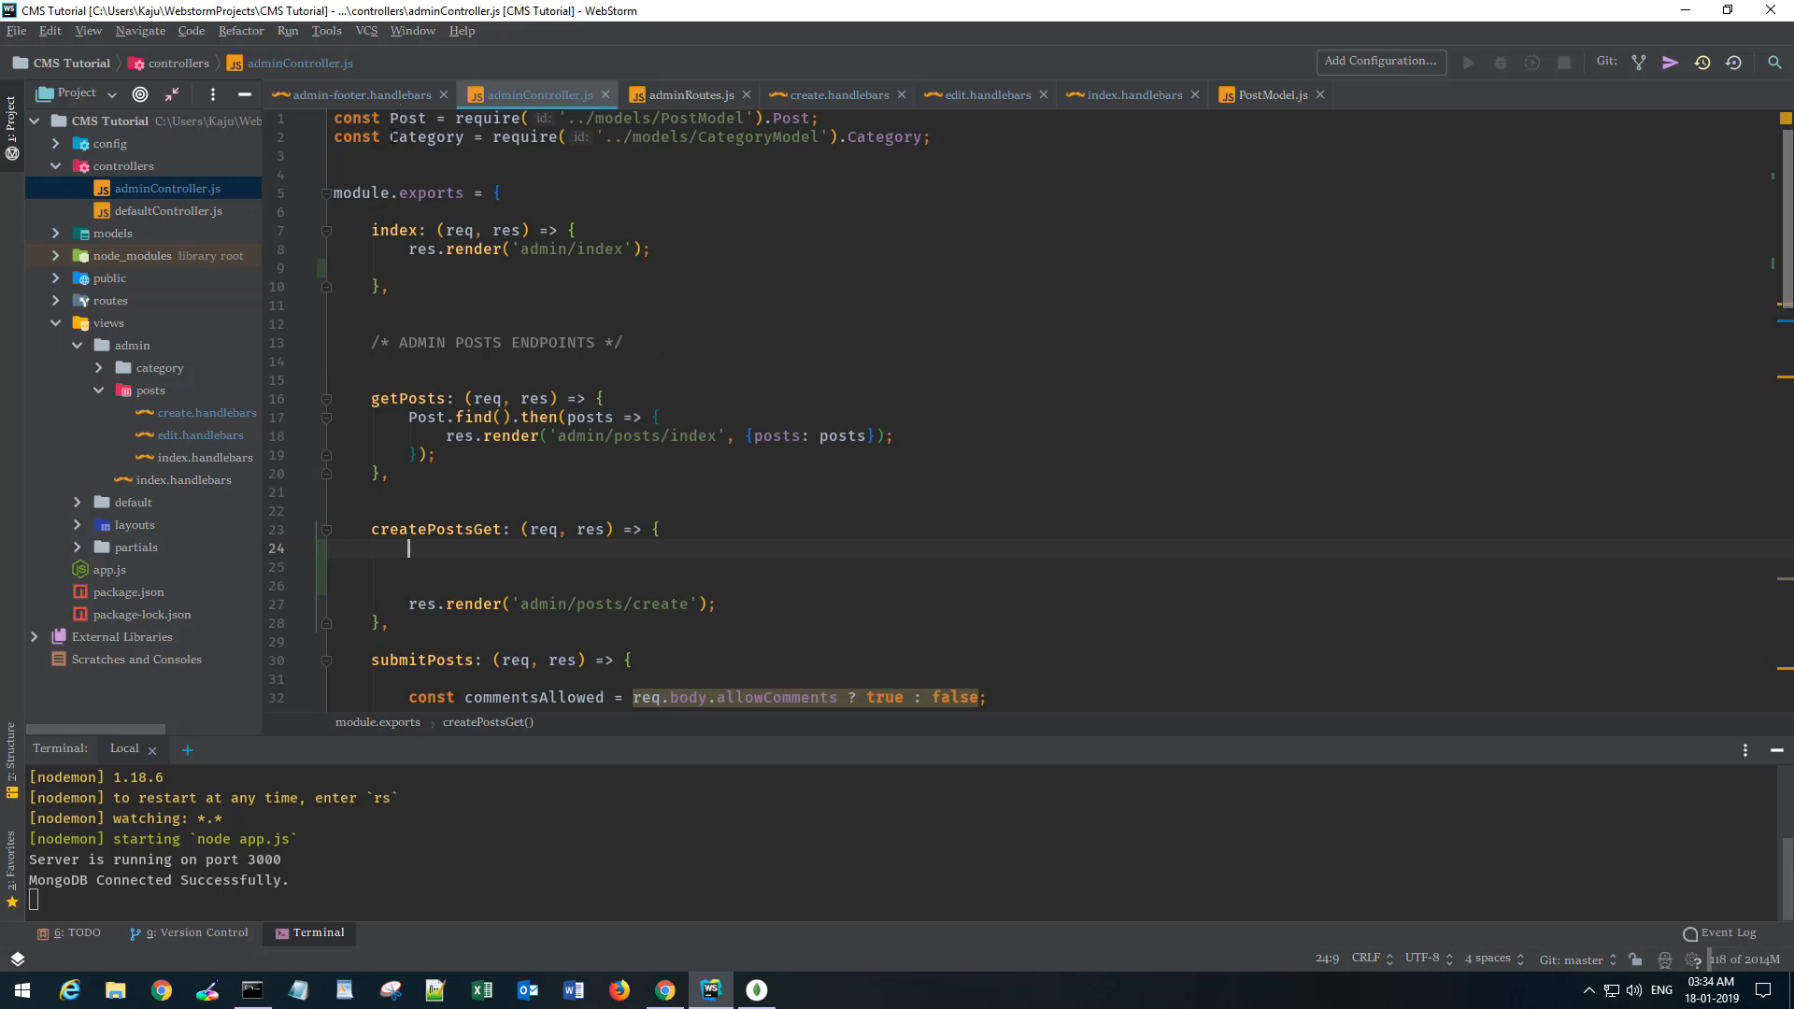
double_click(425, 137)
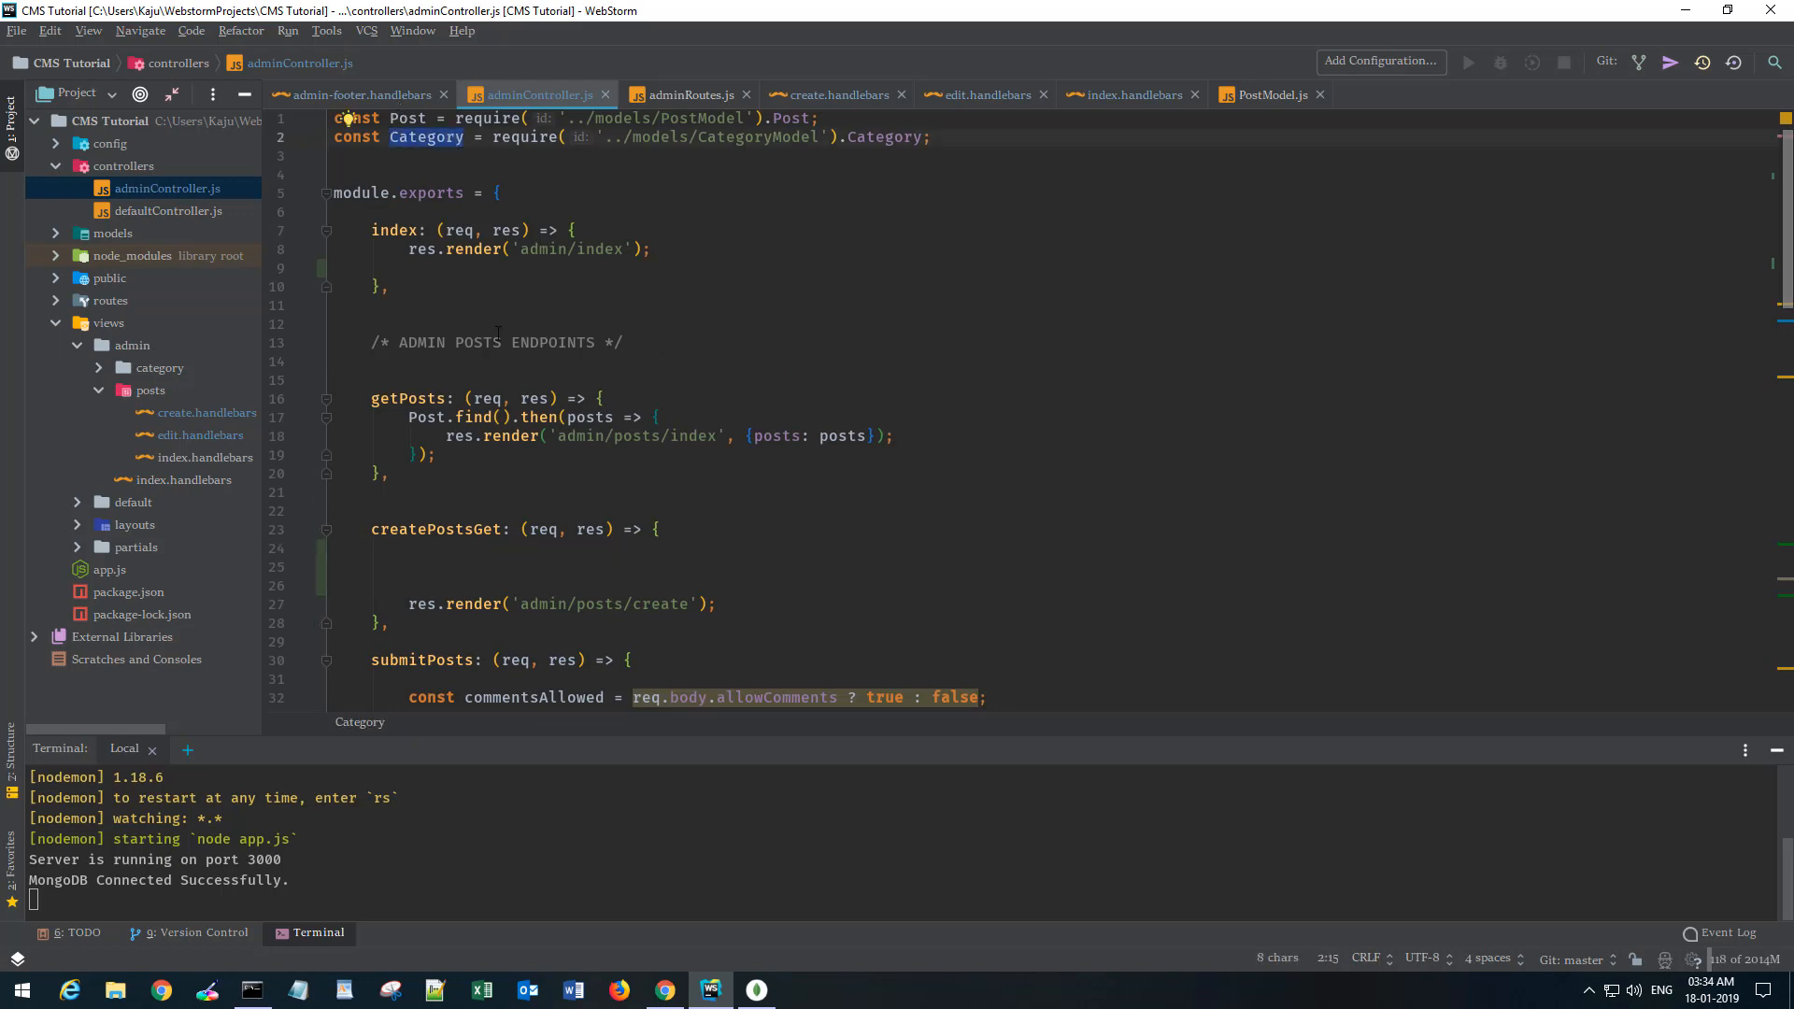
type("Ca")
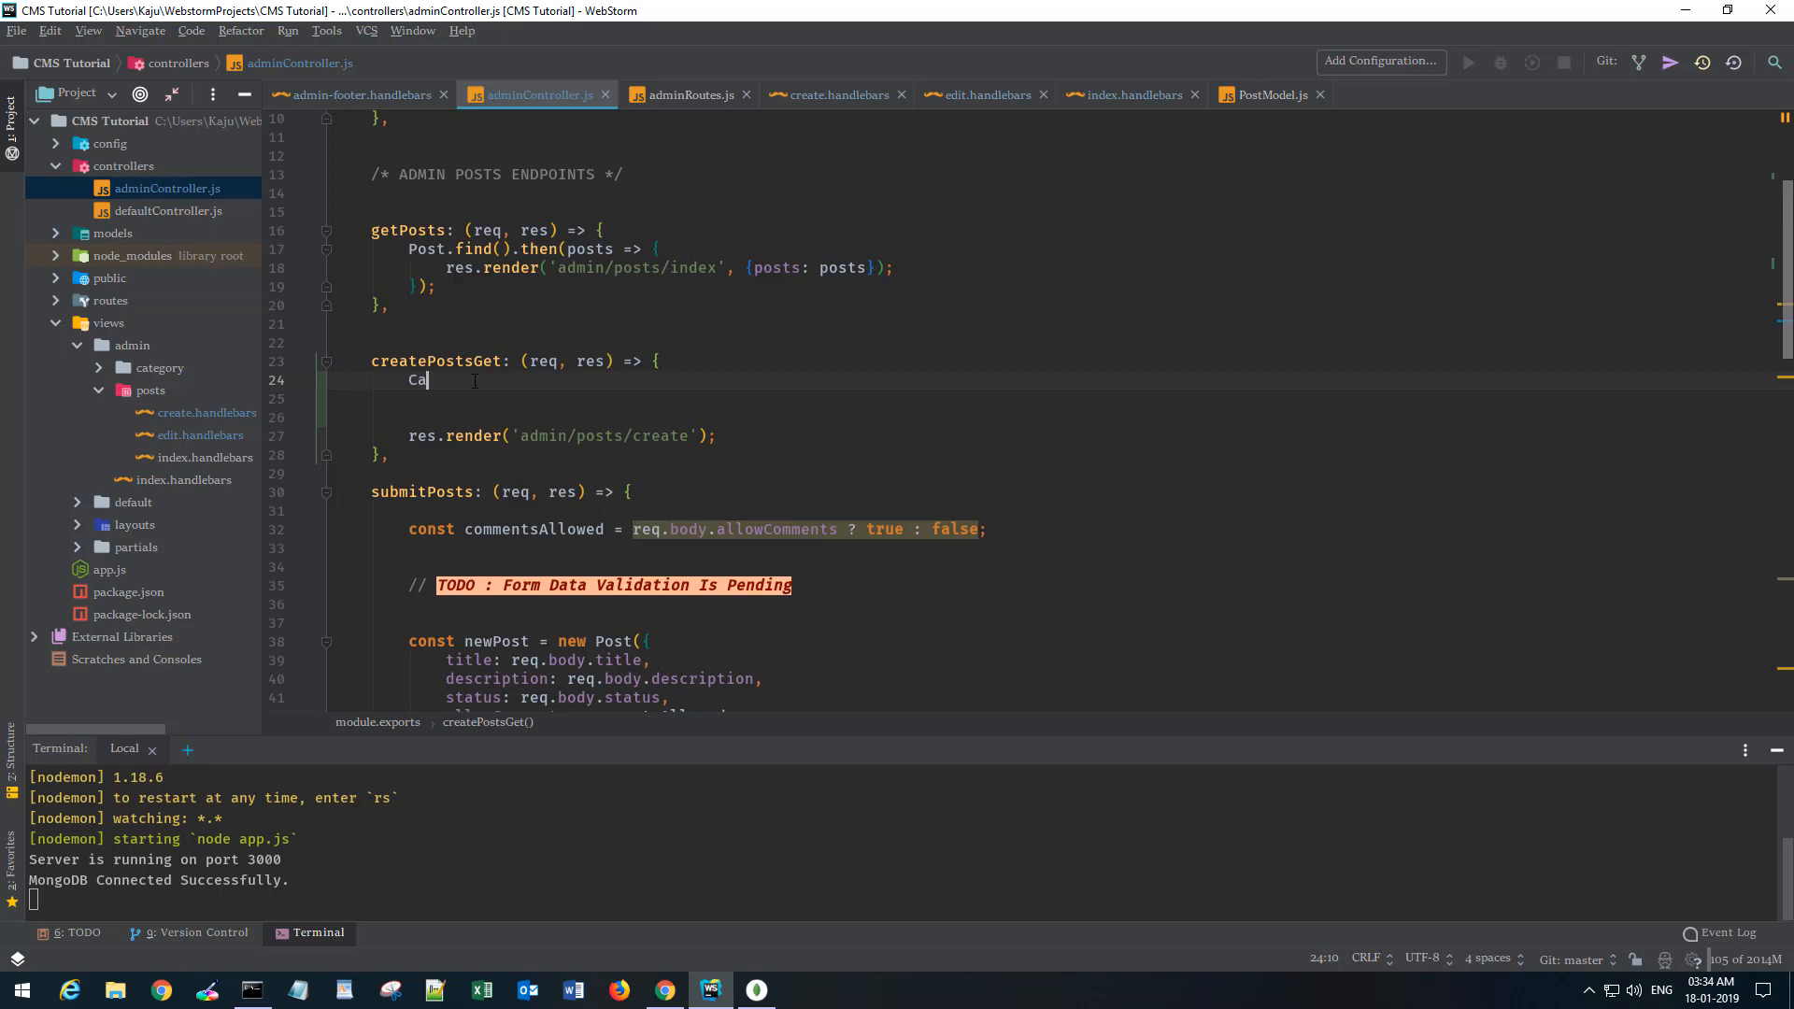
type("tegory.")
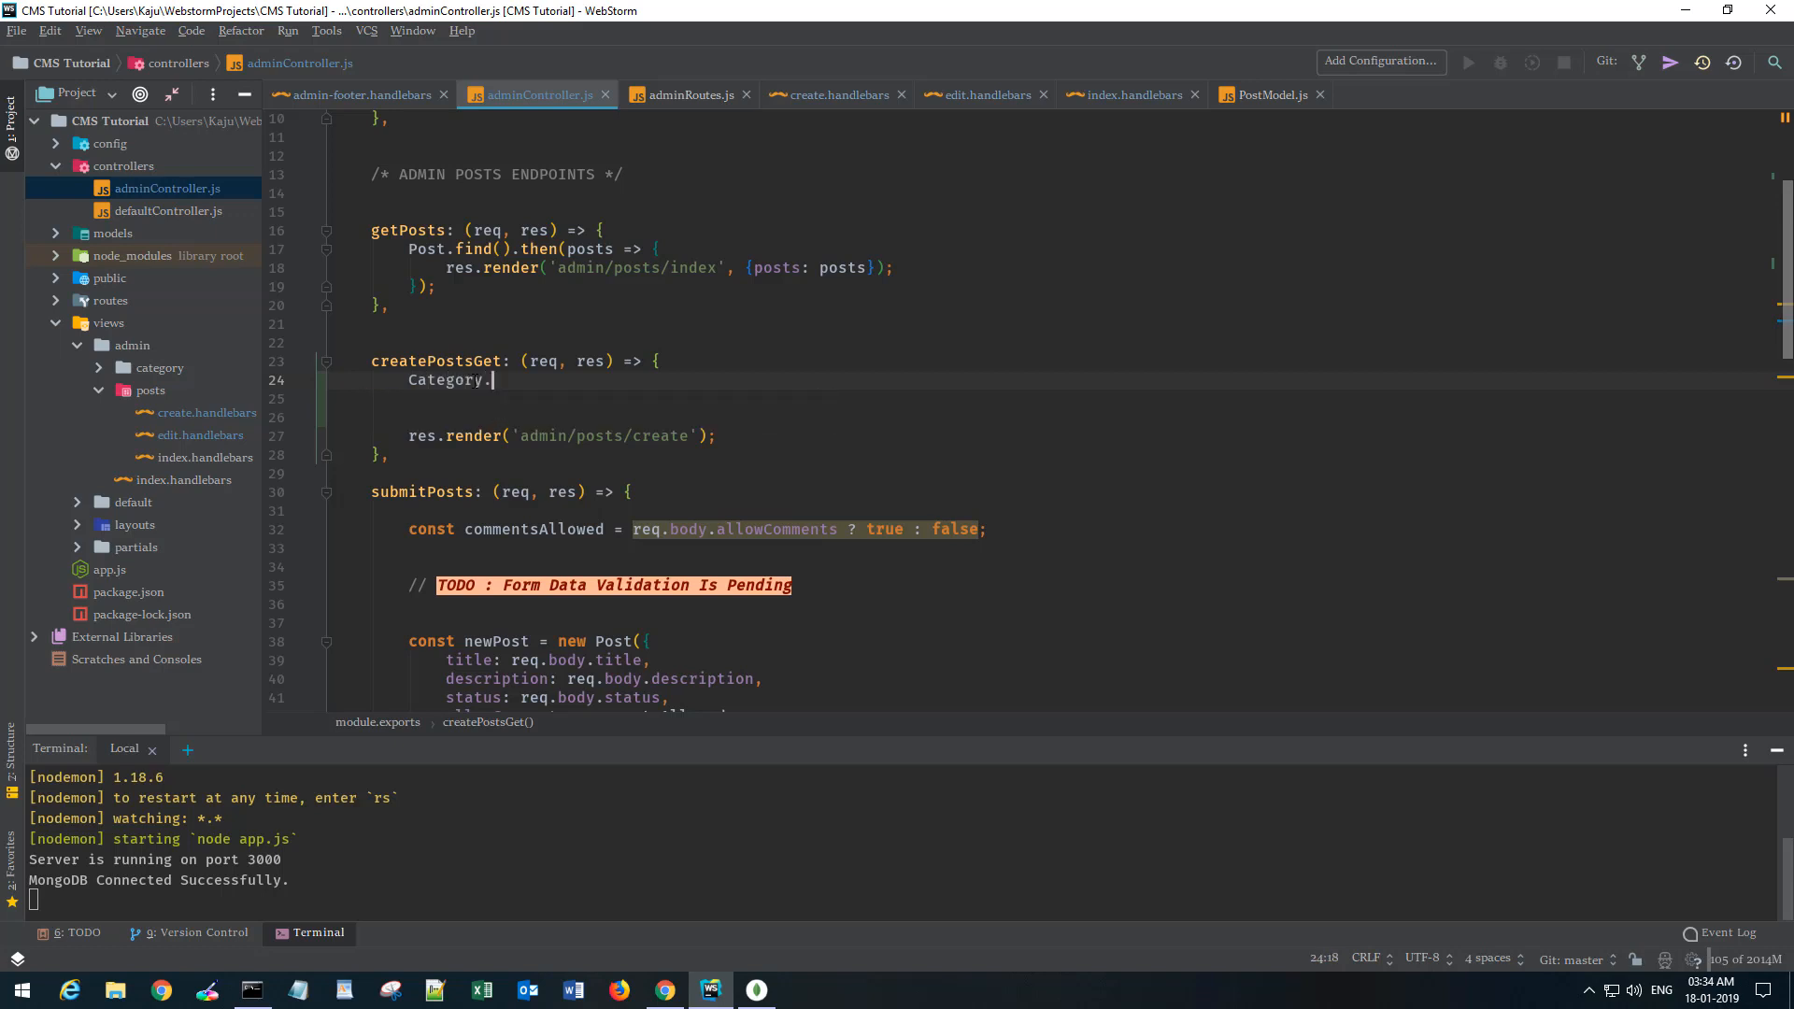
type("find(")
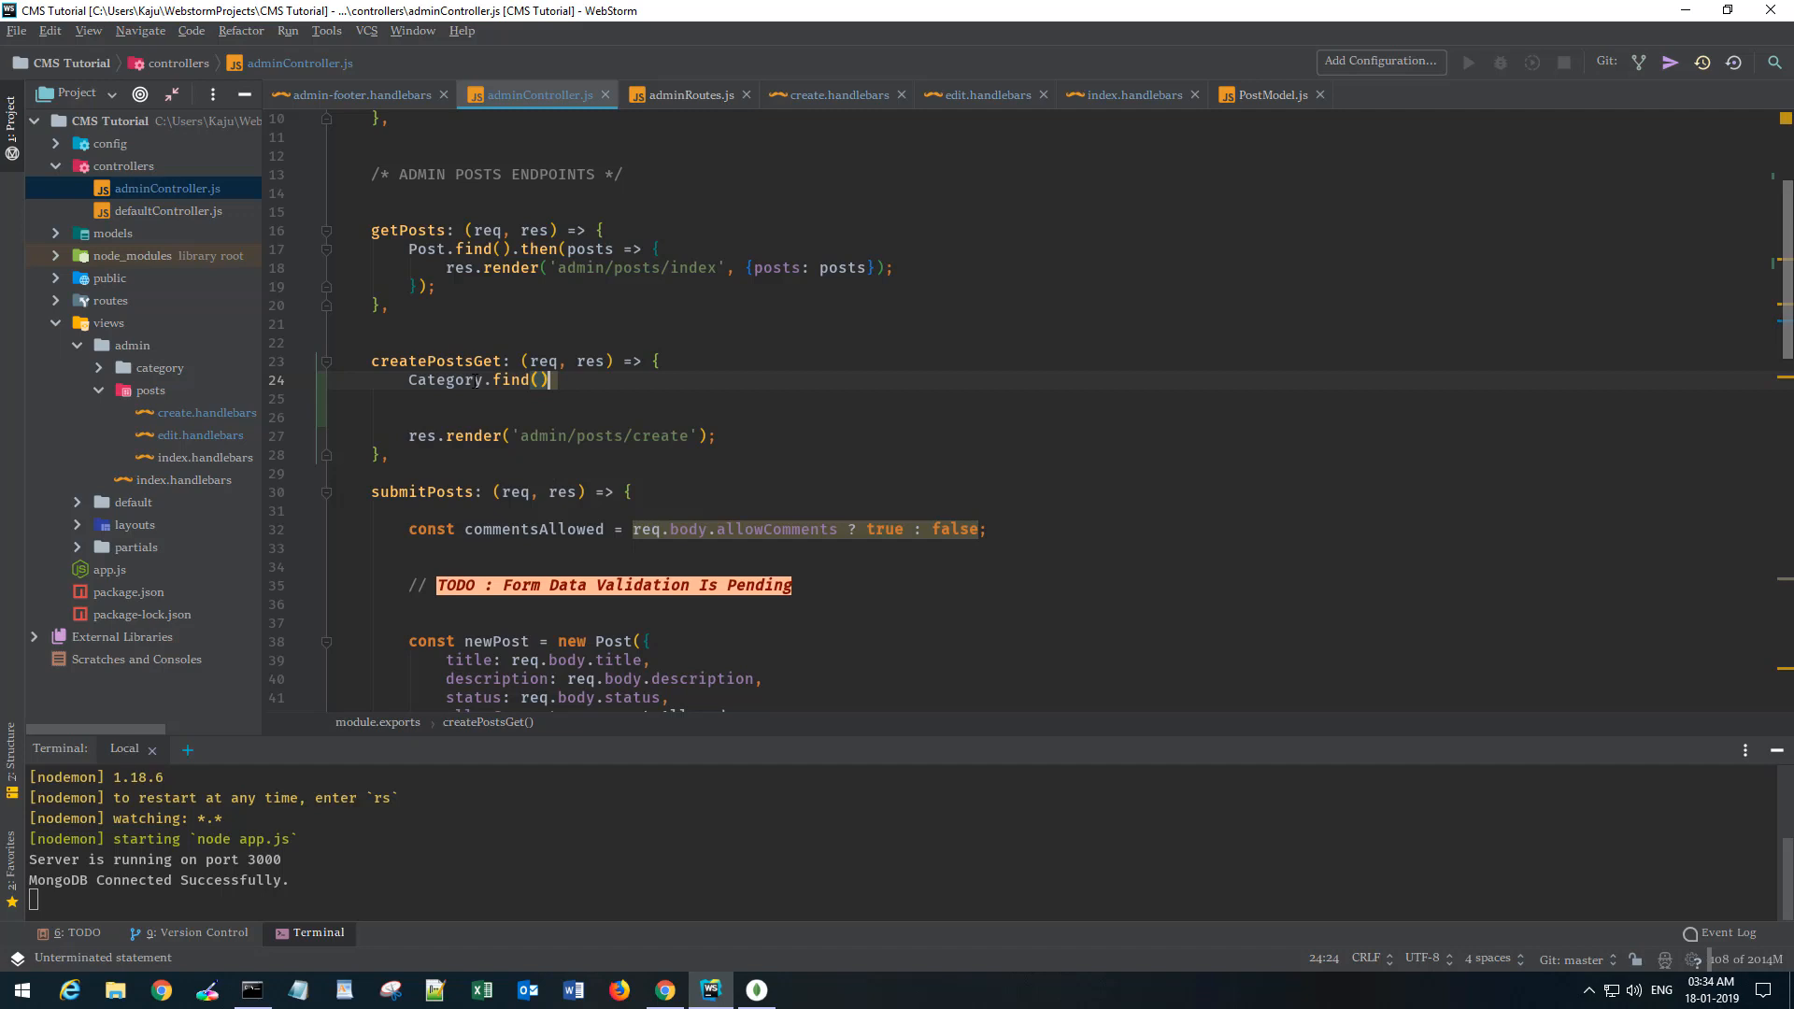
type(".then(cats => {")
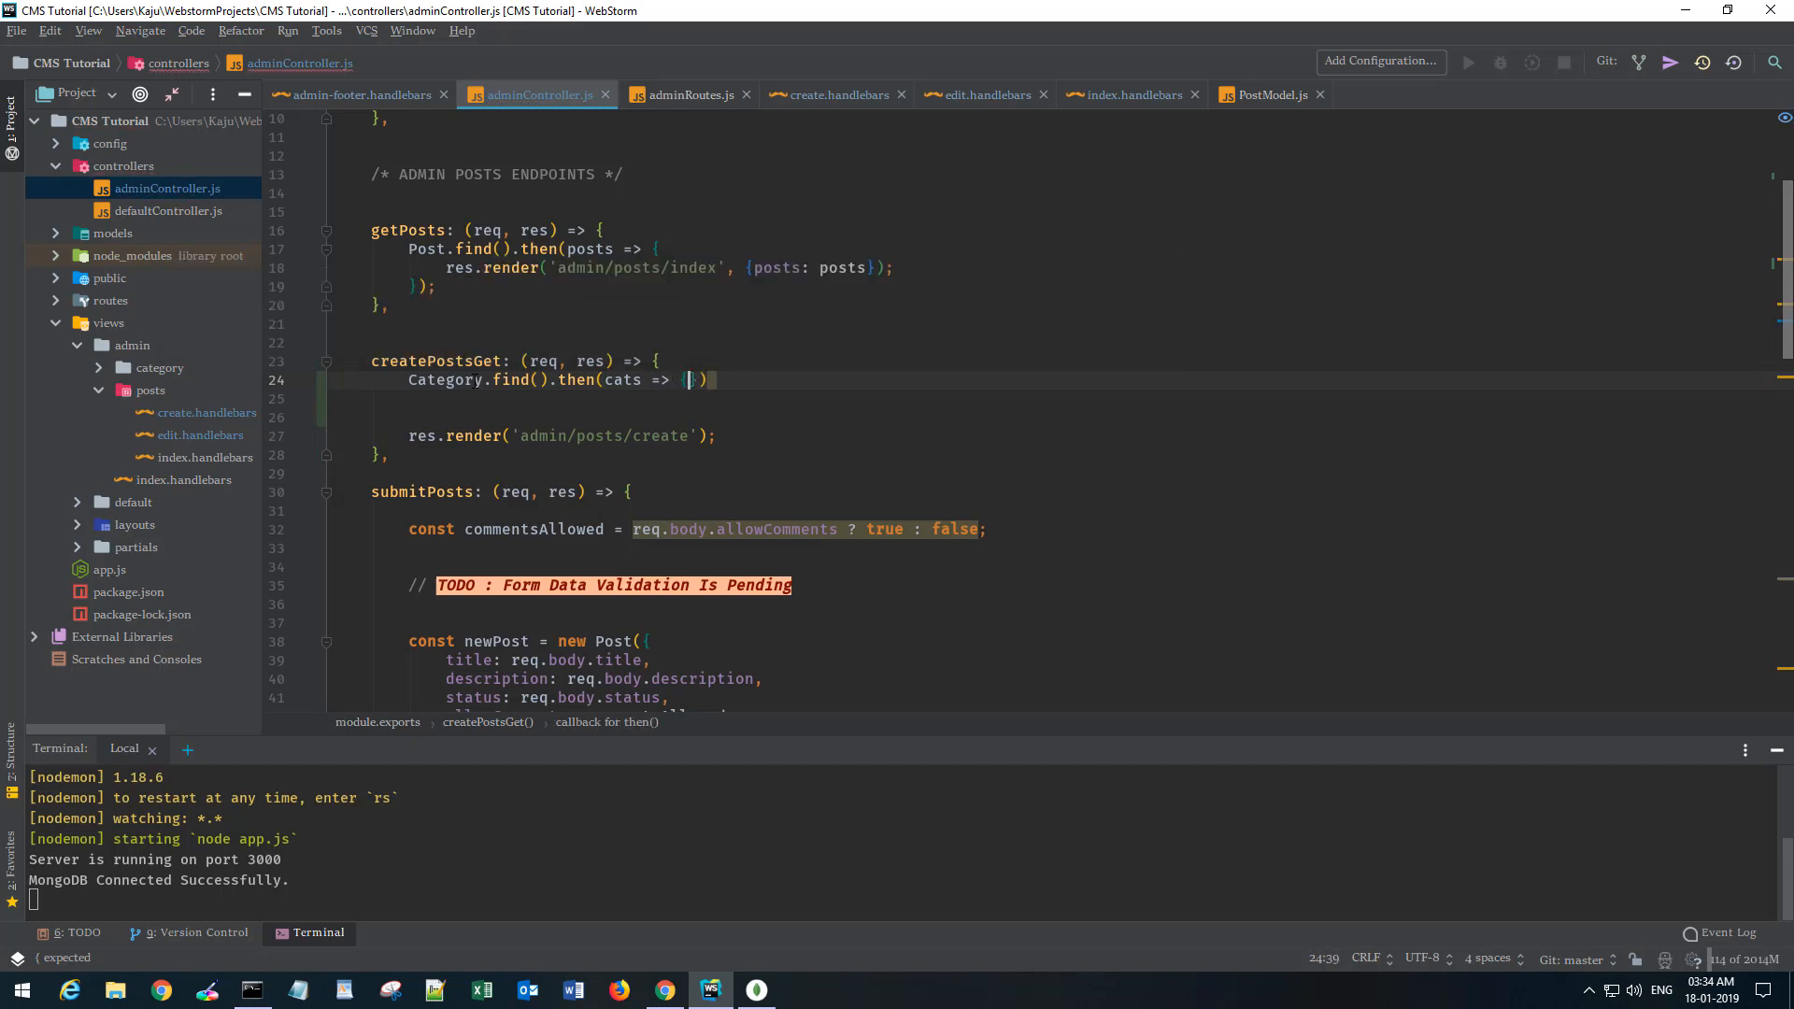
Inside the callback, render 'admin/posts/create' passing {categories: cats}.
key("Enter")
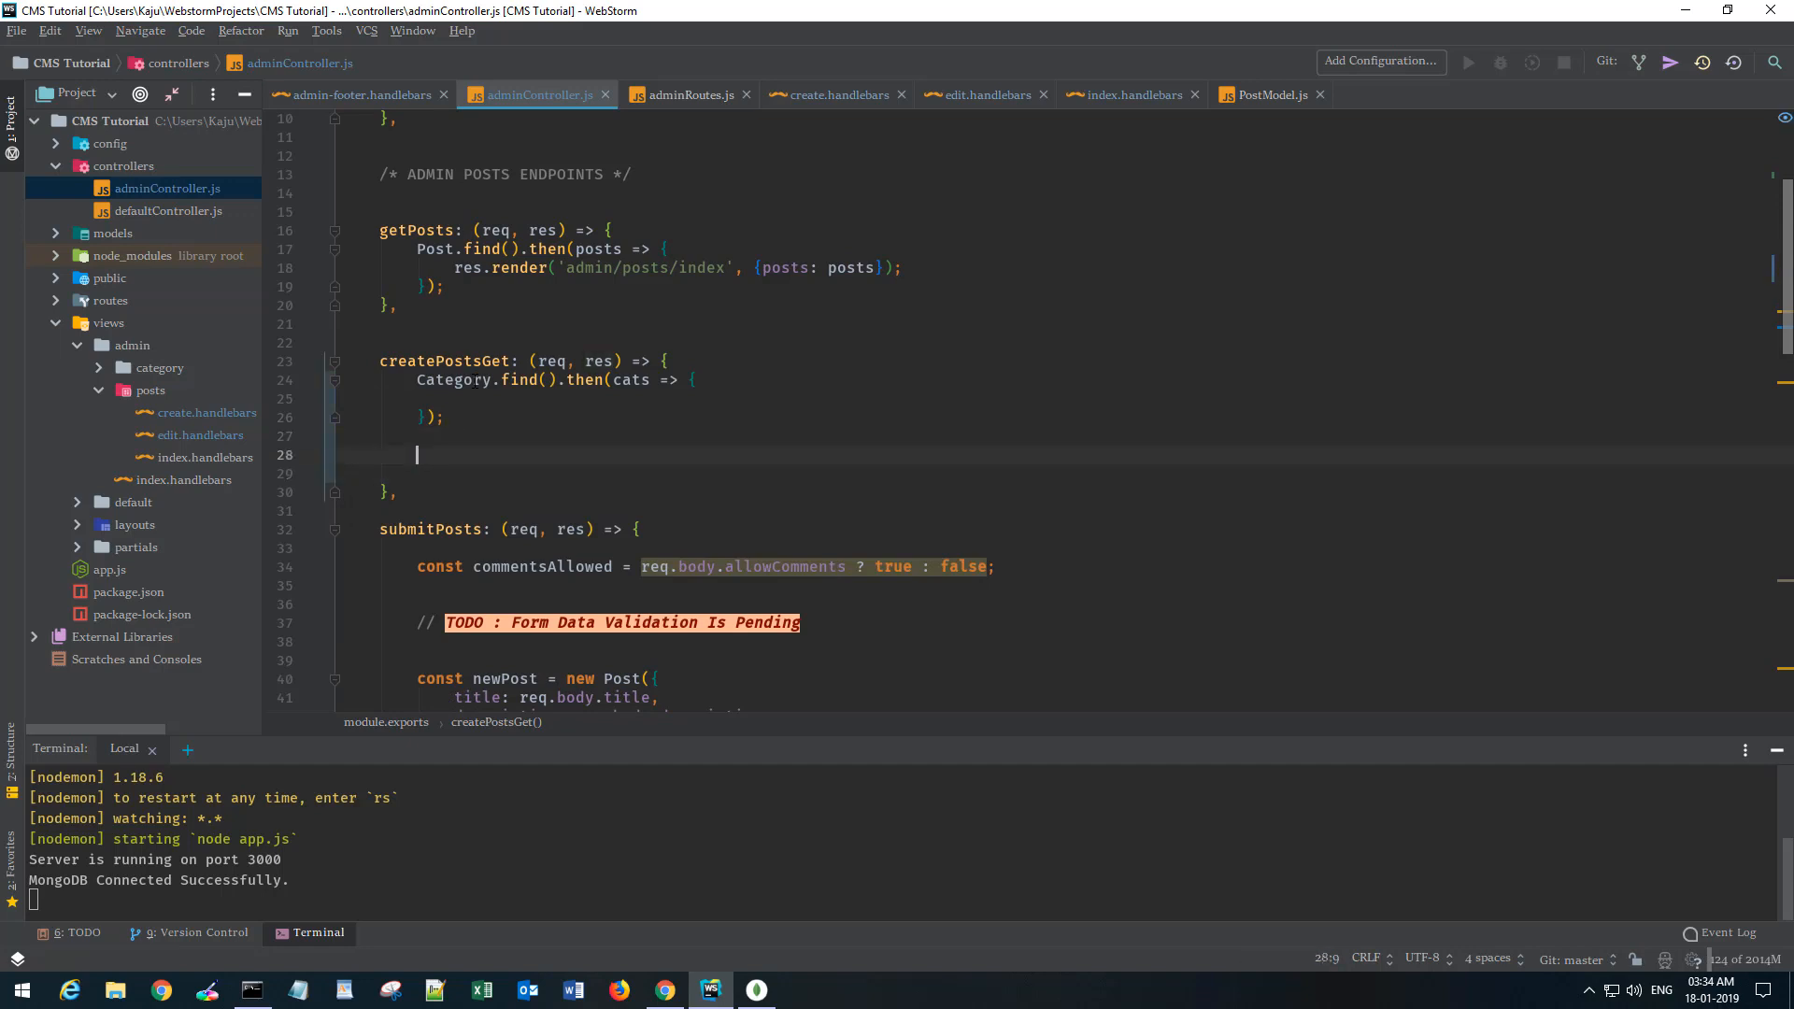
type("res.render('admin/posts/create');")
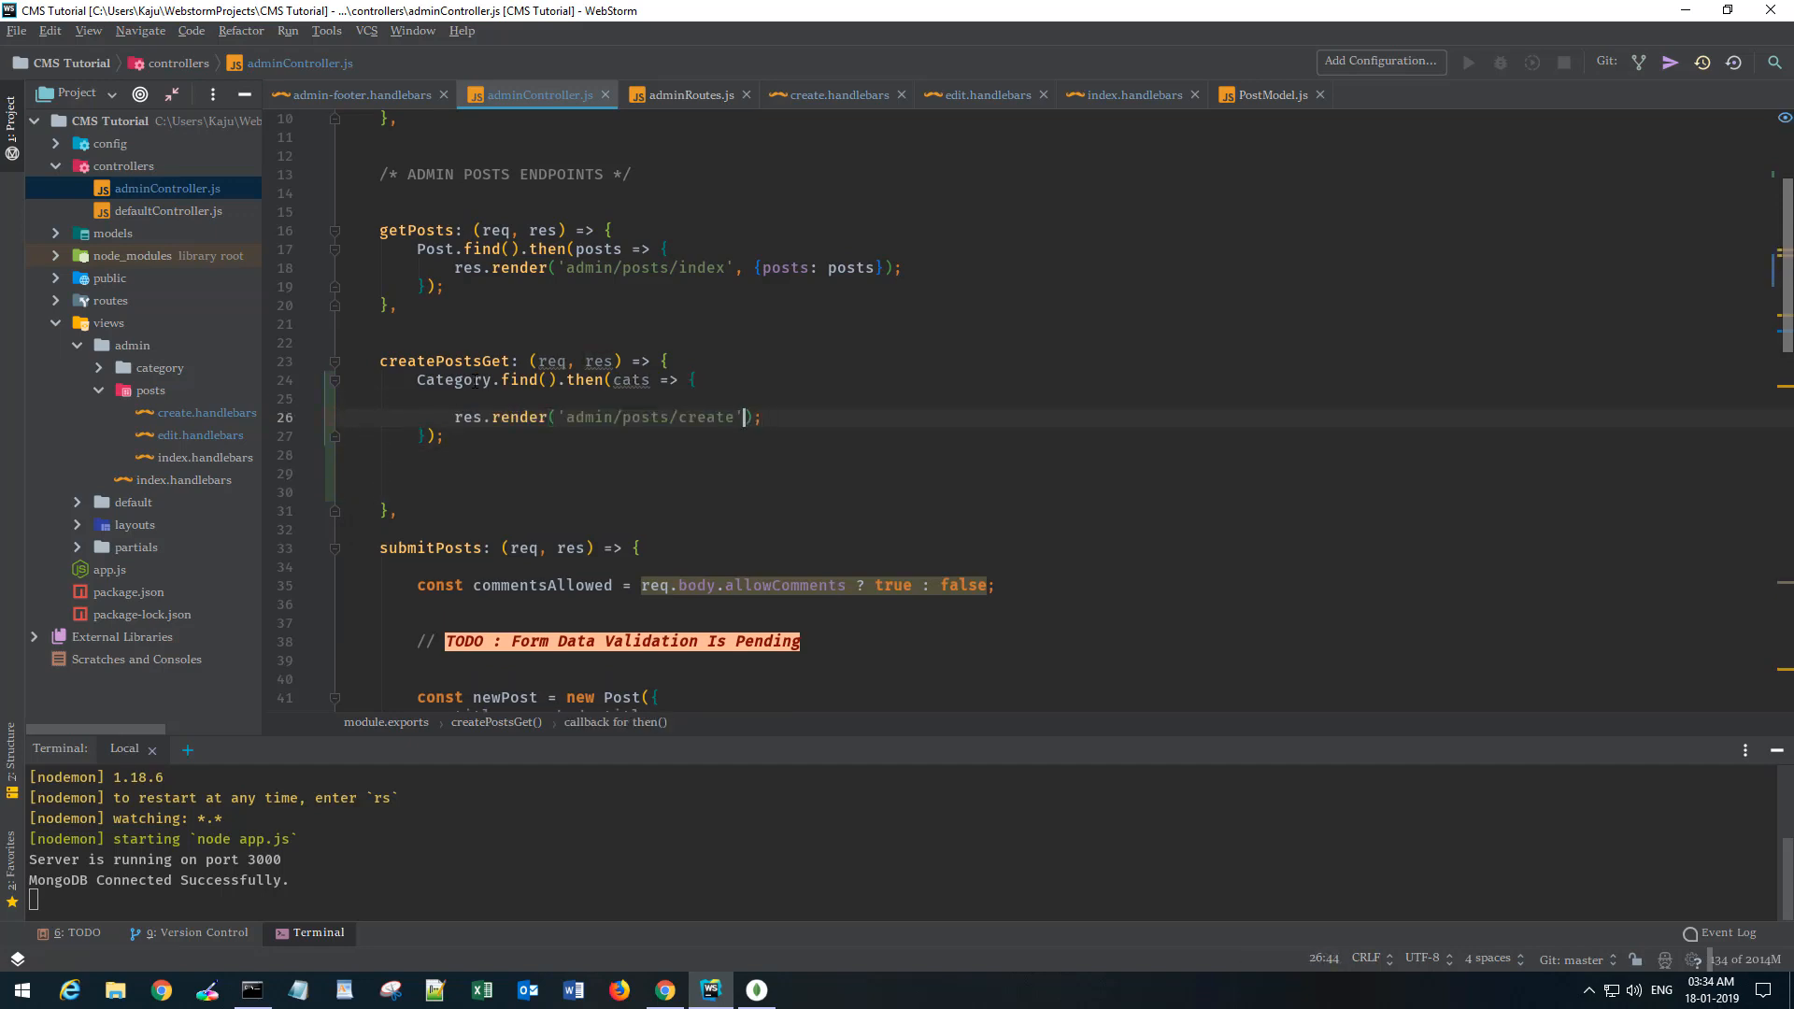
type(", {}")
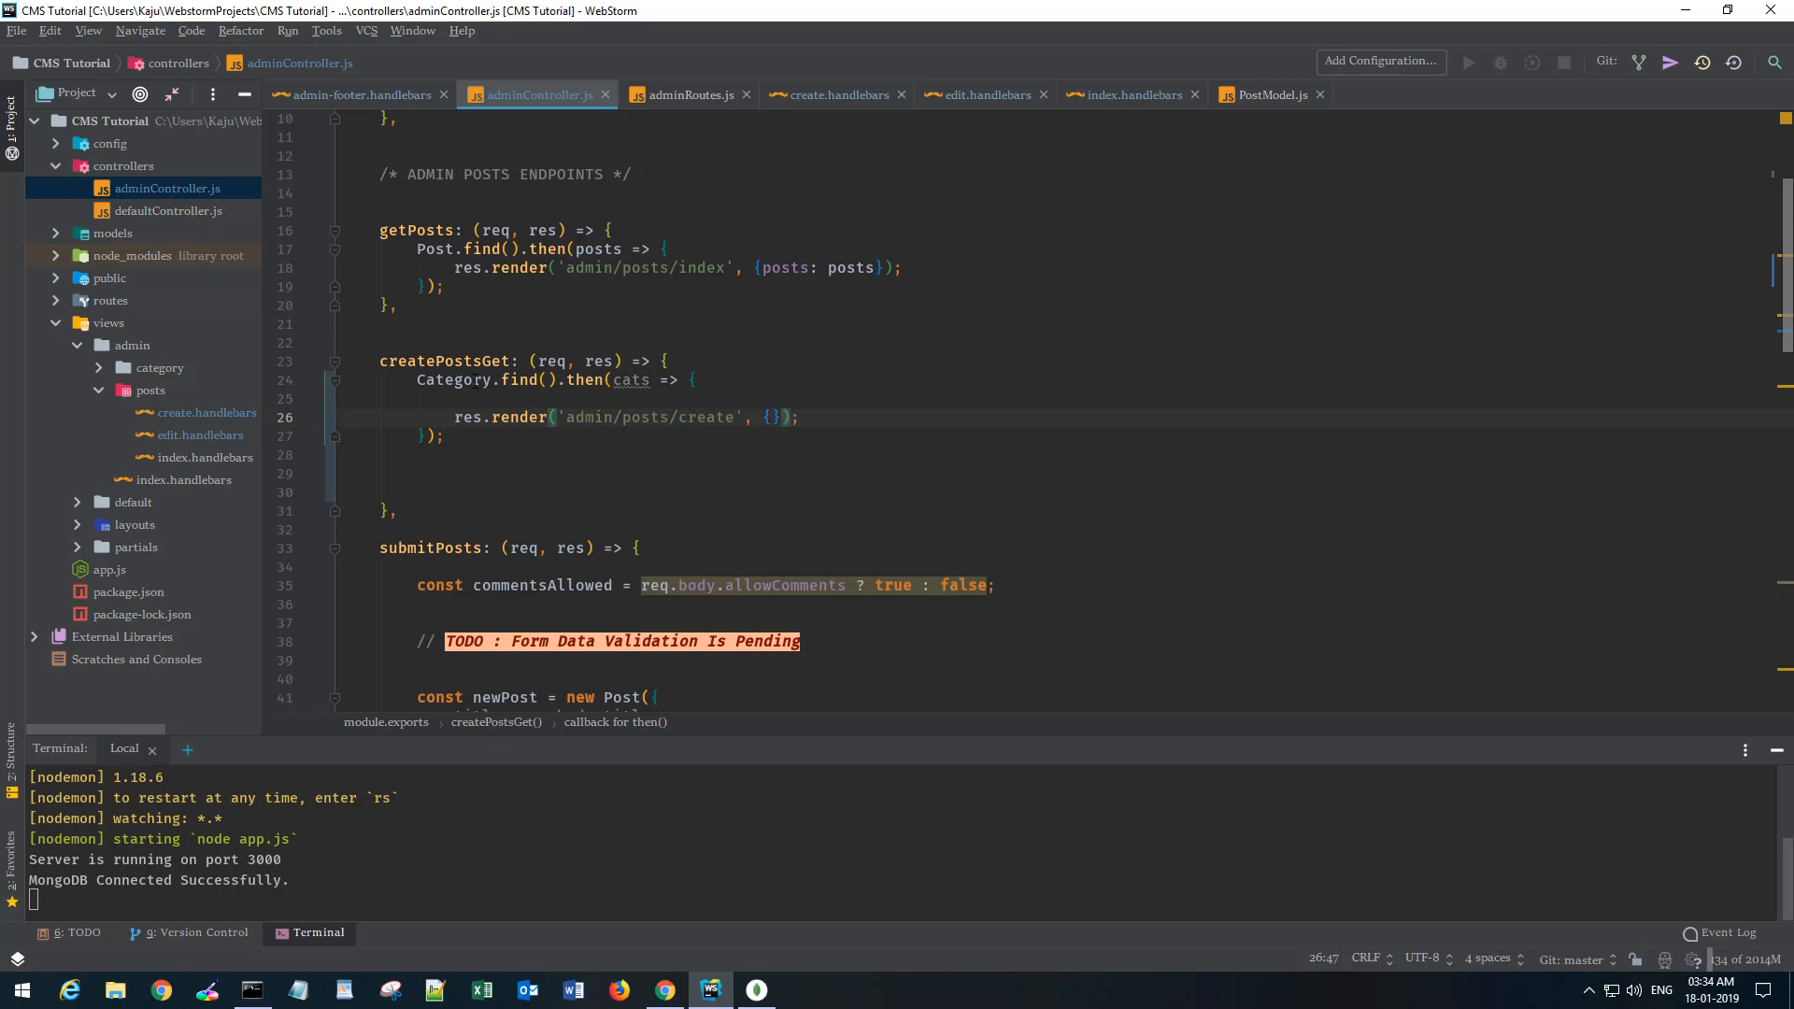
type("categor")
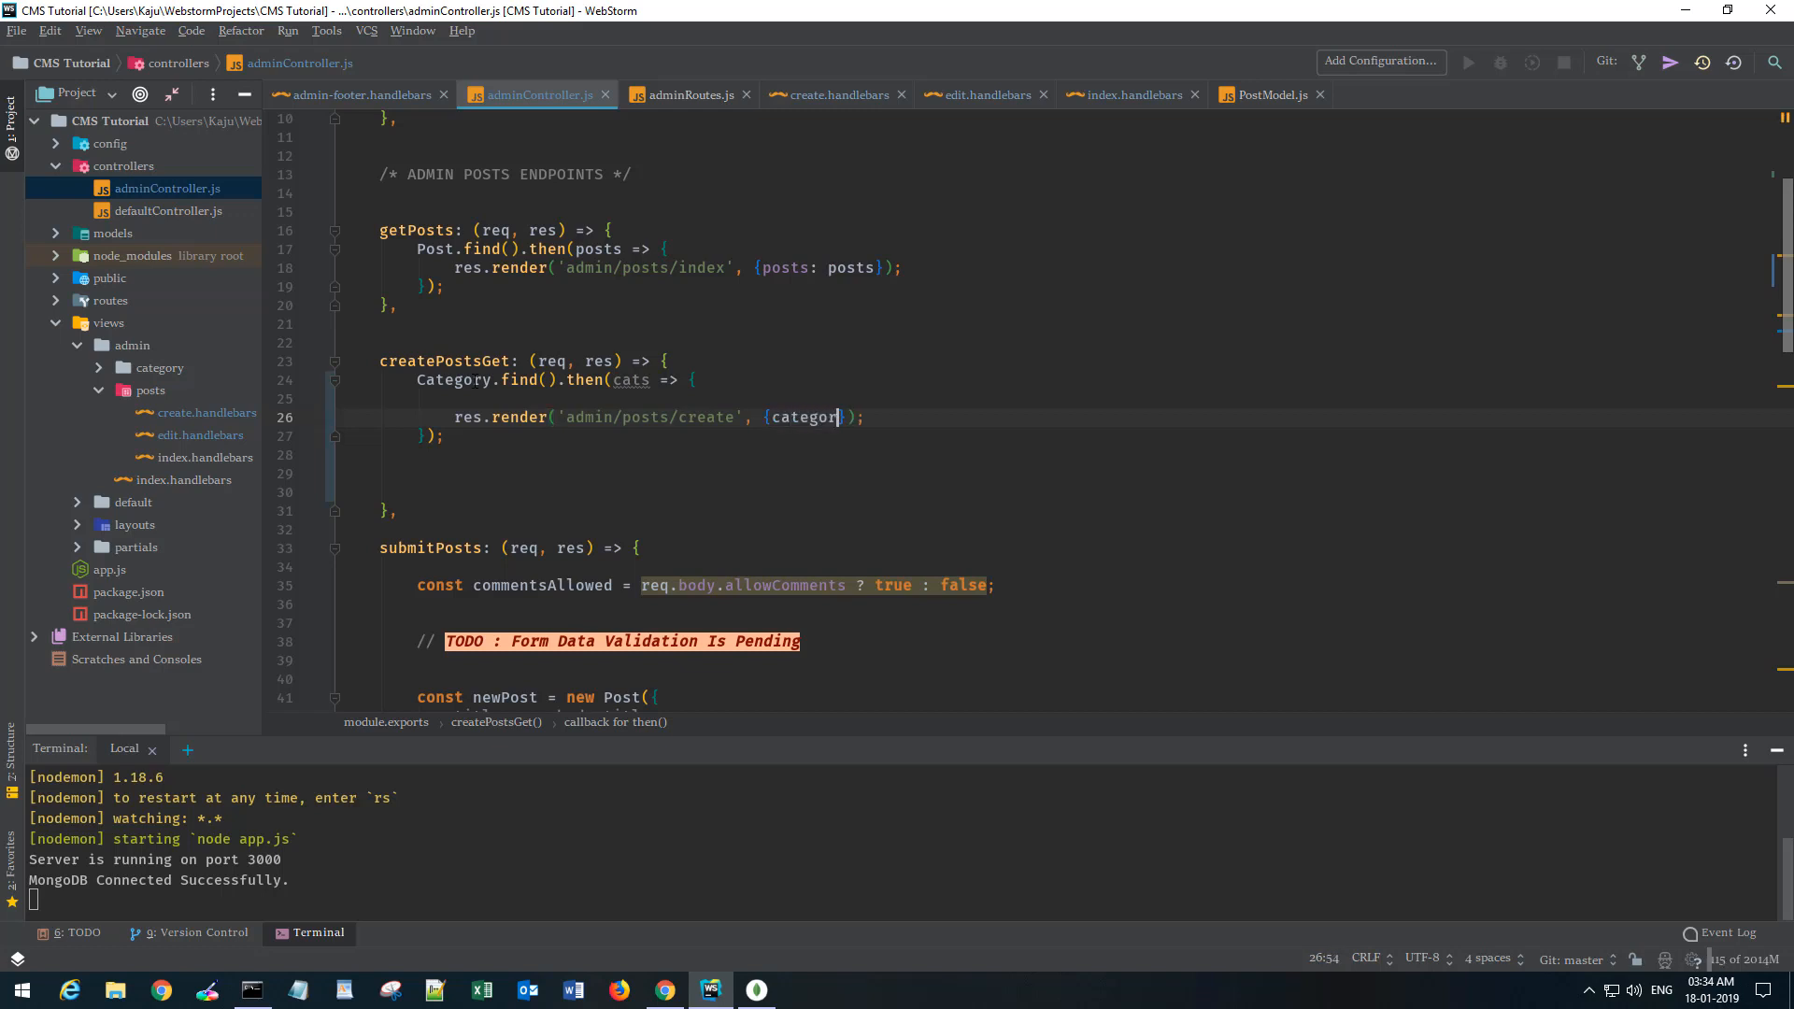
type("ies: cats")
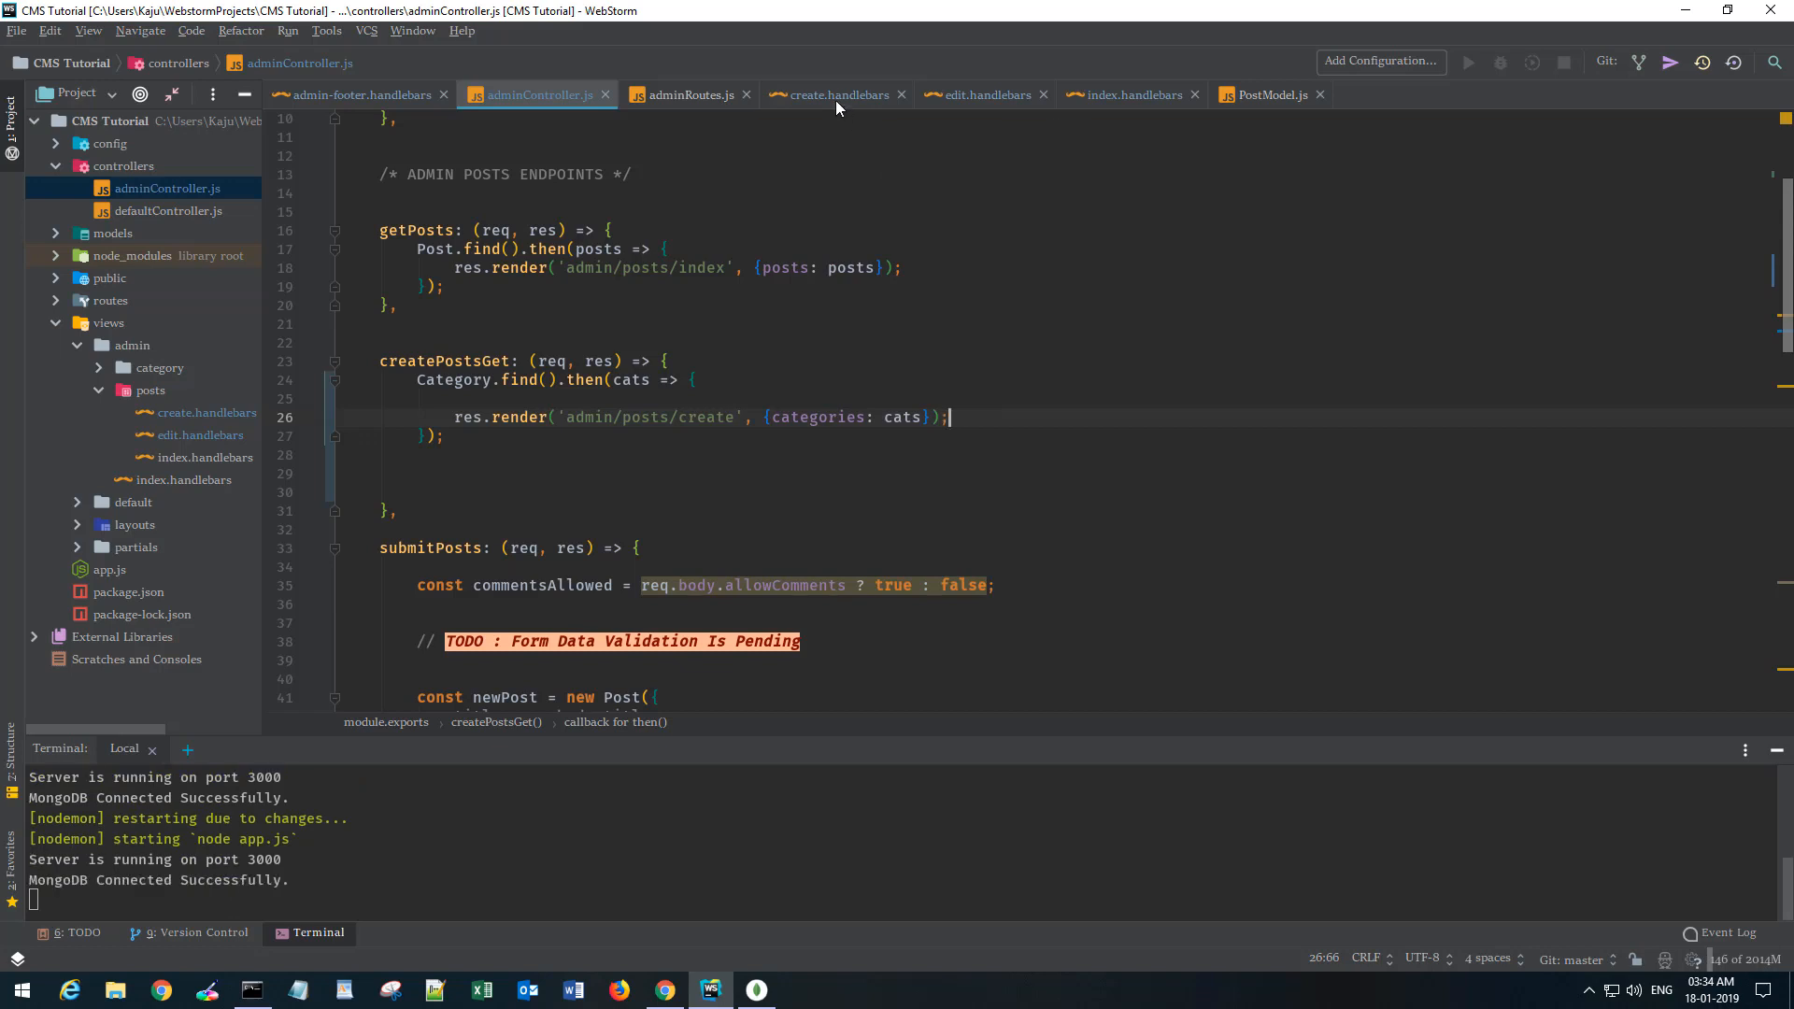
Relabel the copied Status group as Category, naming it category, with one empty-valued option.
left_click(833, 94)
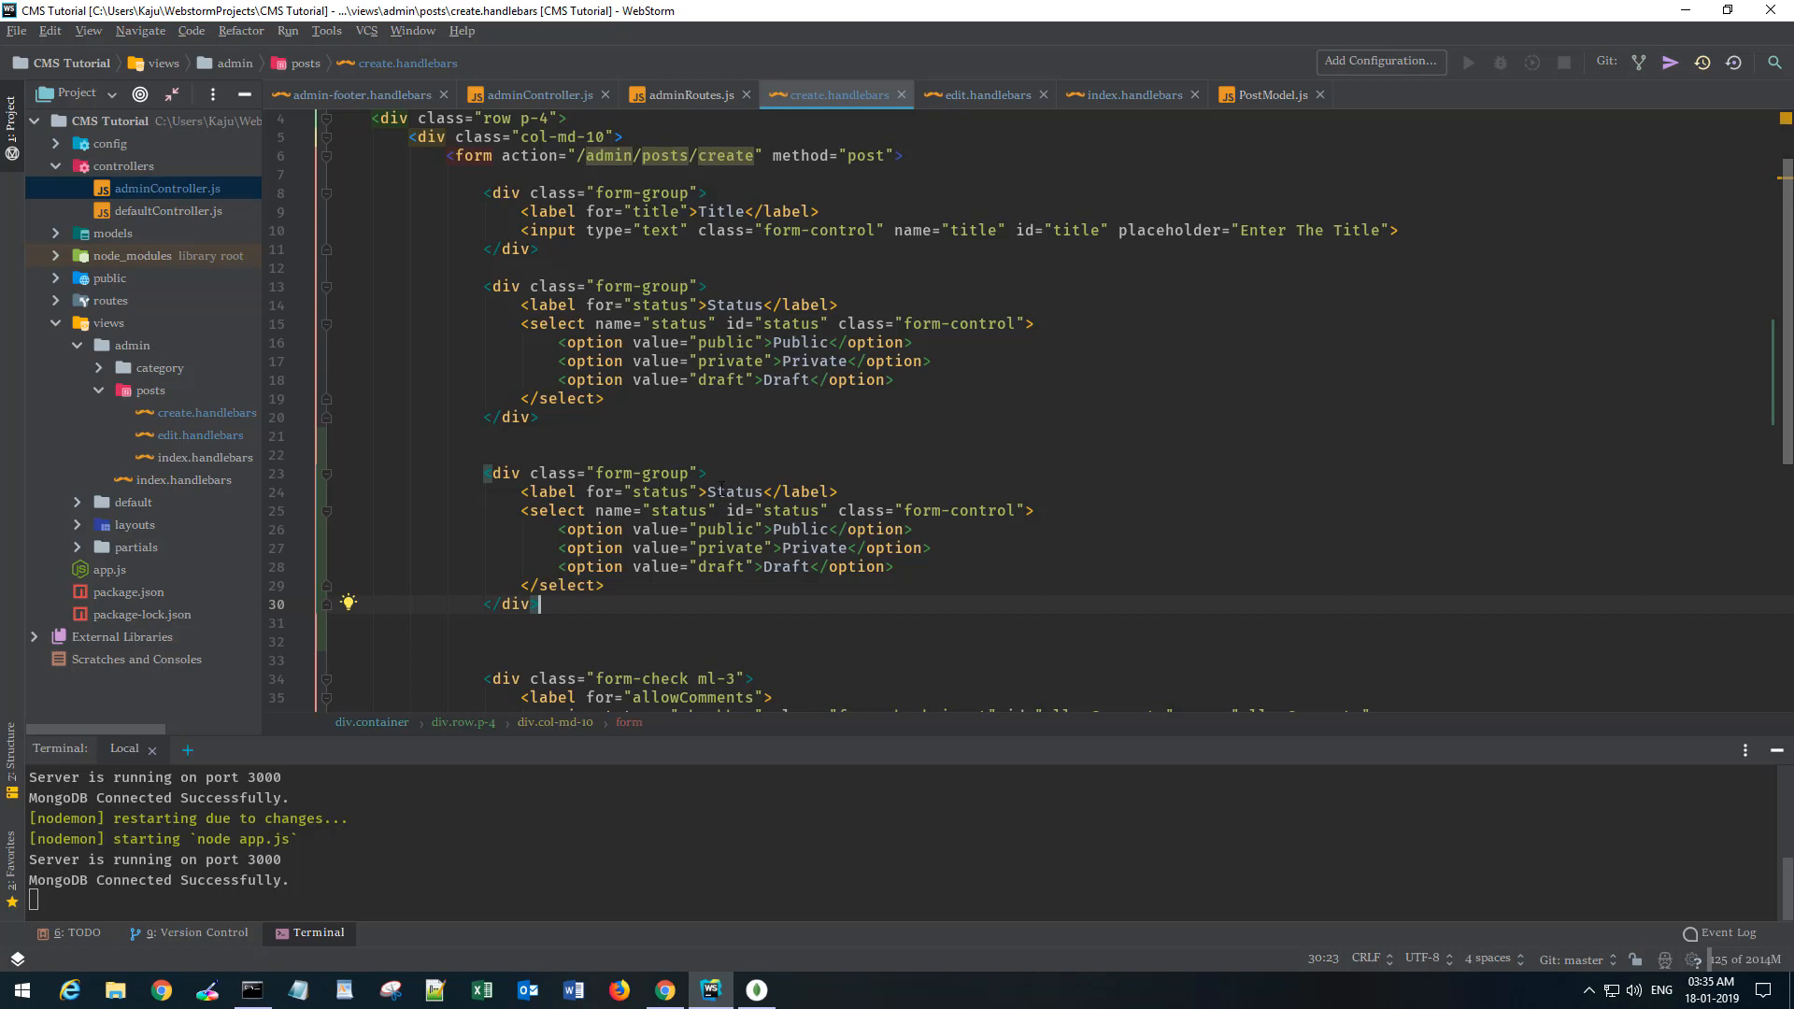
double_click(734, 491)
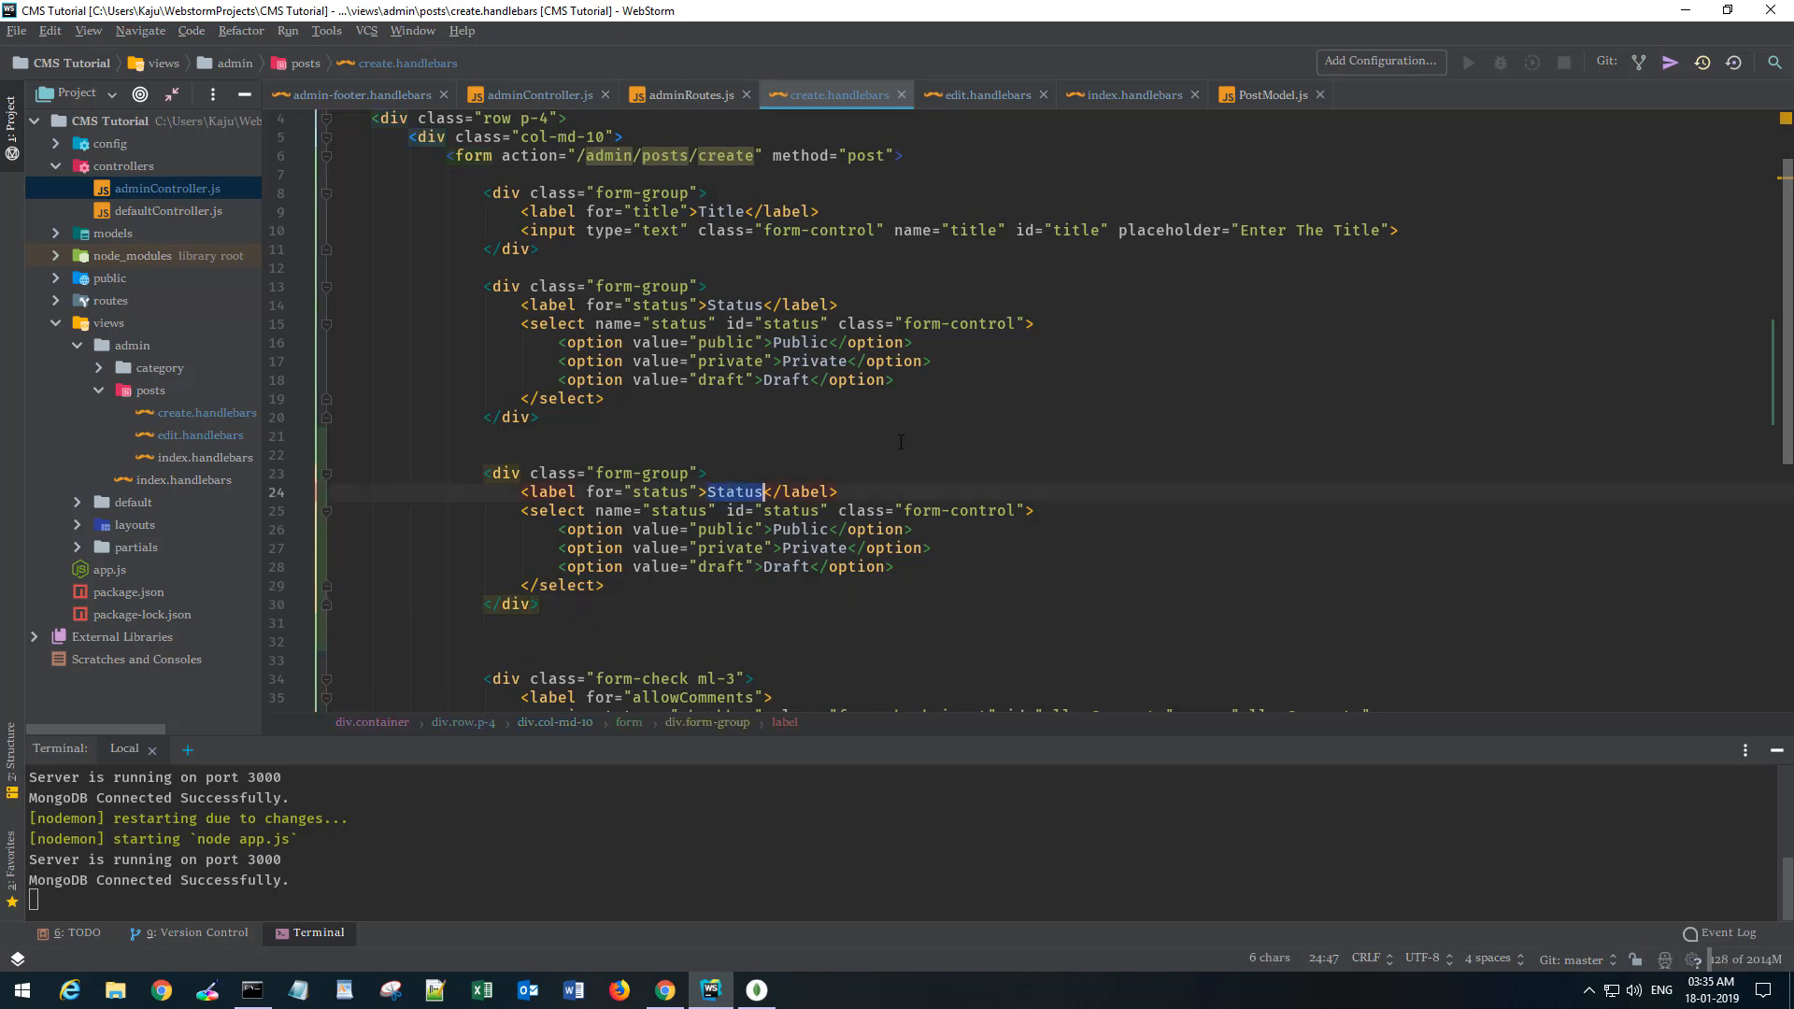
type("Category")
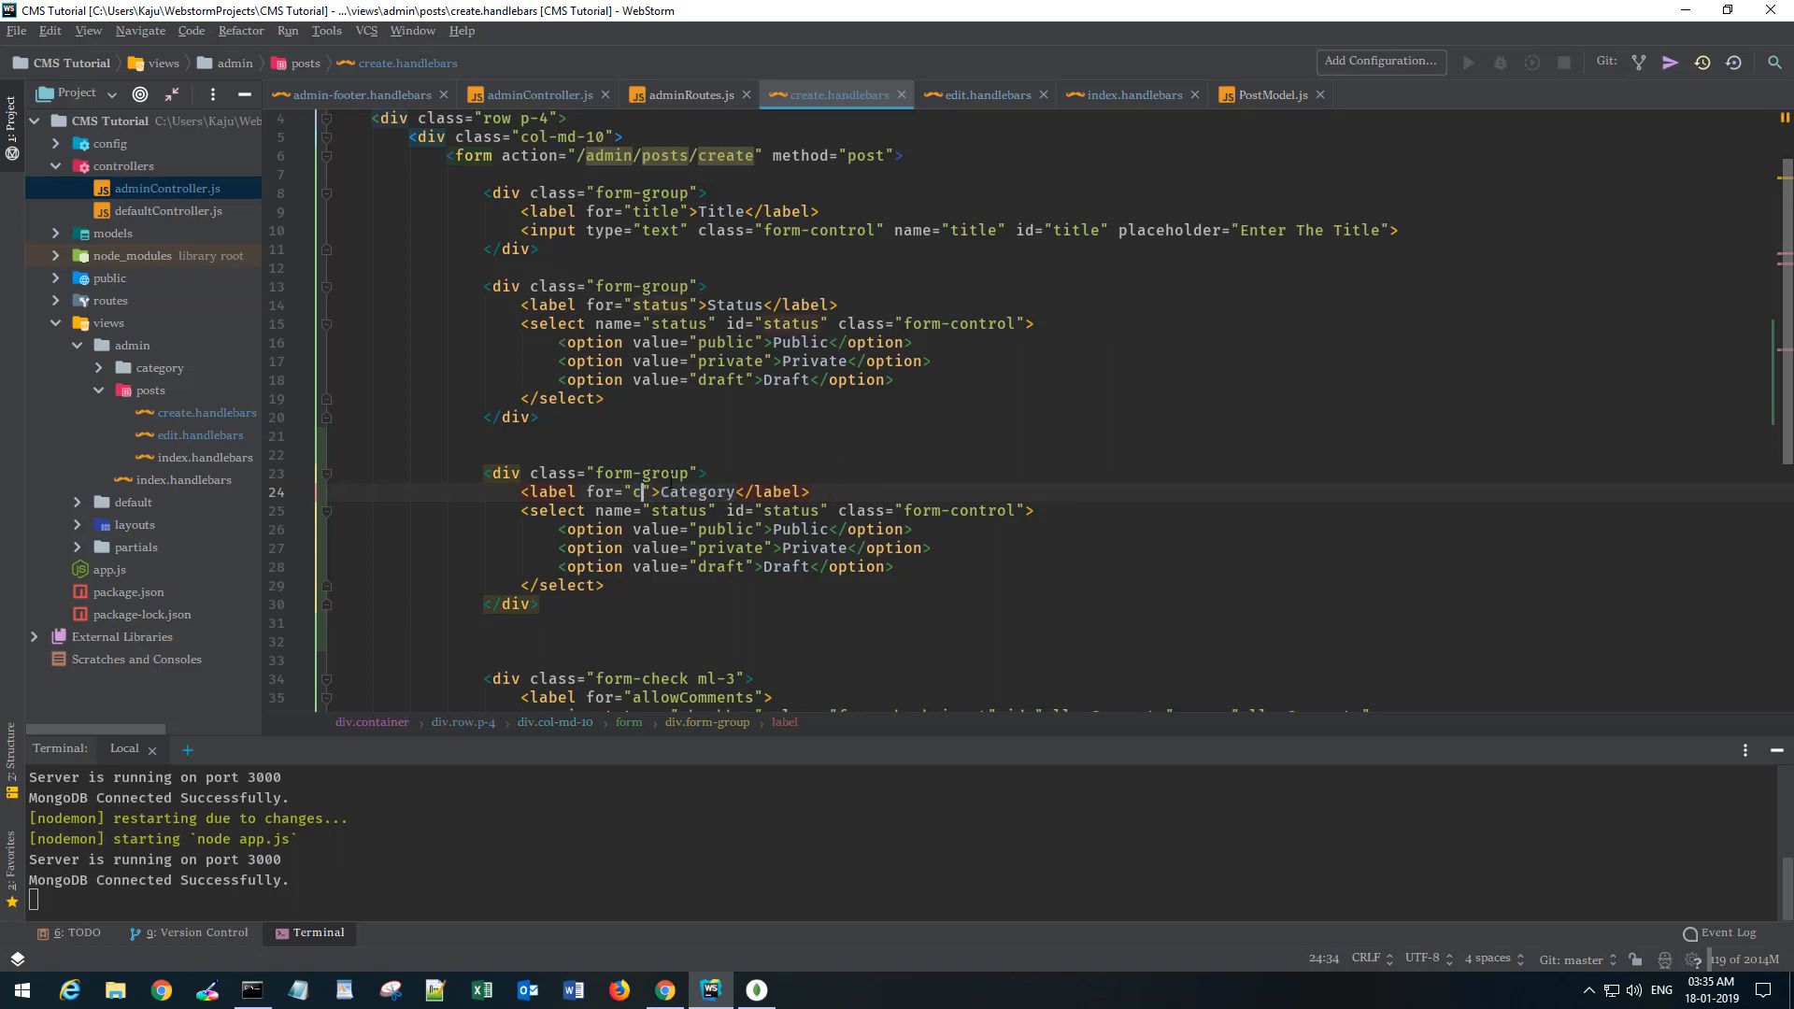
type("ategory")
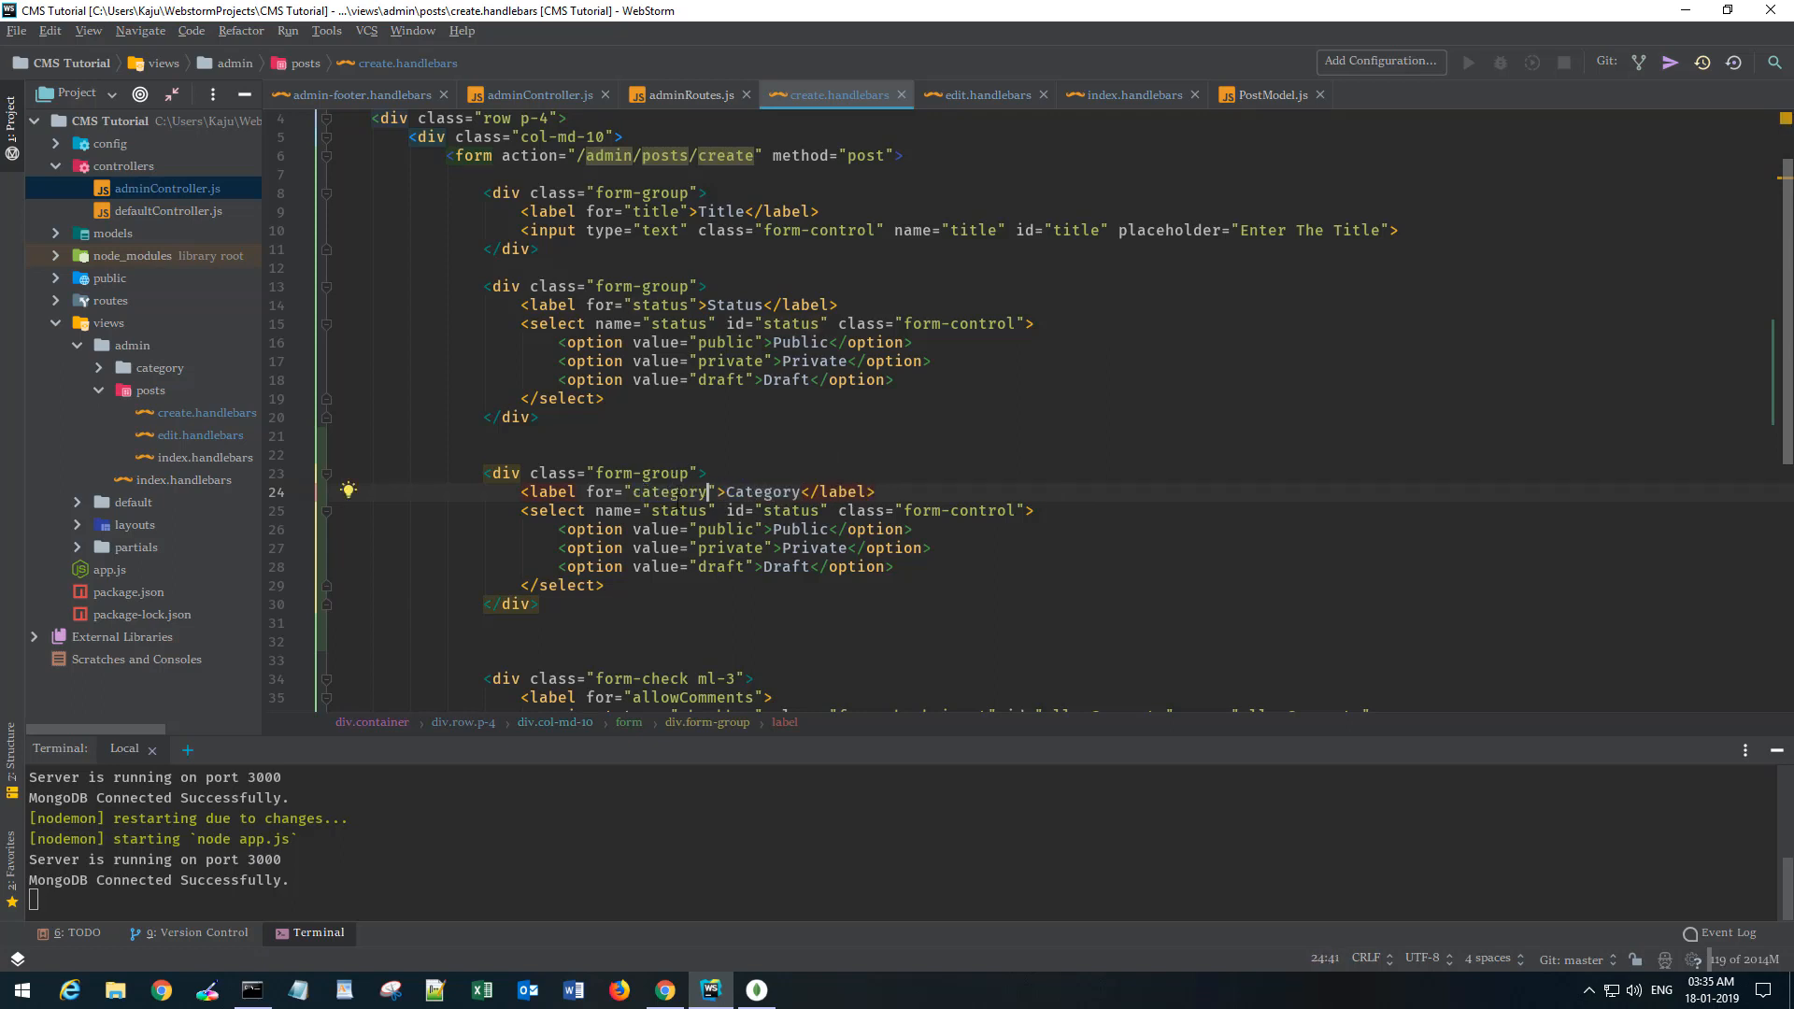
double_click(667, 492)
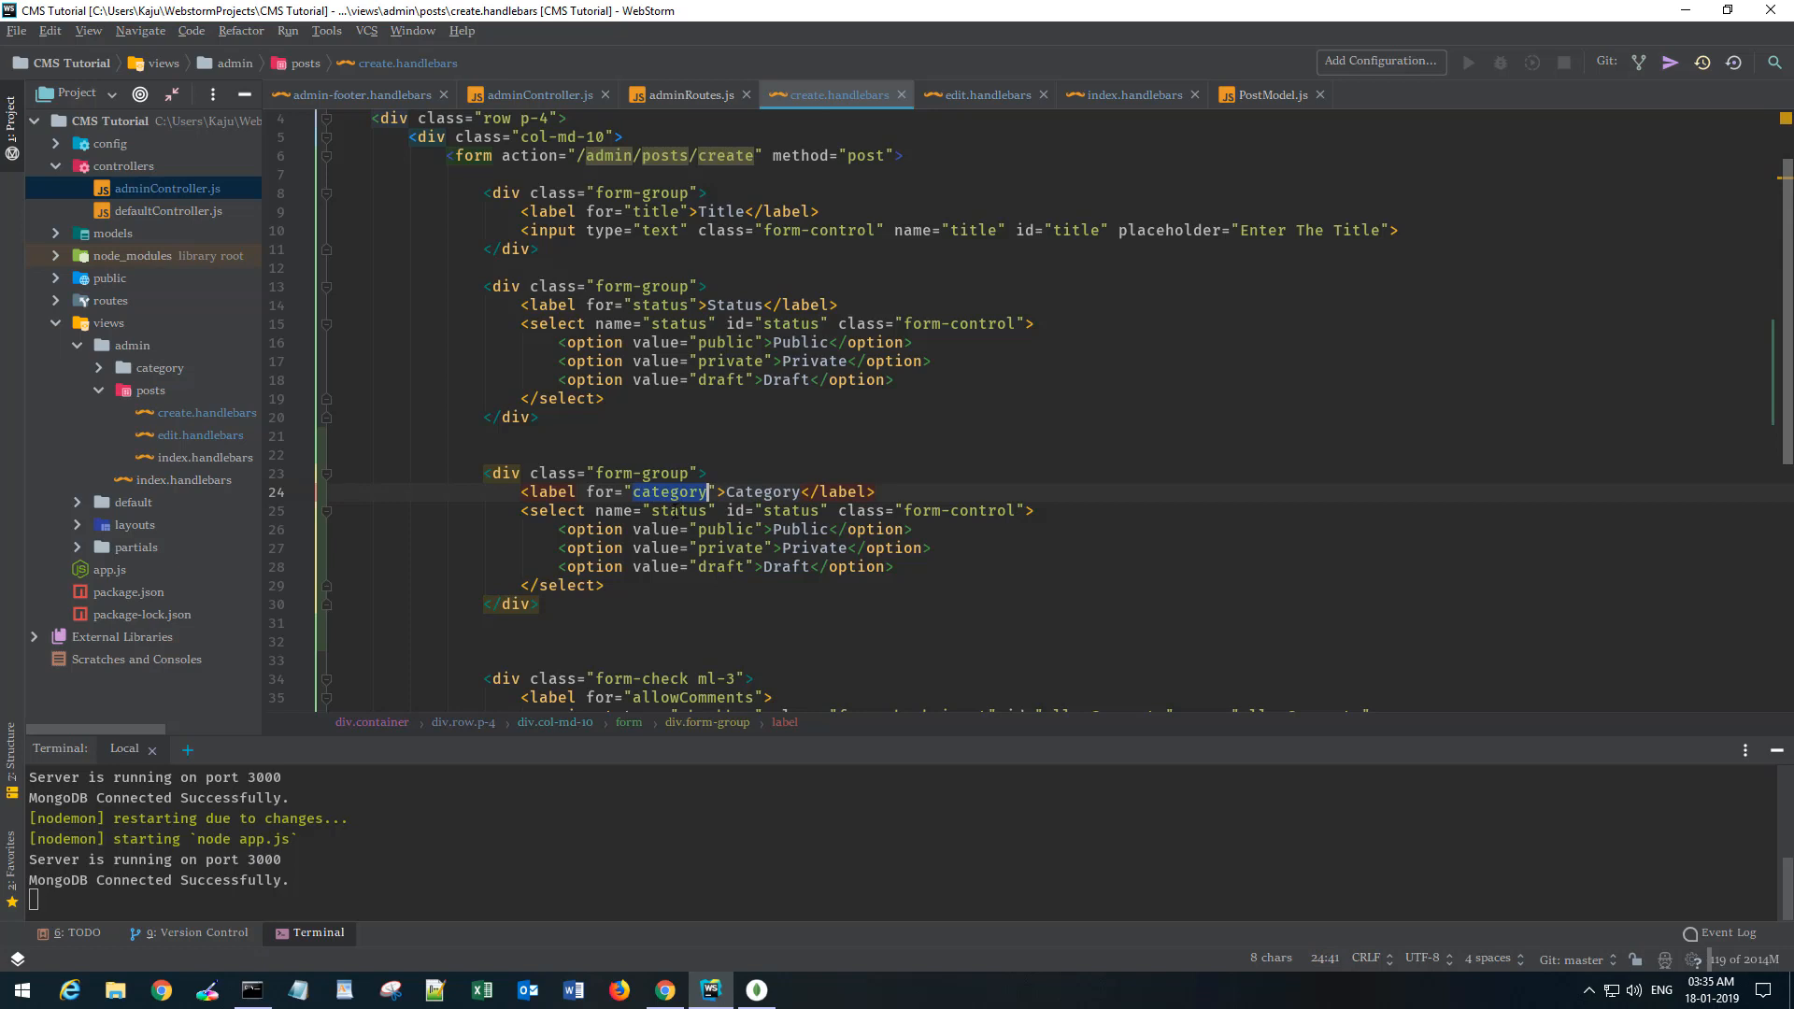
type("category")
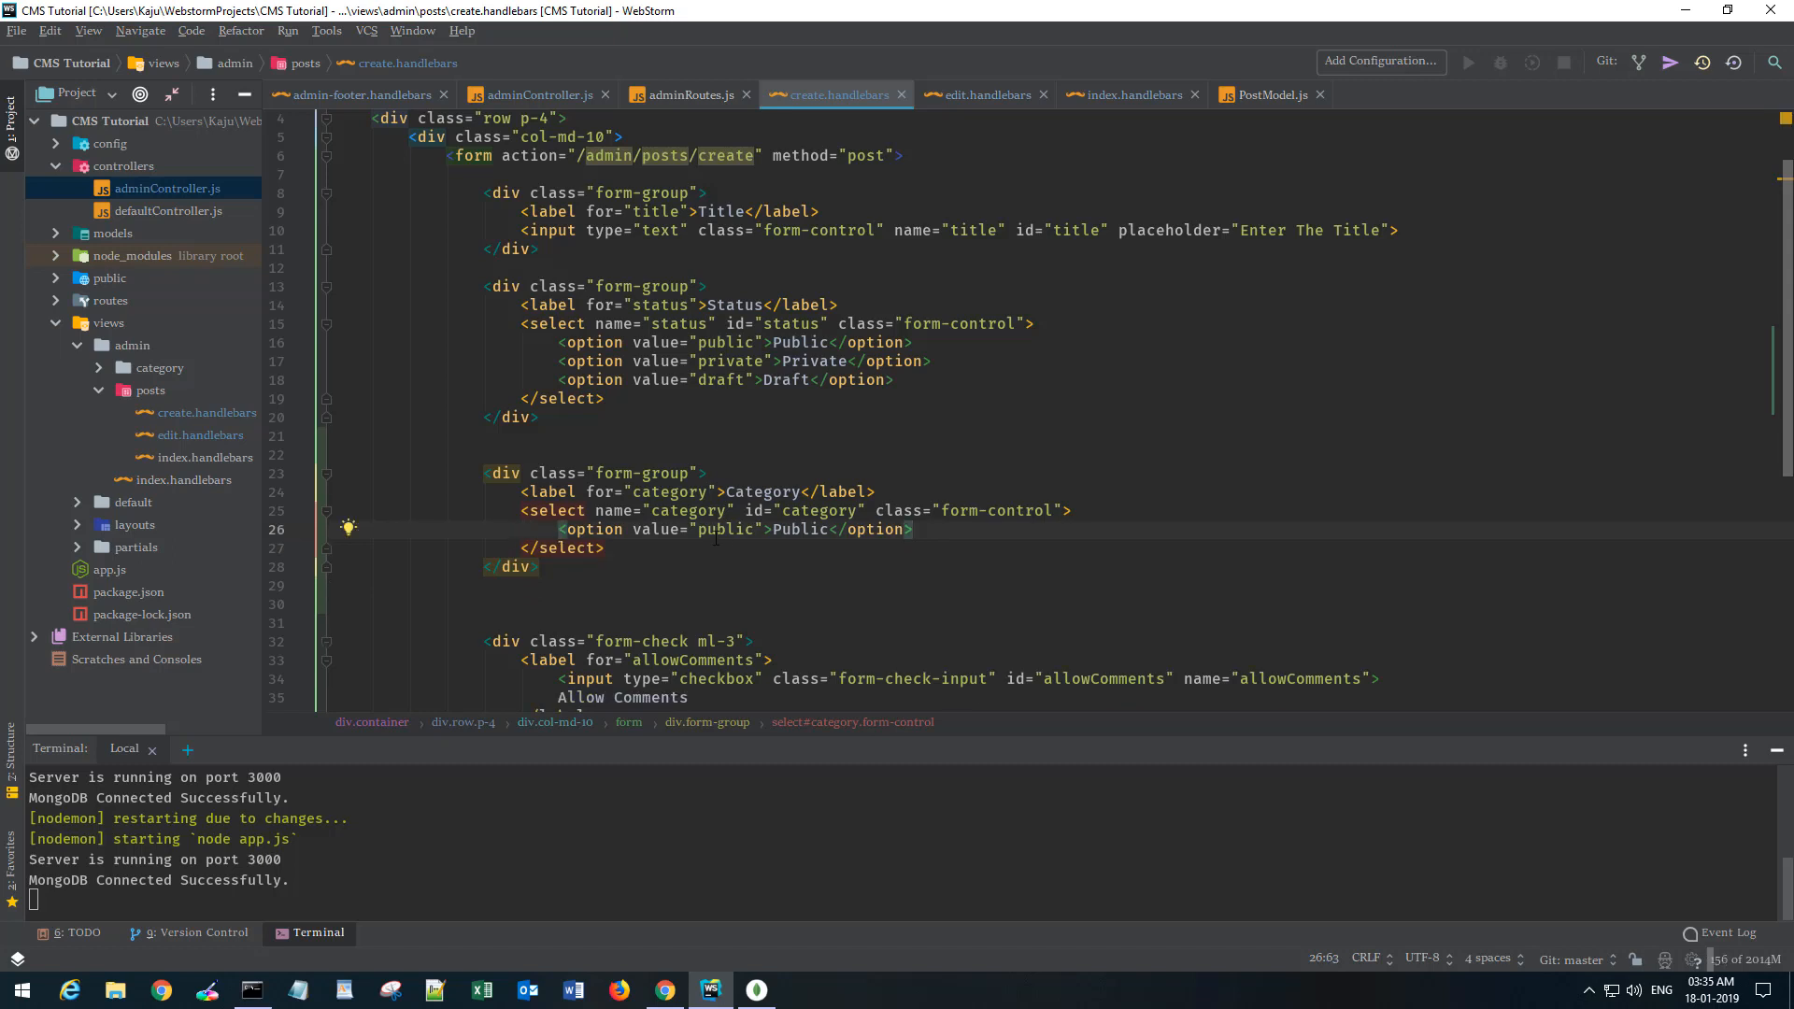
double_click(726, 528)
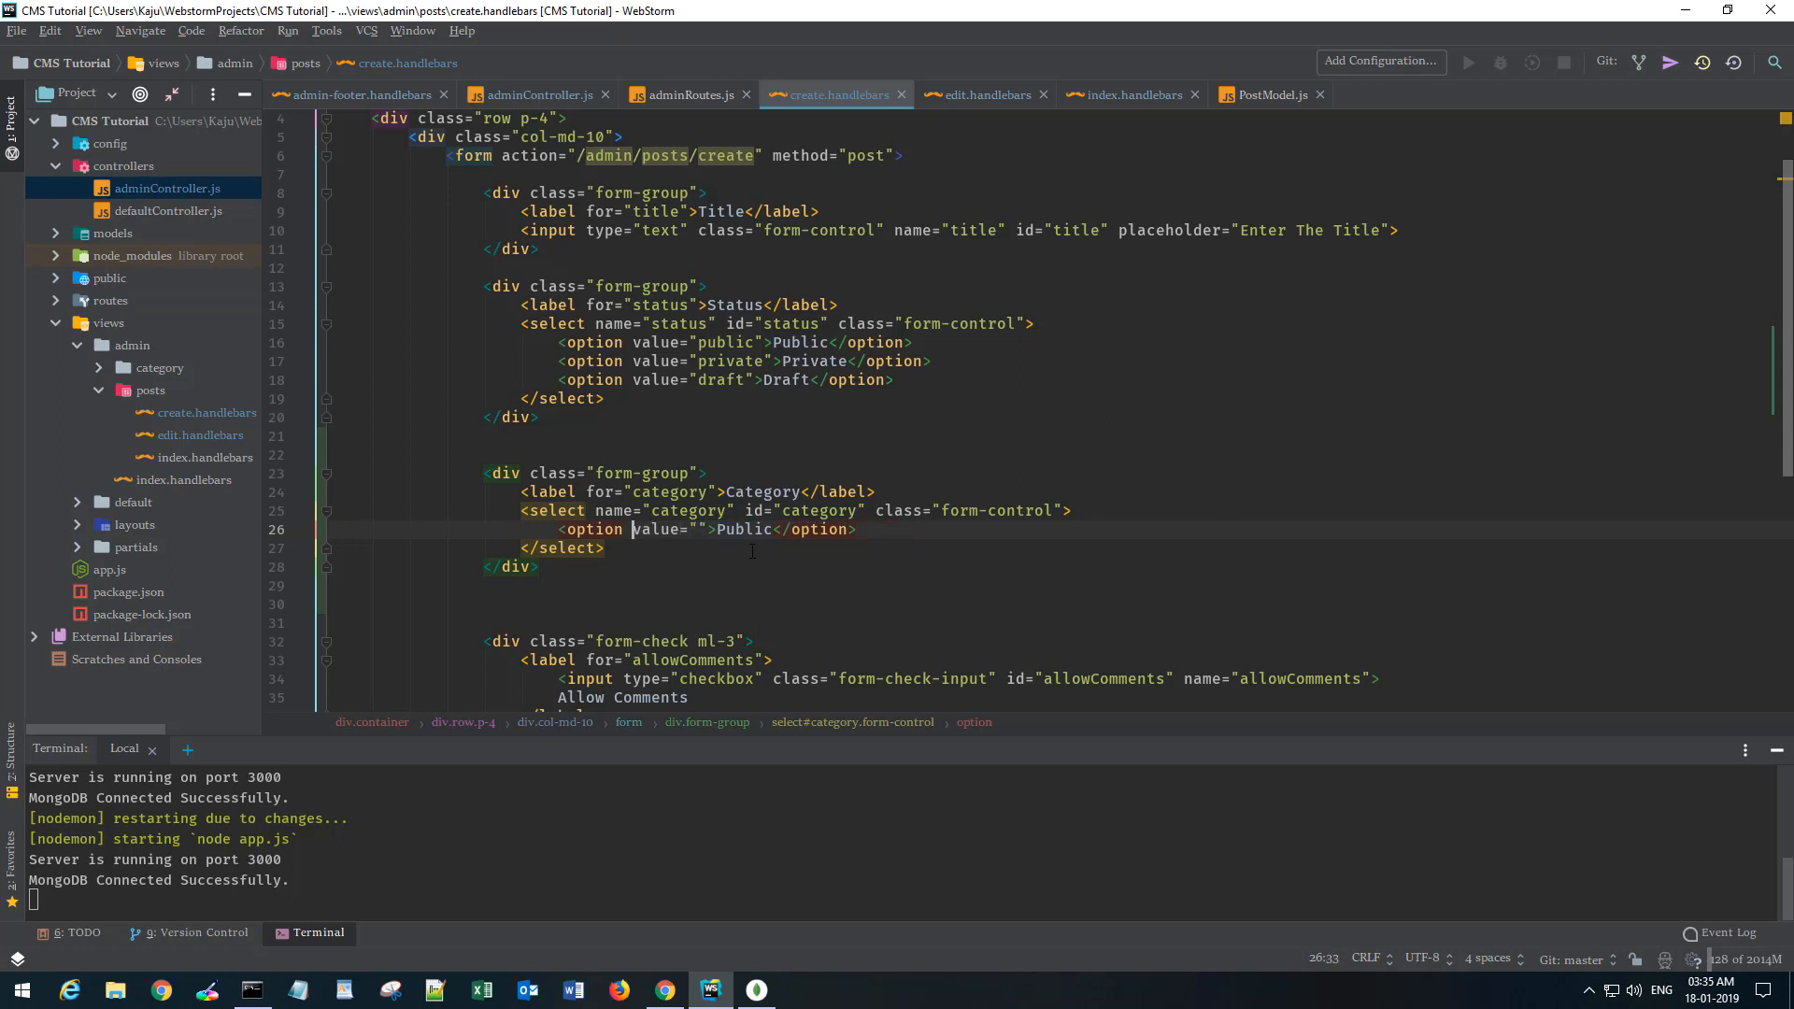
left_click(697, 529)
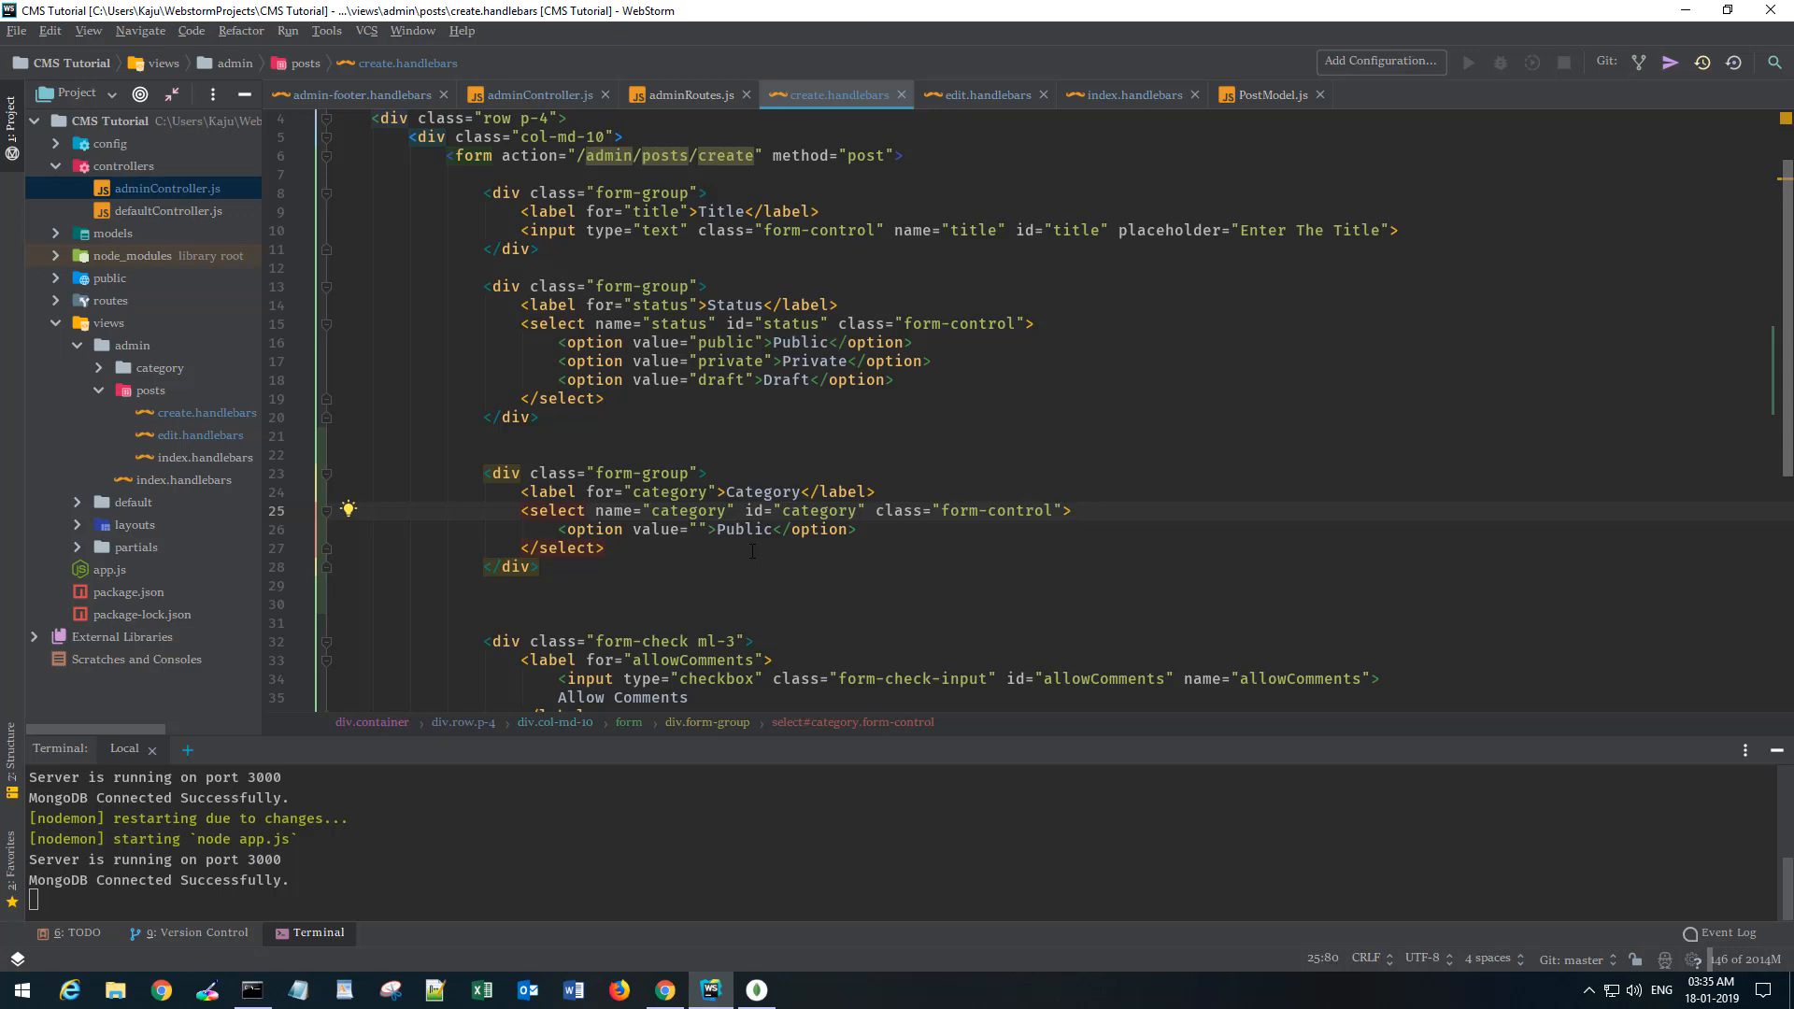
Wrap the category option in a {{#each categories}} loop.
key("Enter")
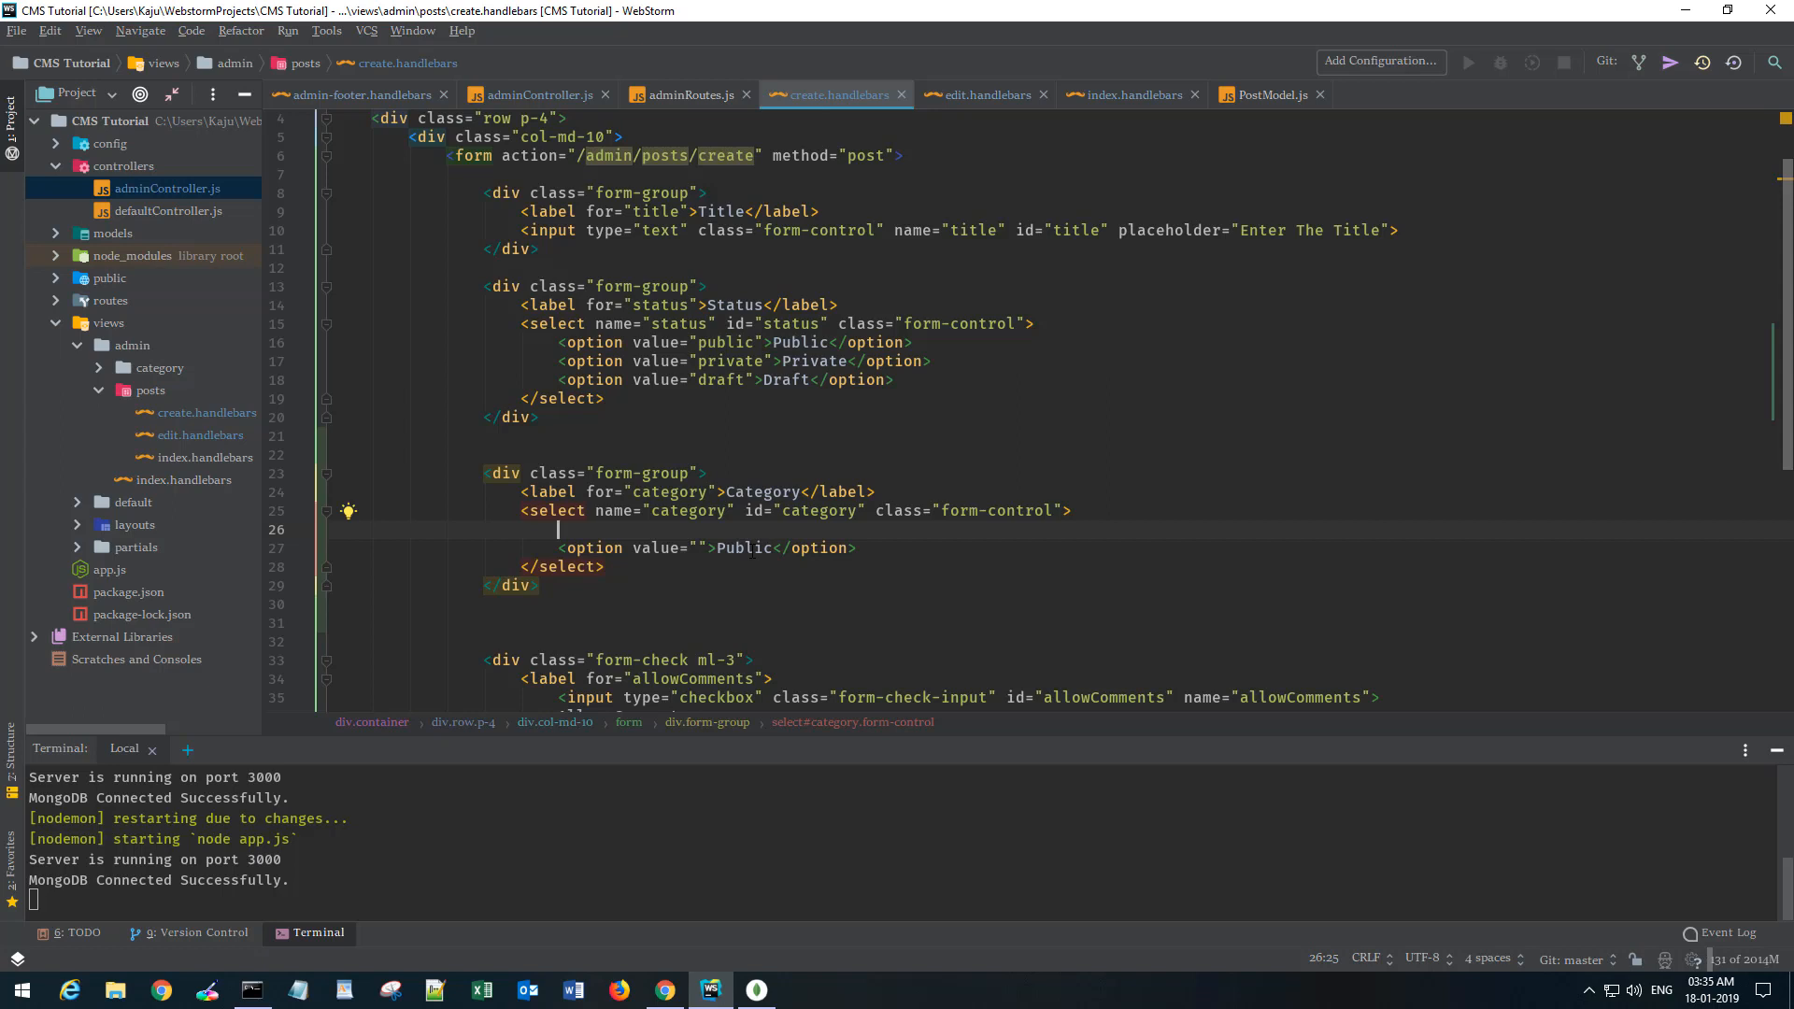
type("{{3e")
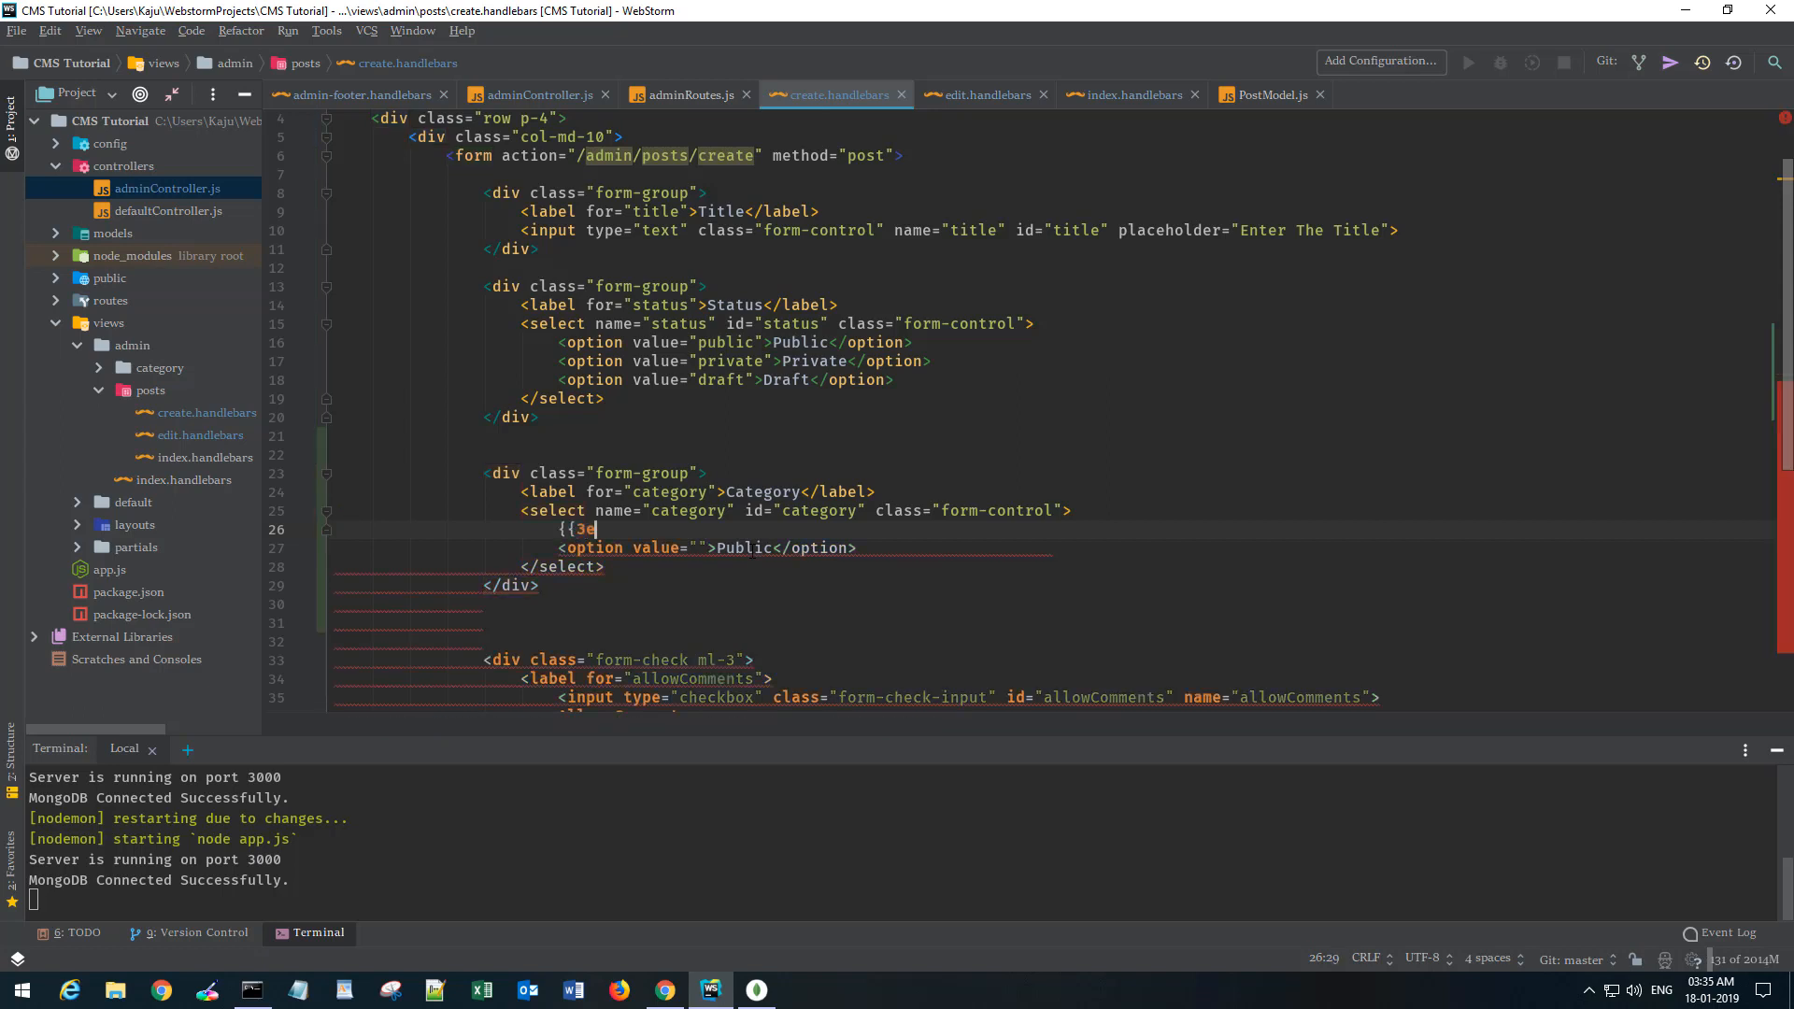
type("#each")
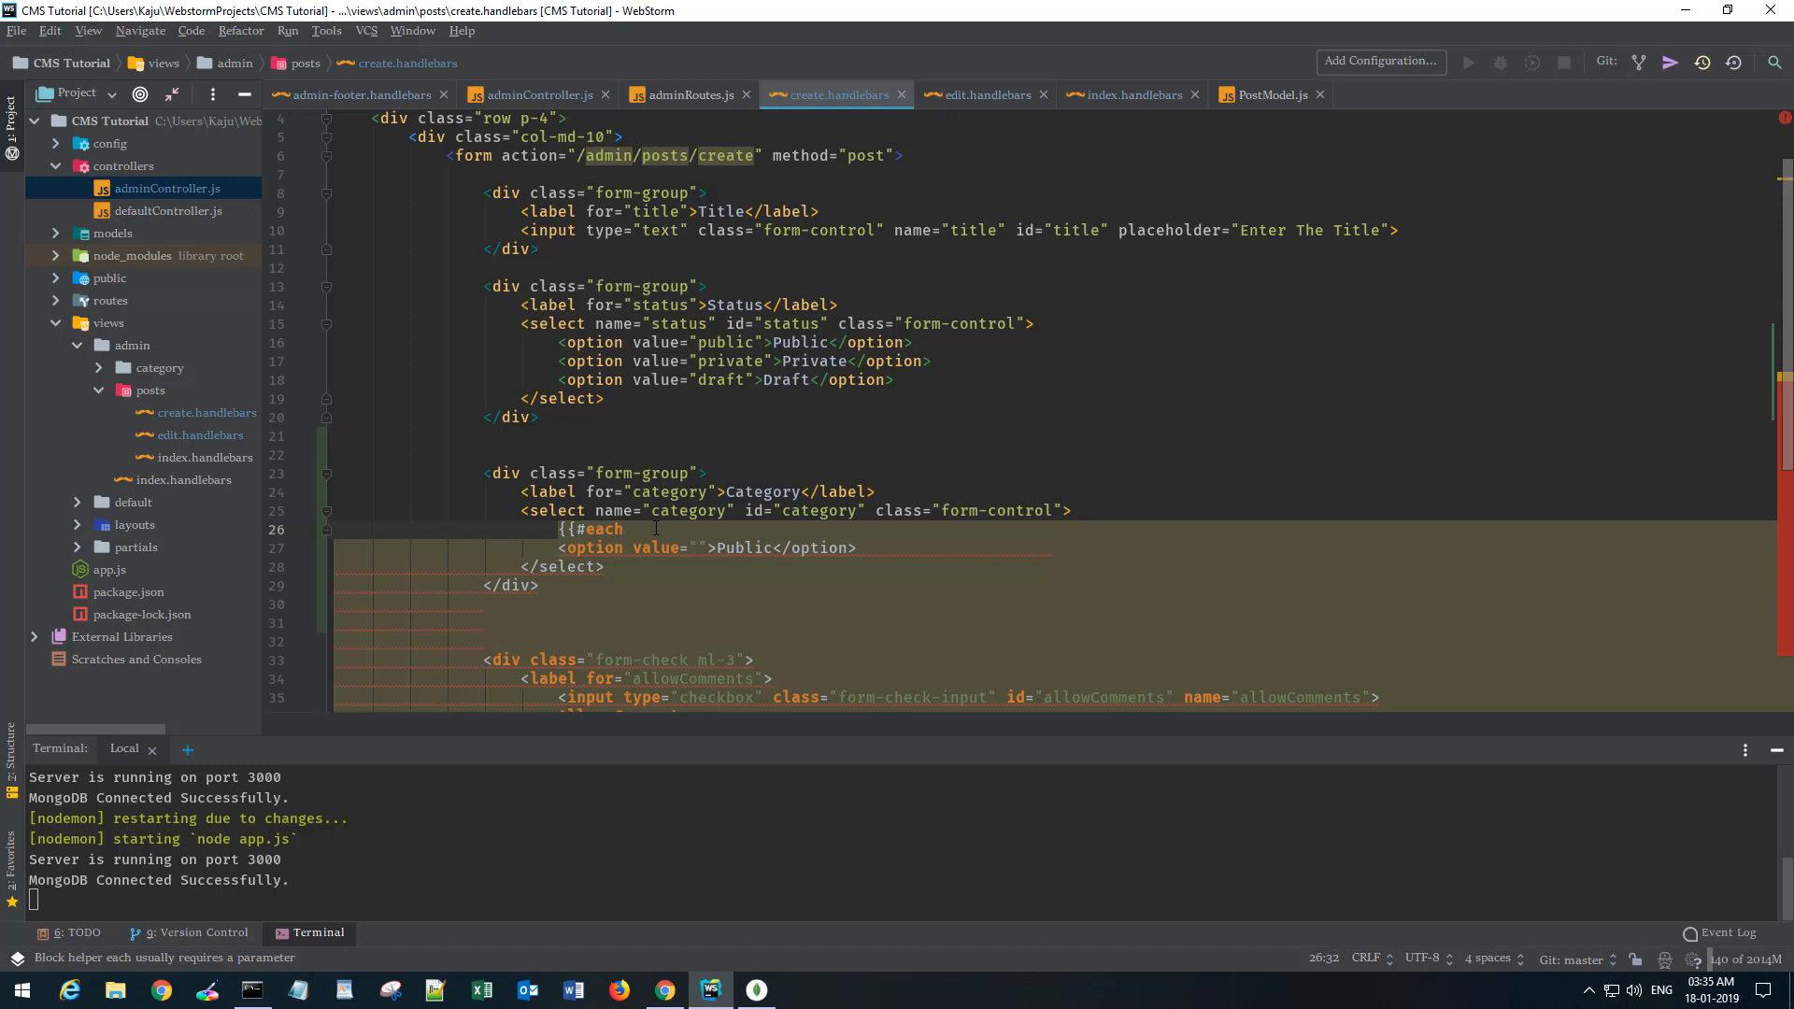
type("category")
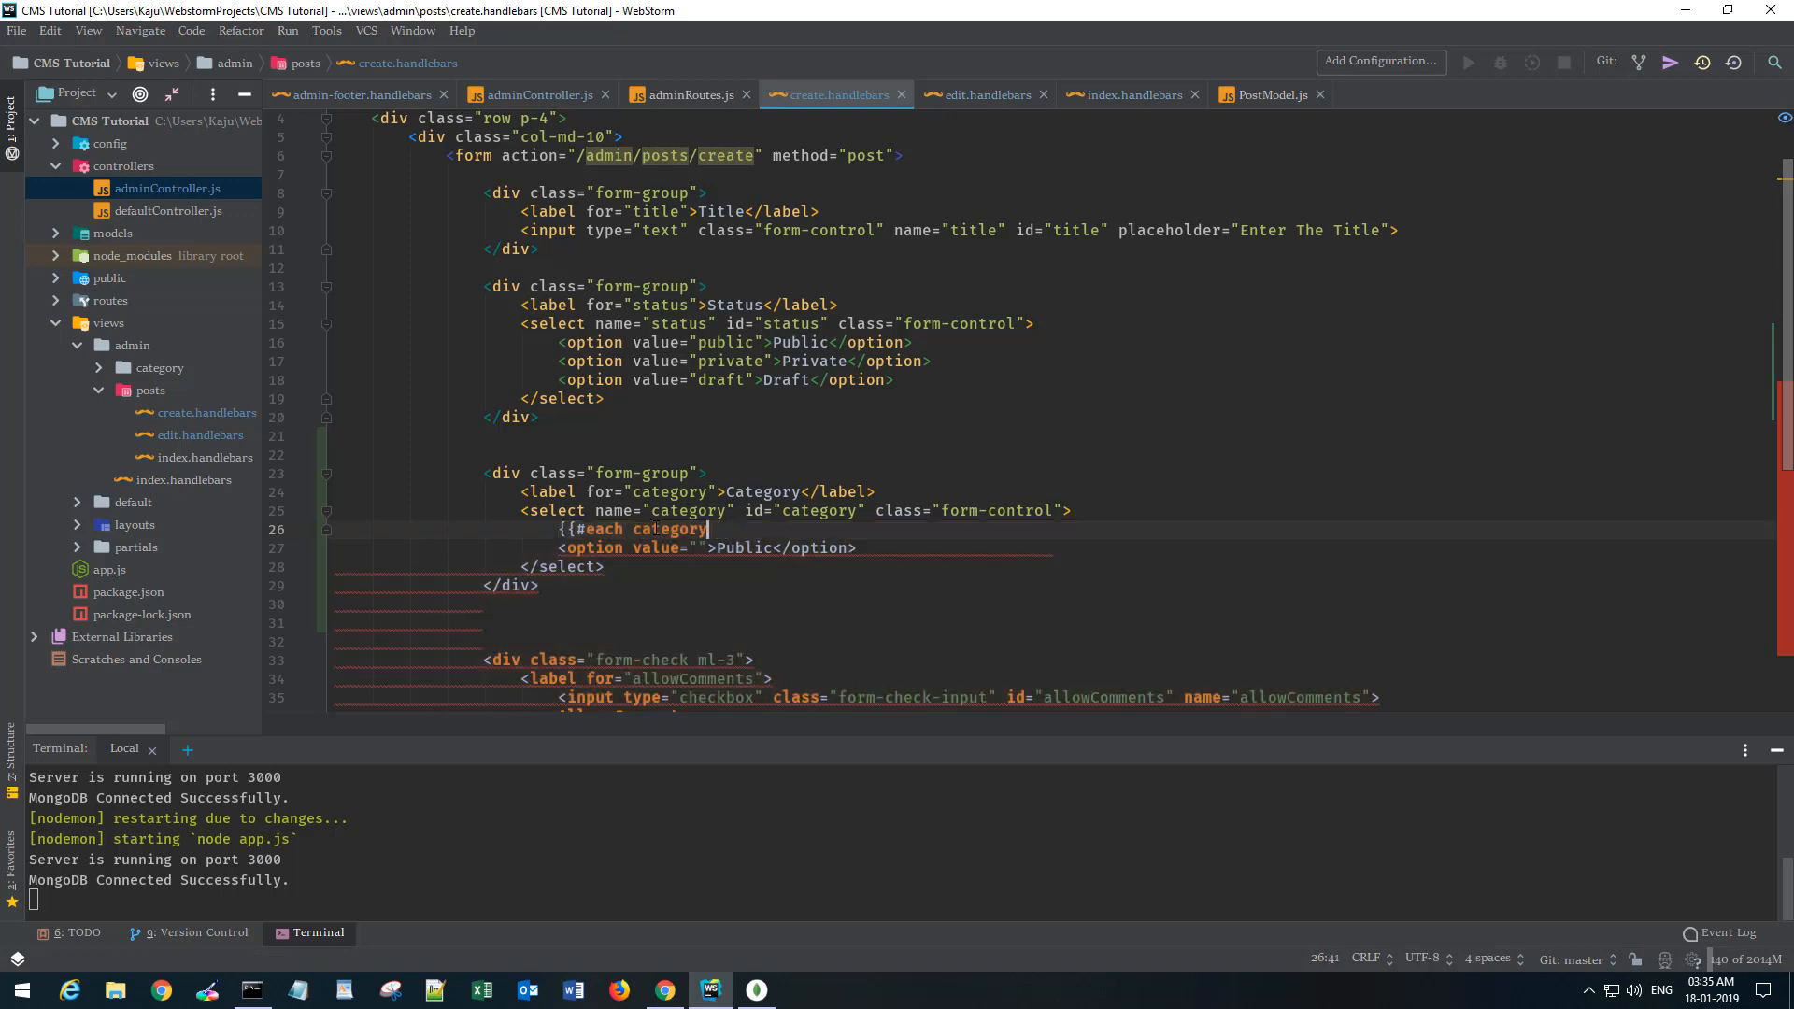
type("ies}}")
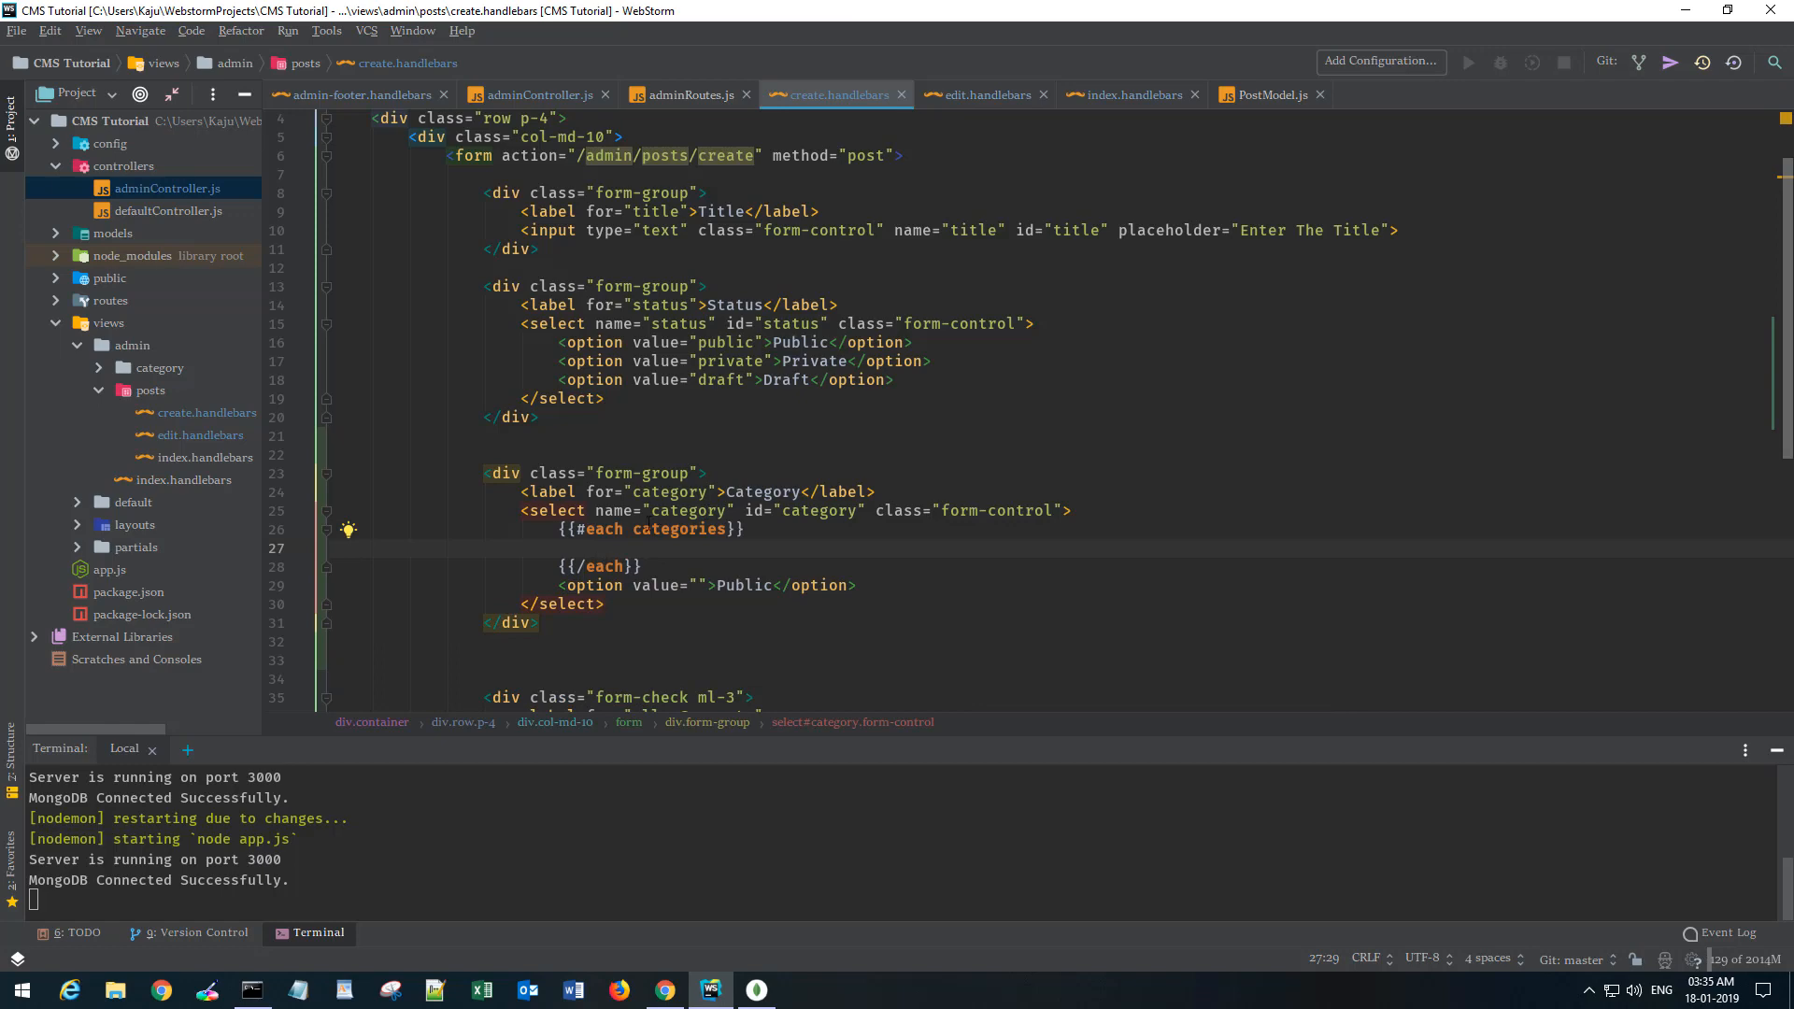
left_click(538, 95)
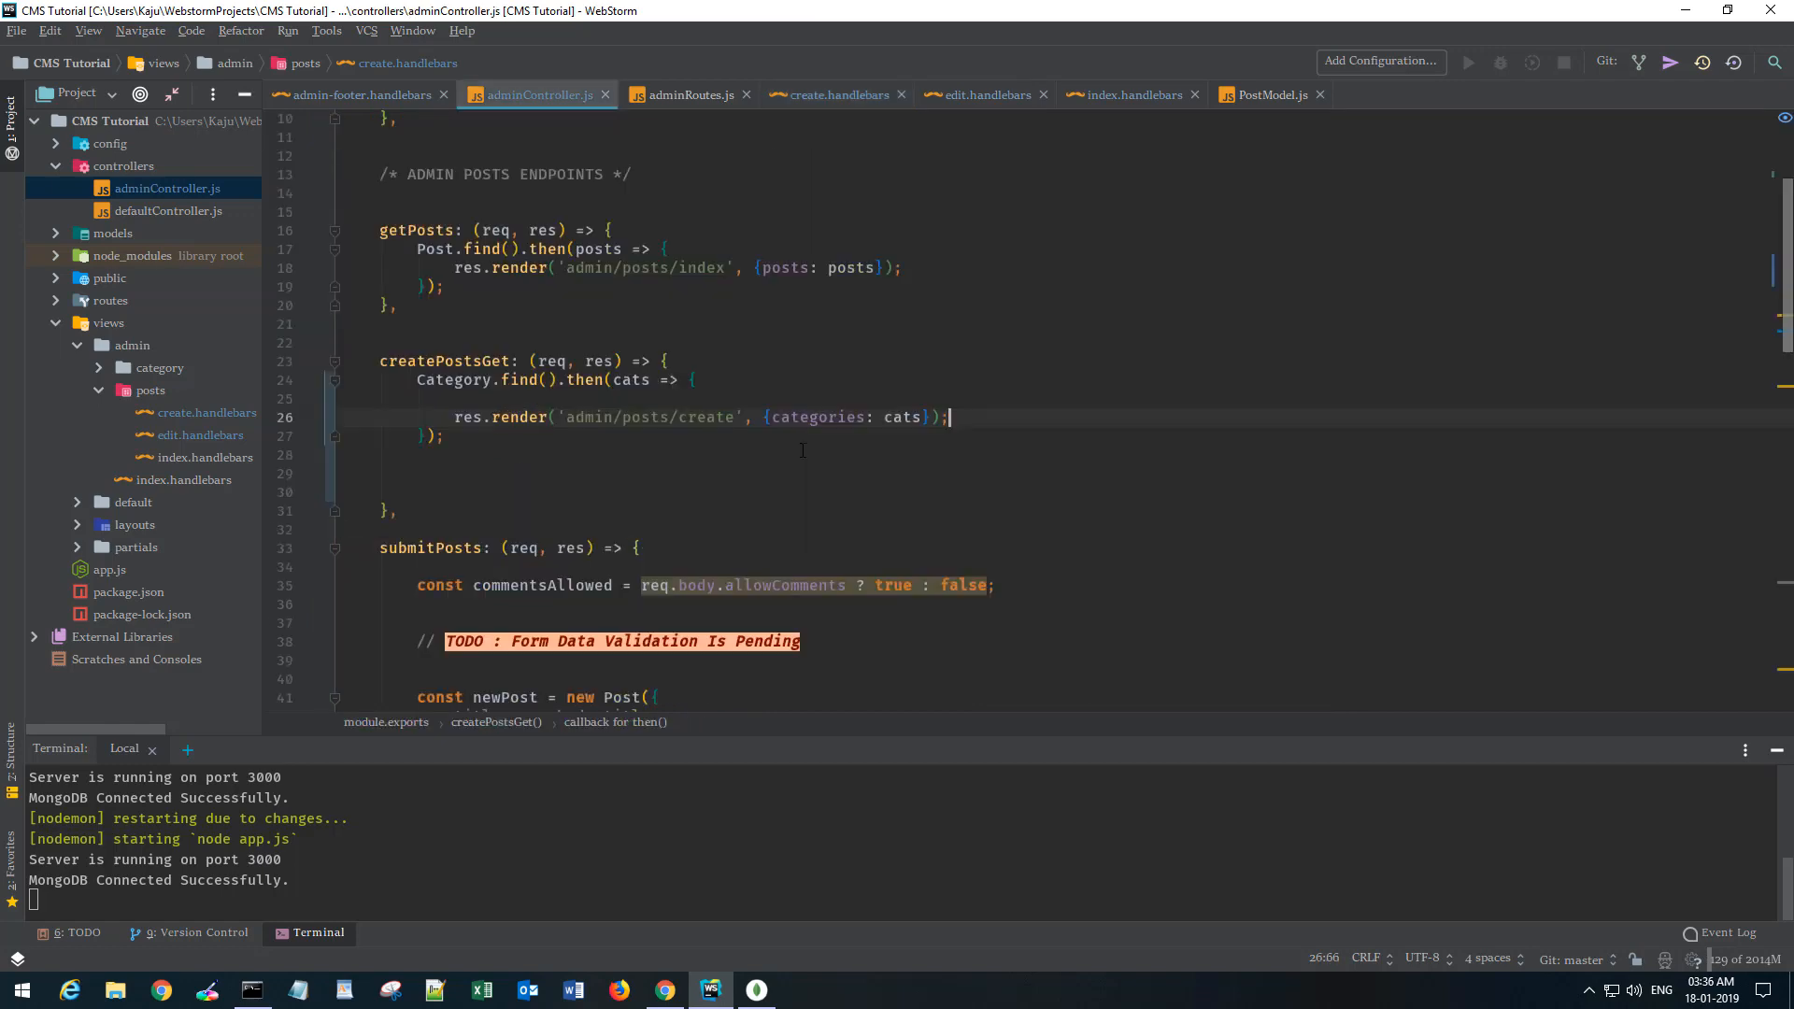
left_click(837, 94)
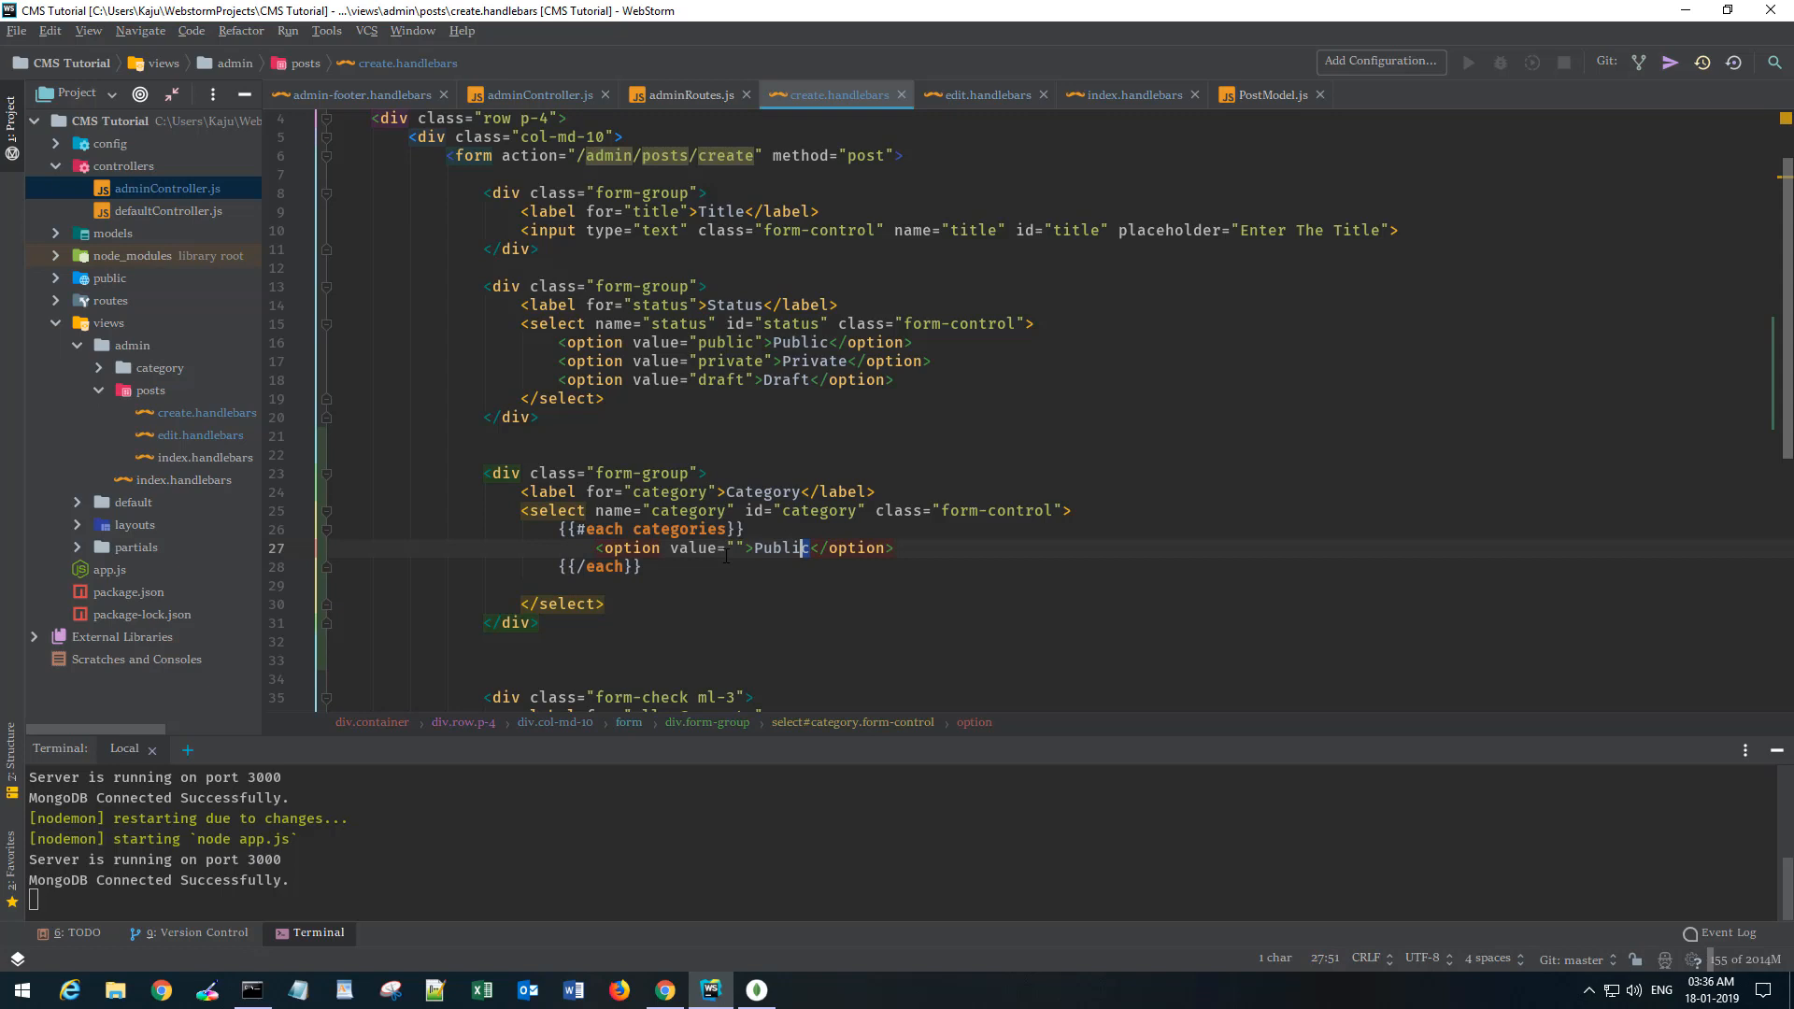
Set each option's text to {{title}} and its value to {{_id}}.
double_click(781, 548)
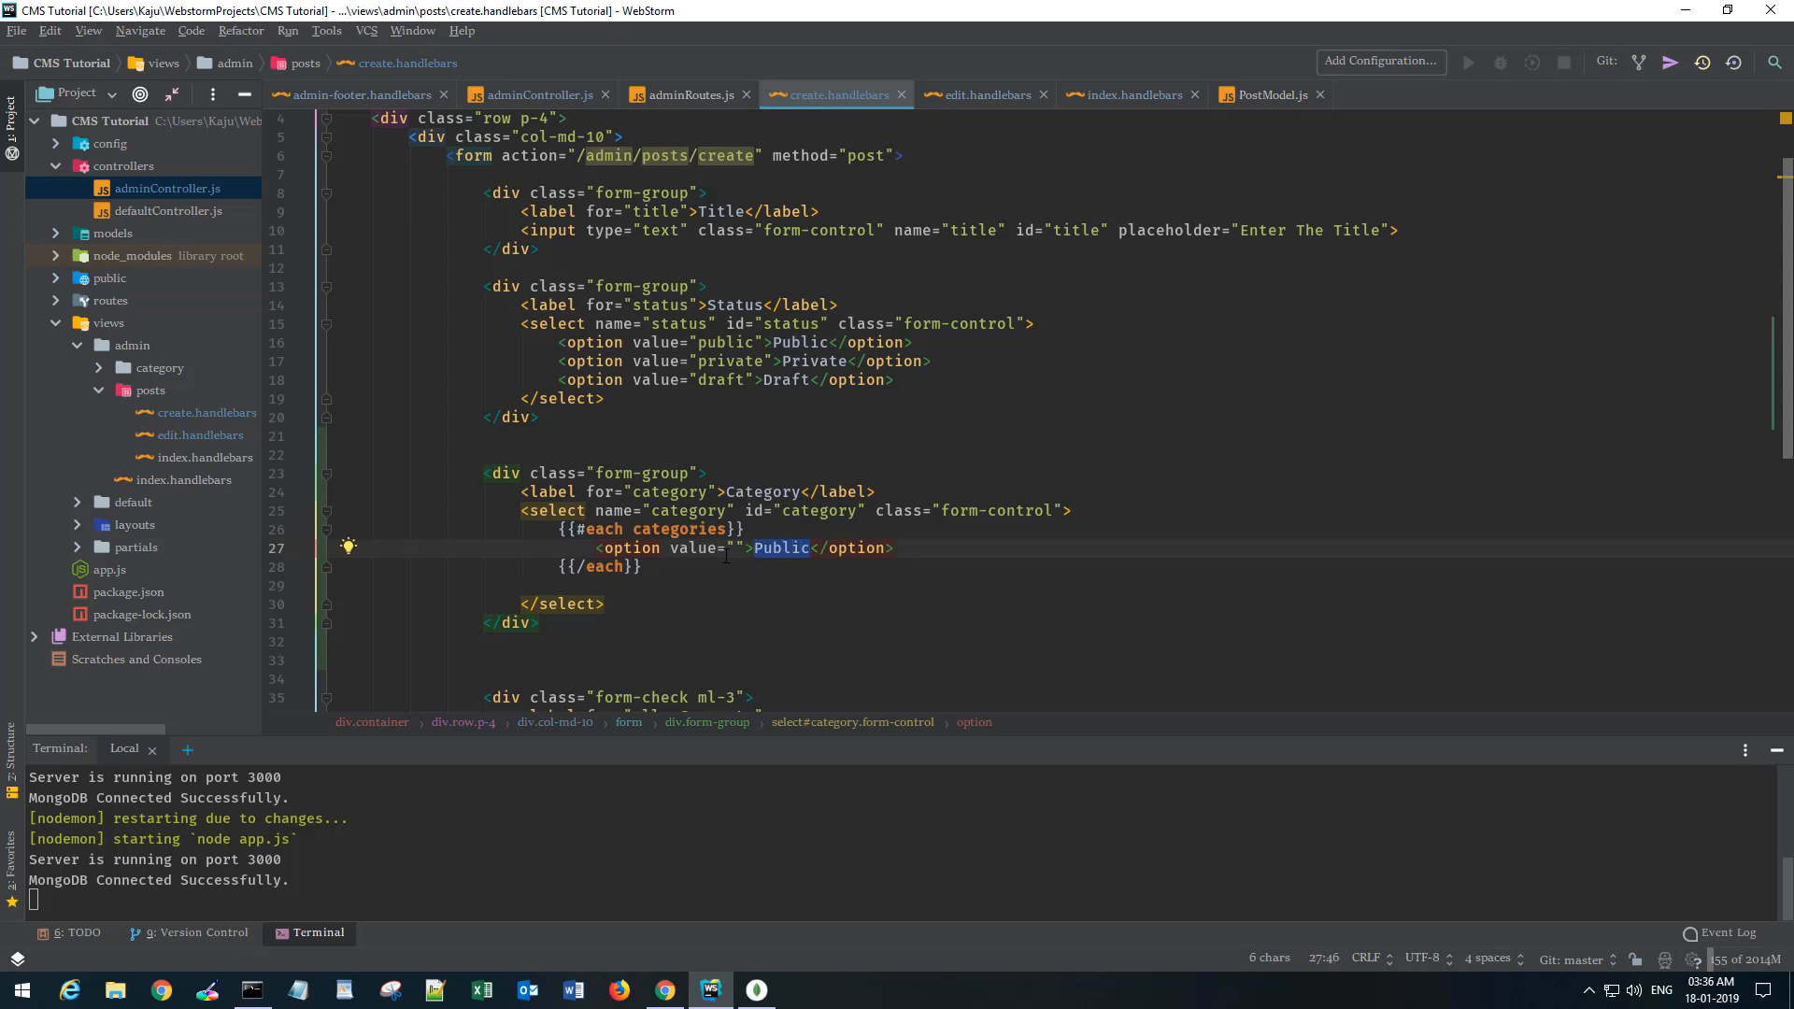
type("{{")
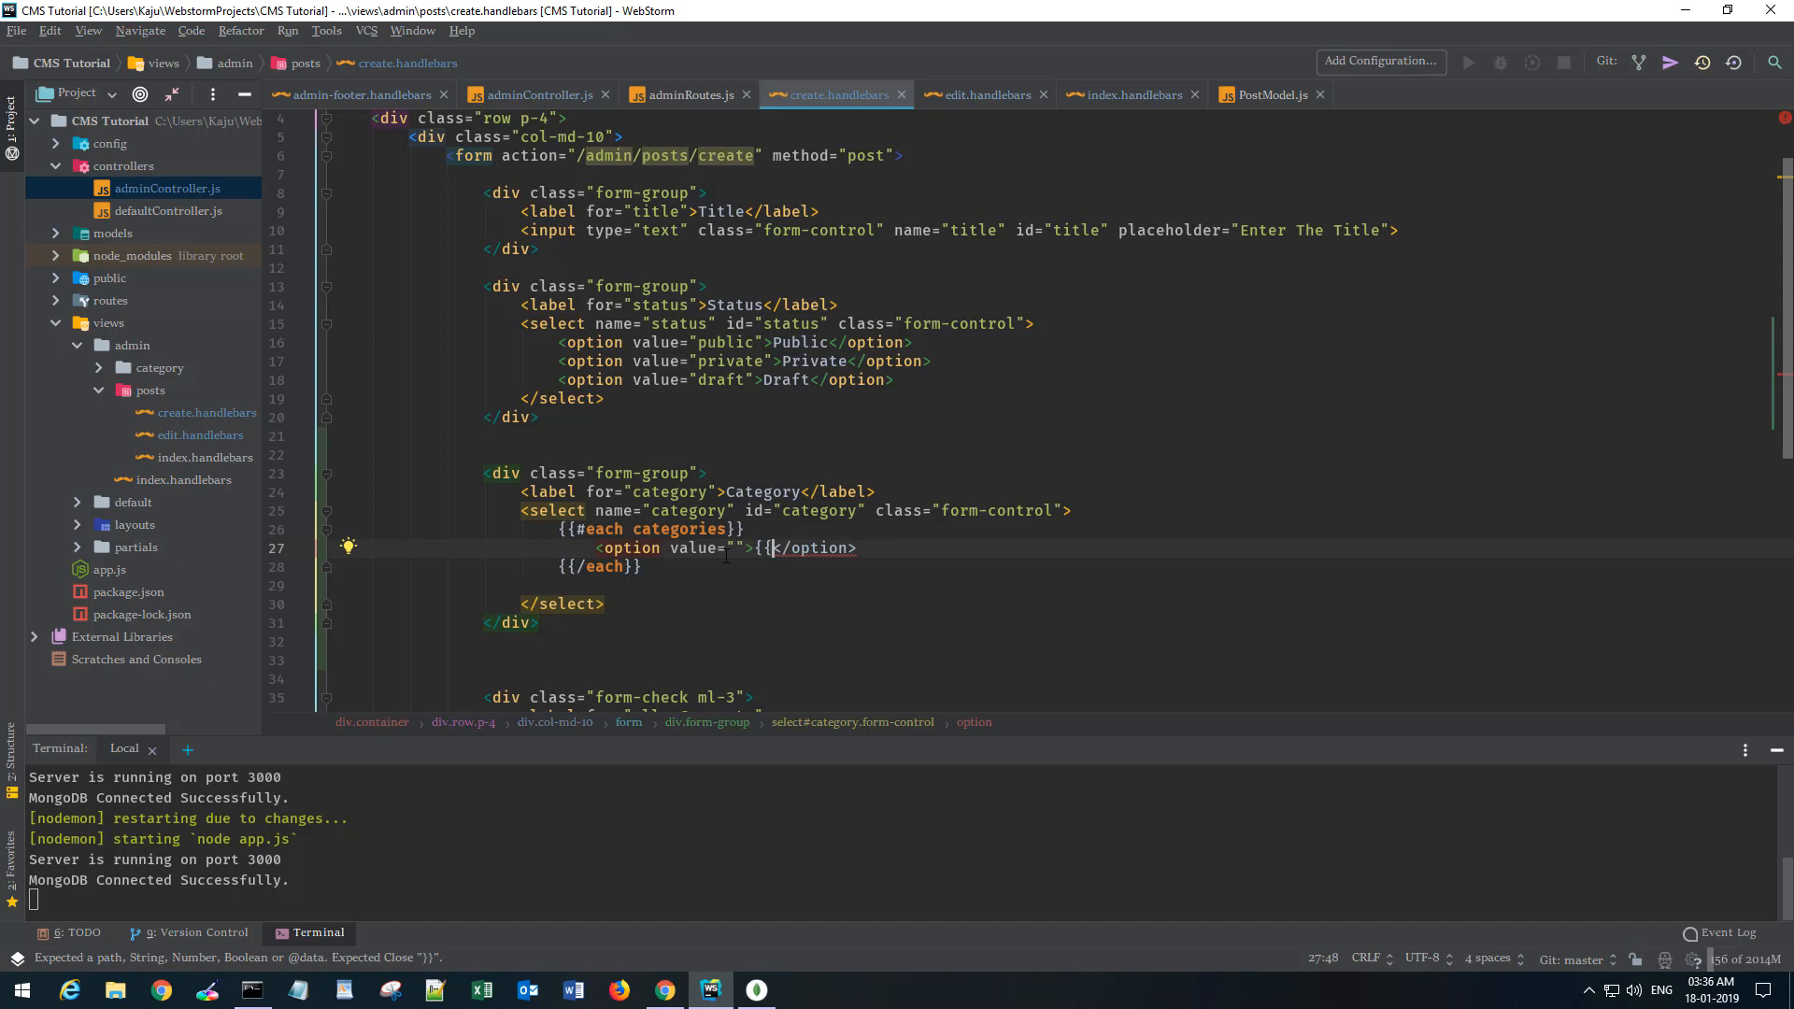
type("title")
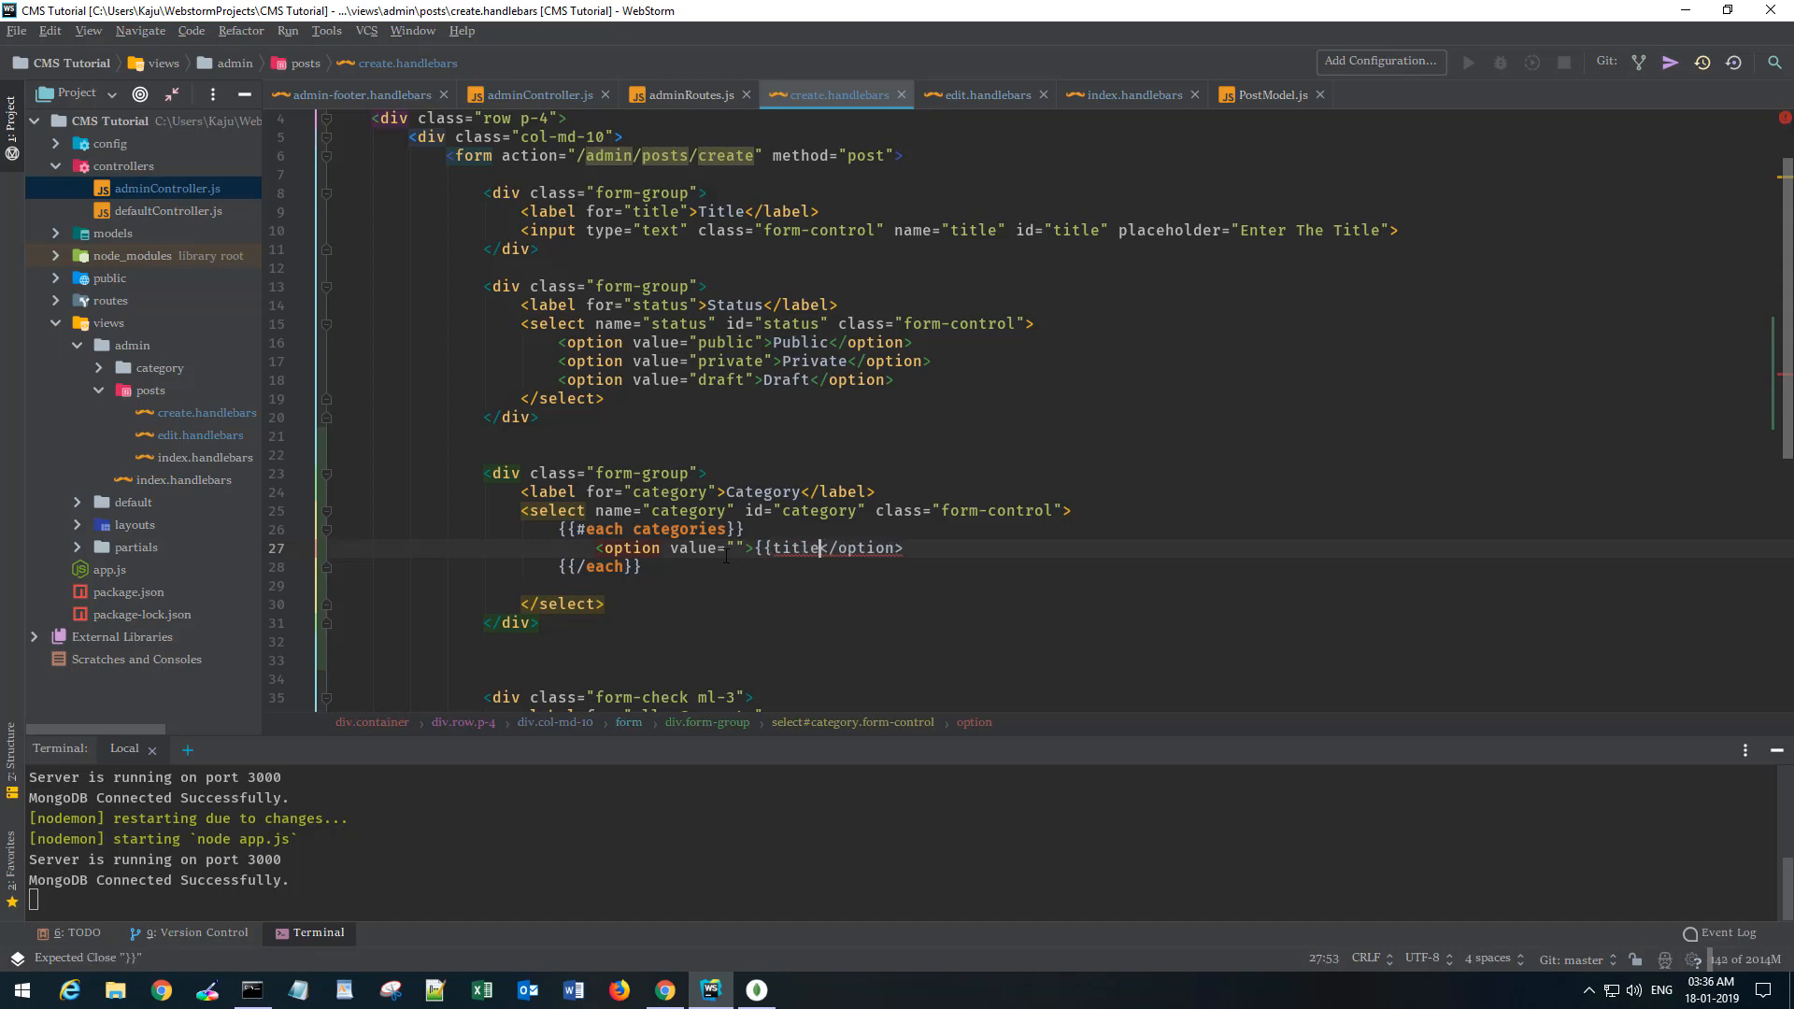
type("}}")
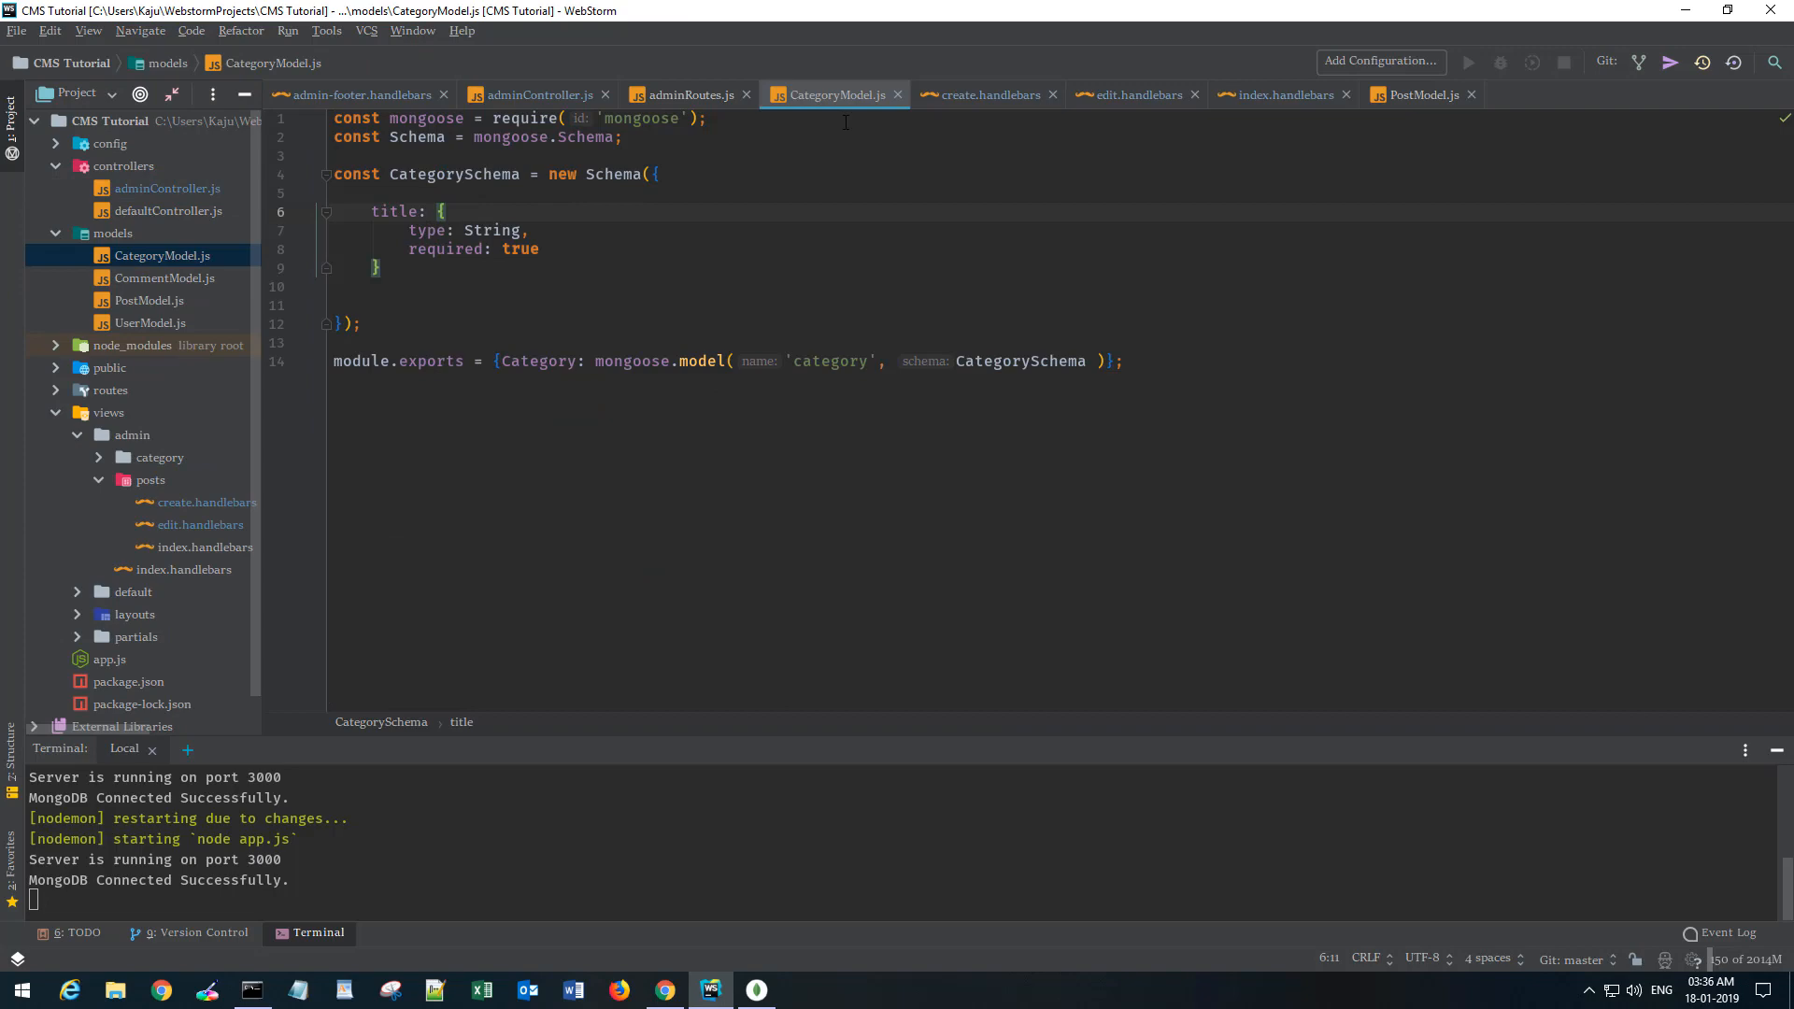
left_click(700, 94)
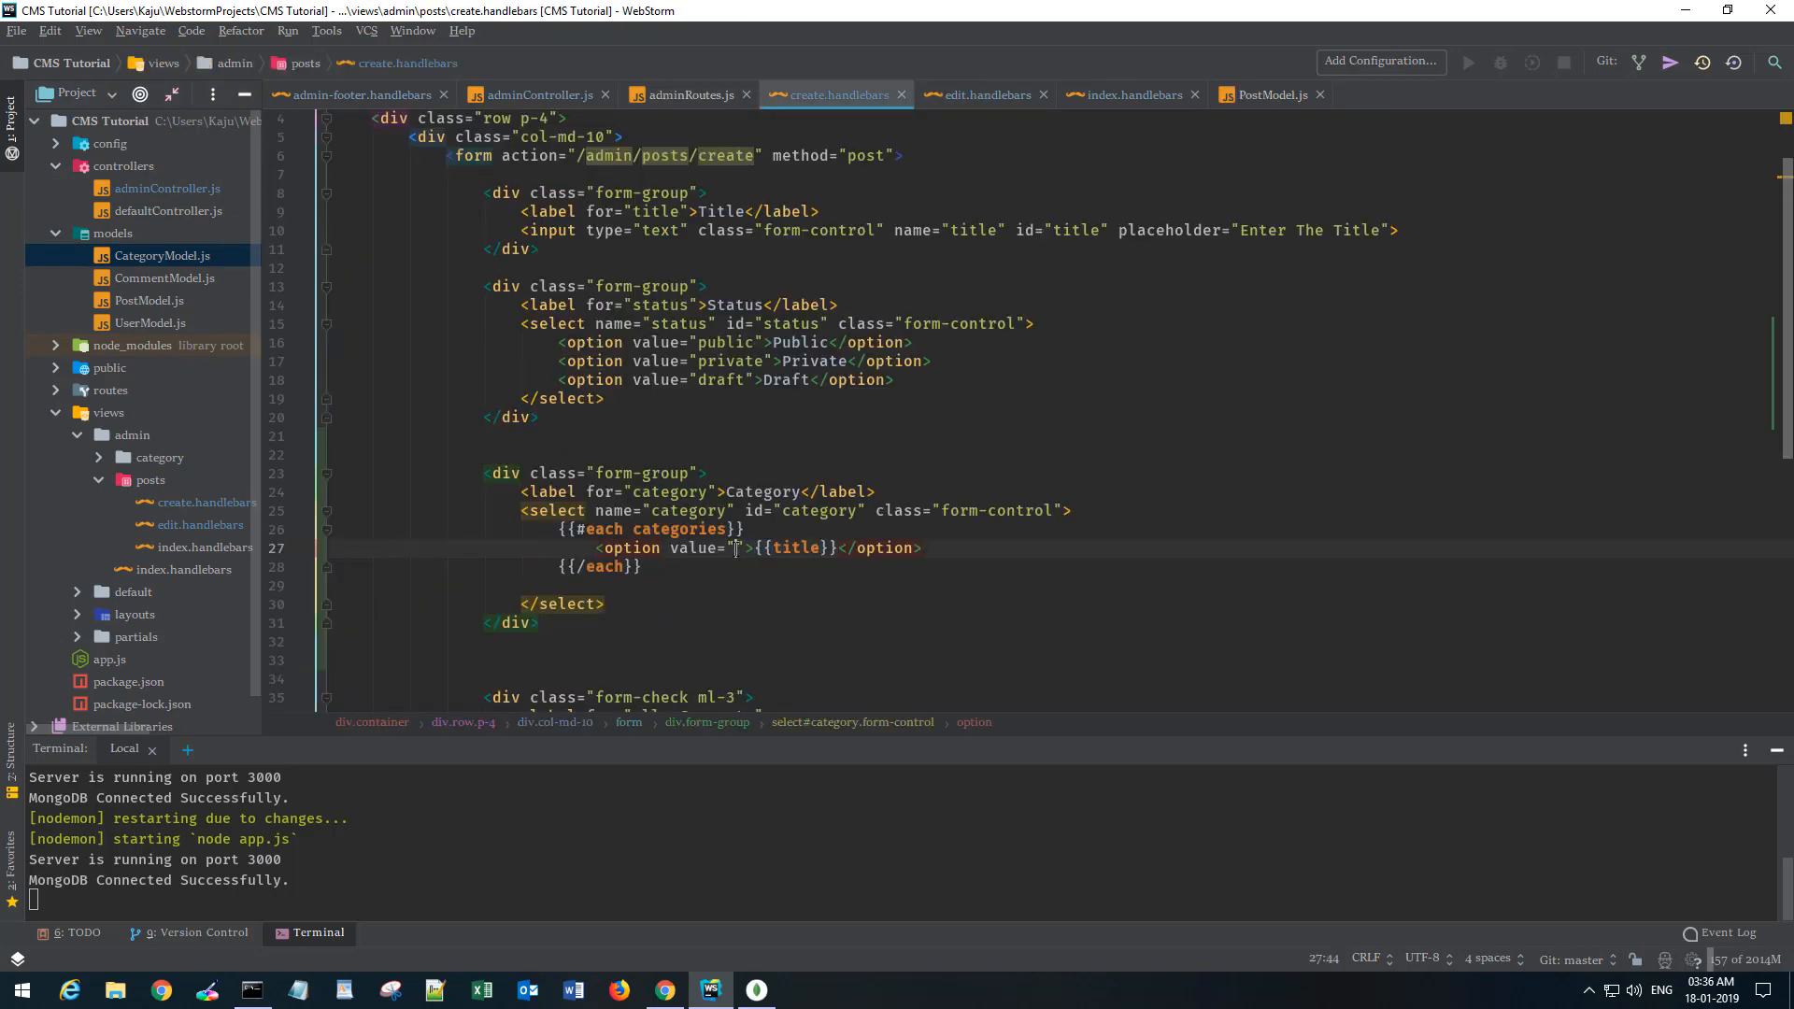
type("{{")
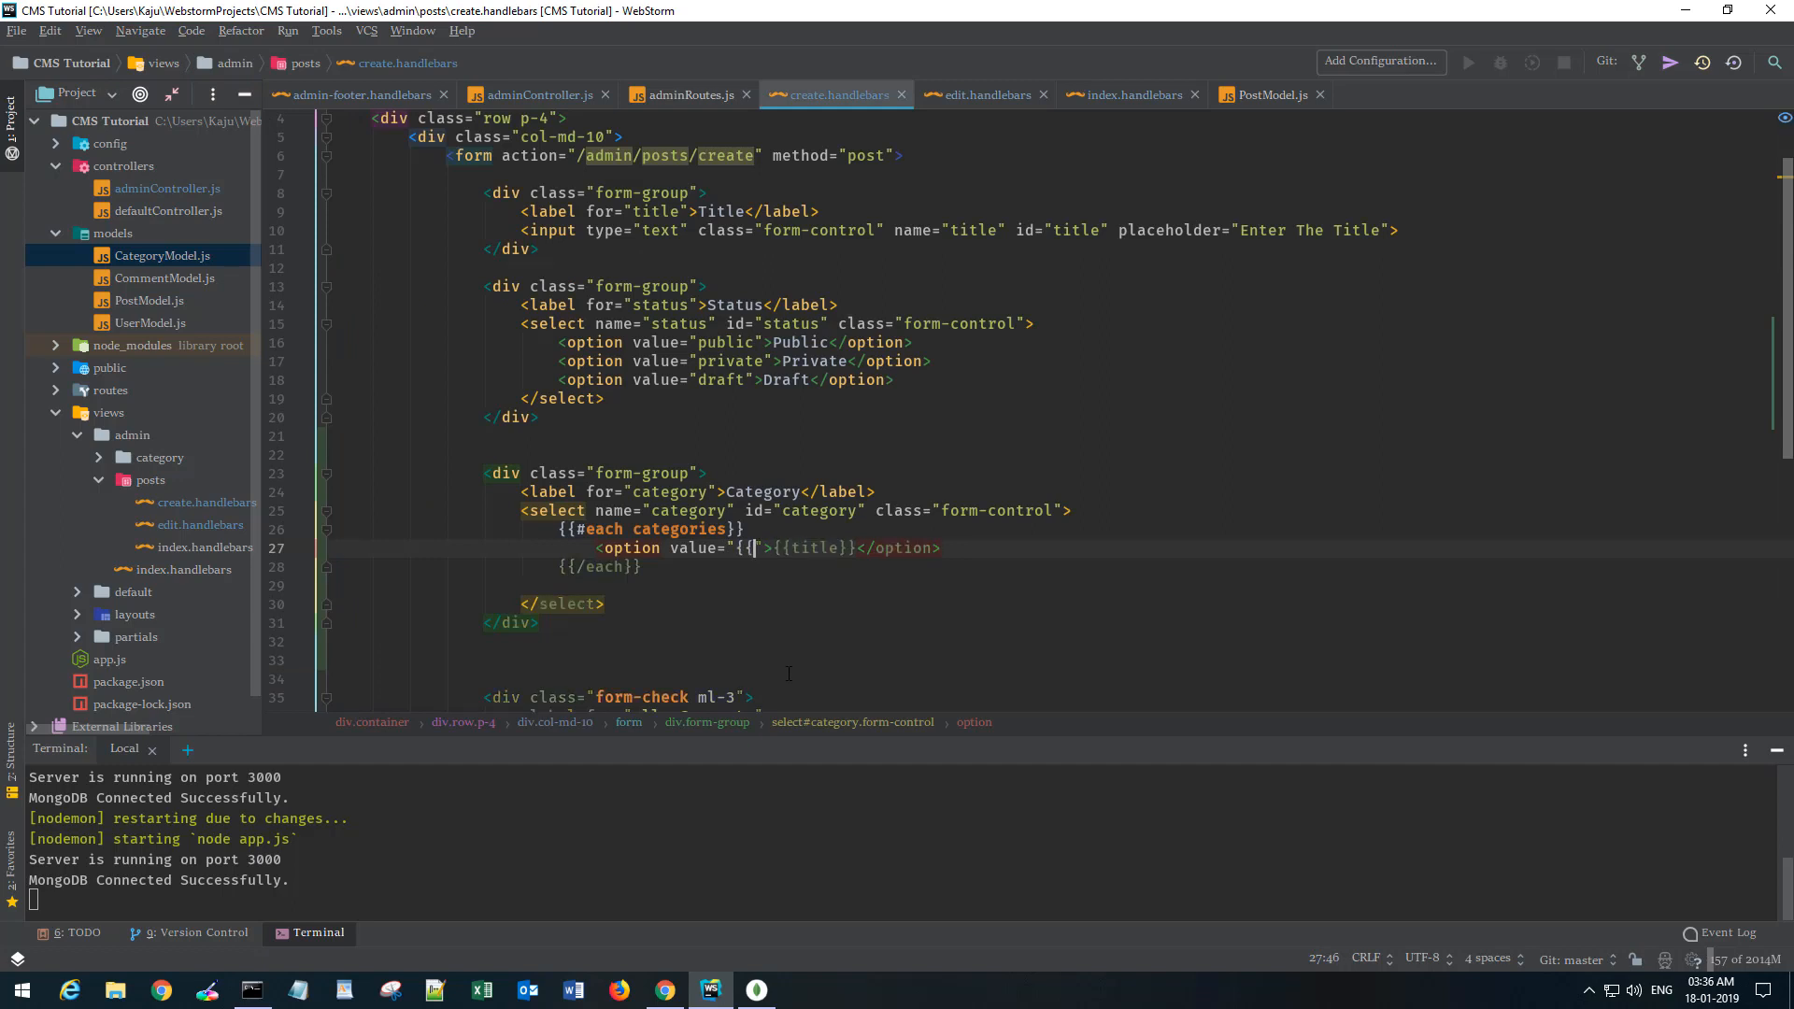
type("id}}")
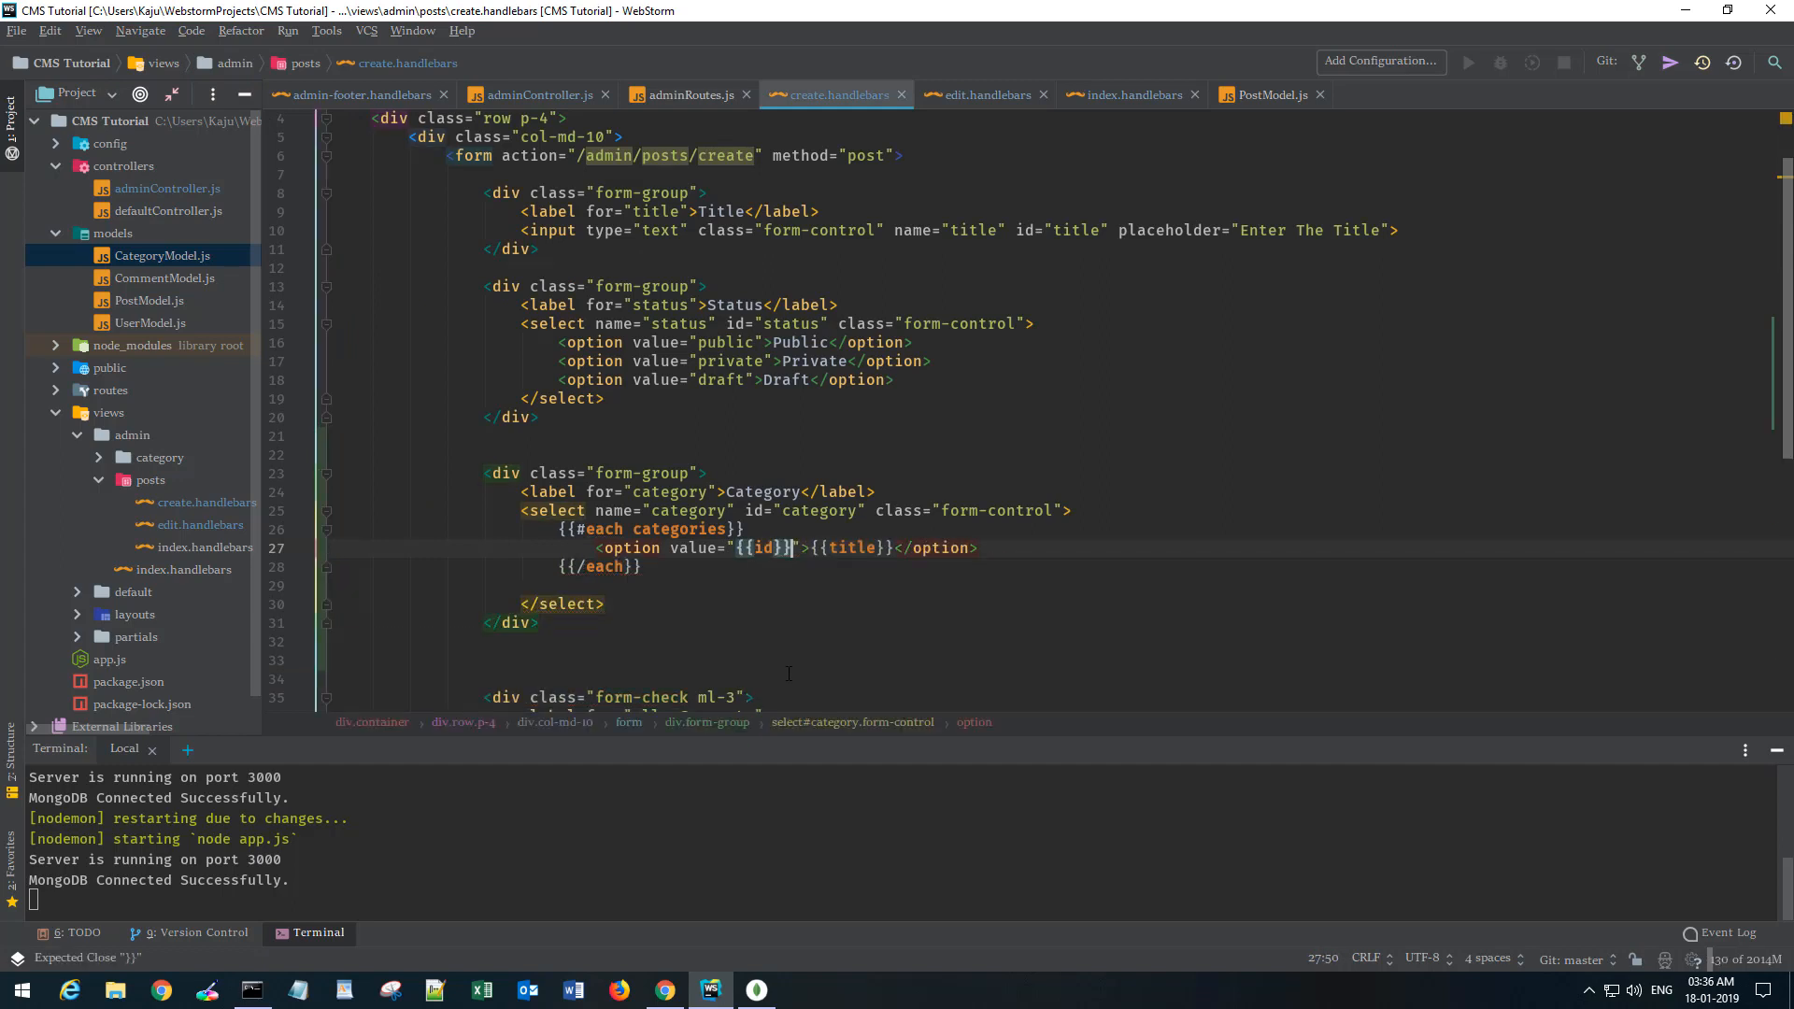
type("_")
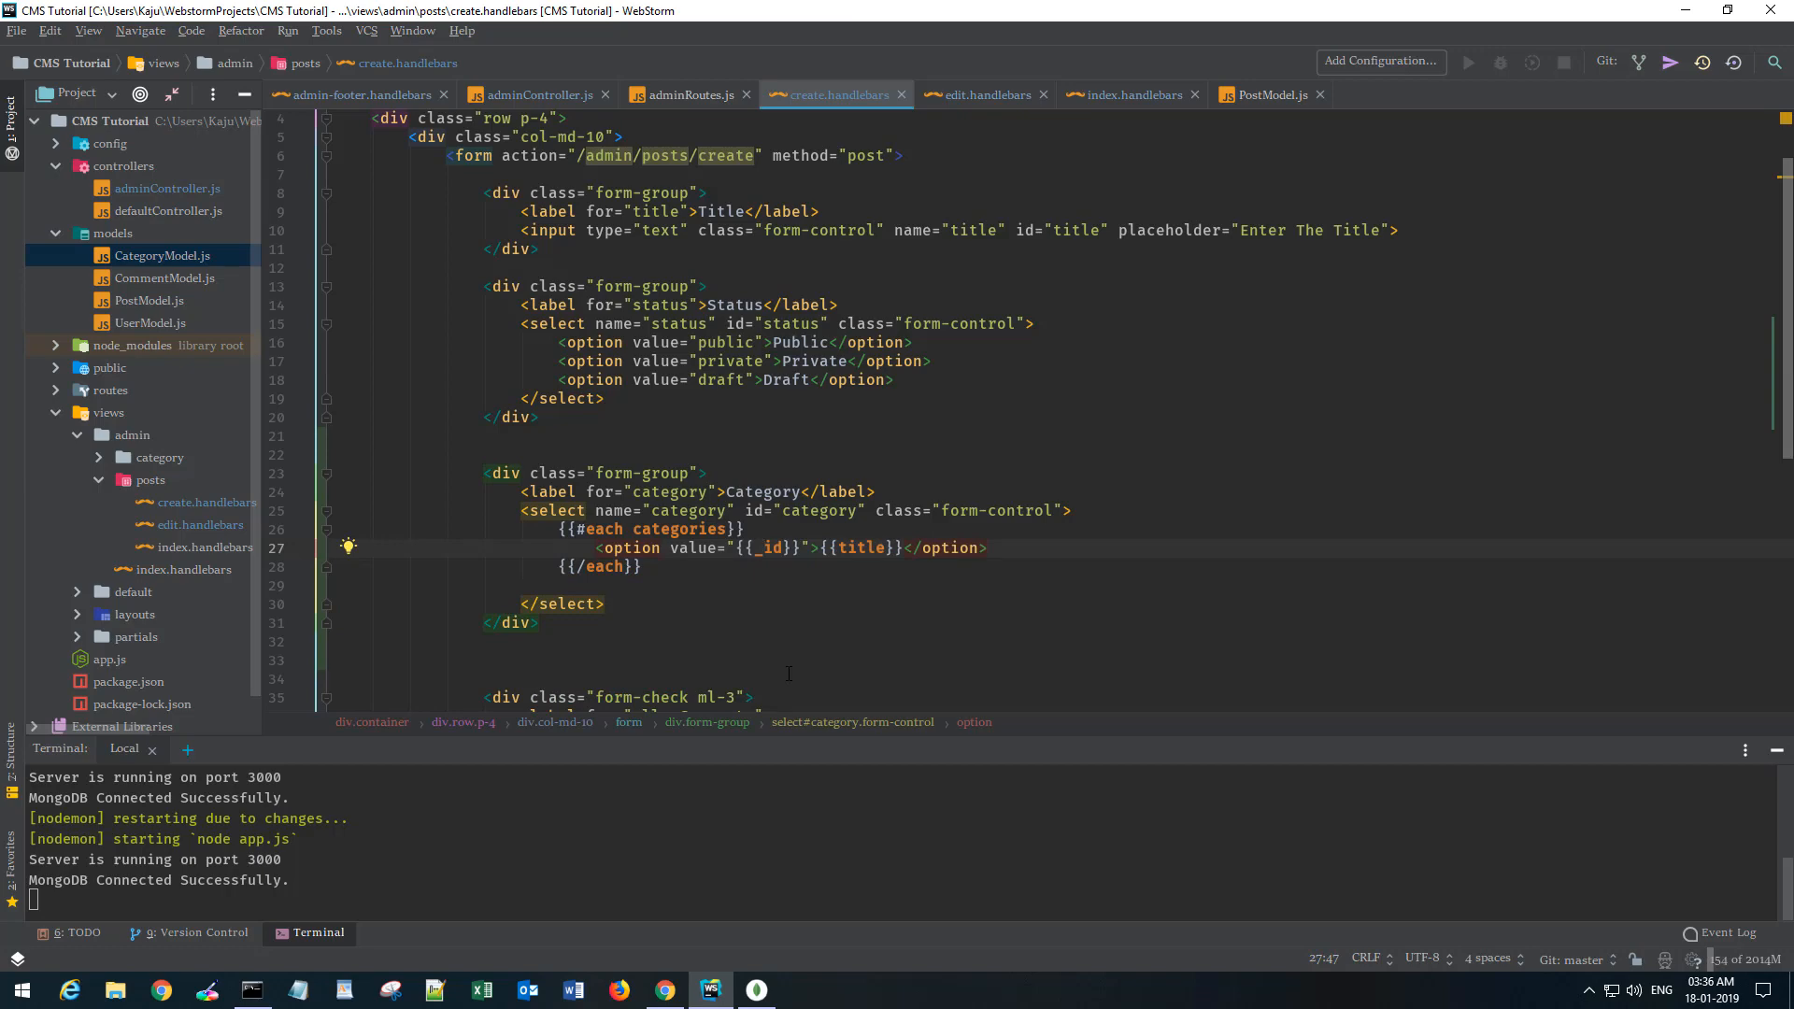
left_click(755, 989)
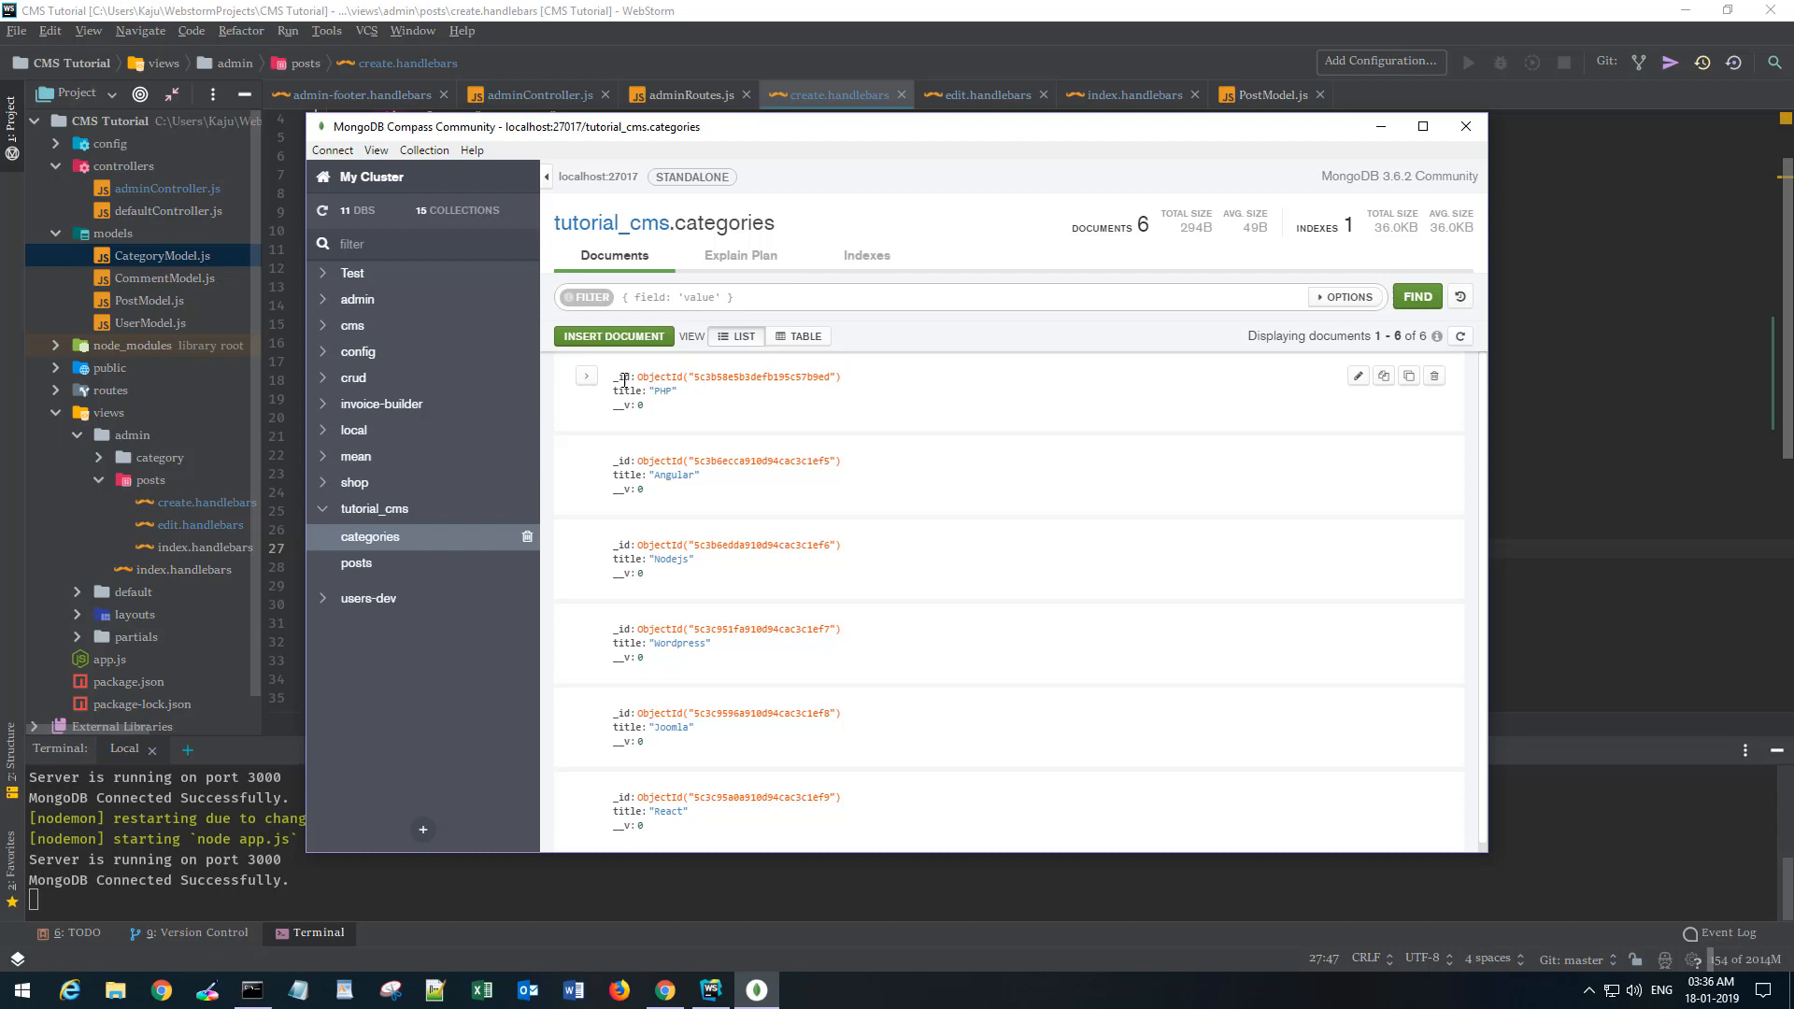
left_click(1465, 127)
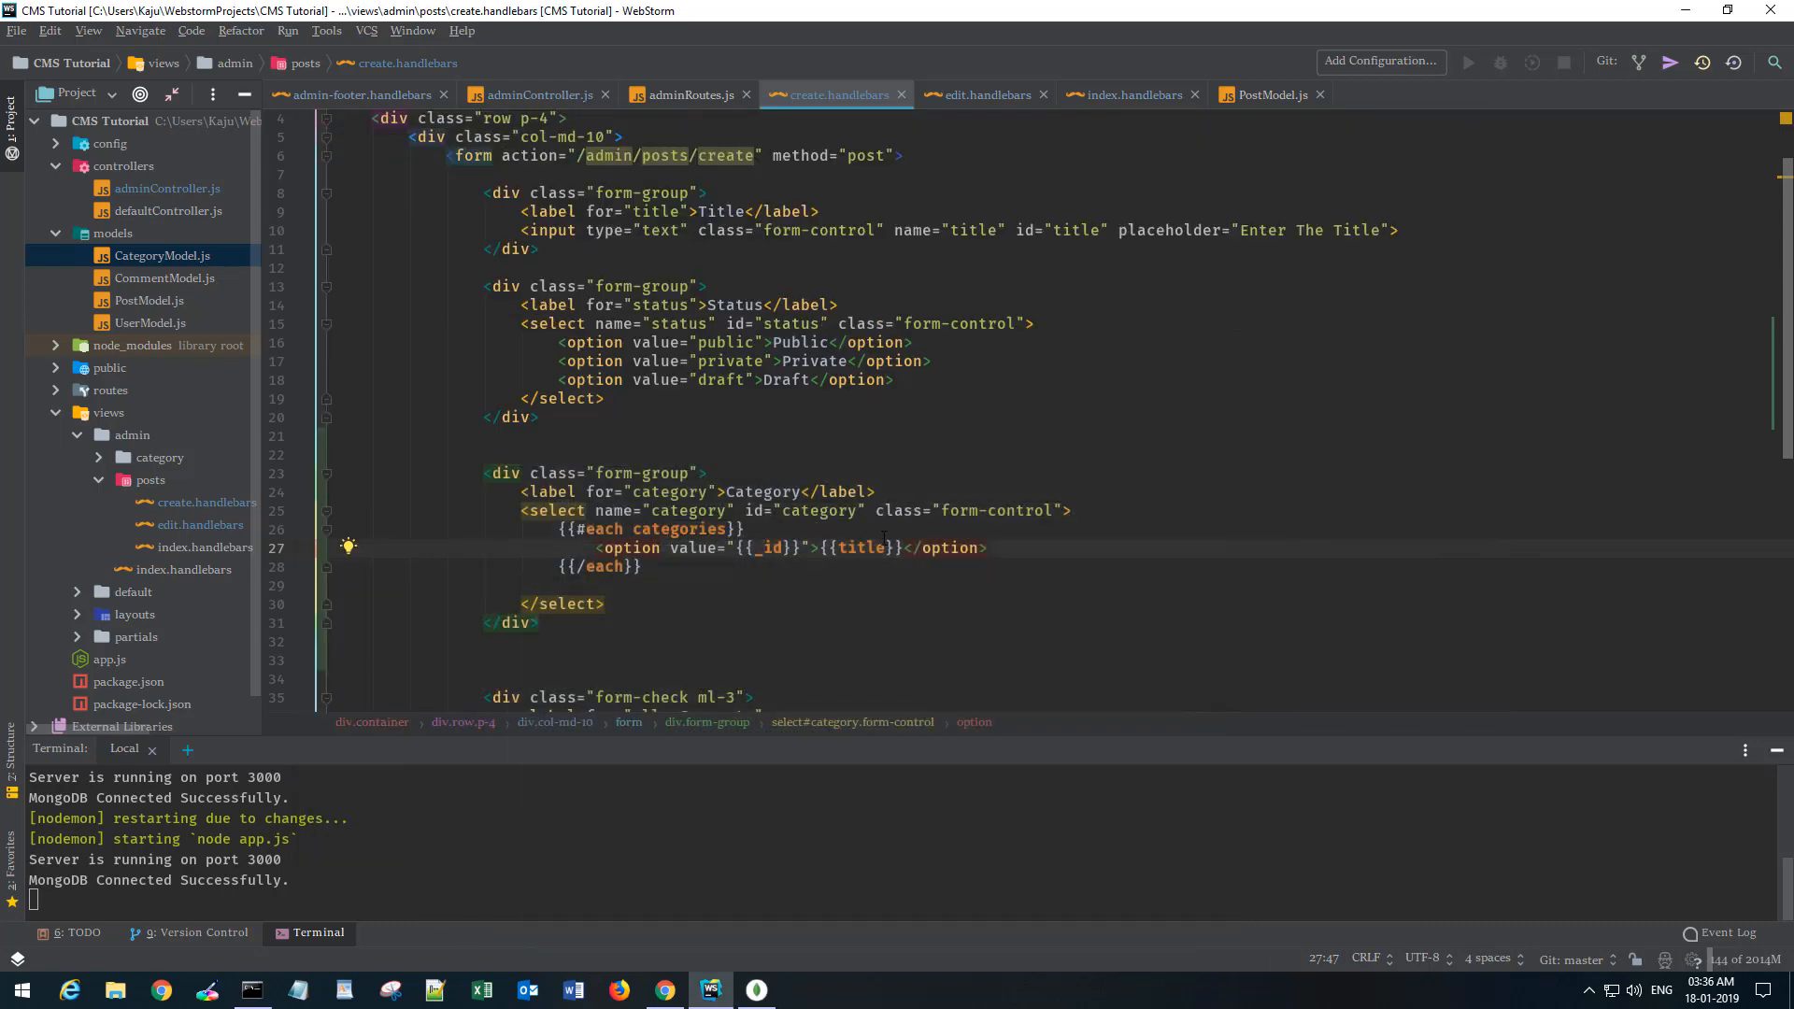
left_click(997, 548)
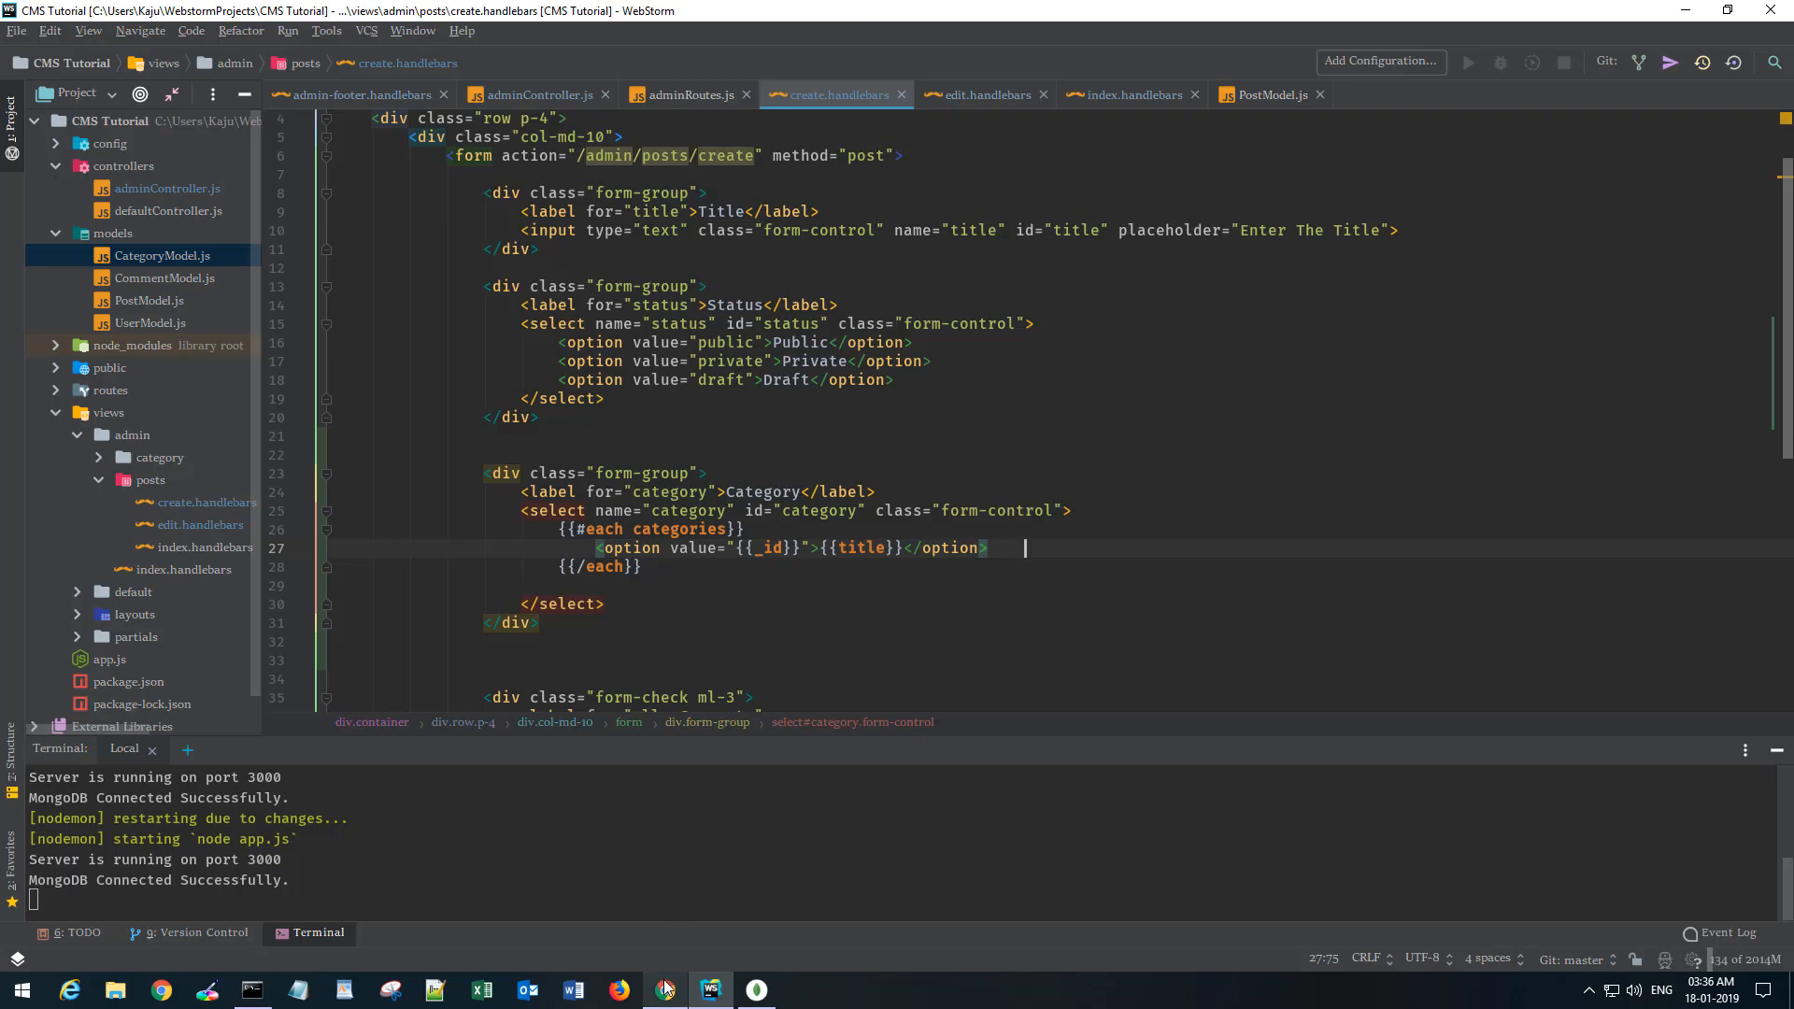
left_click(665, 989)
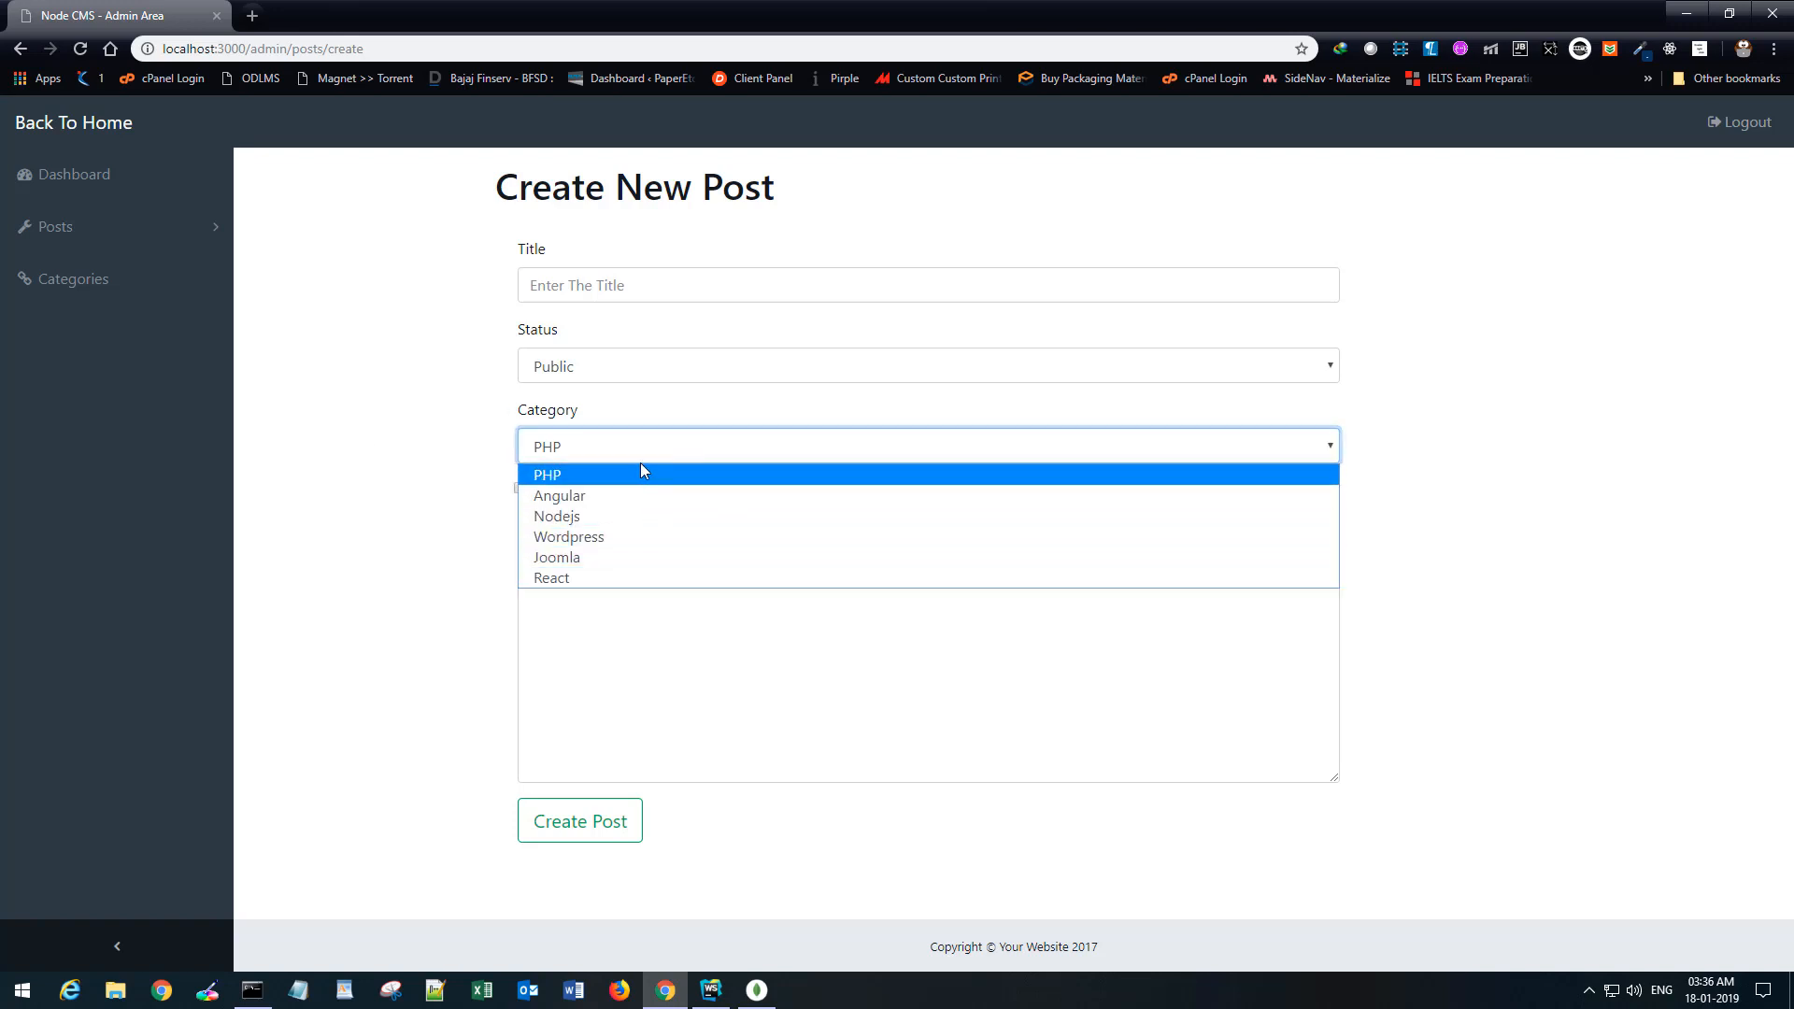
mouse_move(433, 415)
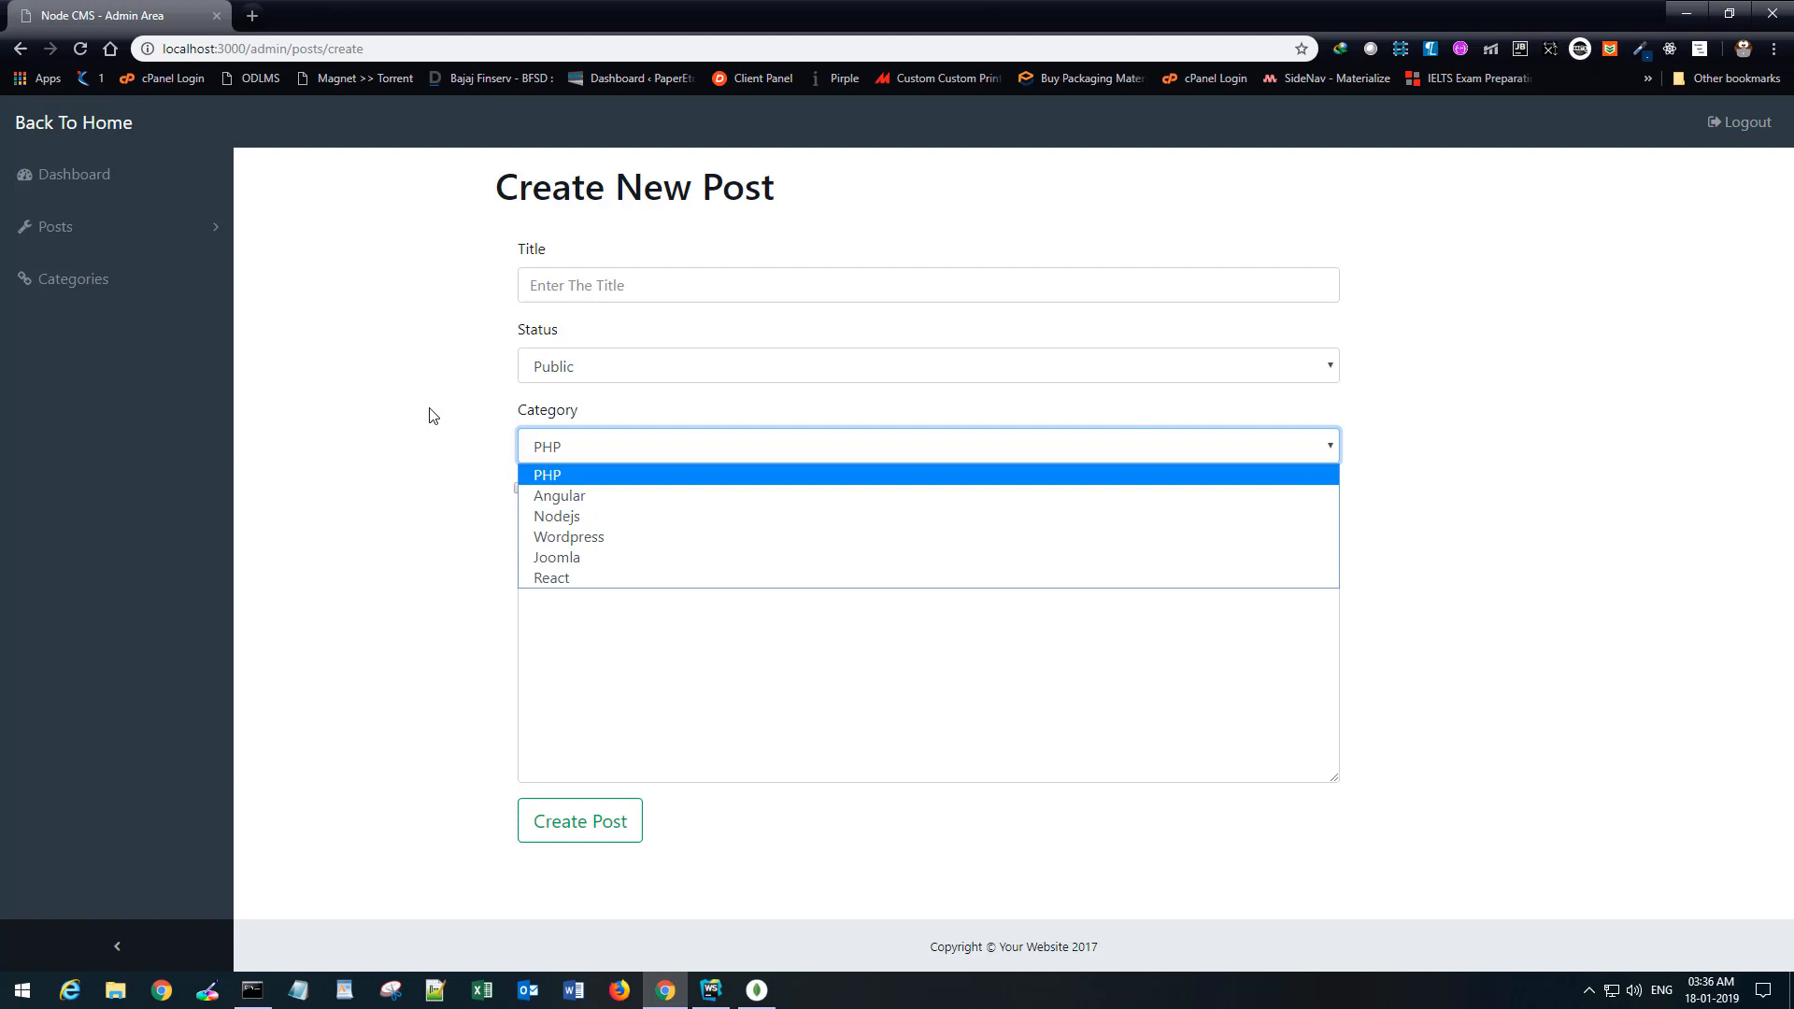
Open the Create New Post Category dropdown and select Joomla.
left_click(548, 474)
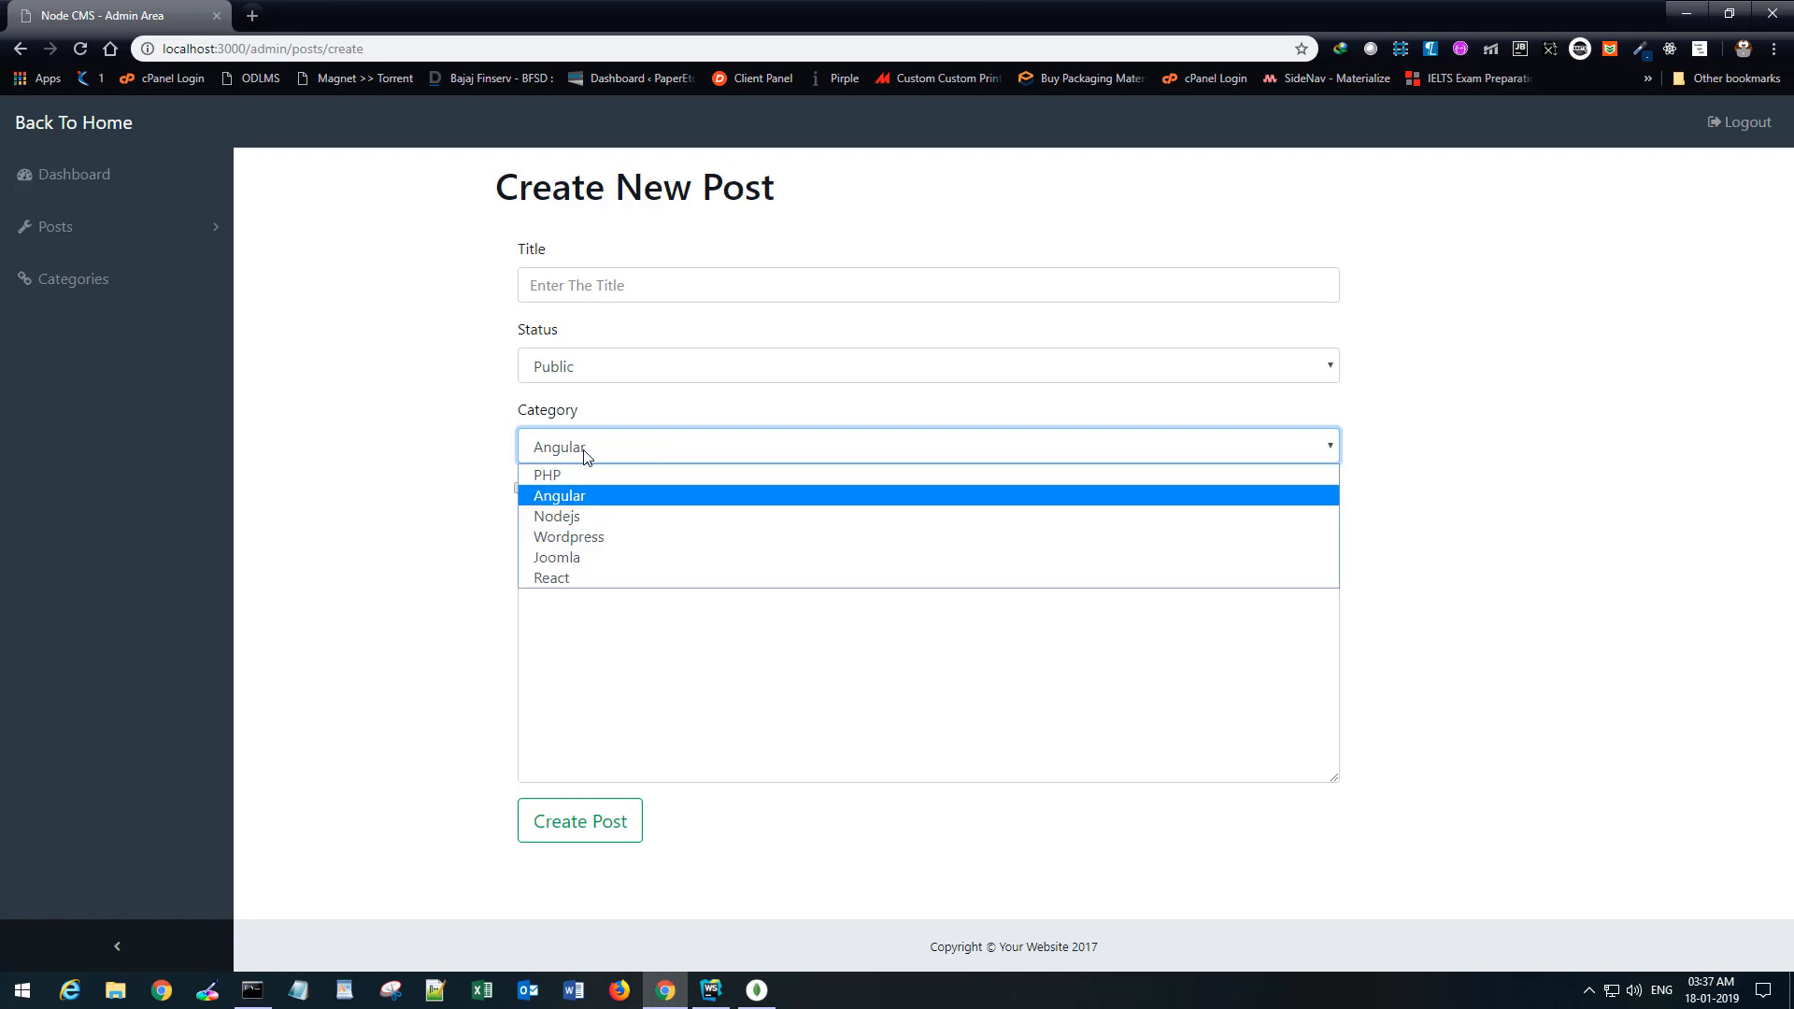
left_click(556, 557)
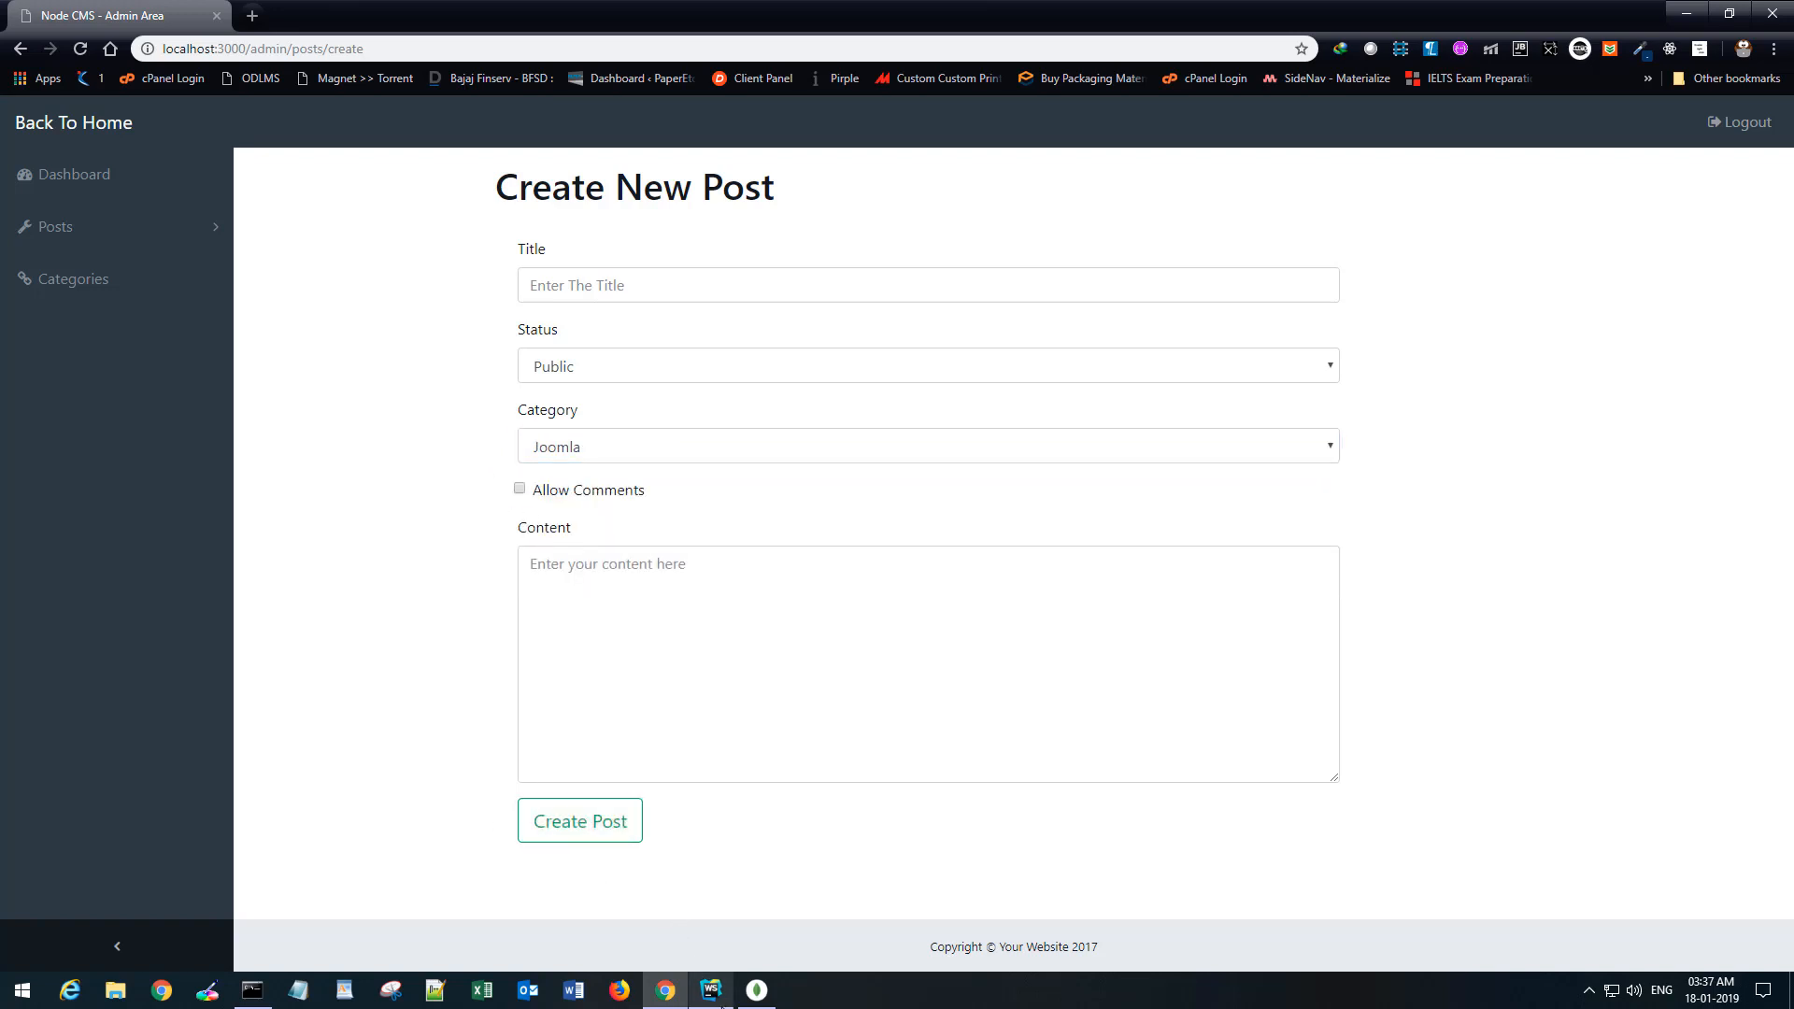
left_click(711, 989)
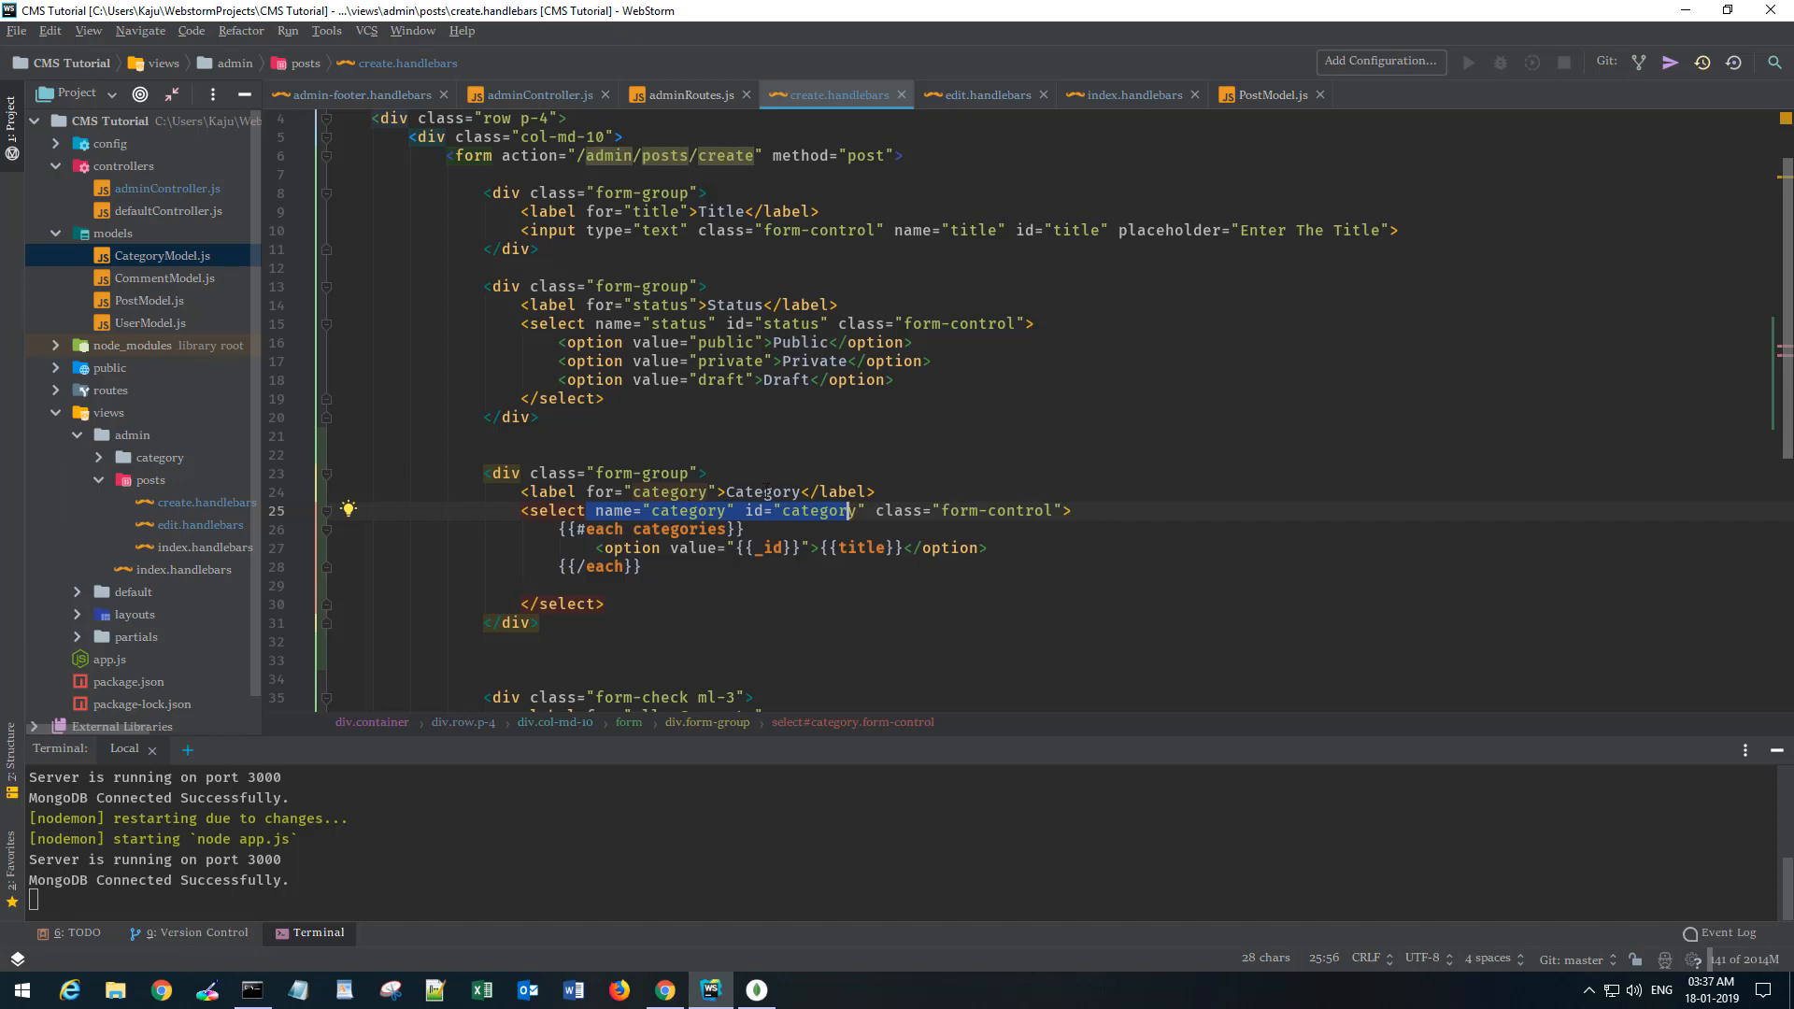
mouse_move(553, 97)
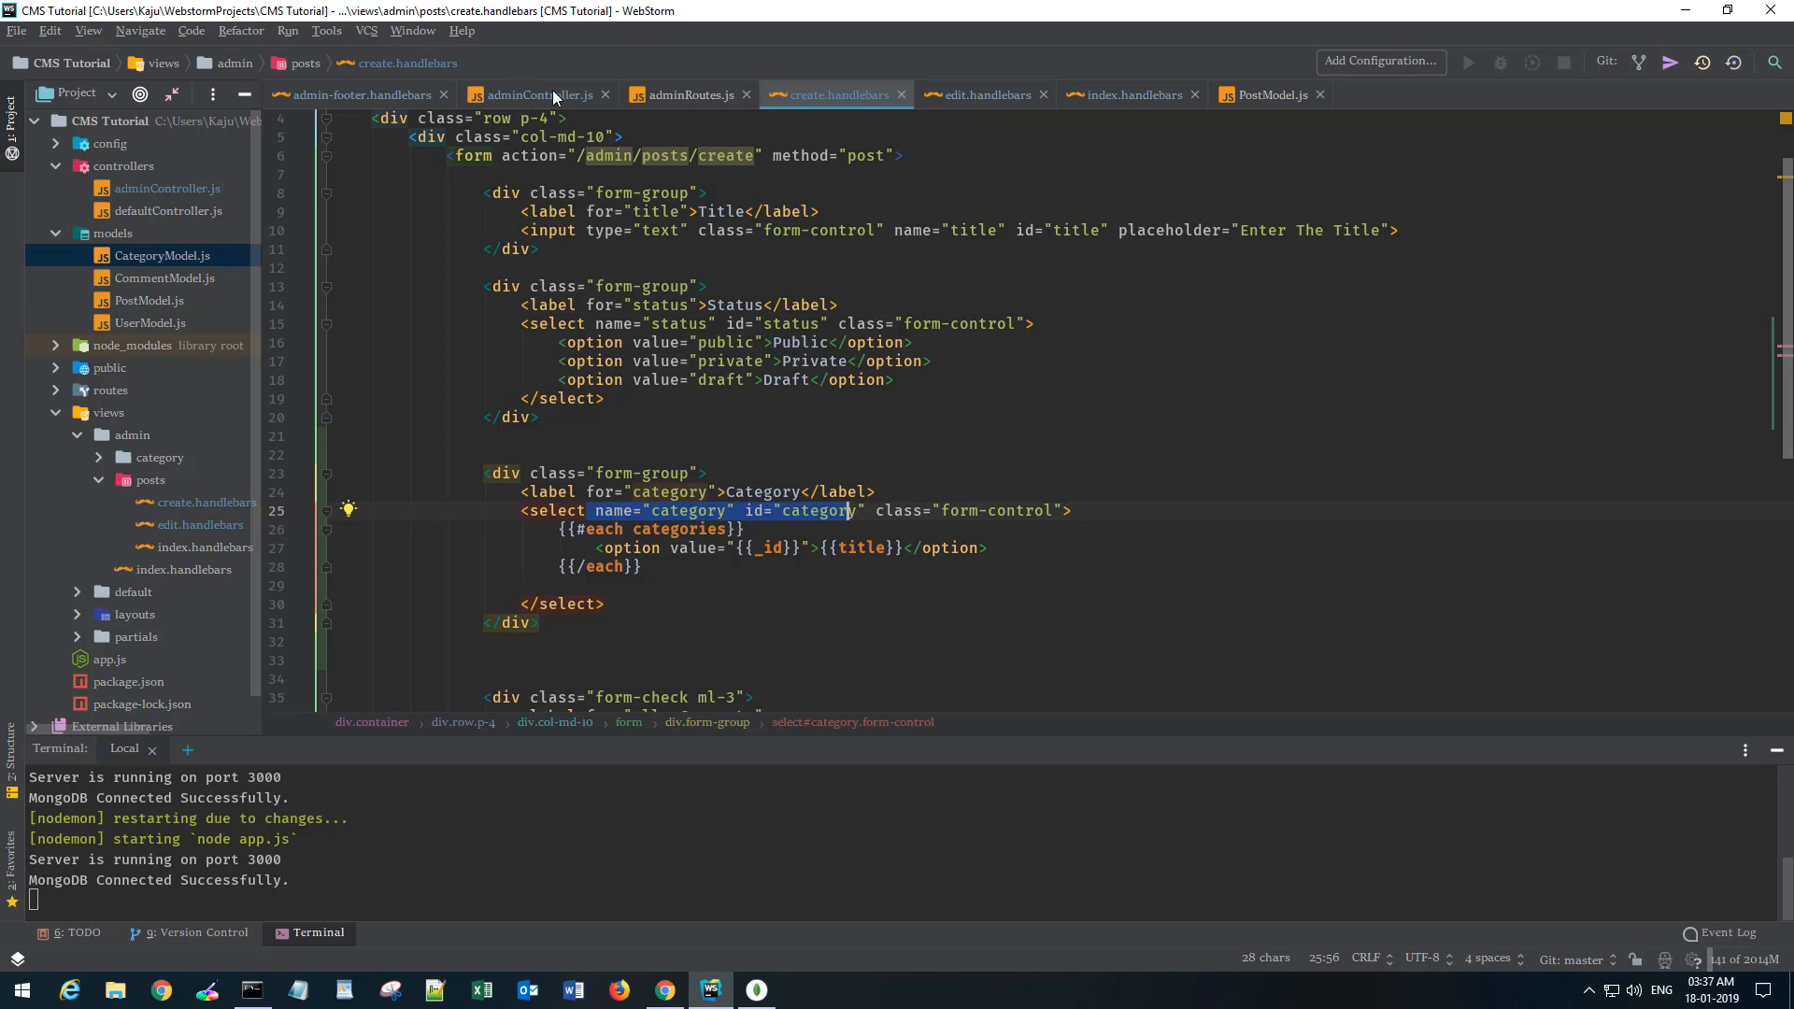
Add category: req.body.category to the new Post in submitPosts.
left_click(533, 94)
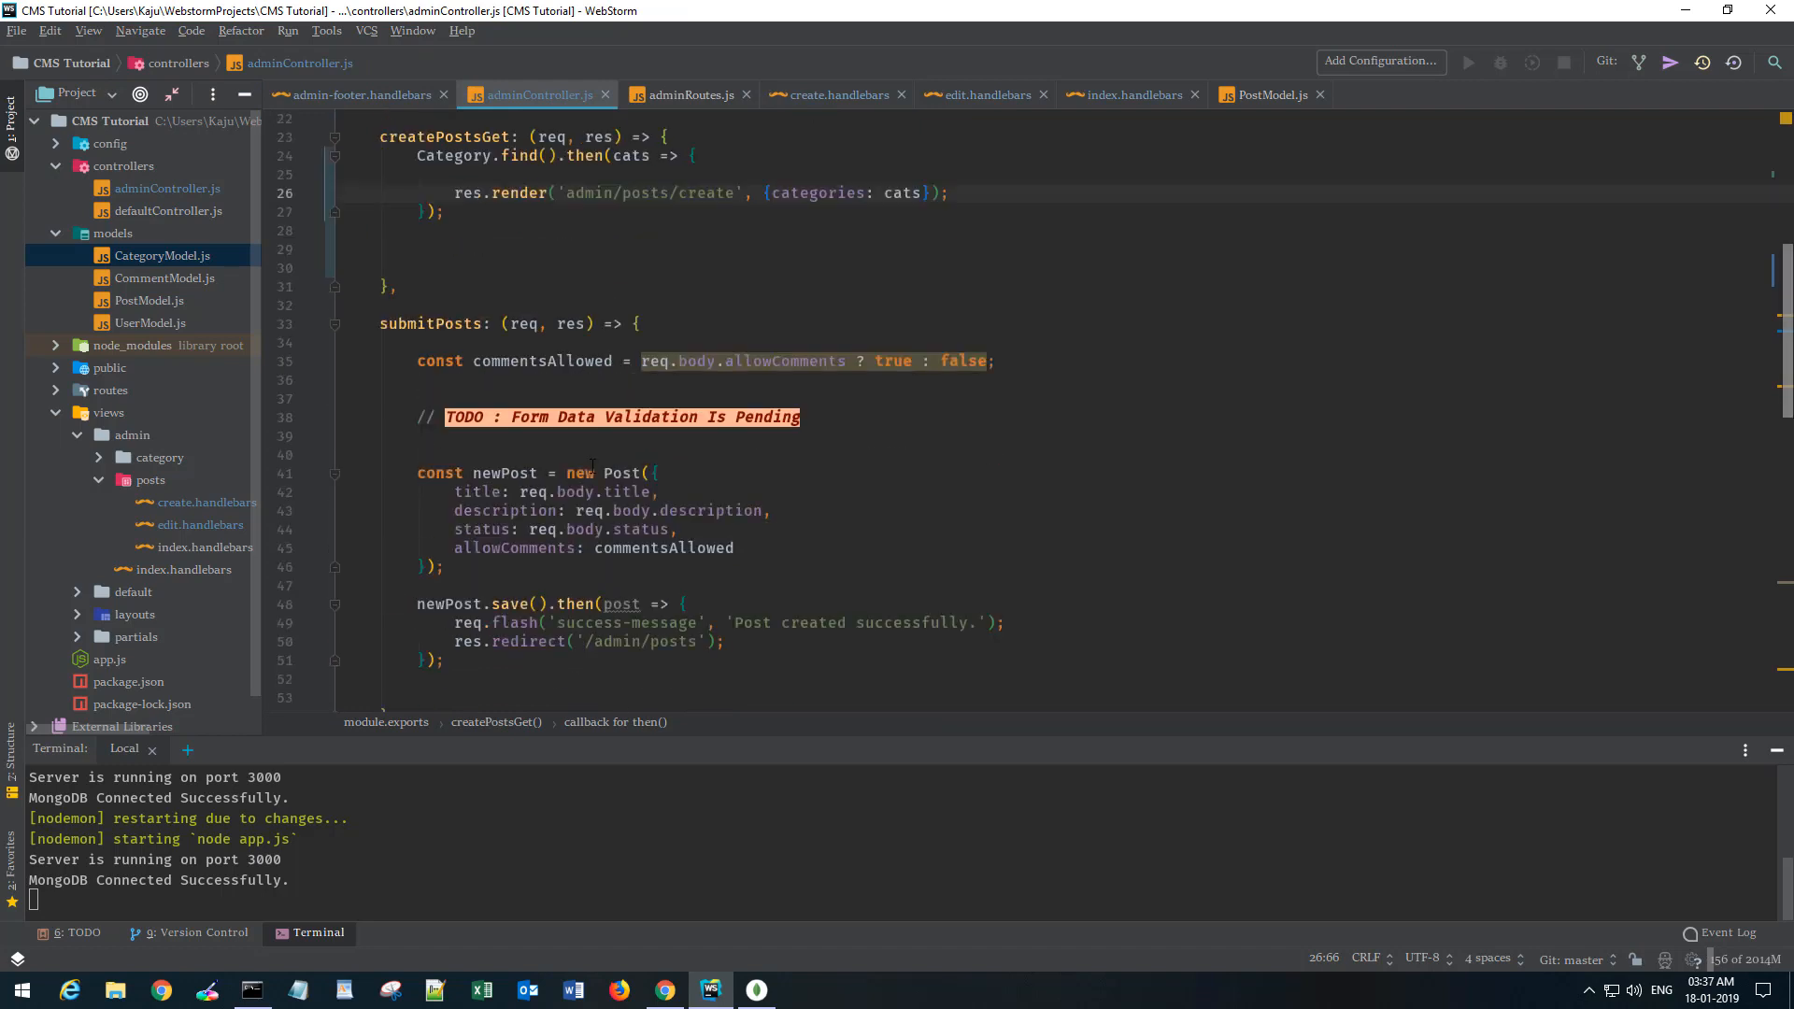
scroll("down", 3)
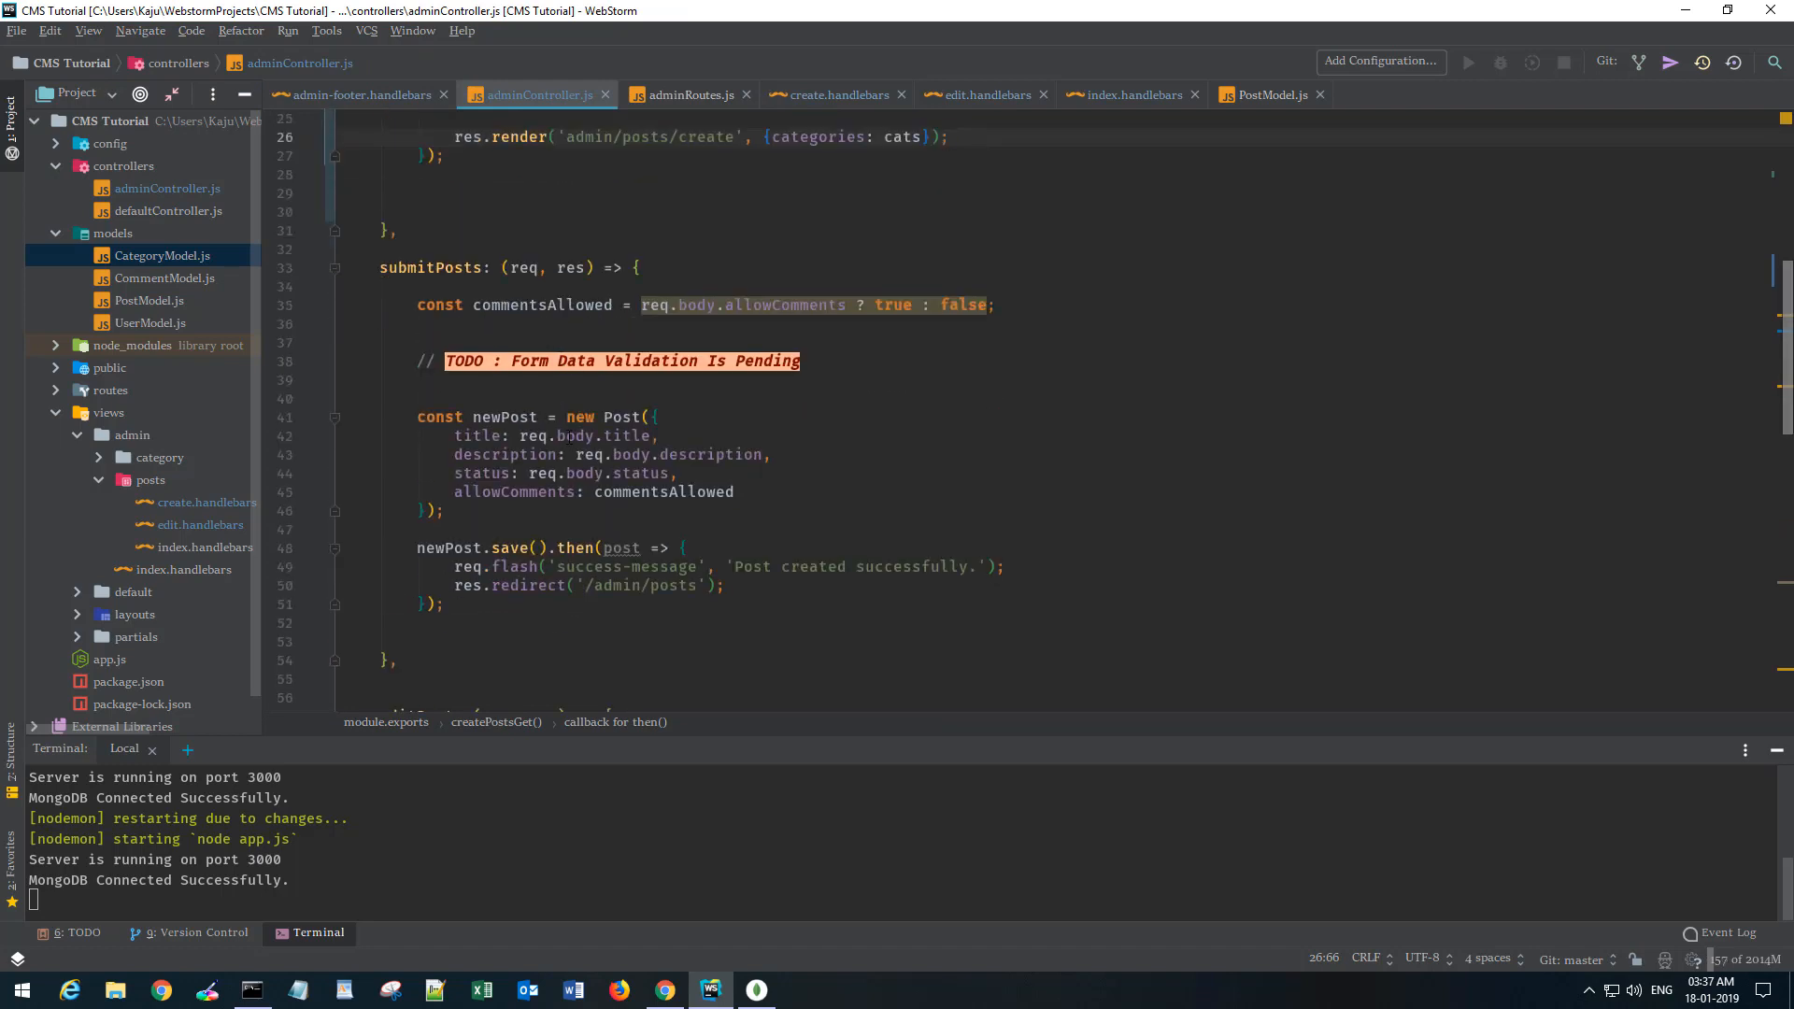
mouse_move(824, 471)
type("catego")
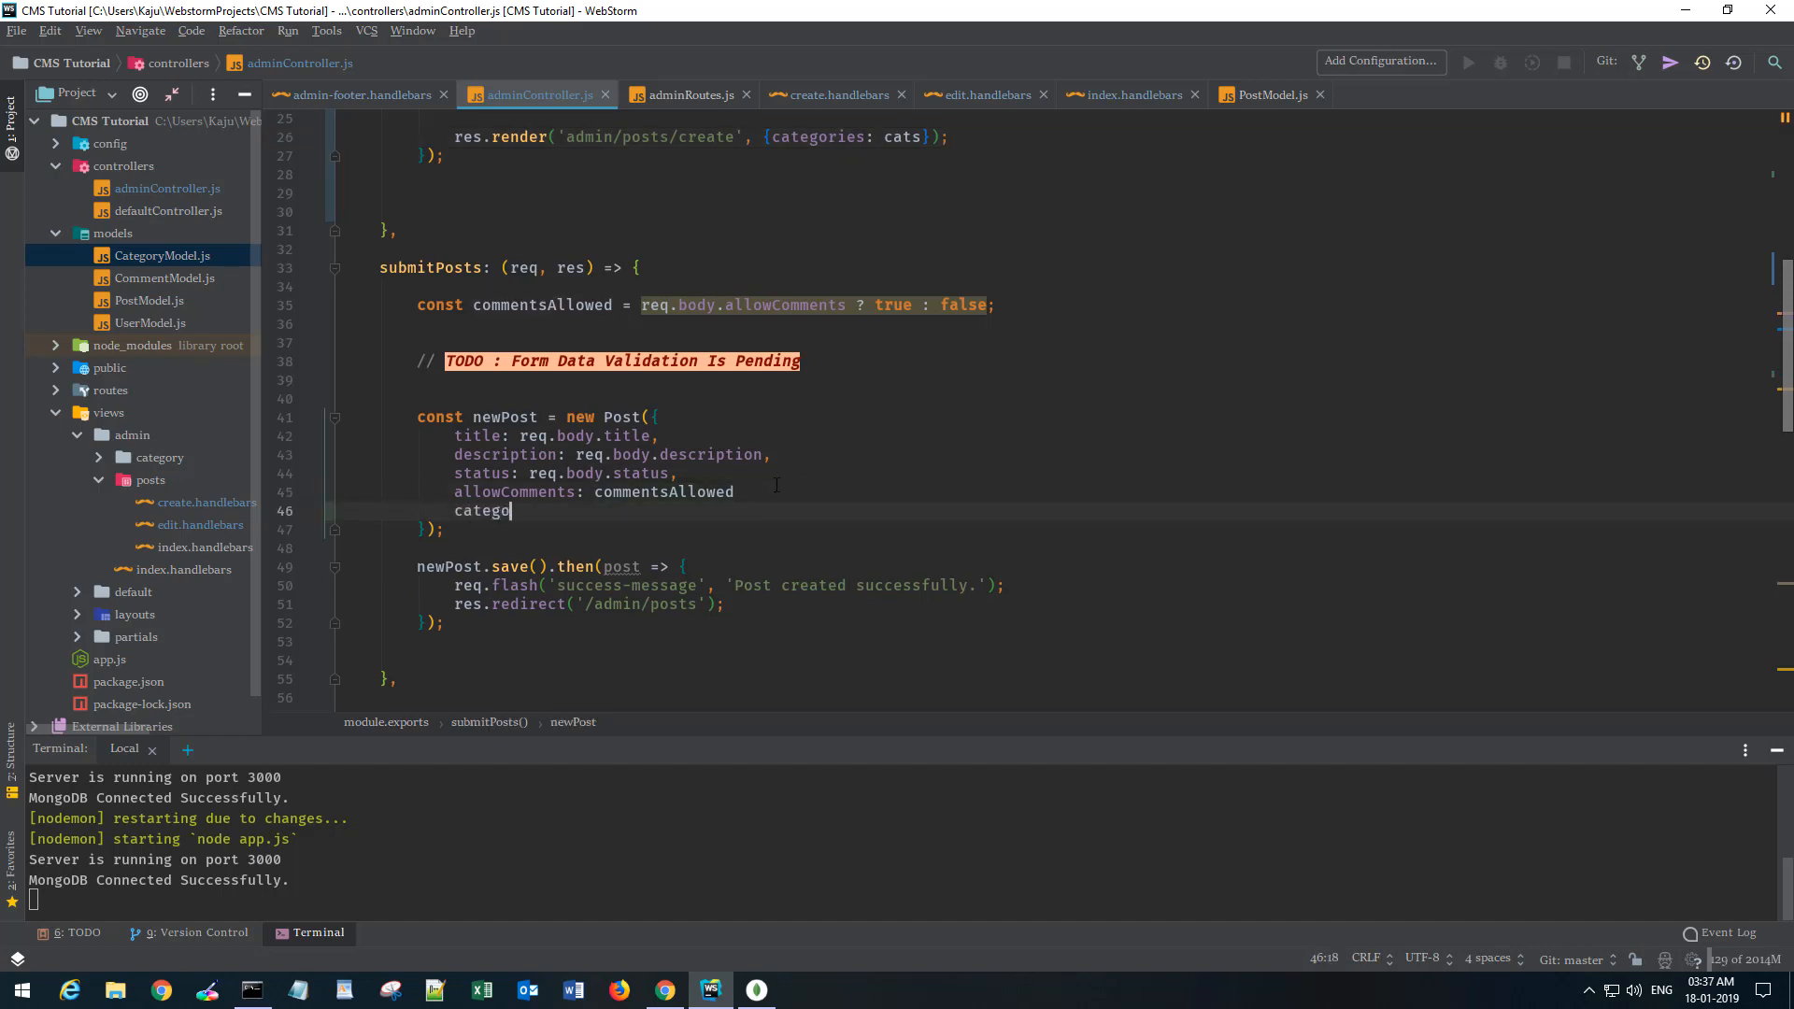
type("ry:")
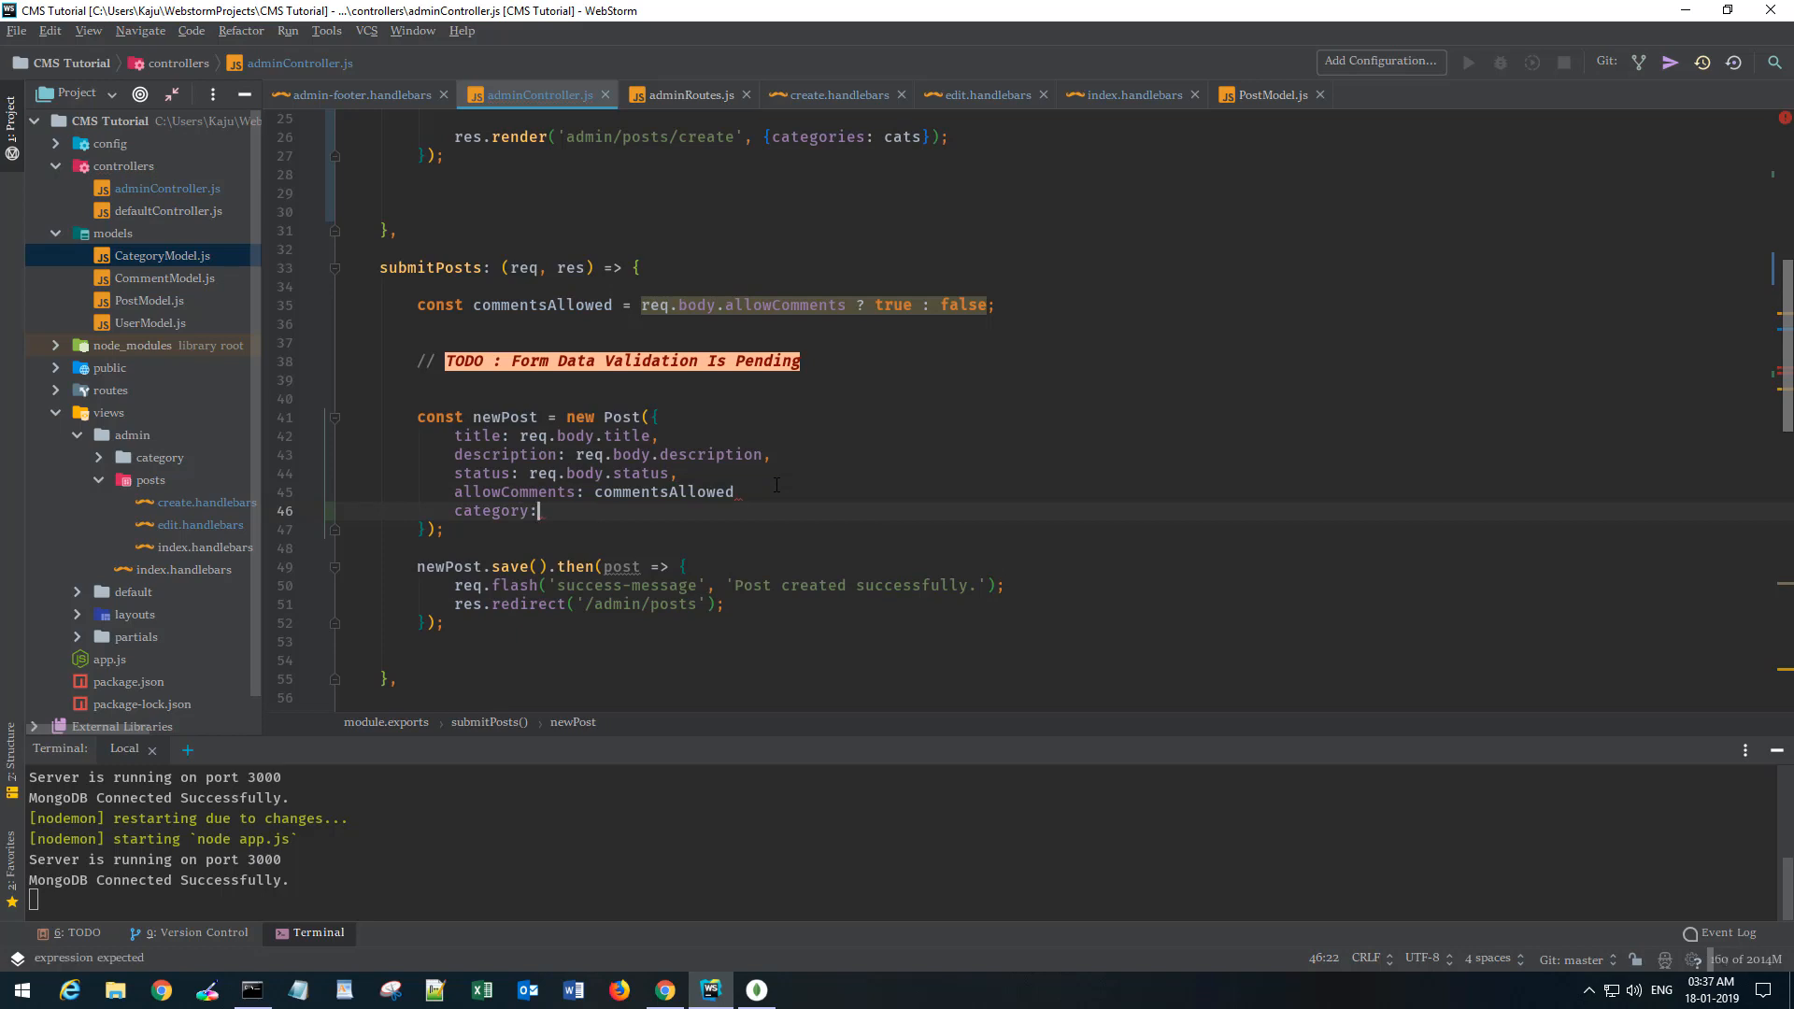
type("req")
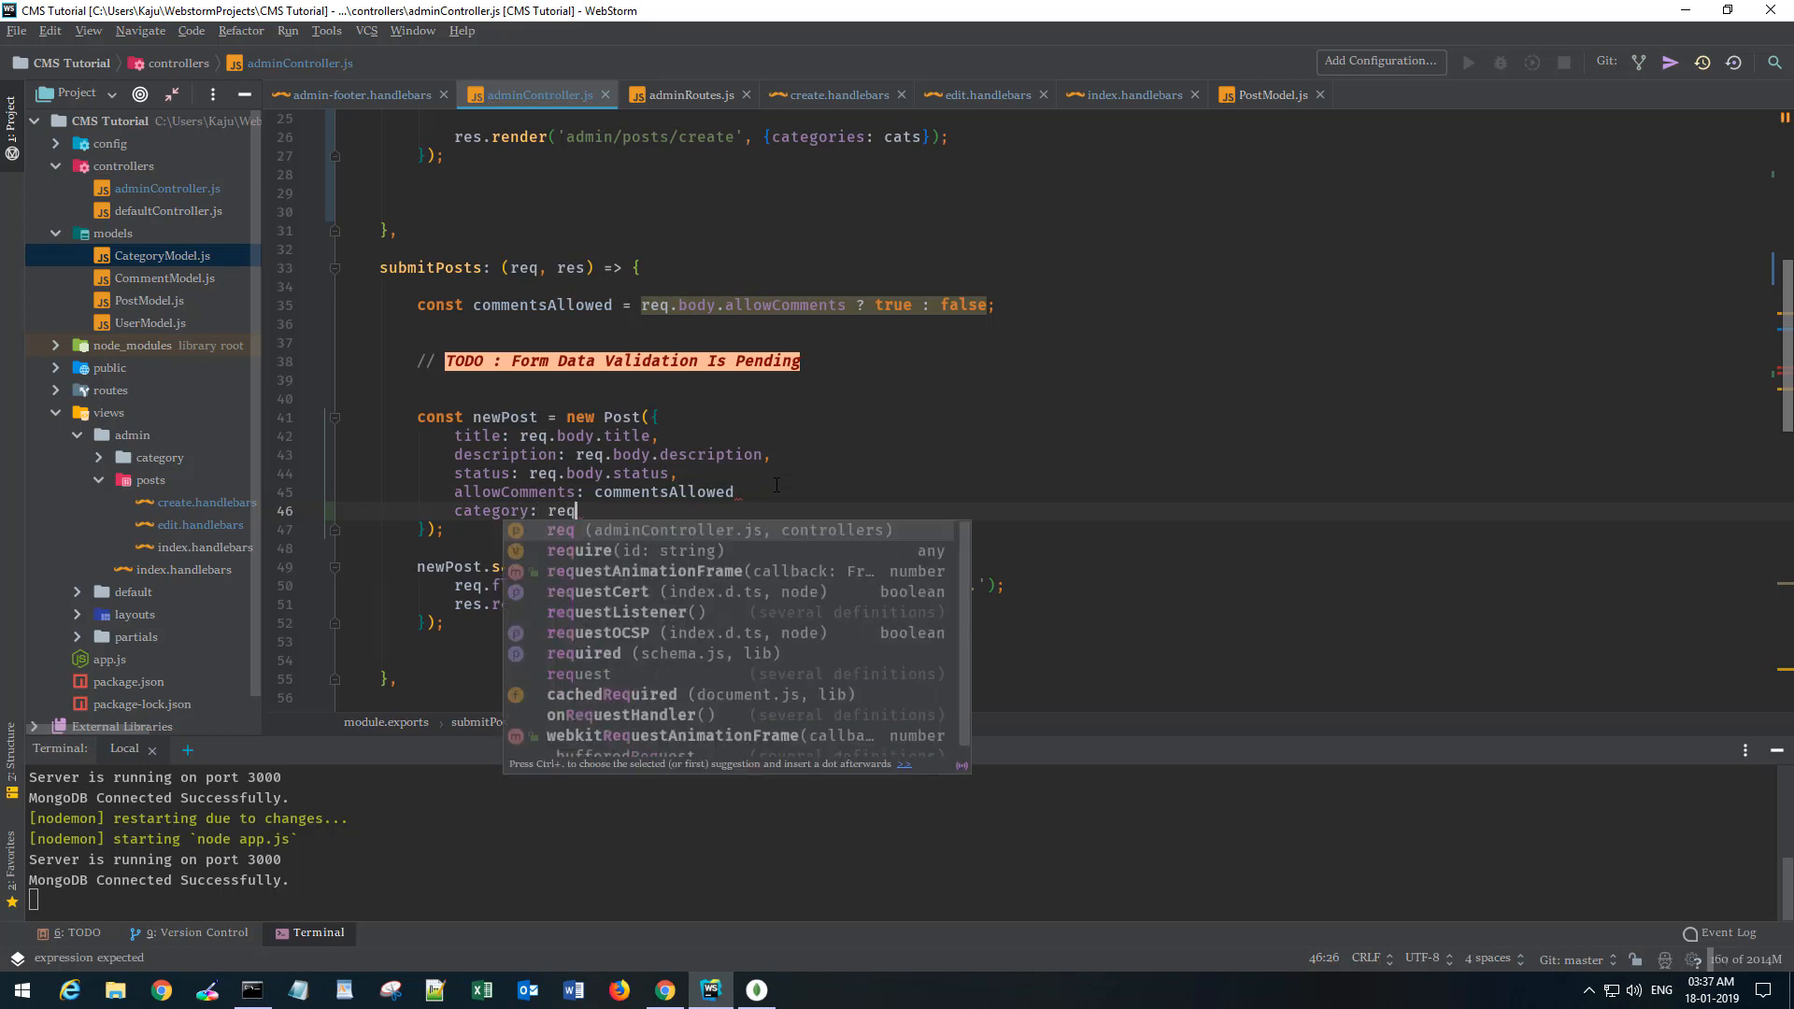
type(".body.")
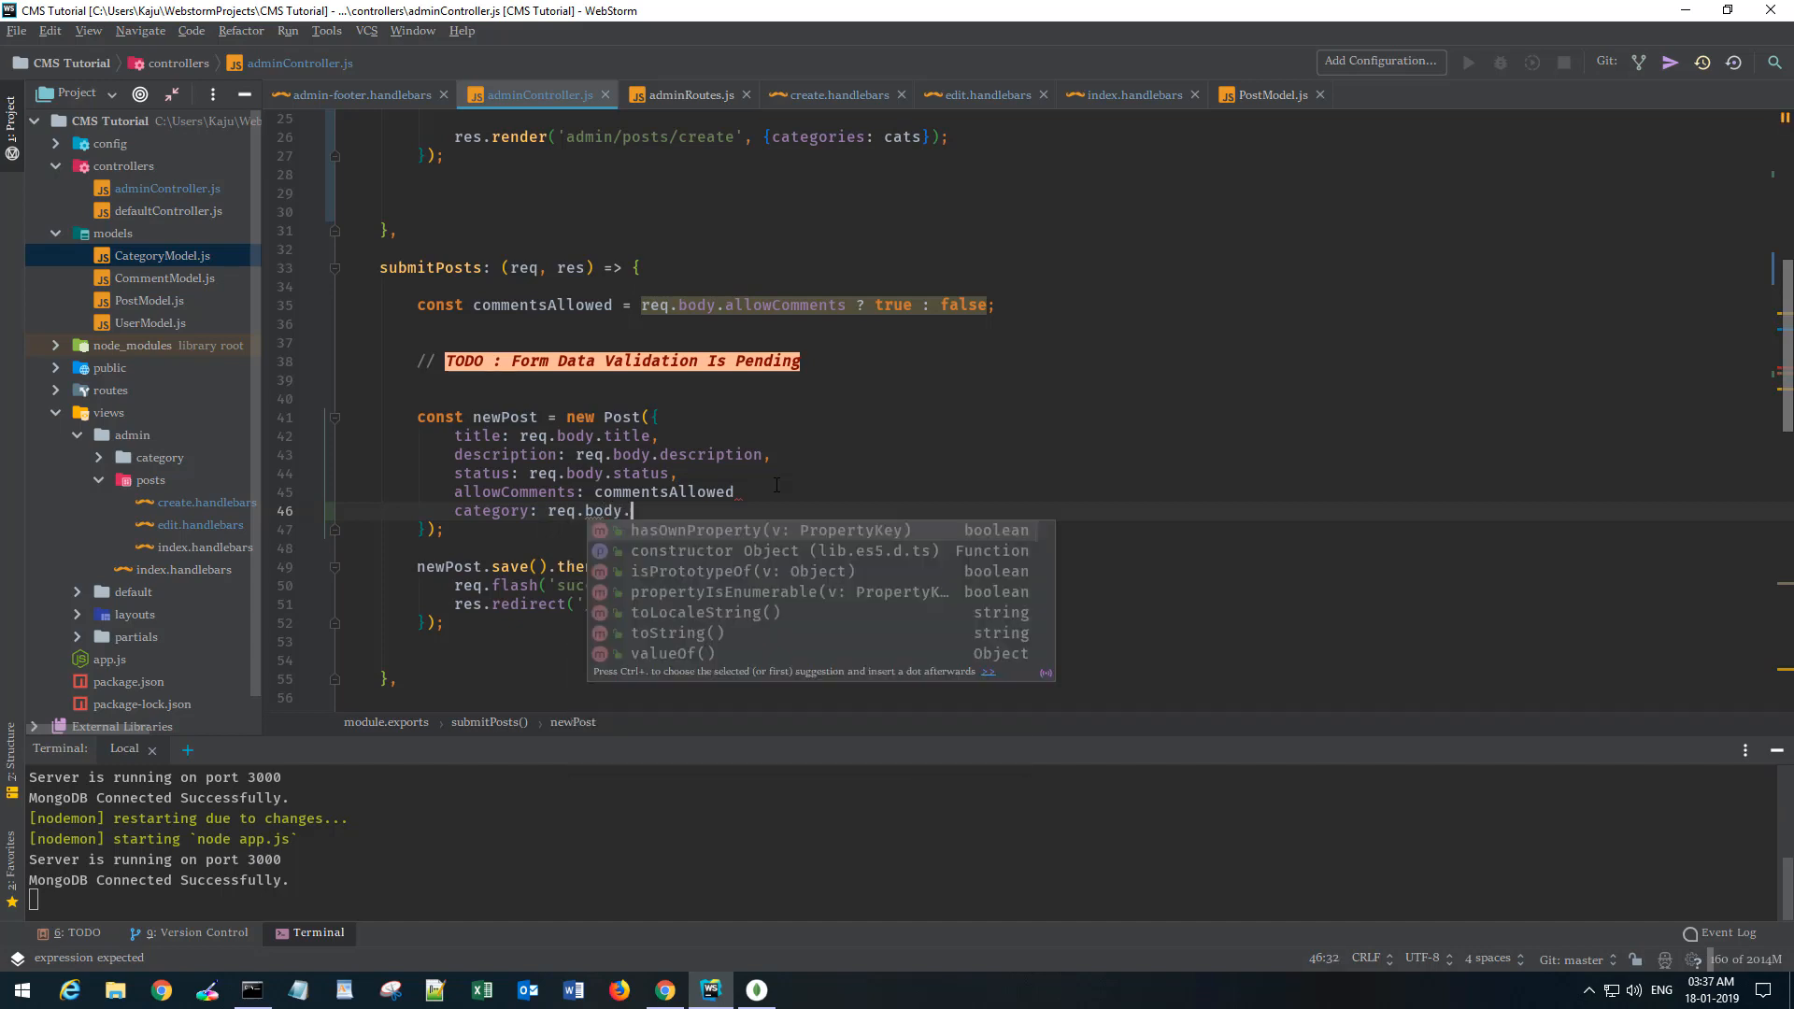
type("category")
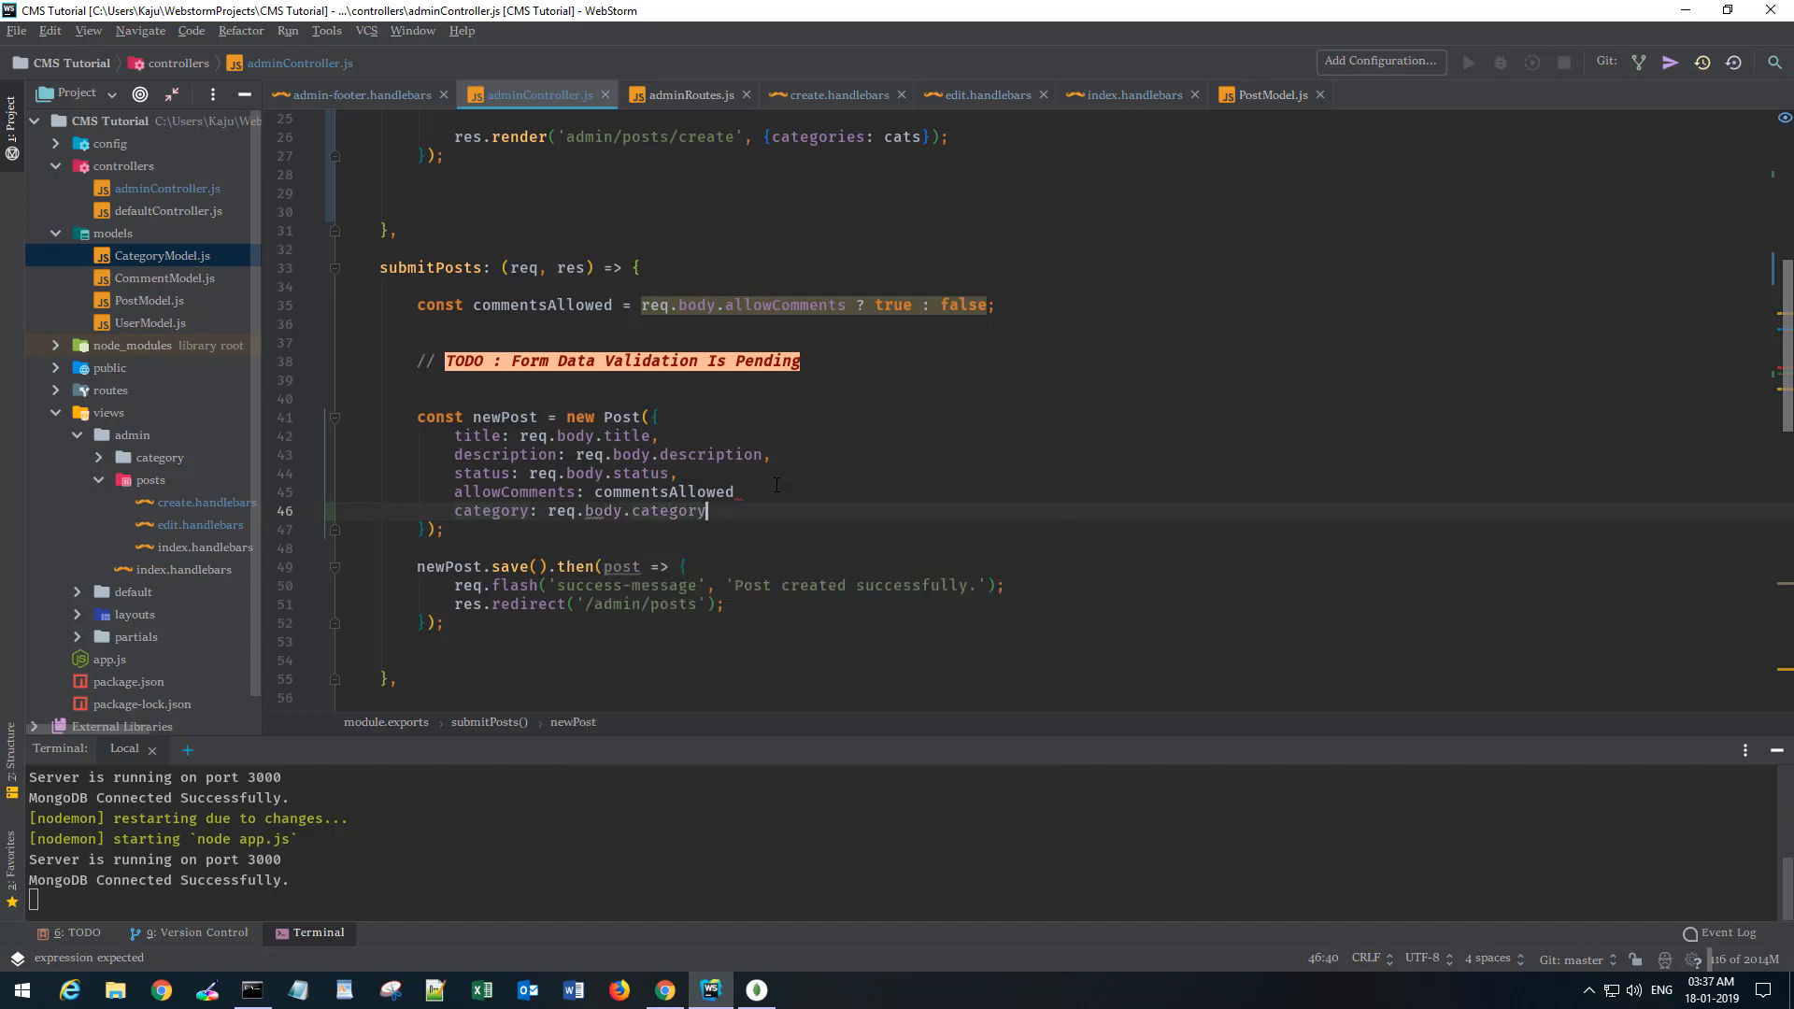
Cross-check the category field name in the create form and the Post model.
left_click(837, 94)
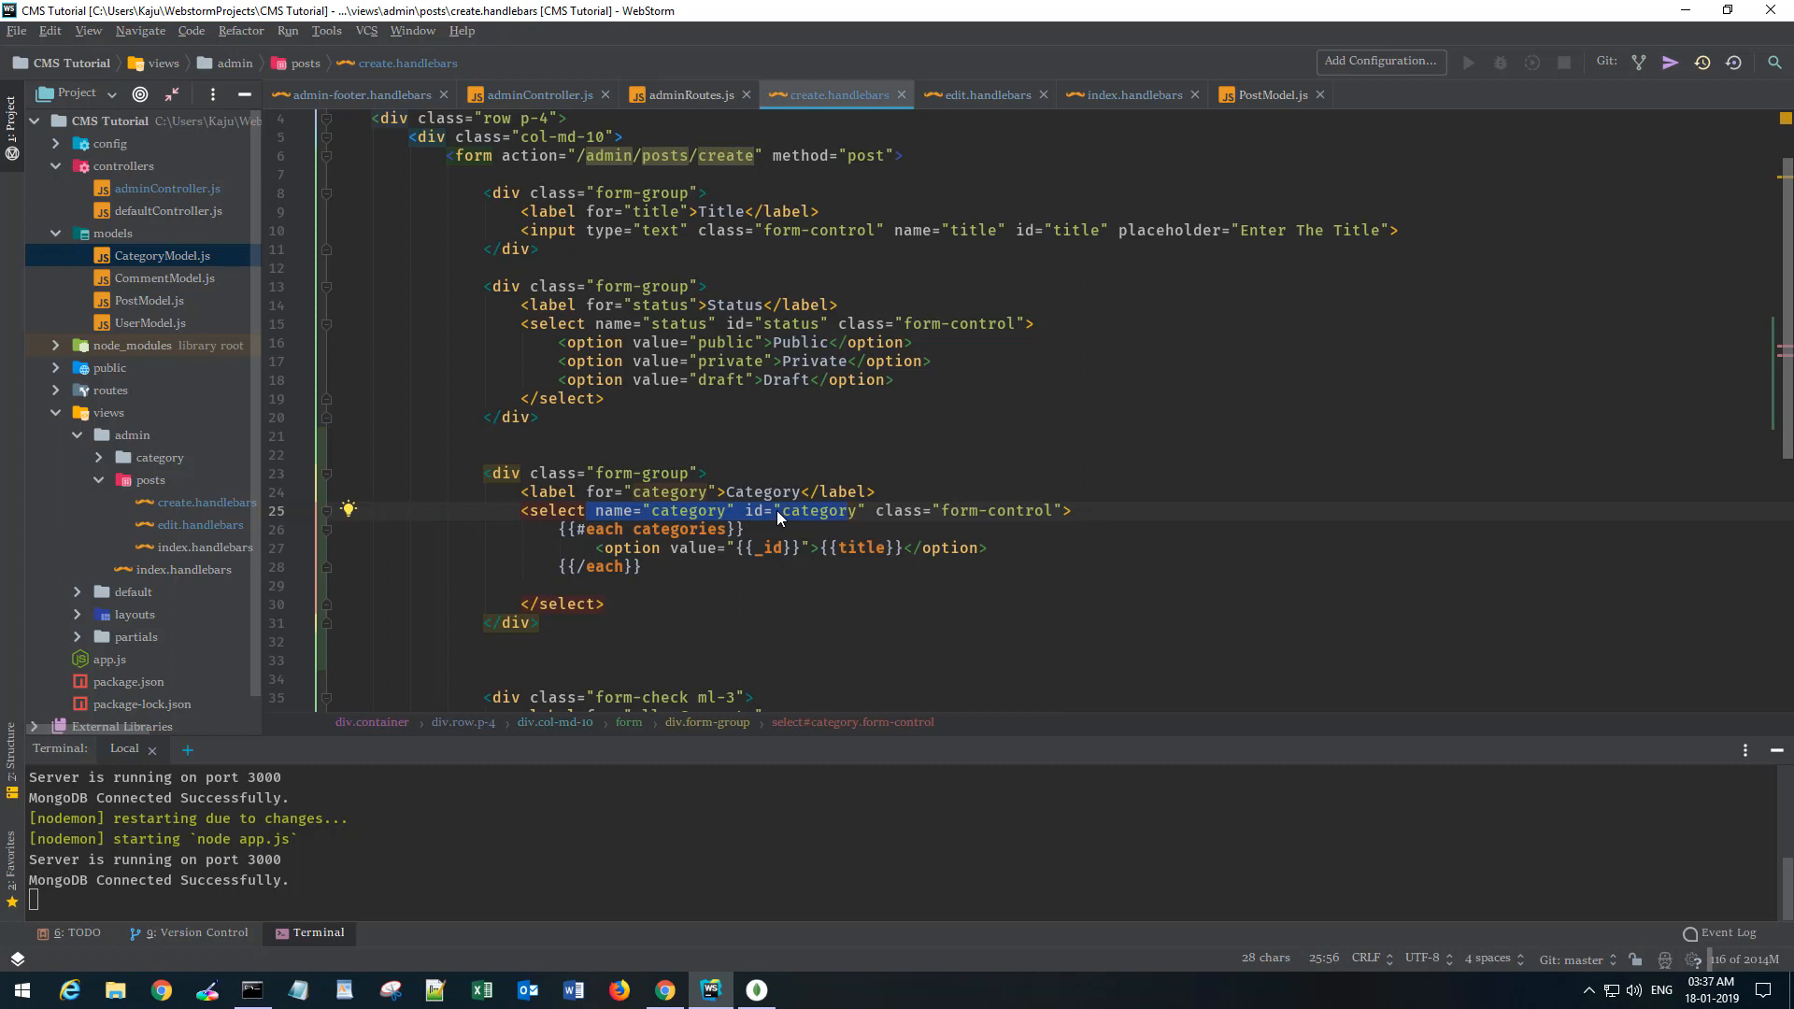
left_click(537, 95)
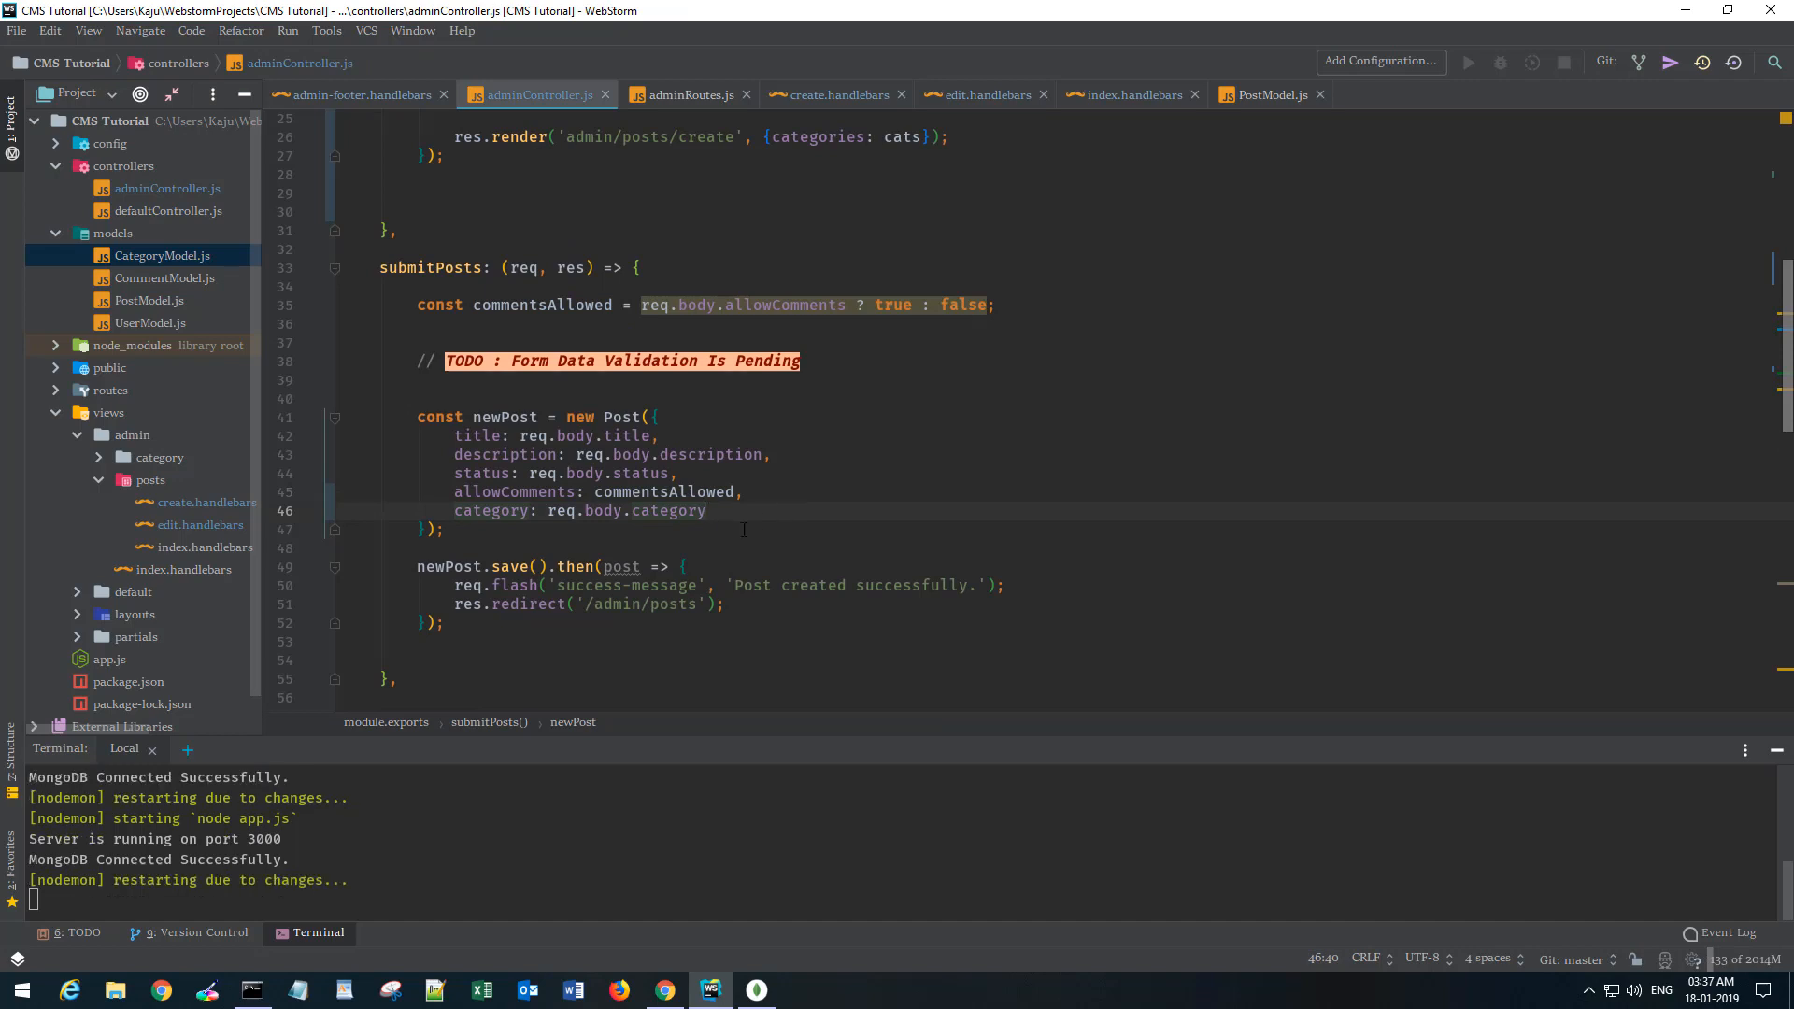
left_click(836, 95)
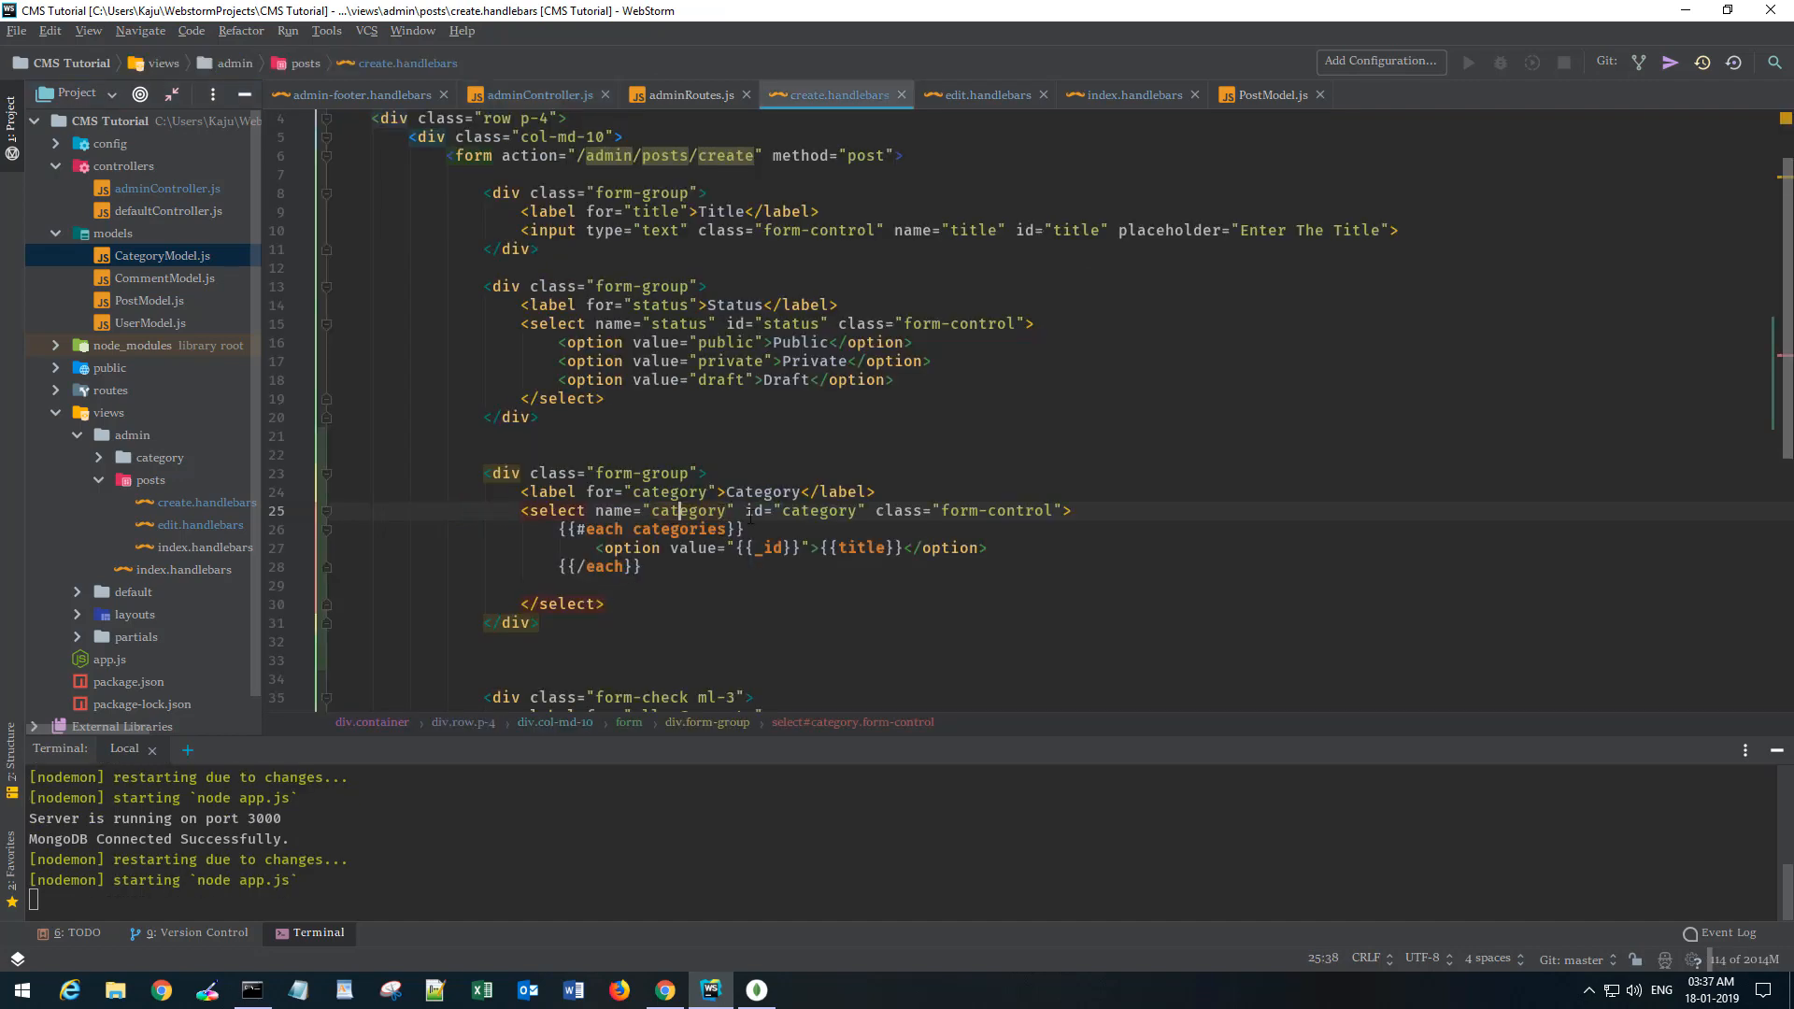
double_click(766, 547)
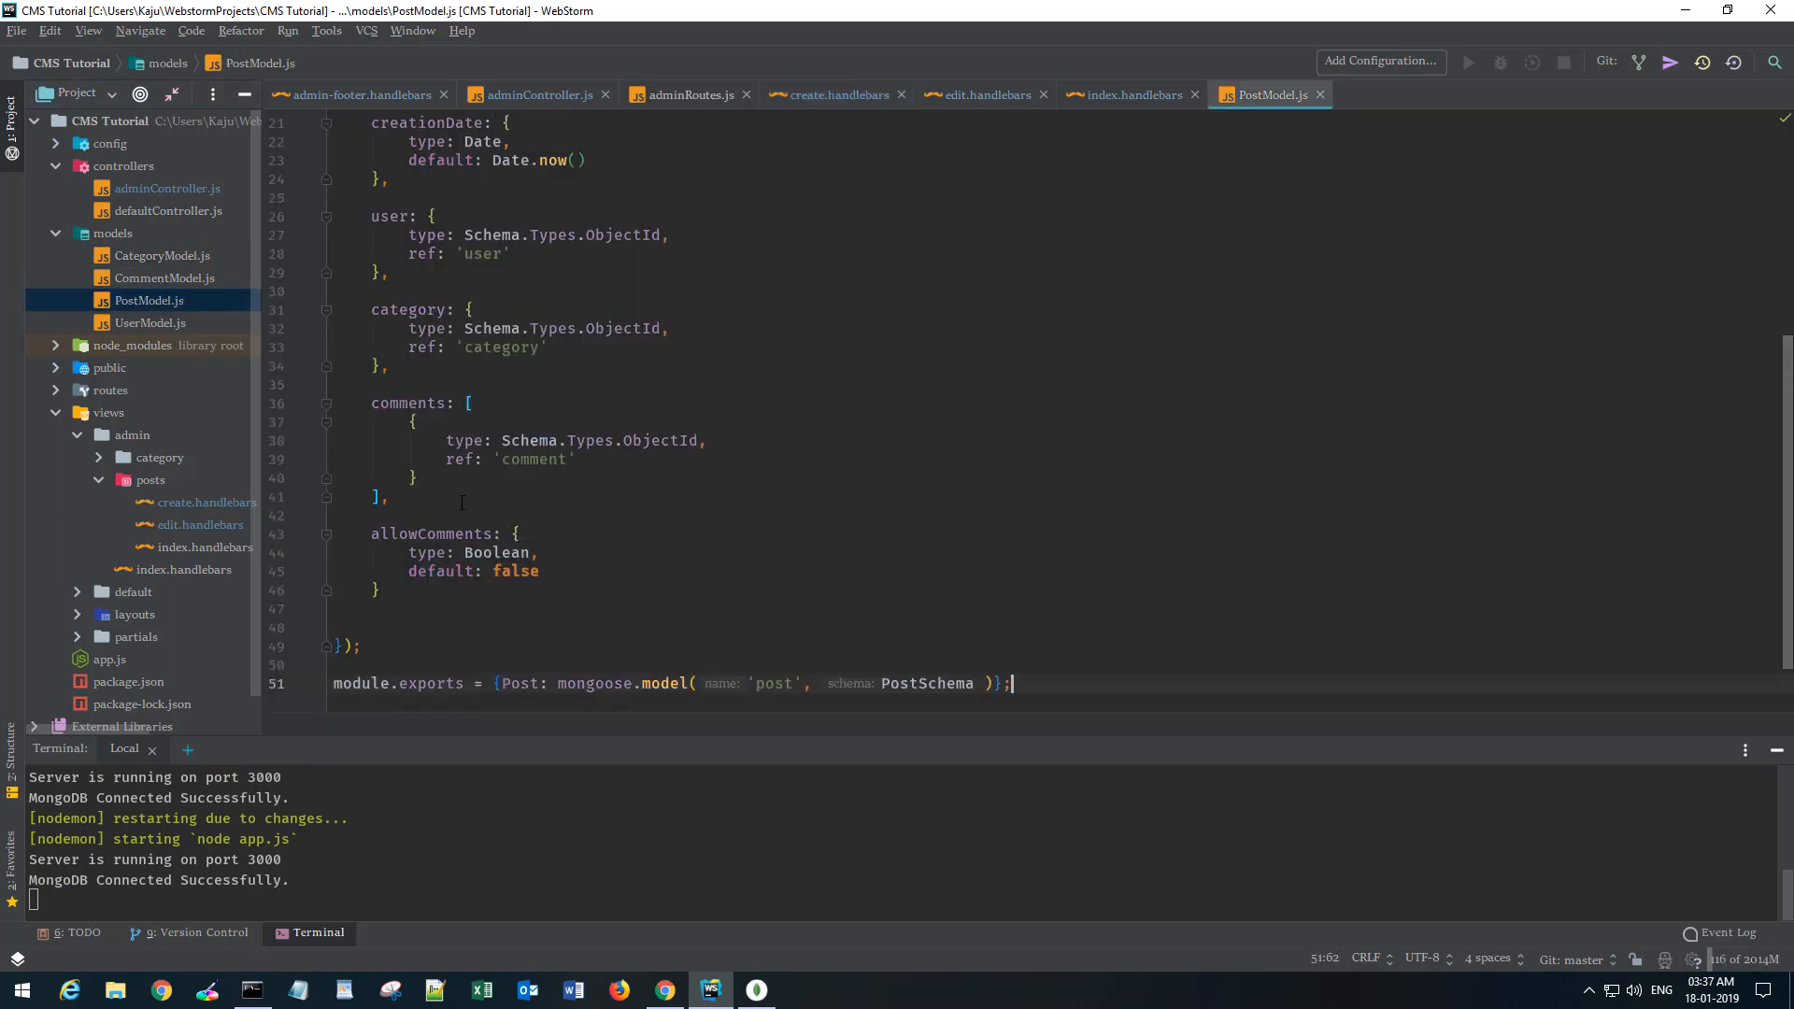
triple_click(537, 328)
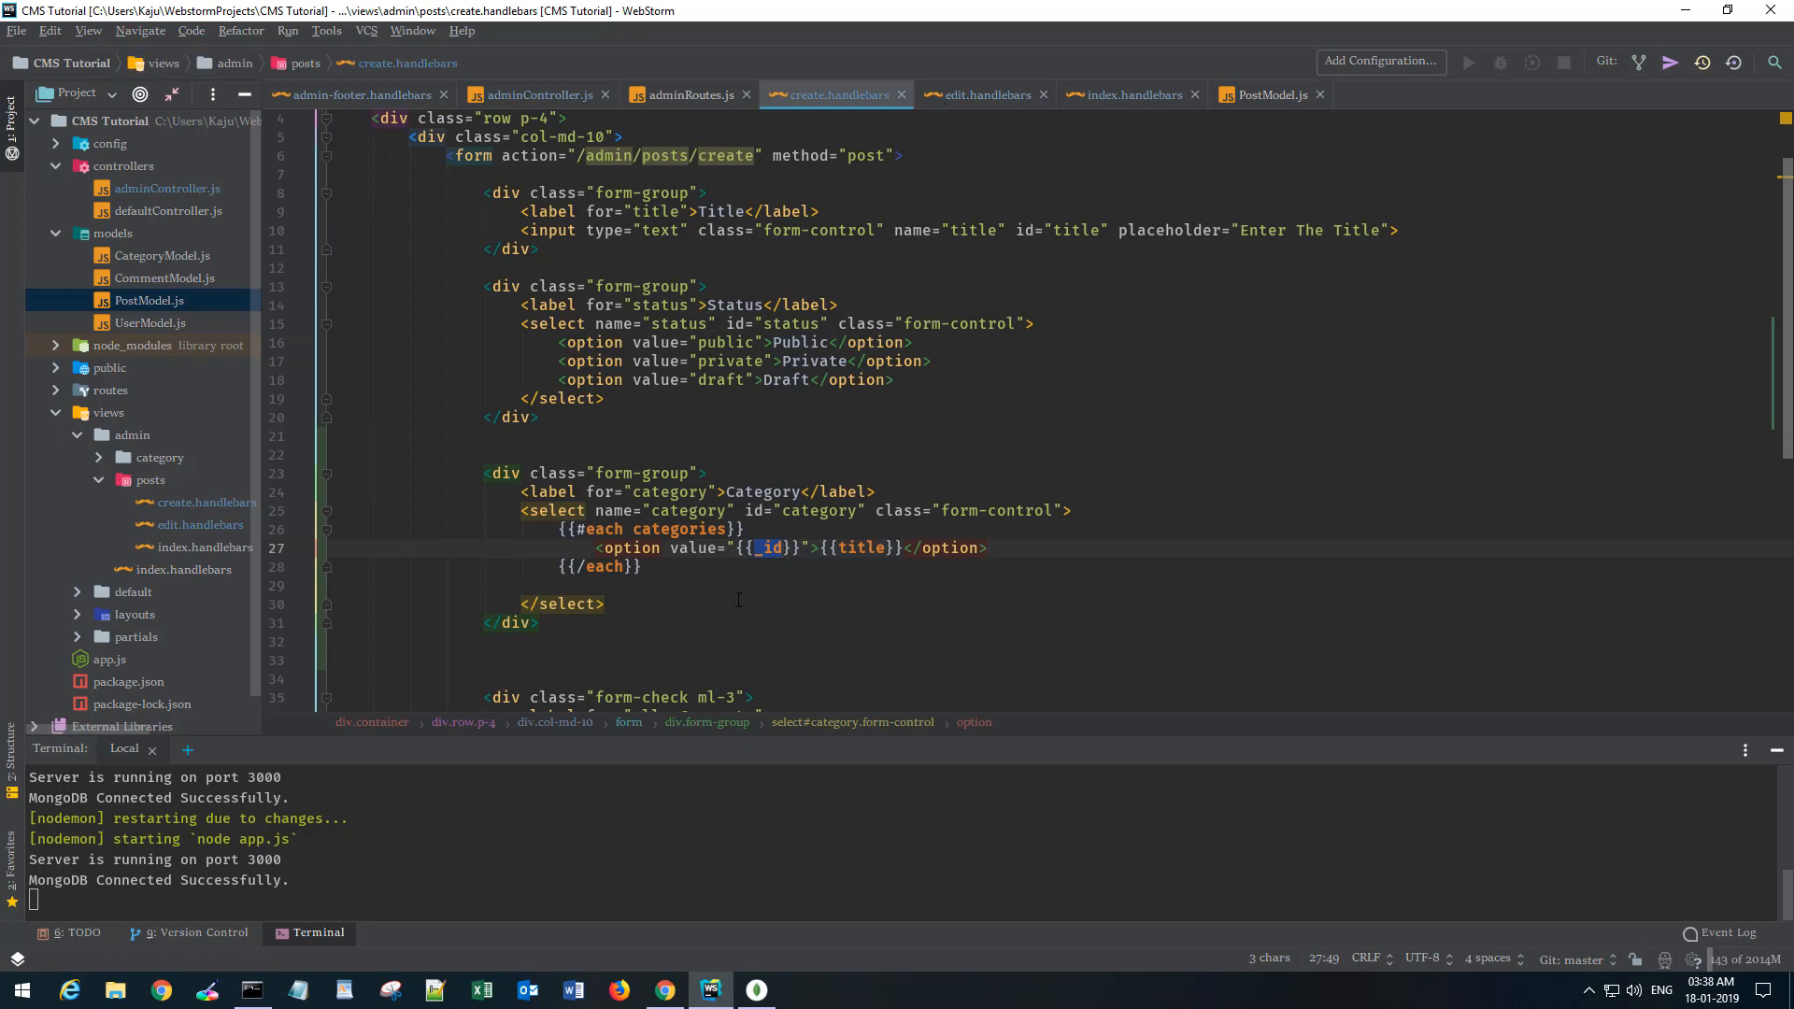
left_click(540, 95)
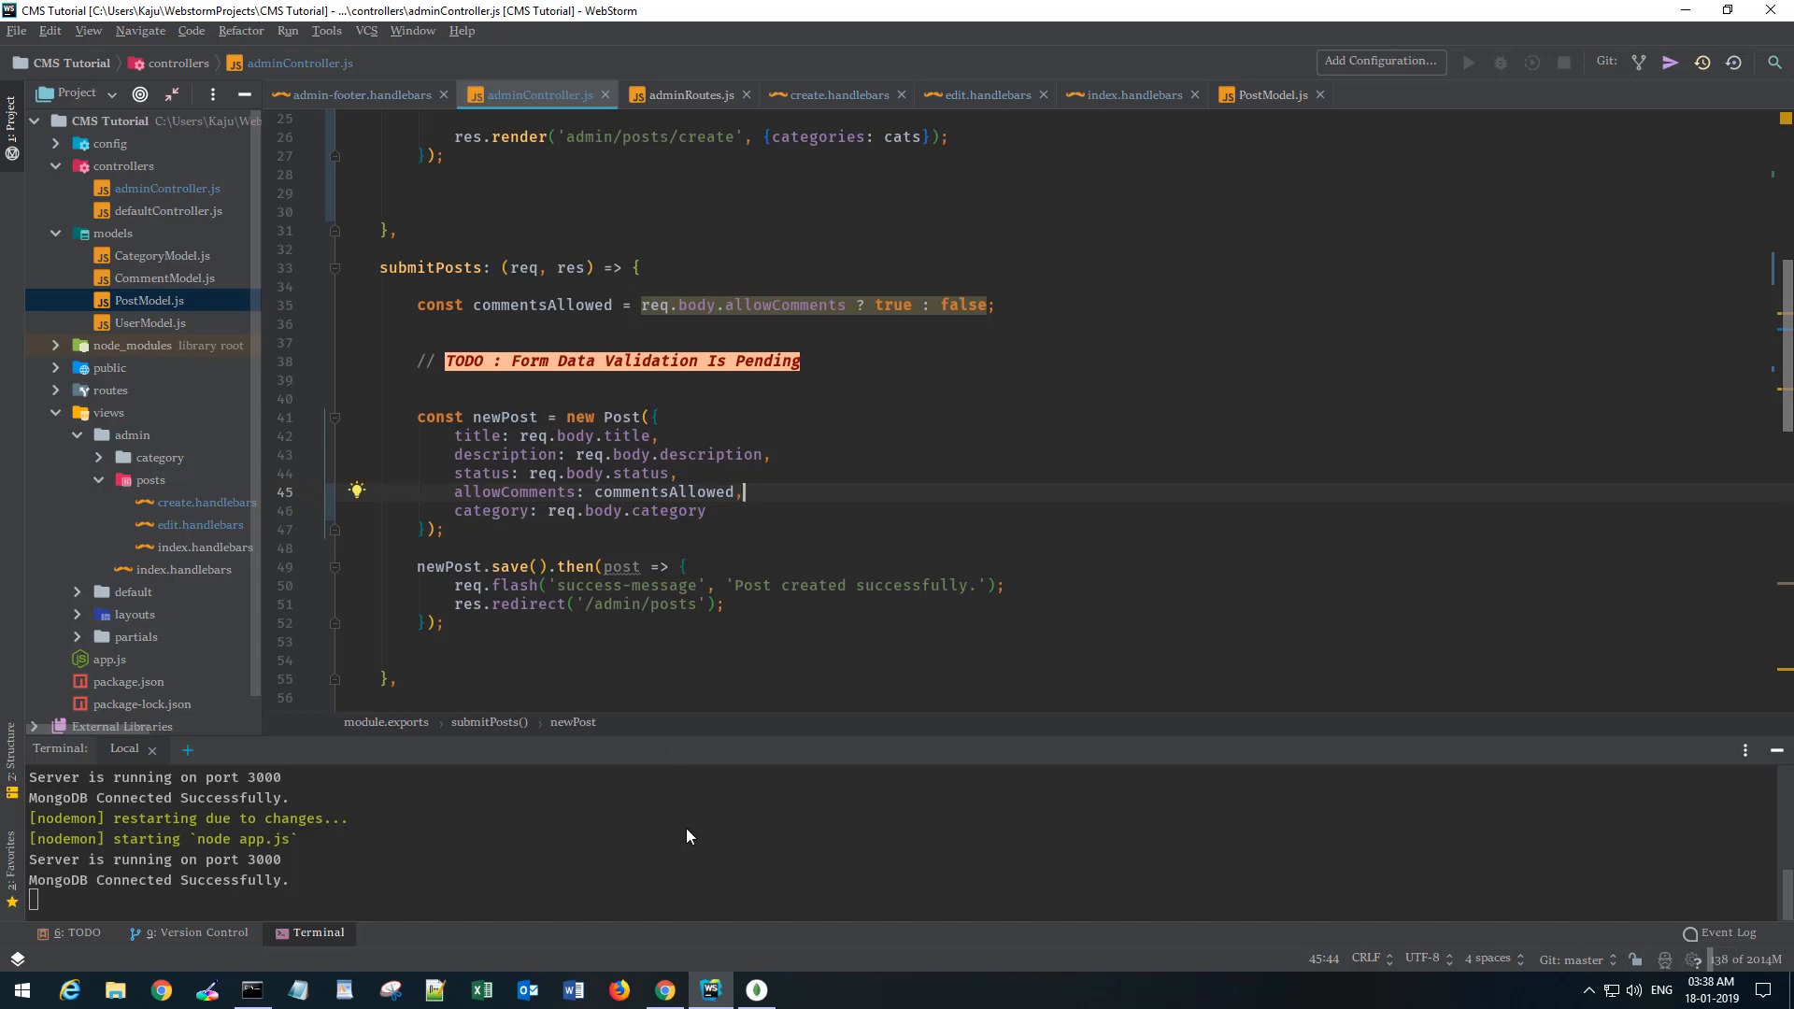
left_click(663, 990)
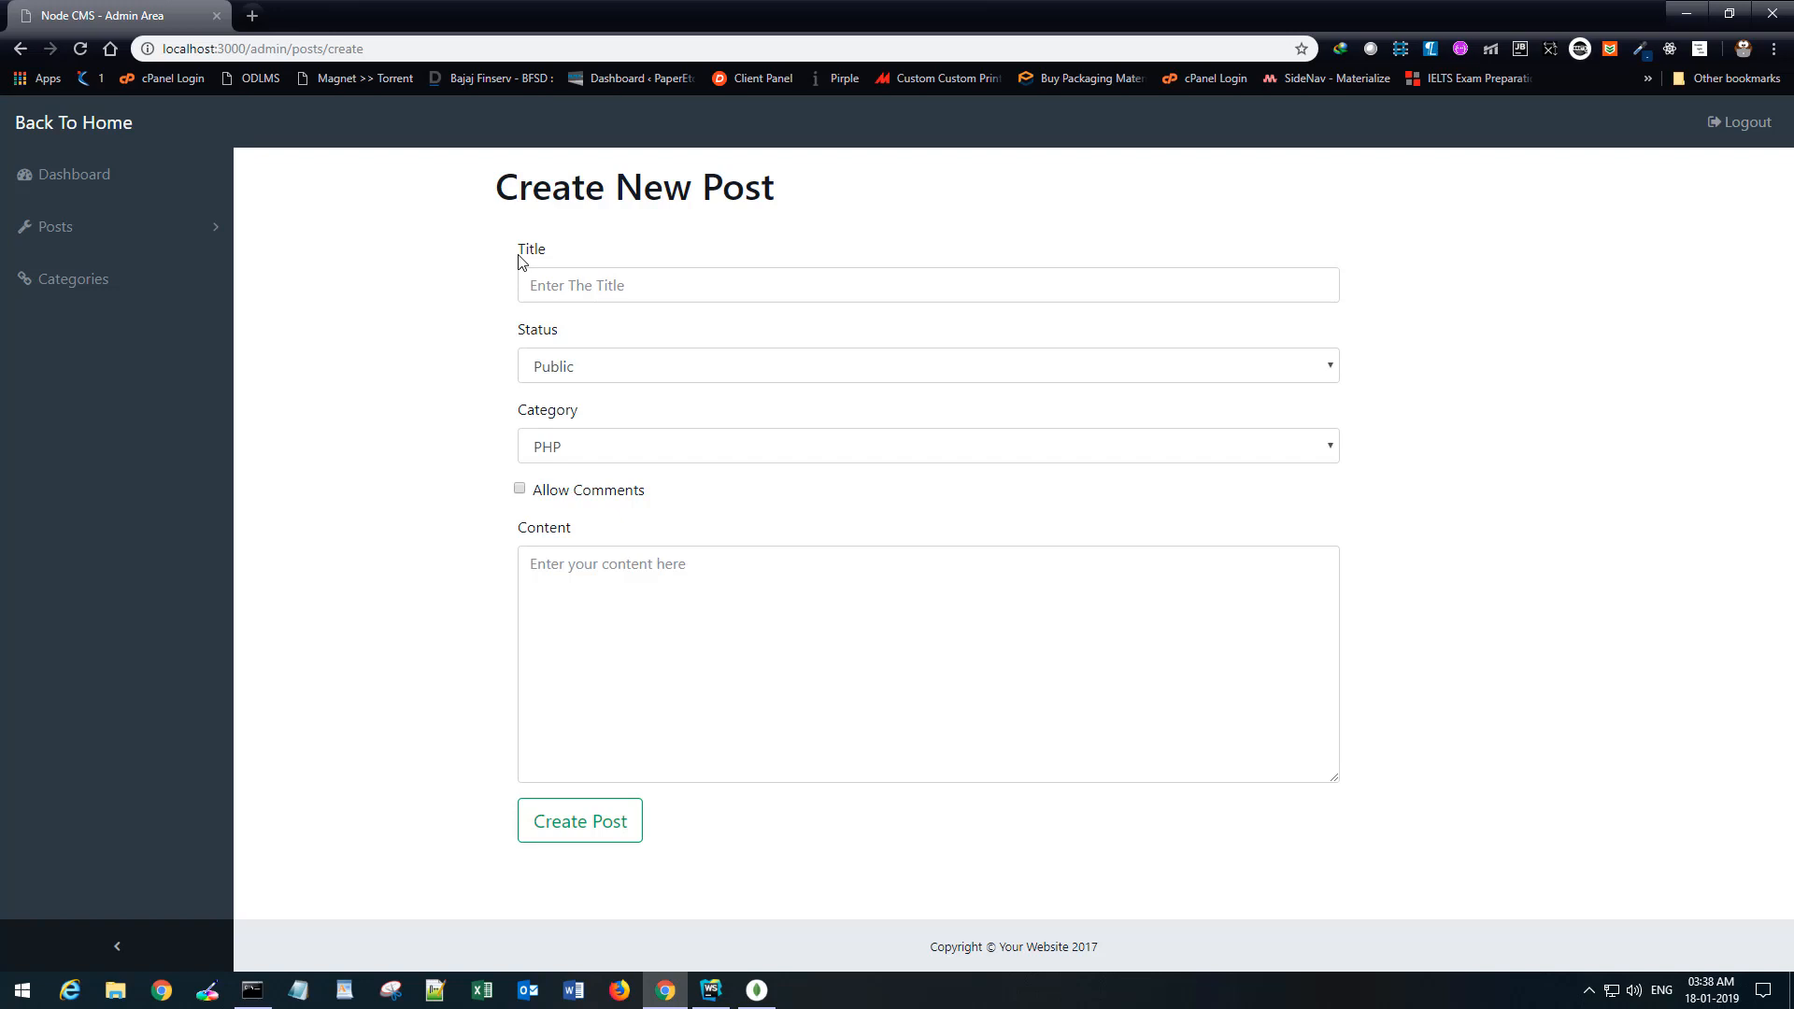
View the All Posts list, then open the category index.handlebars tab in WebStorm.
left_click(47, 226)
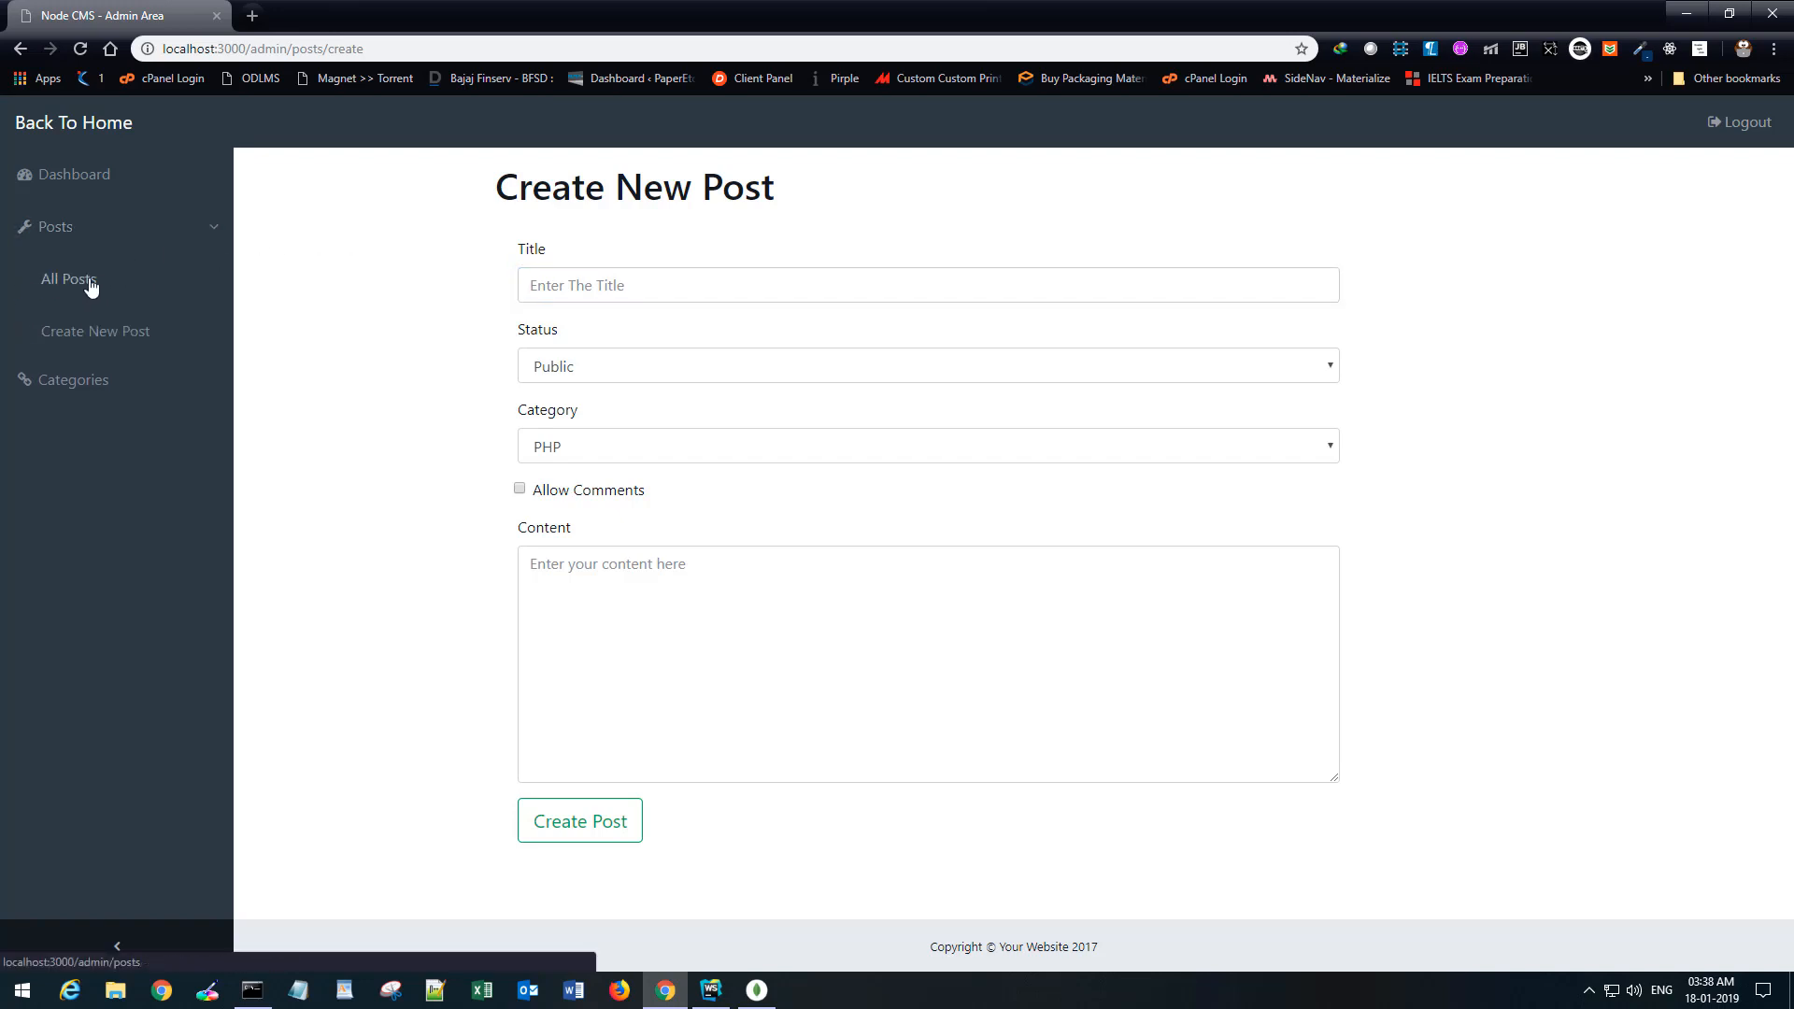
left_click(64, 278)
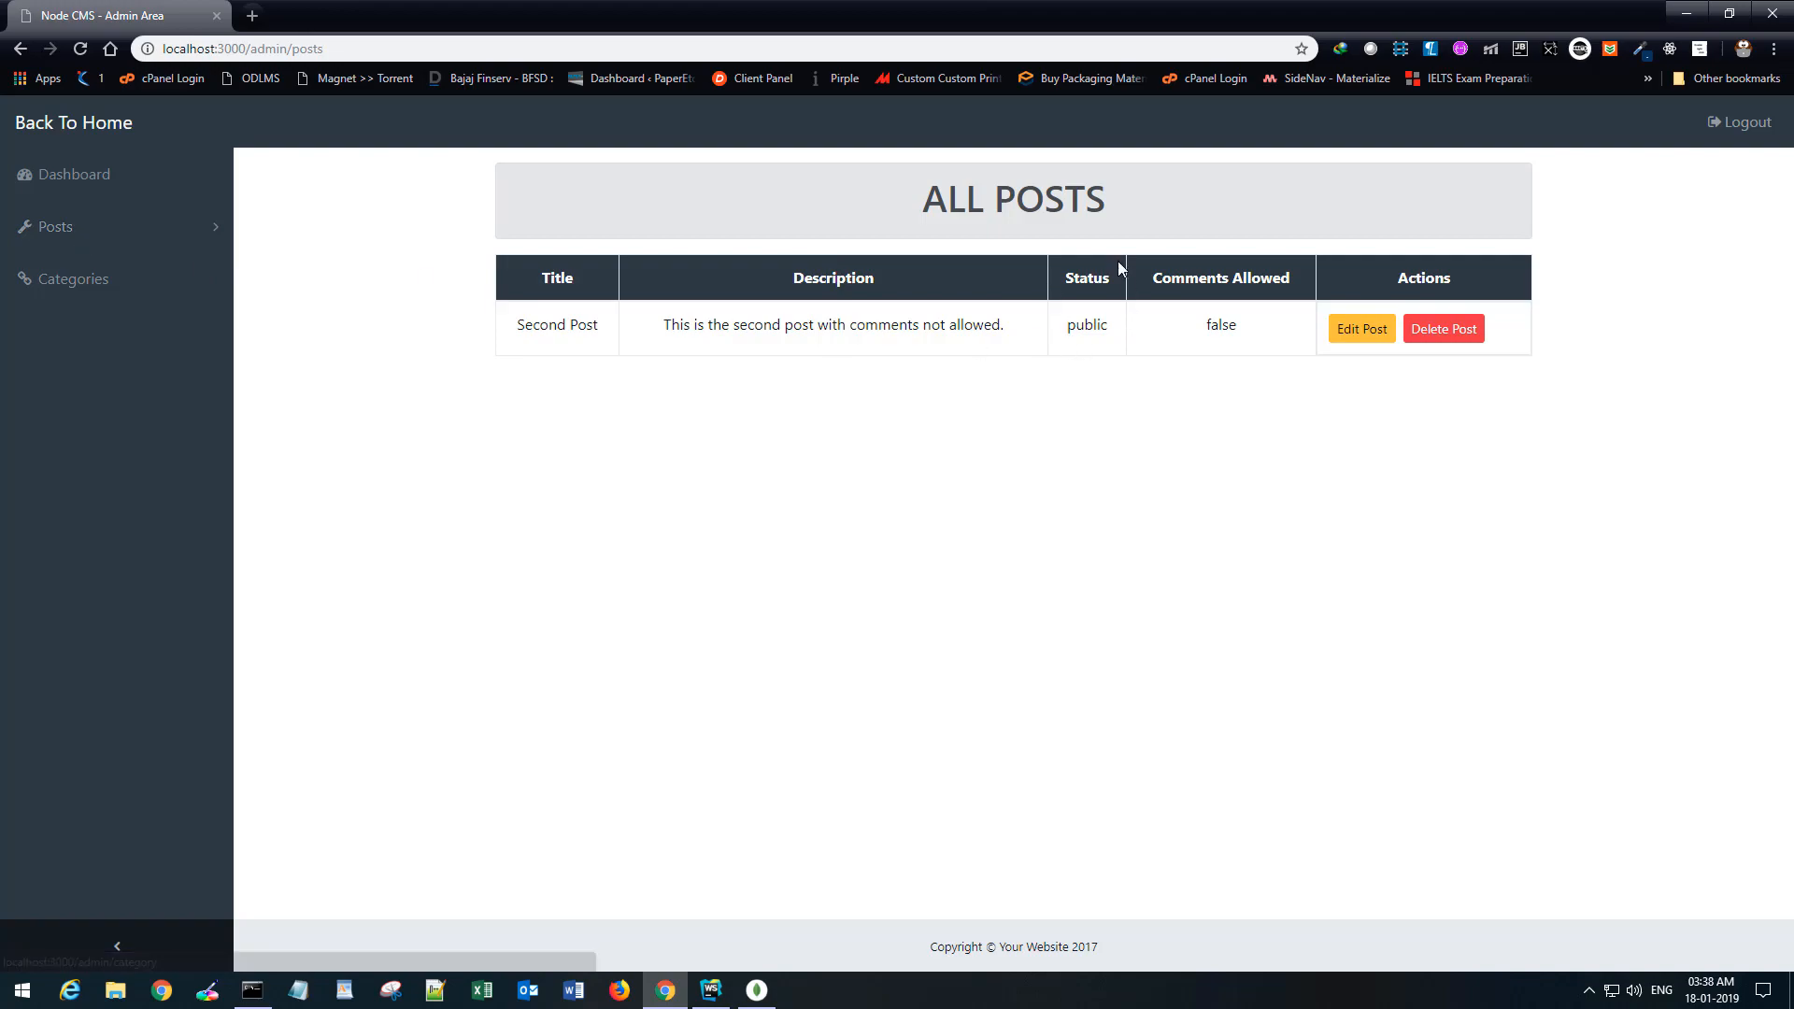
left_click(712, 989)
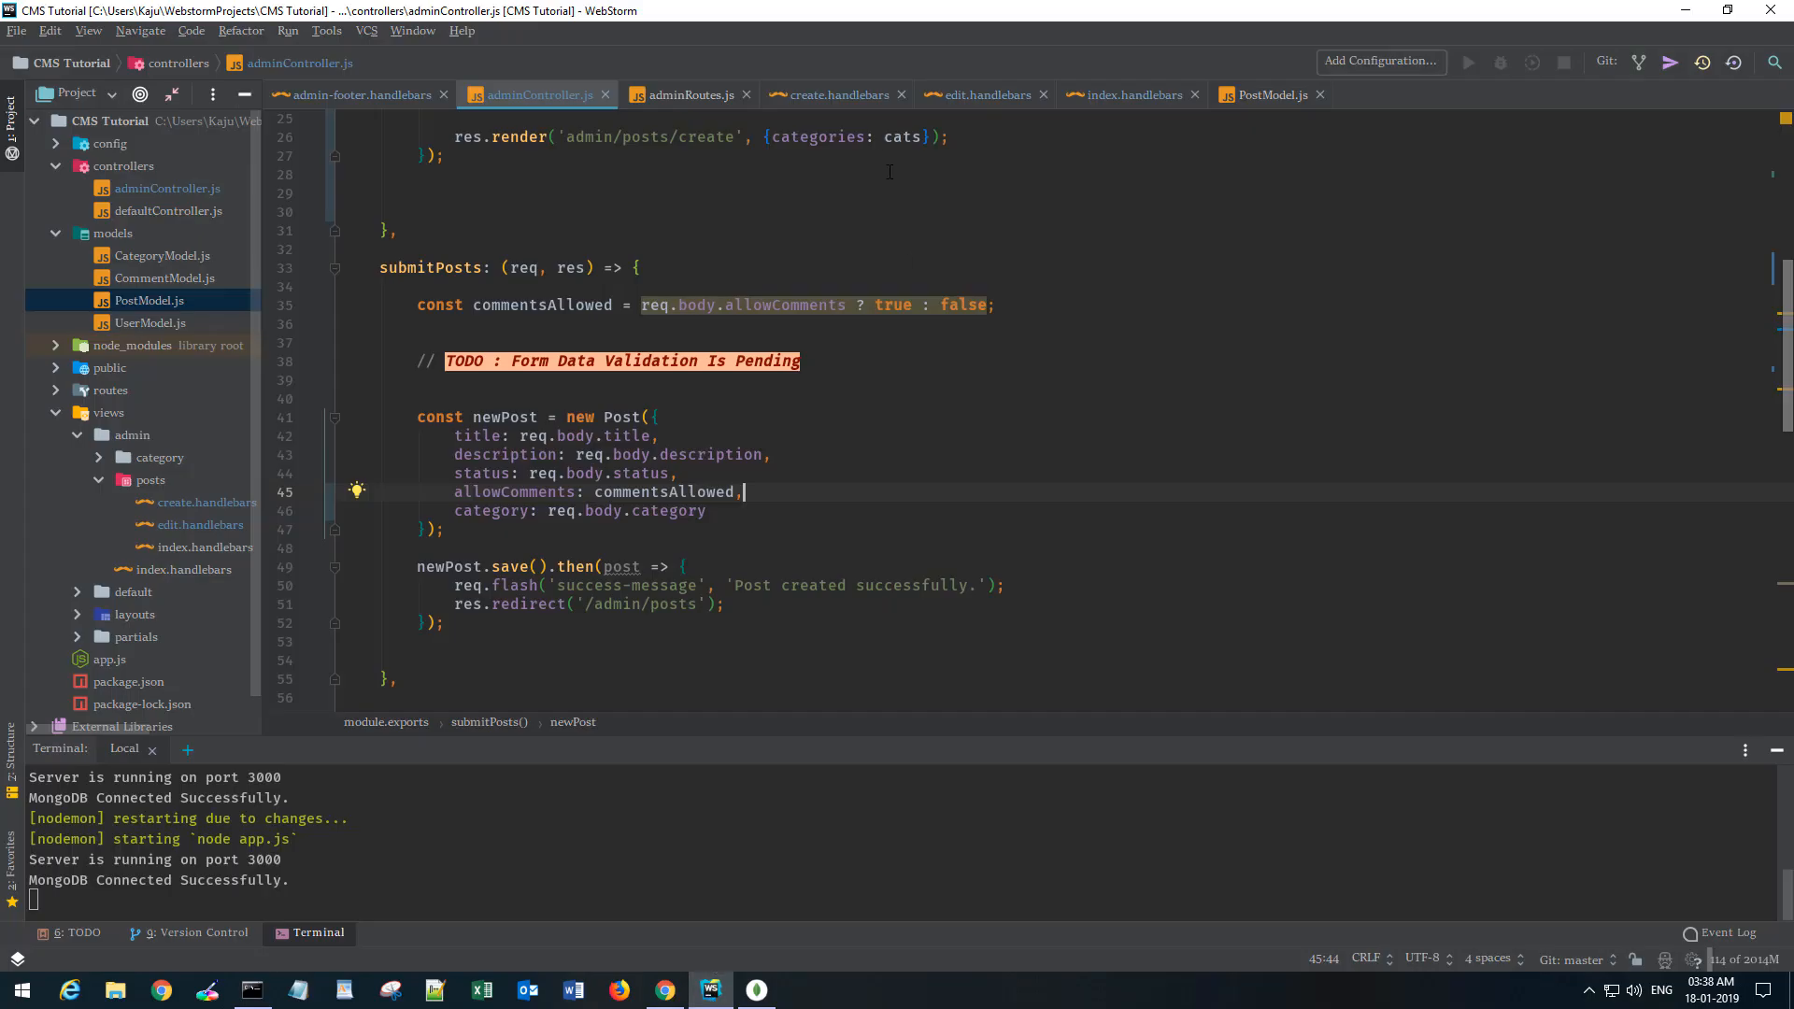
mouse_move(1134, 105)
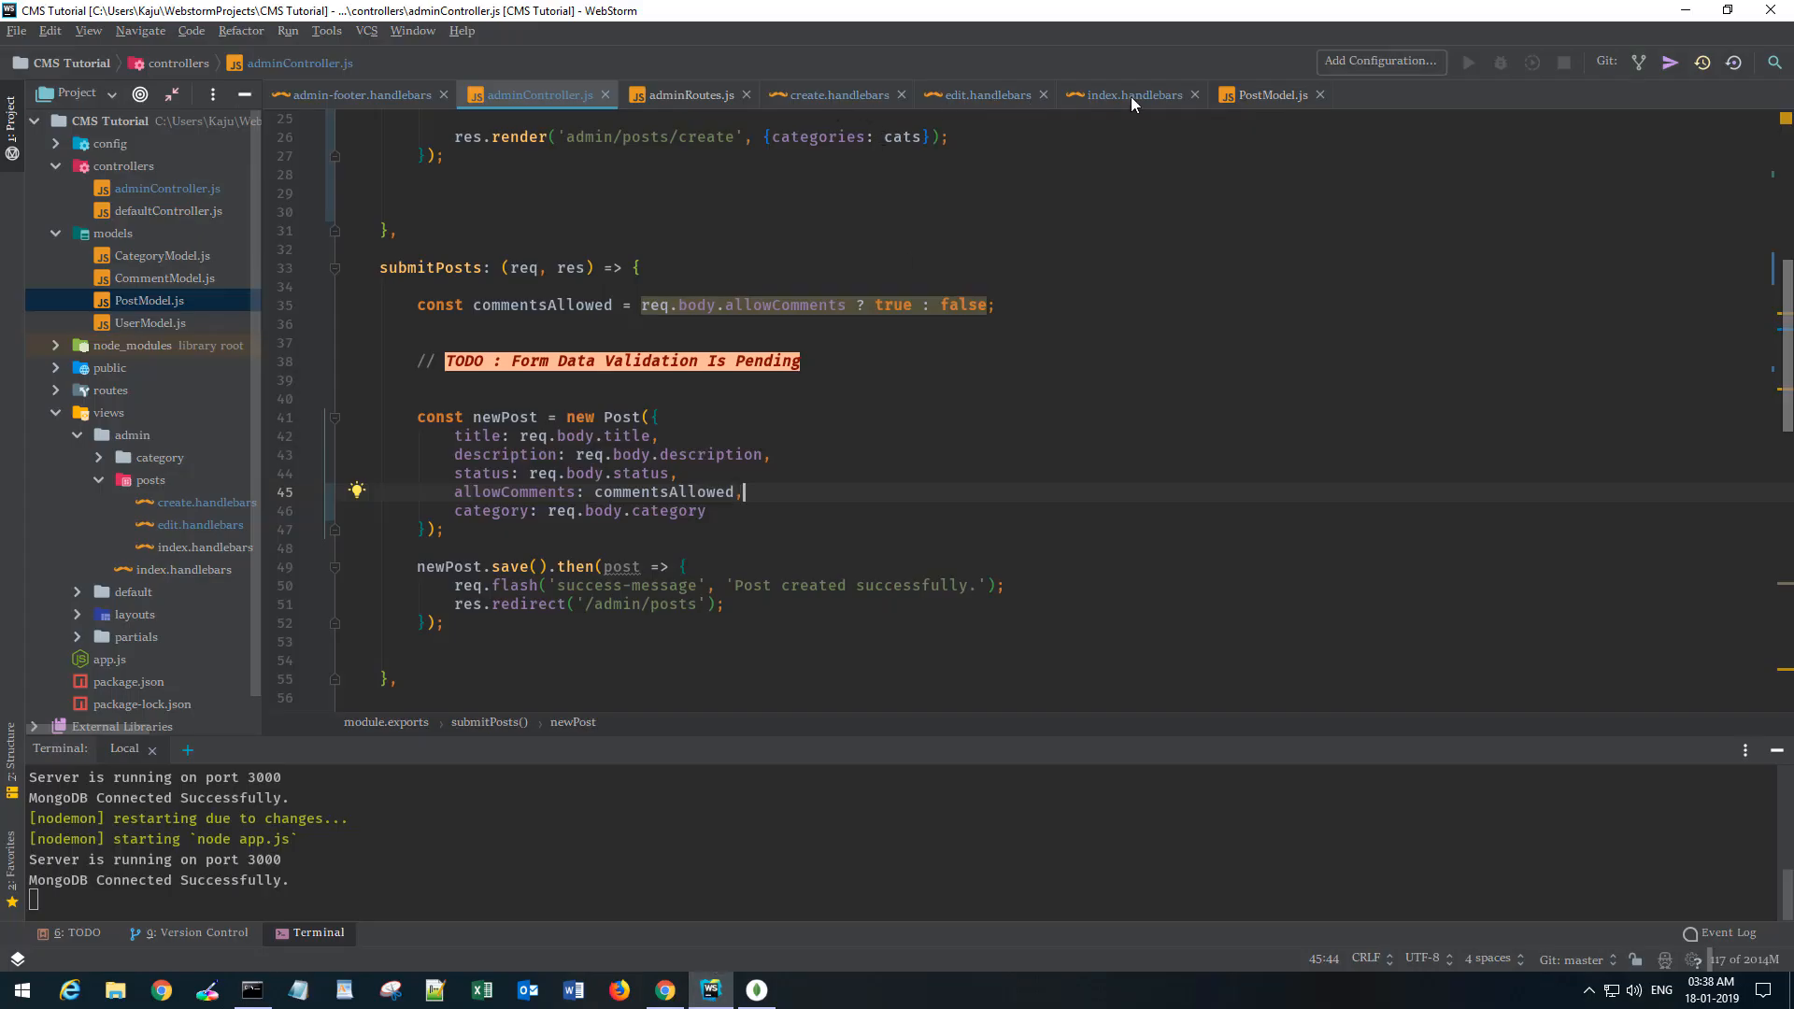
left_click(1135, 95)
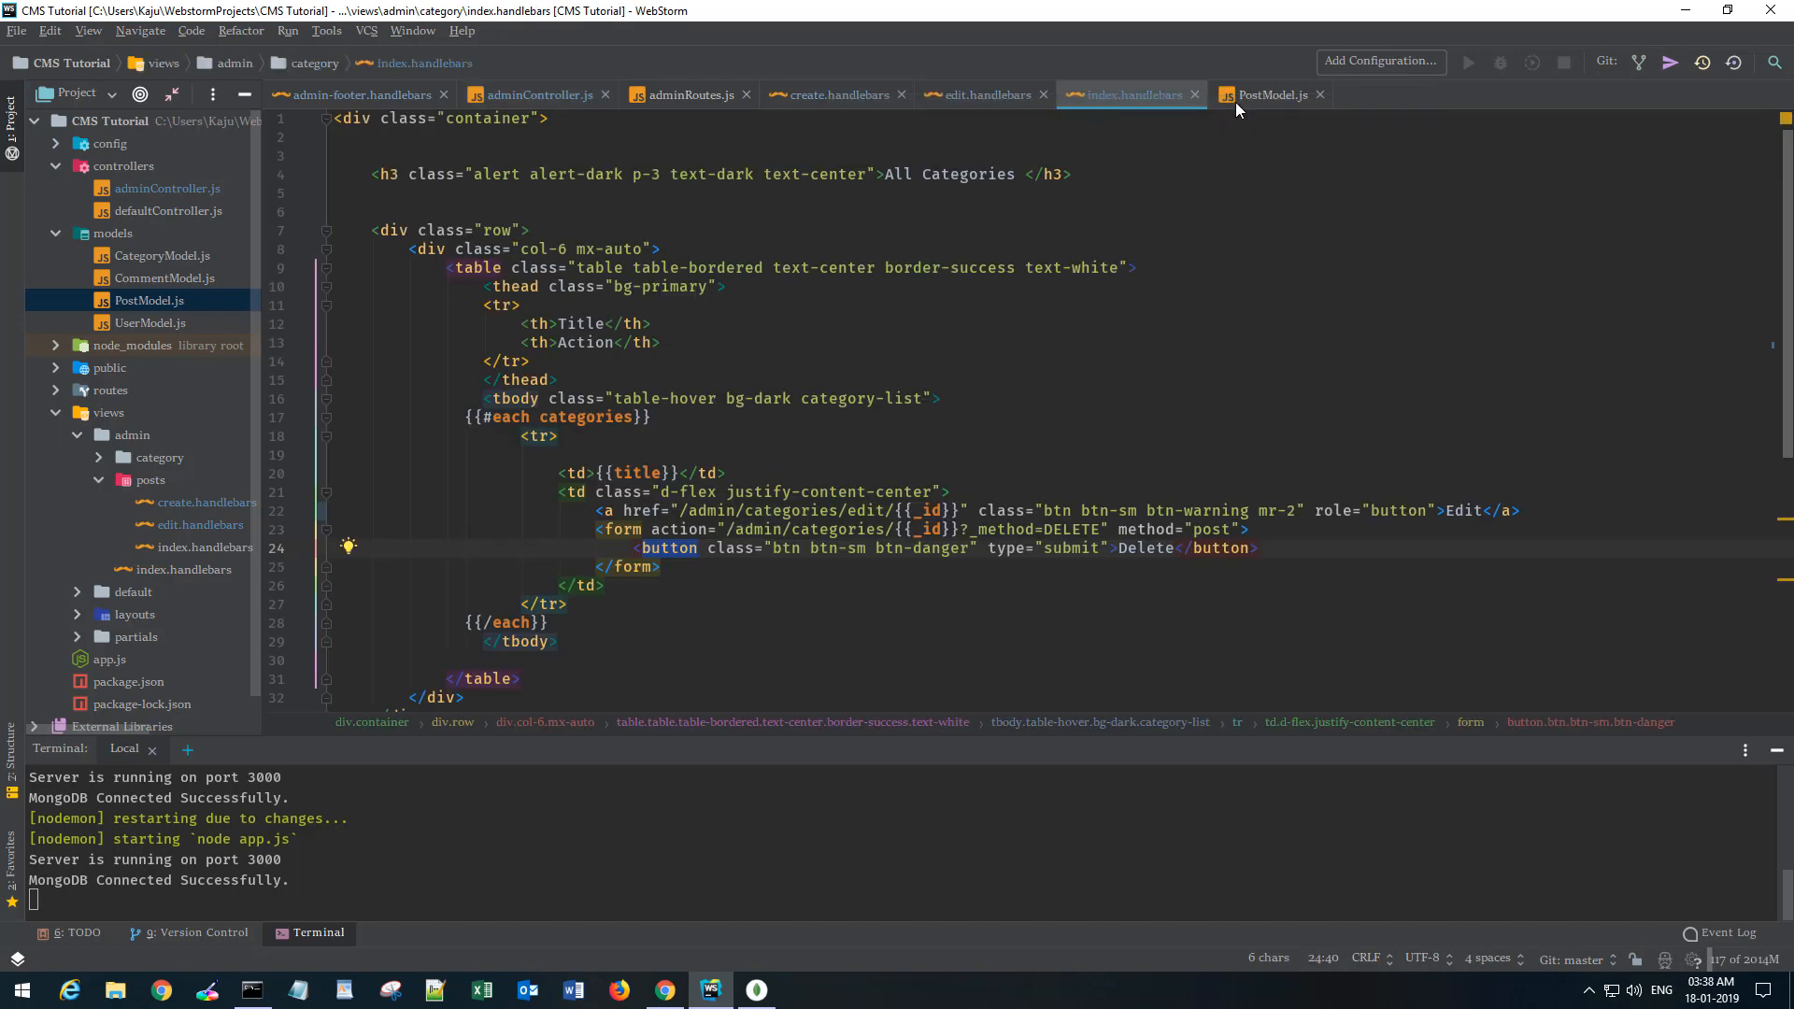
scroll("down", 3)
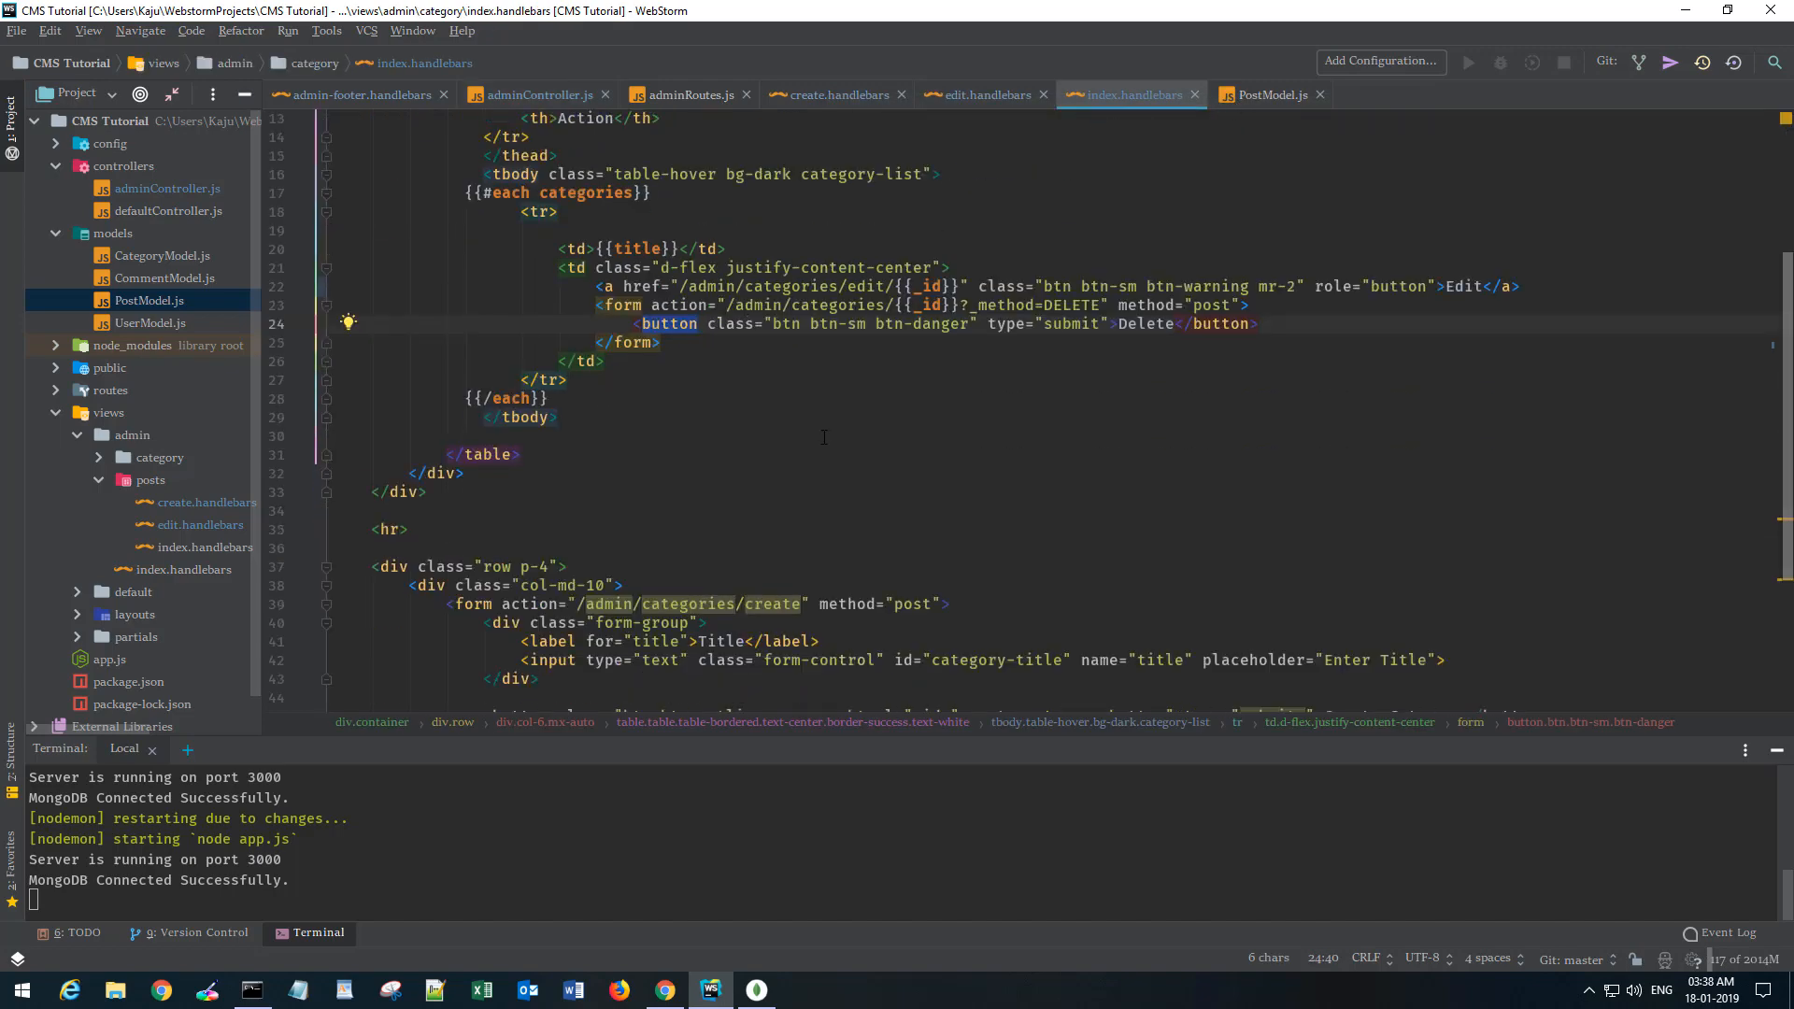
Add a Category header and {{category}} cell to views/admin/posts/index.handlebars.
scroll("down", 3)
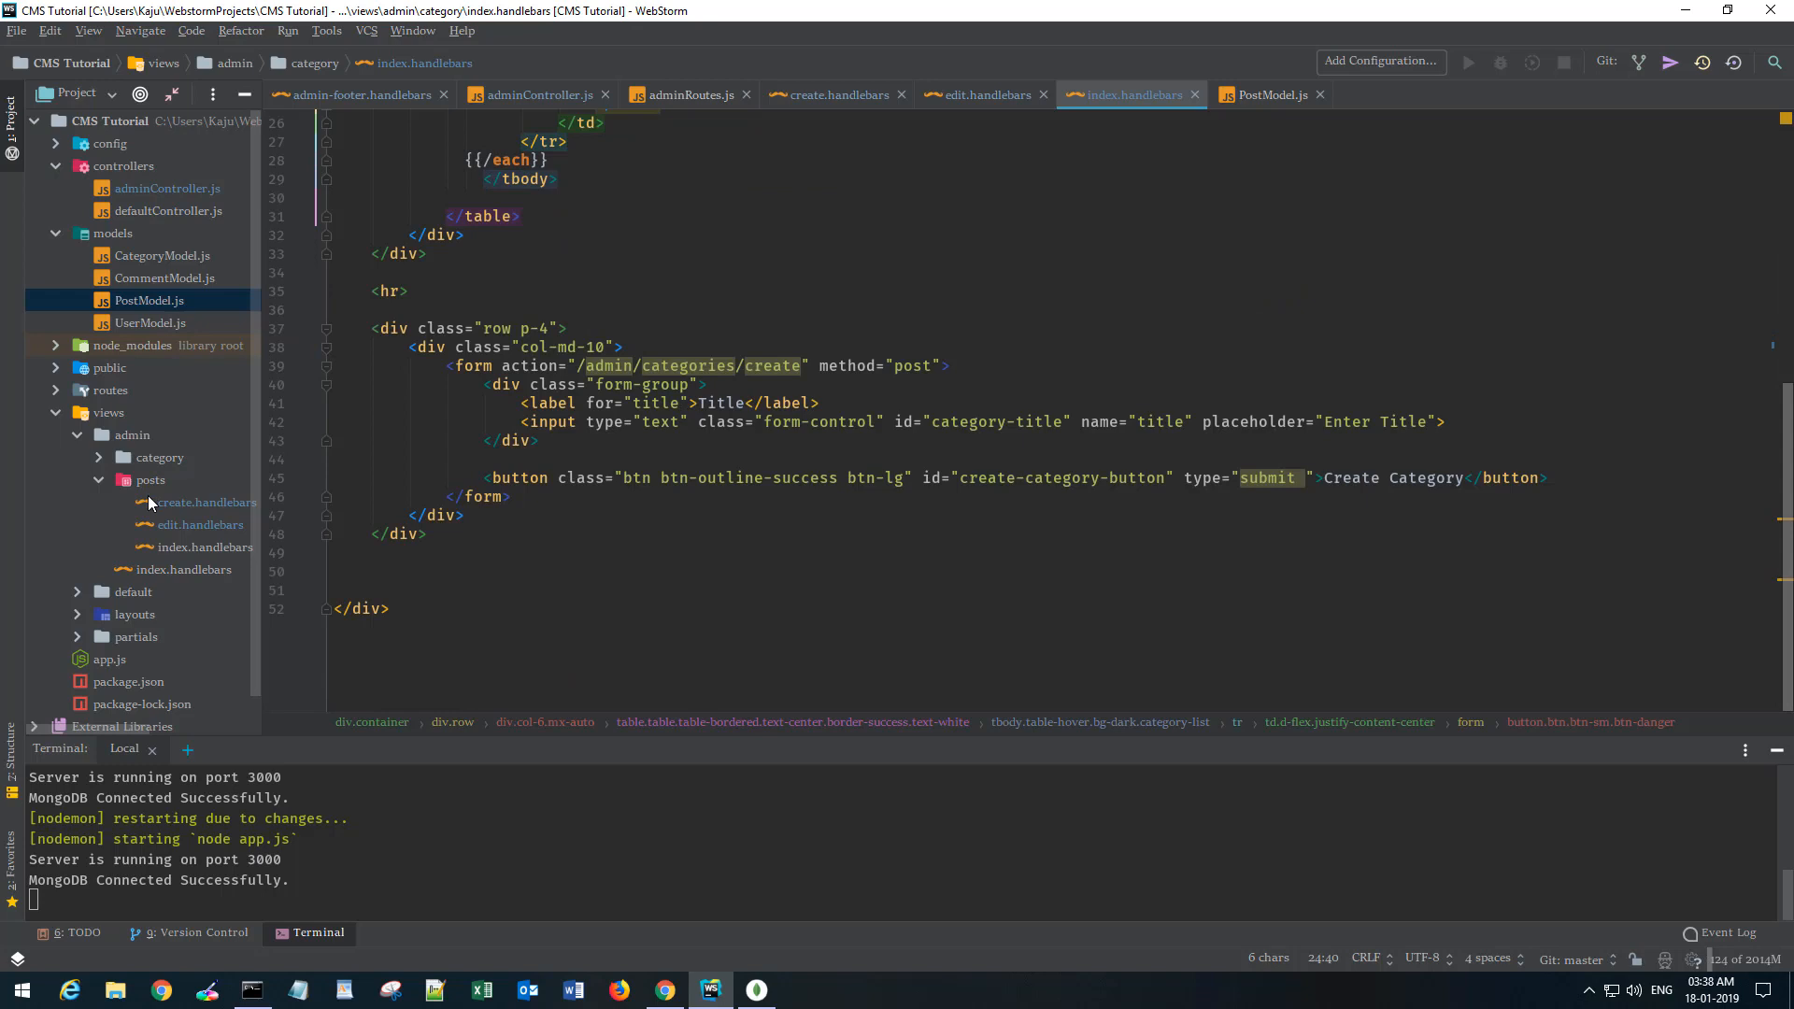
left_click(204, 546)
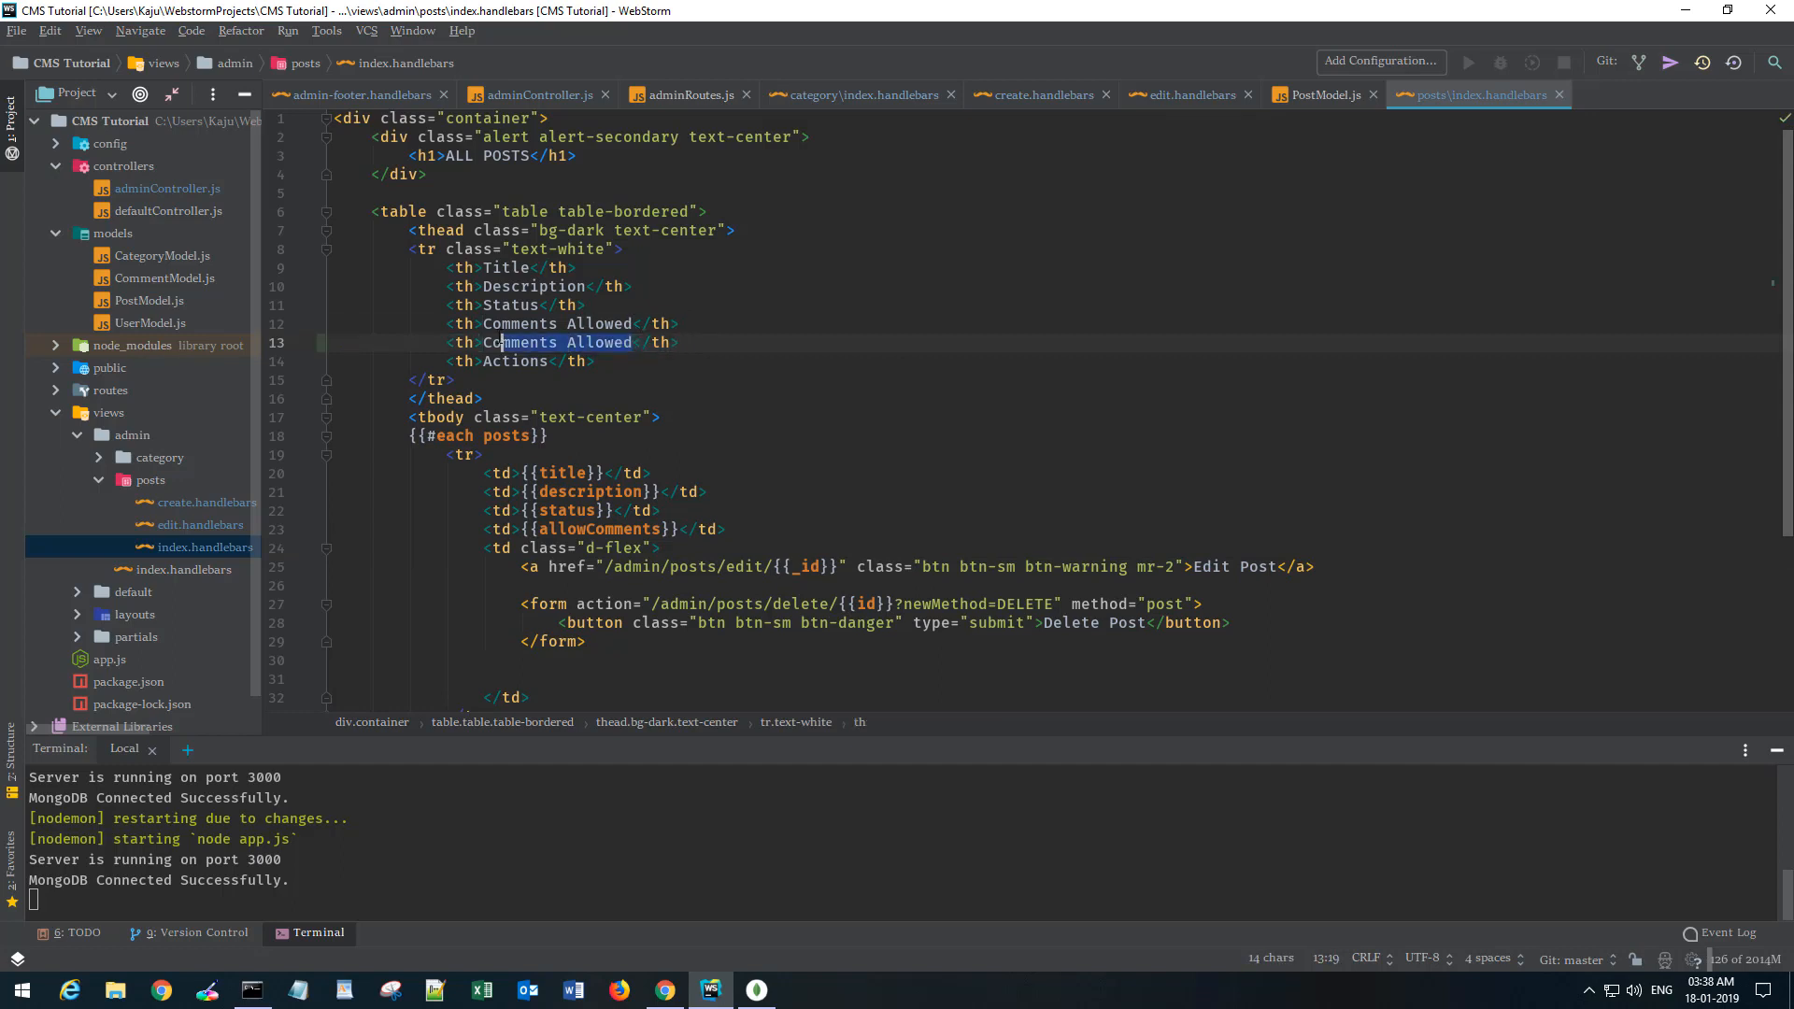
type("Category</th>")
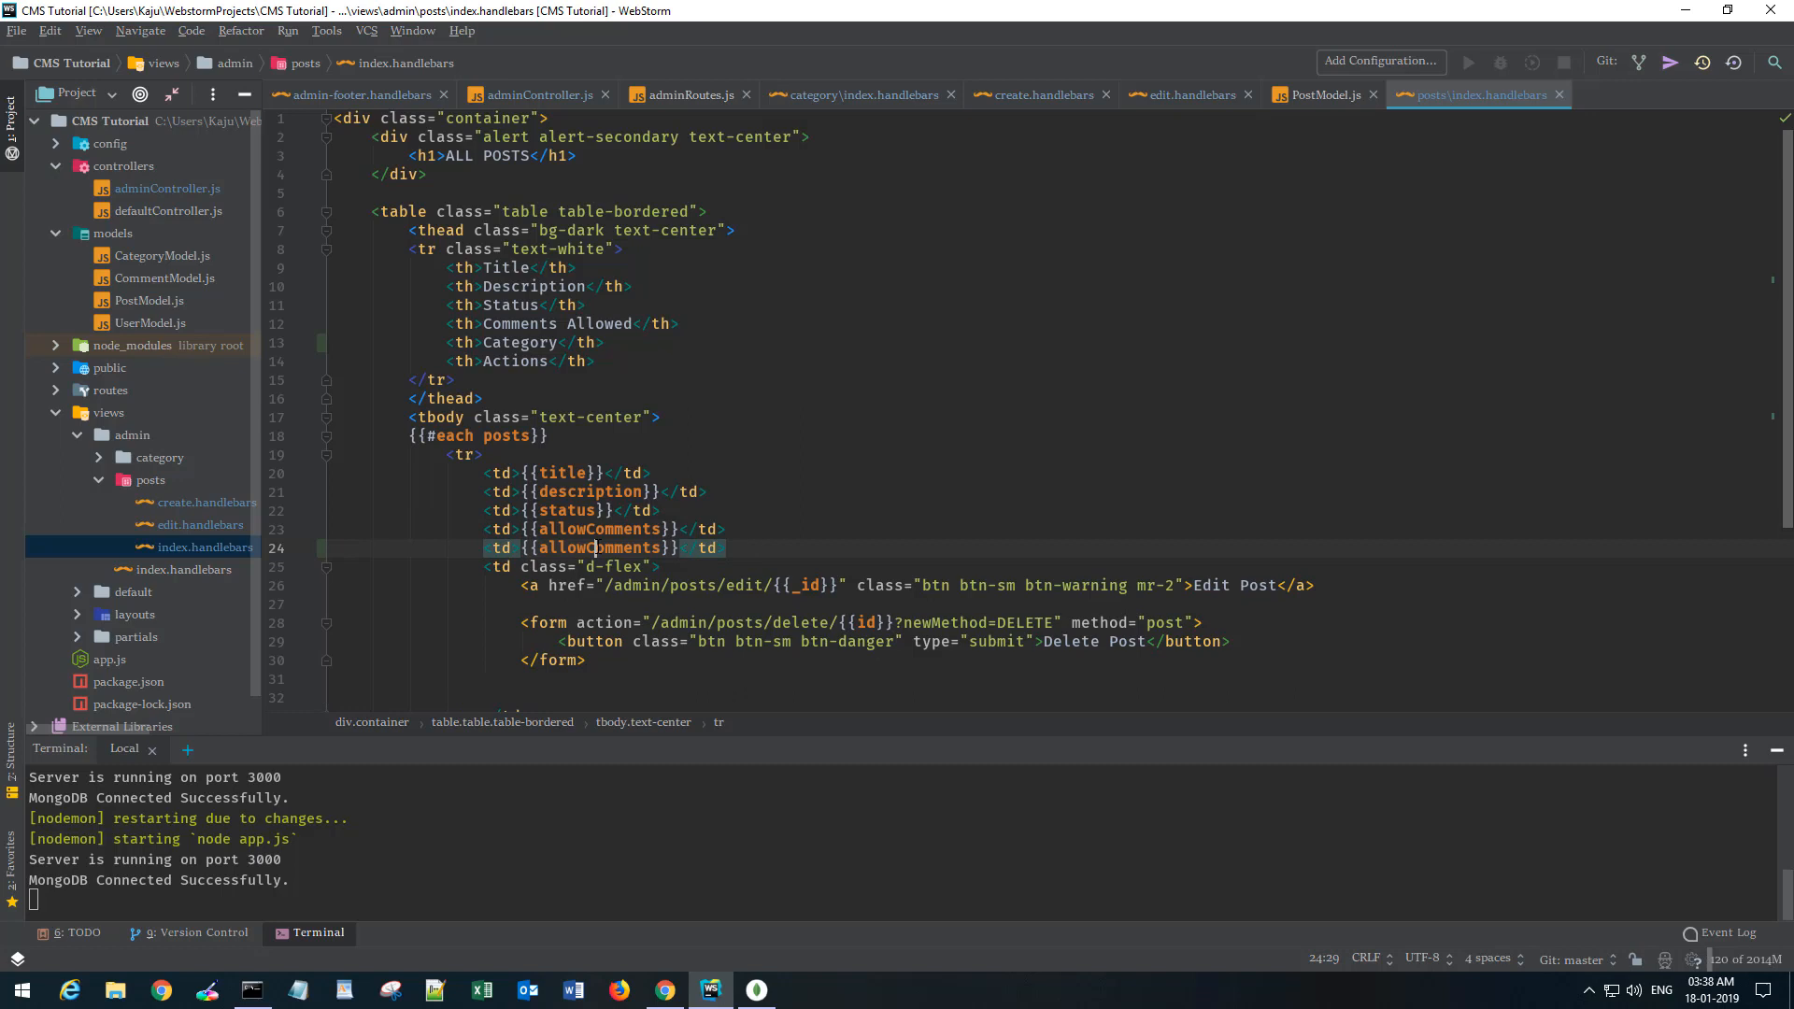
type("category")
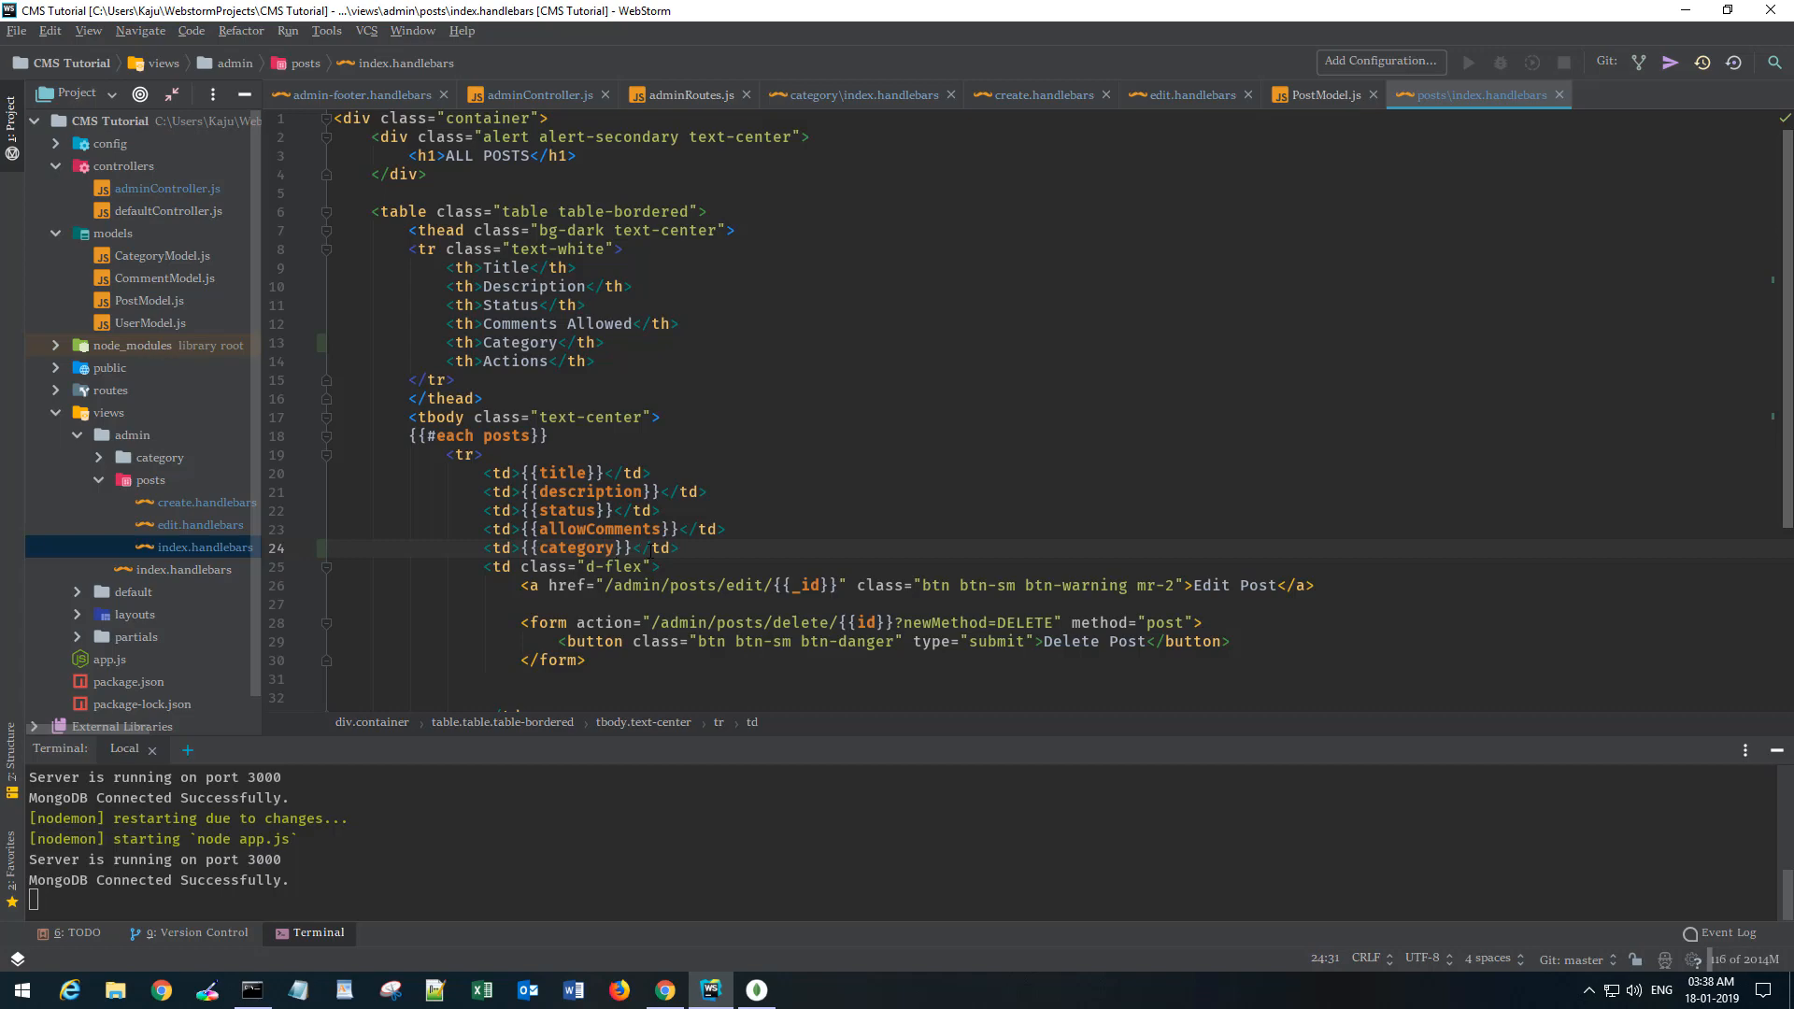
key("alt+tab")
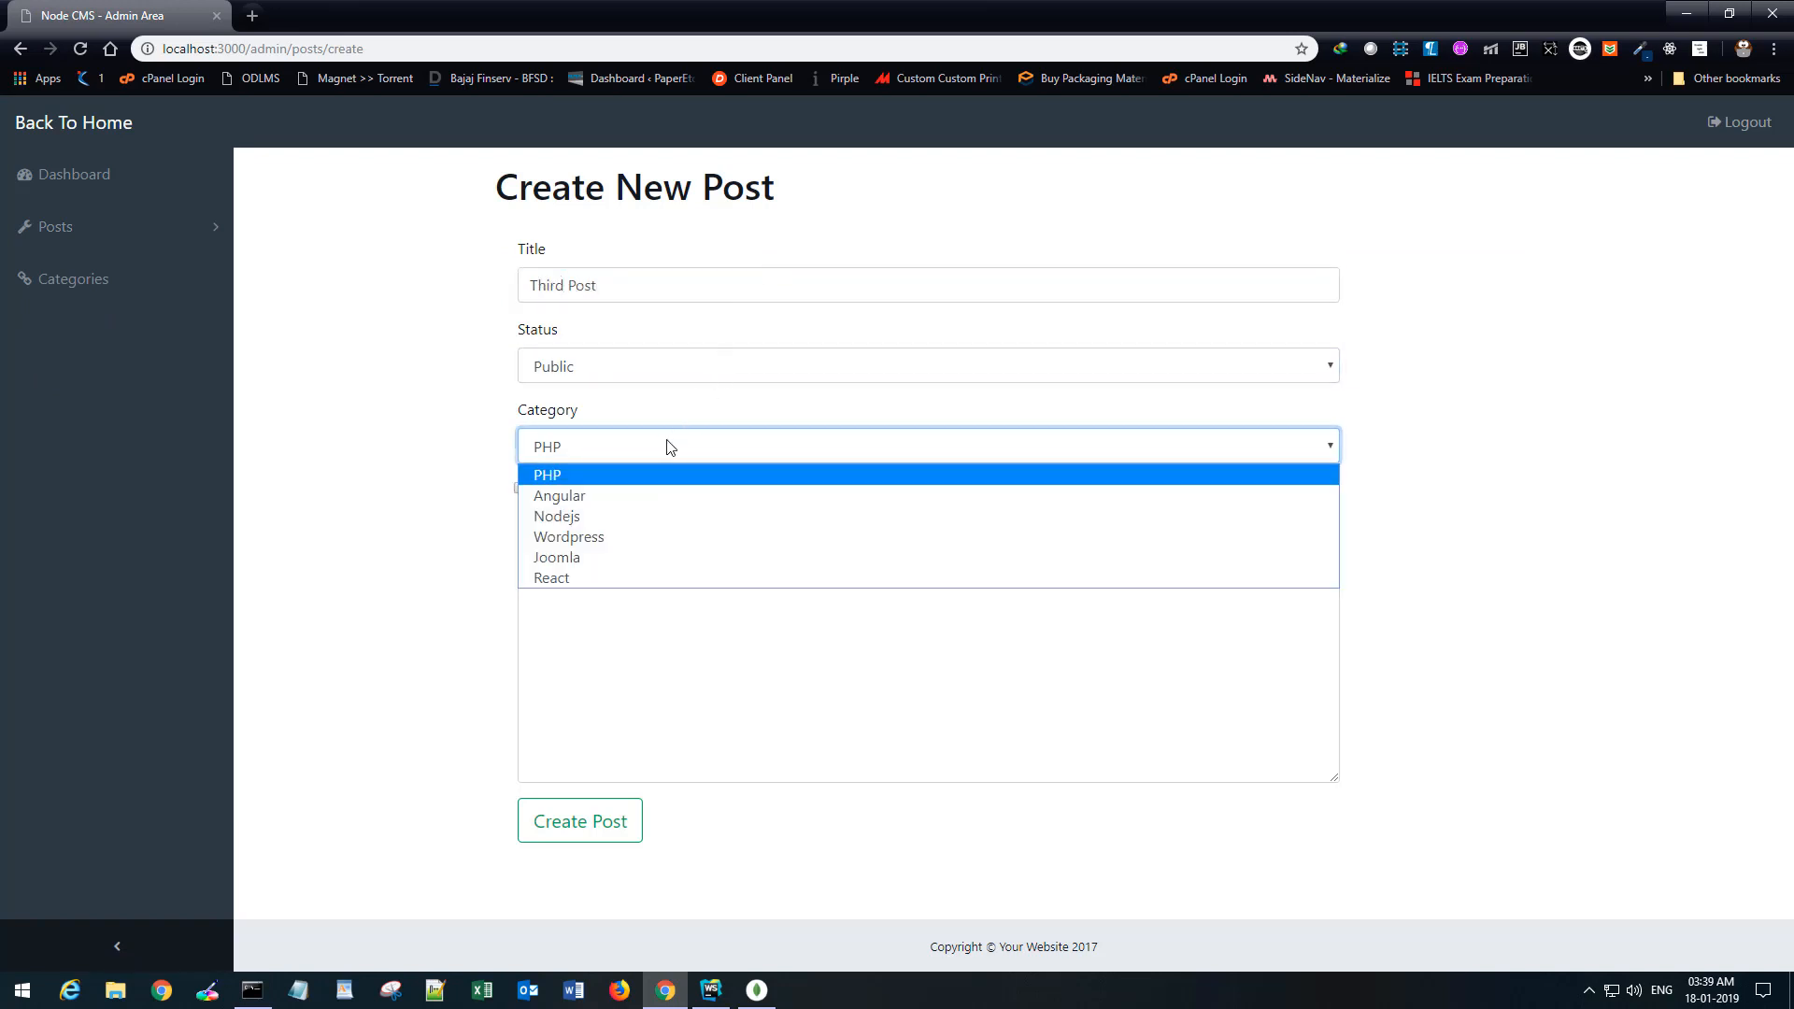
Create Third Post in the Nodejs category with description 'This is the third post with categ…'.
left_click(556, 515)
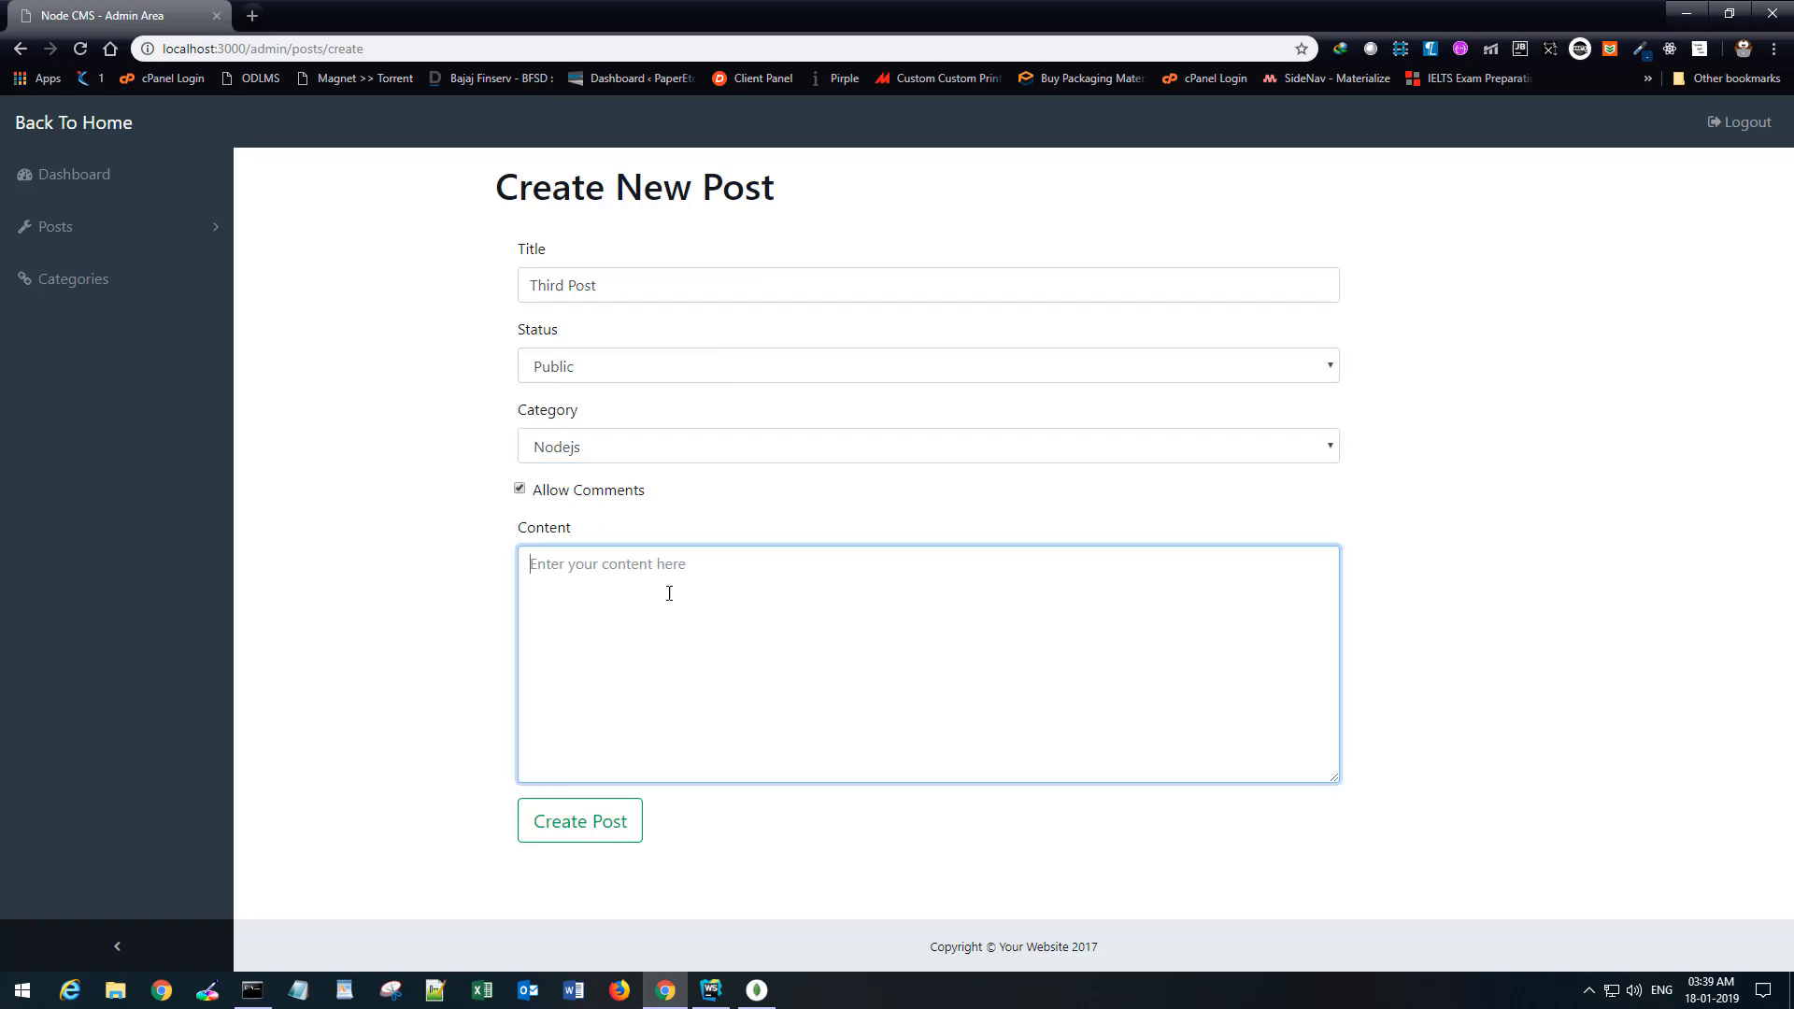
type("This is the")
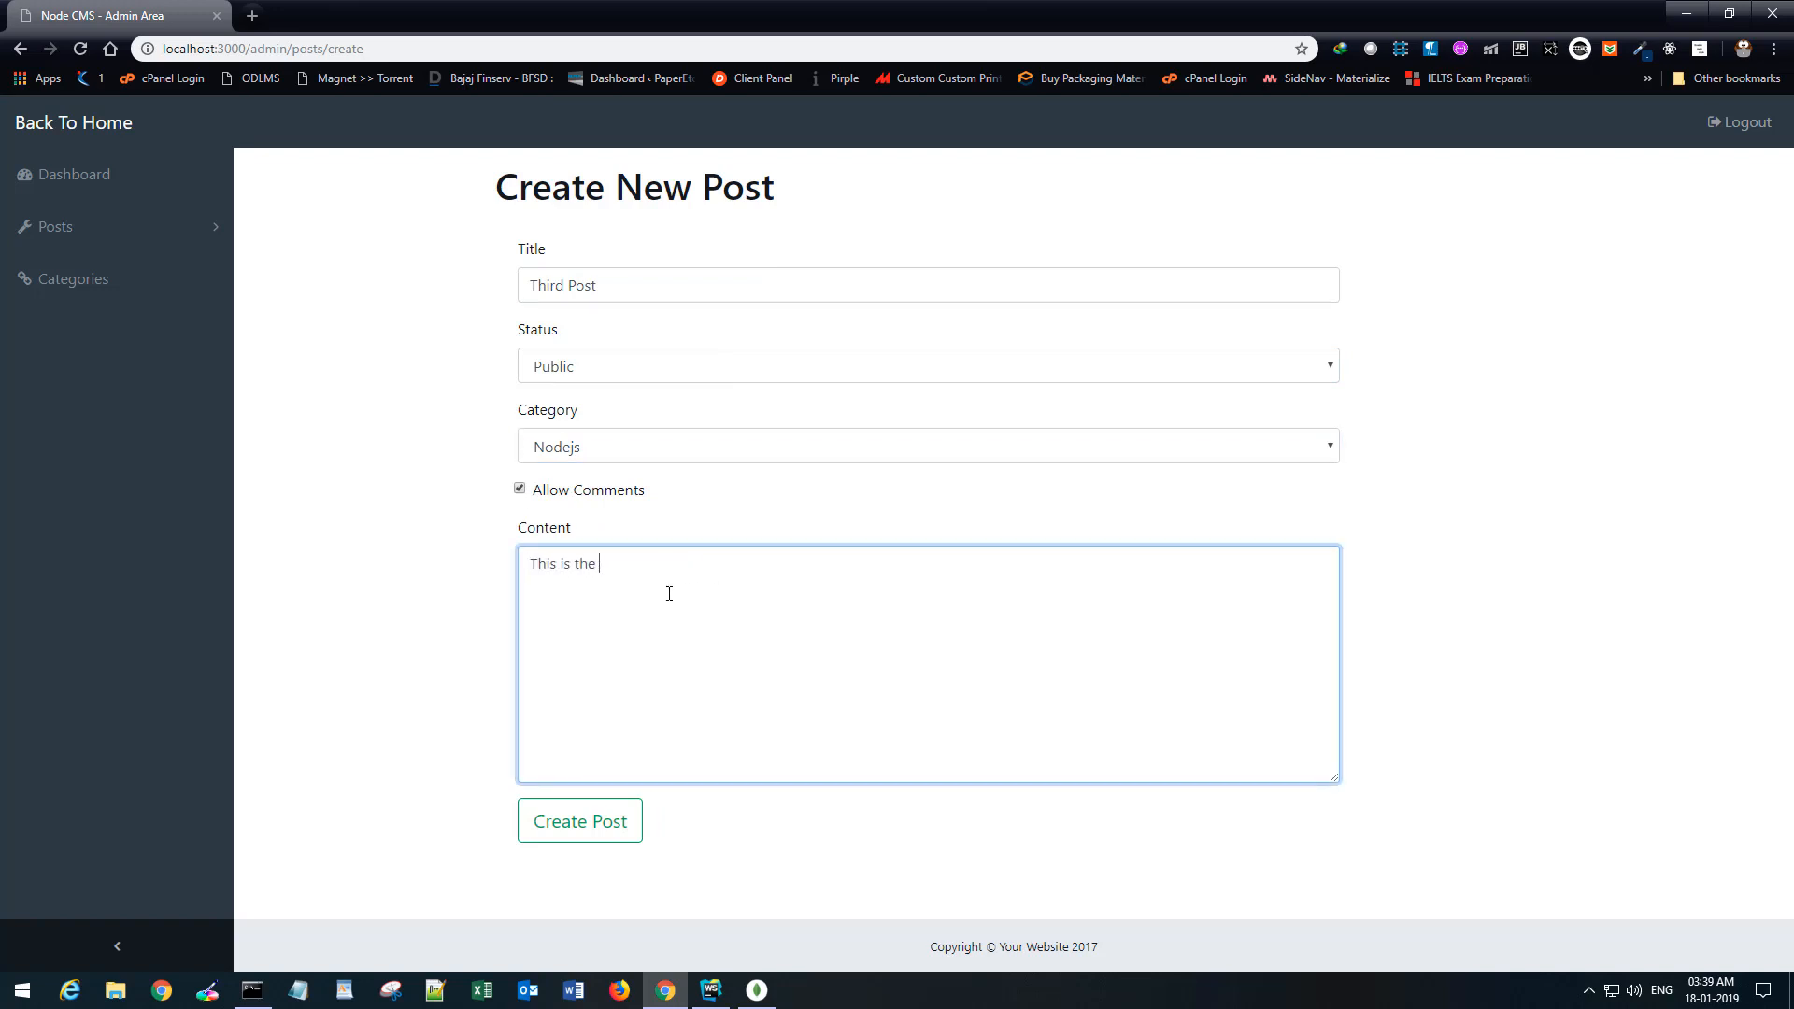
type("third post with category selected.")
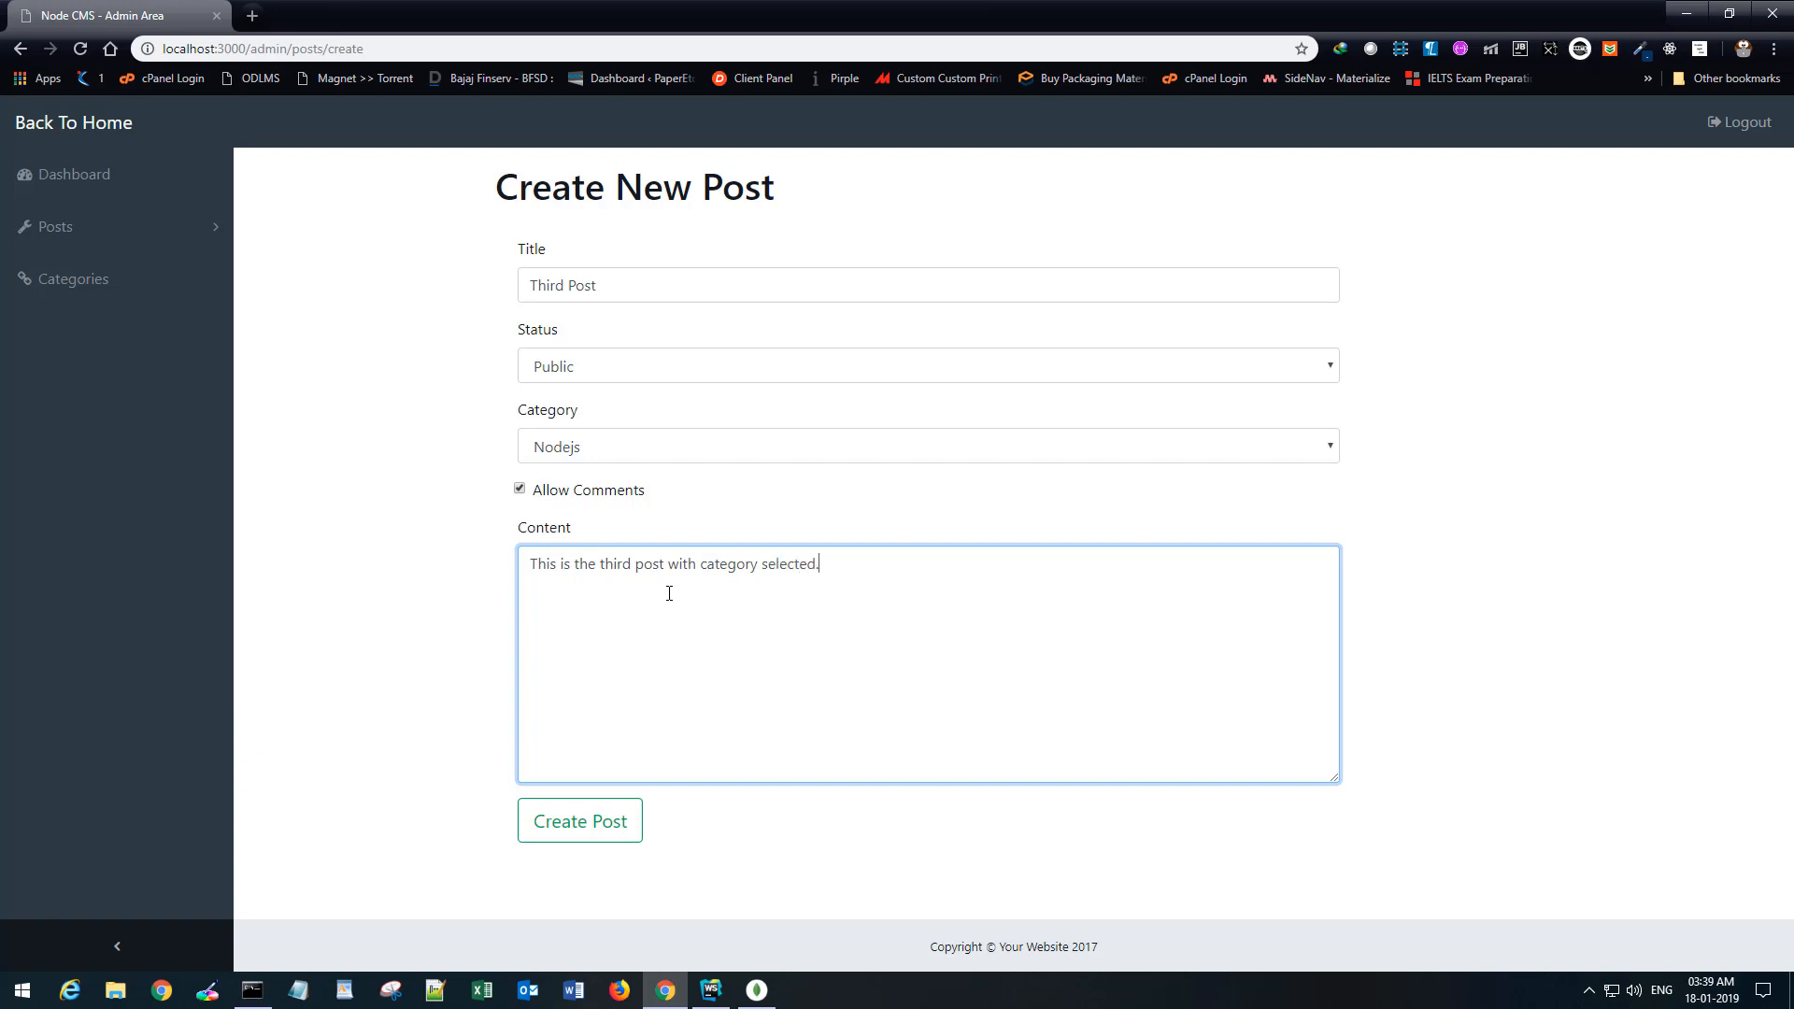
left_click(579, 820)
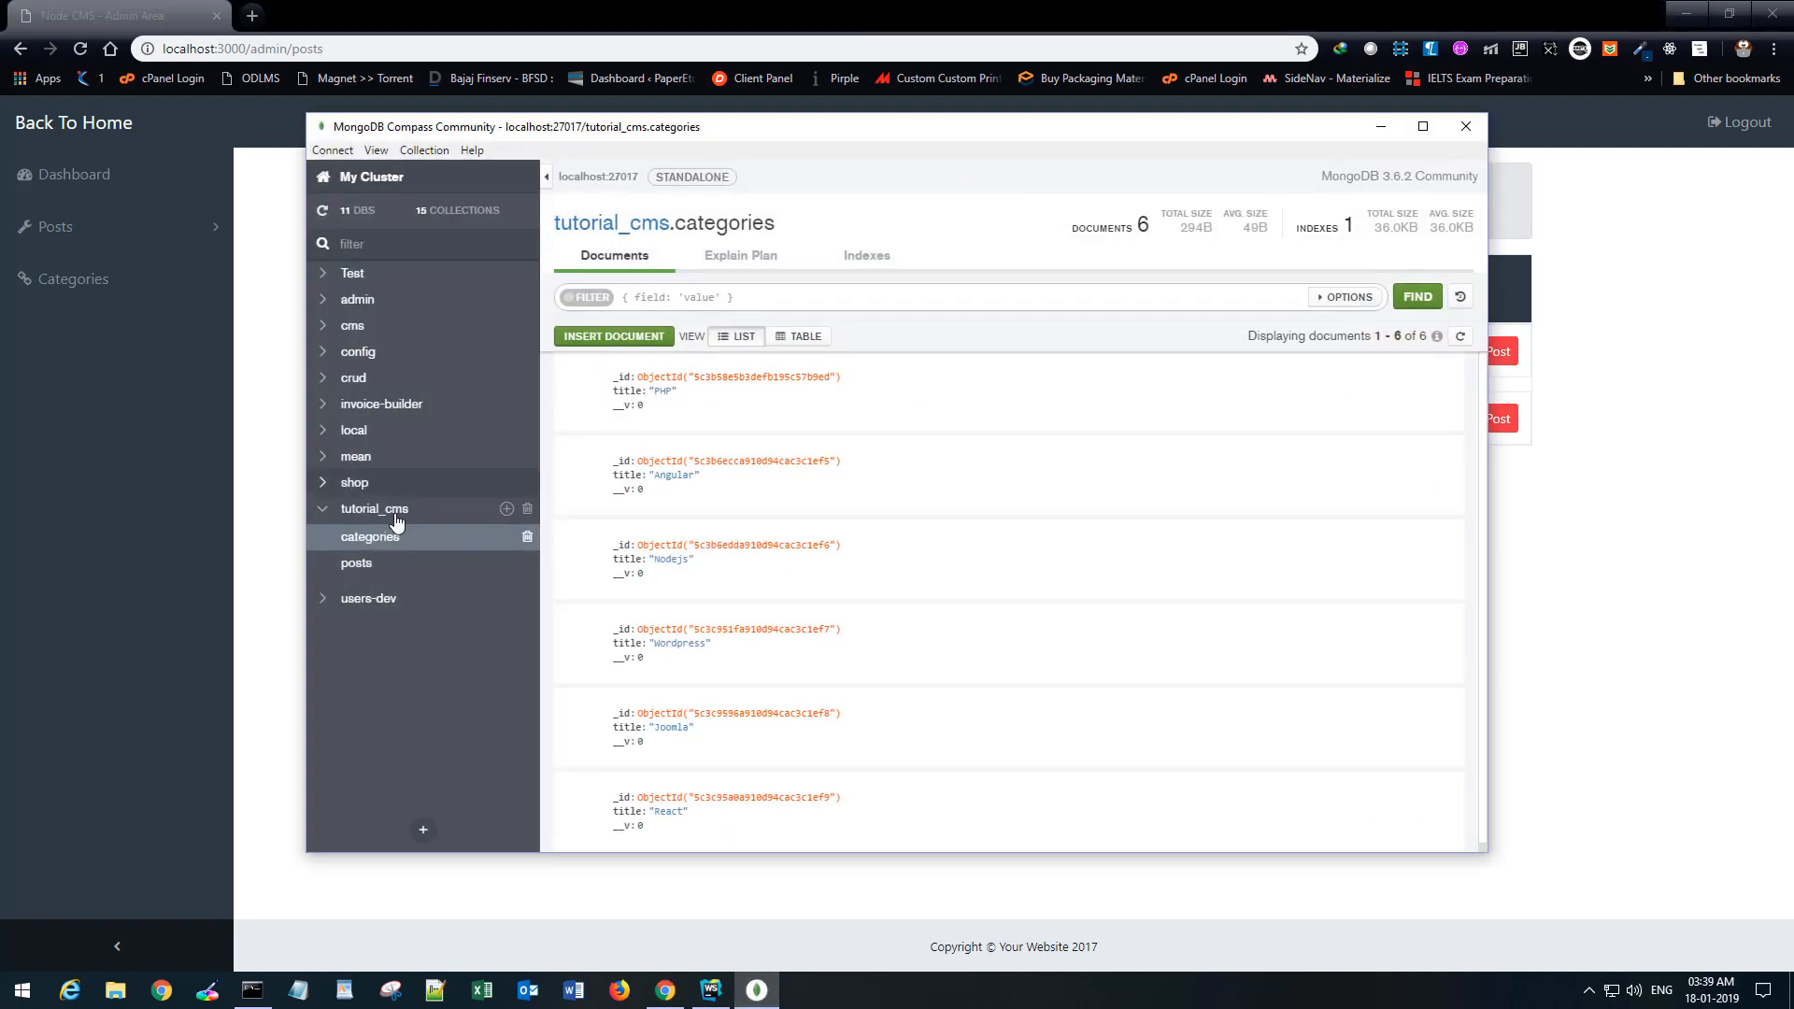
Open the tutorial_cms posts collection in Compass to view Third Post's category ObjectId.
left_click(356, 562)
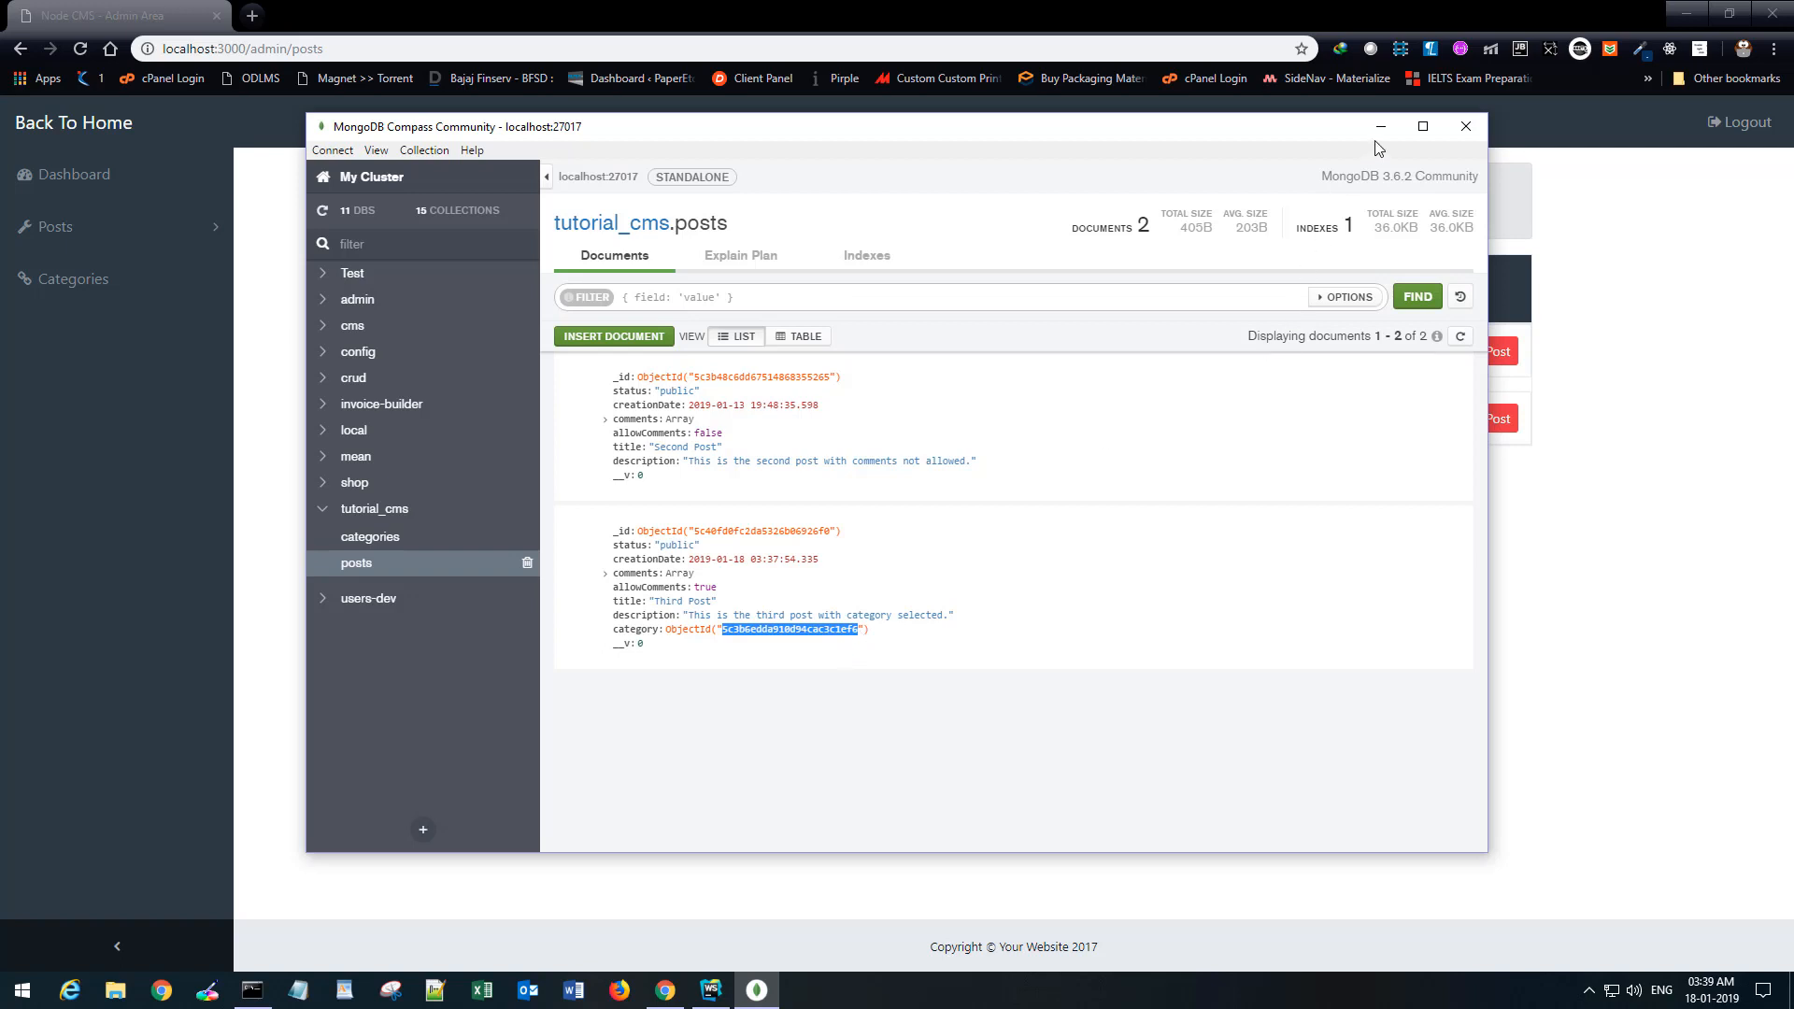
left_click(709, 989)
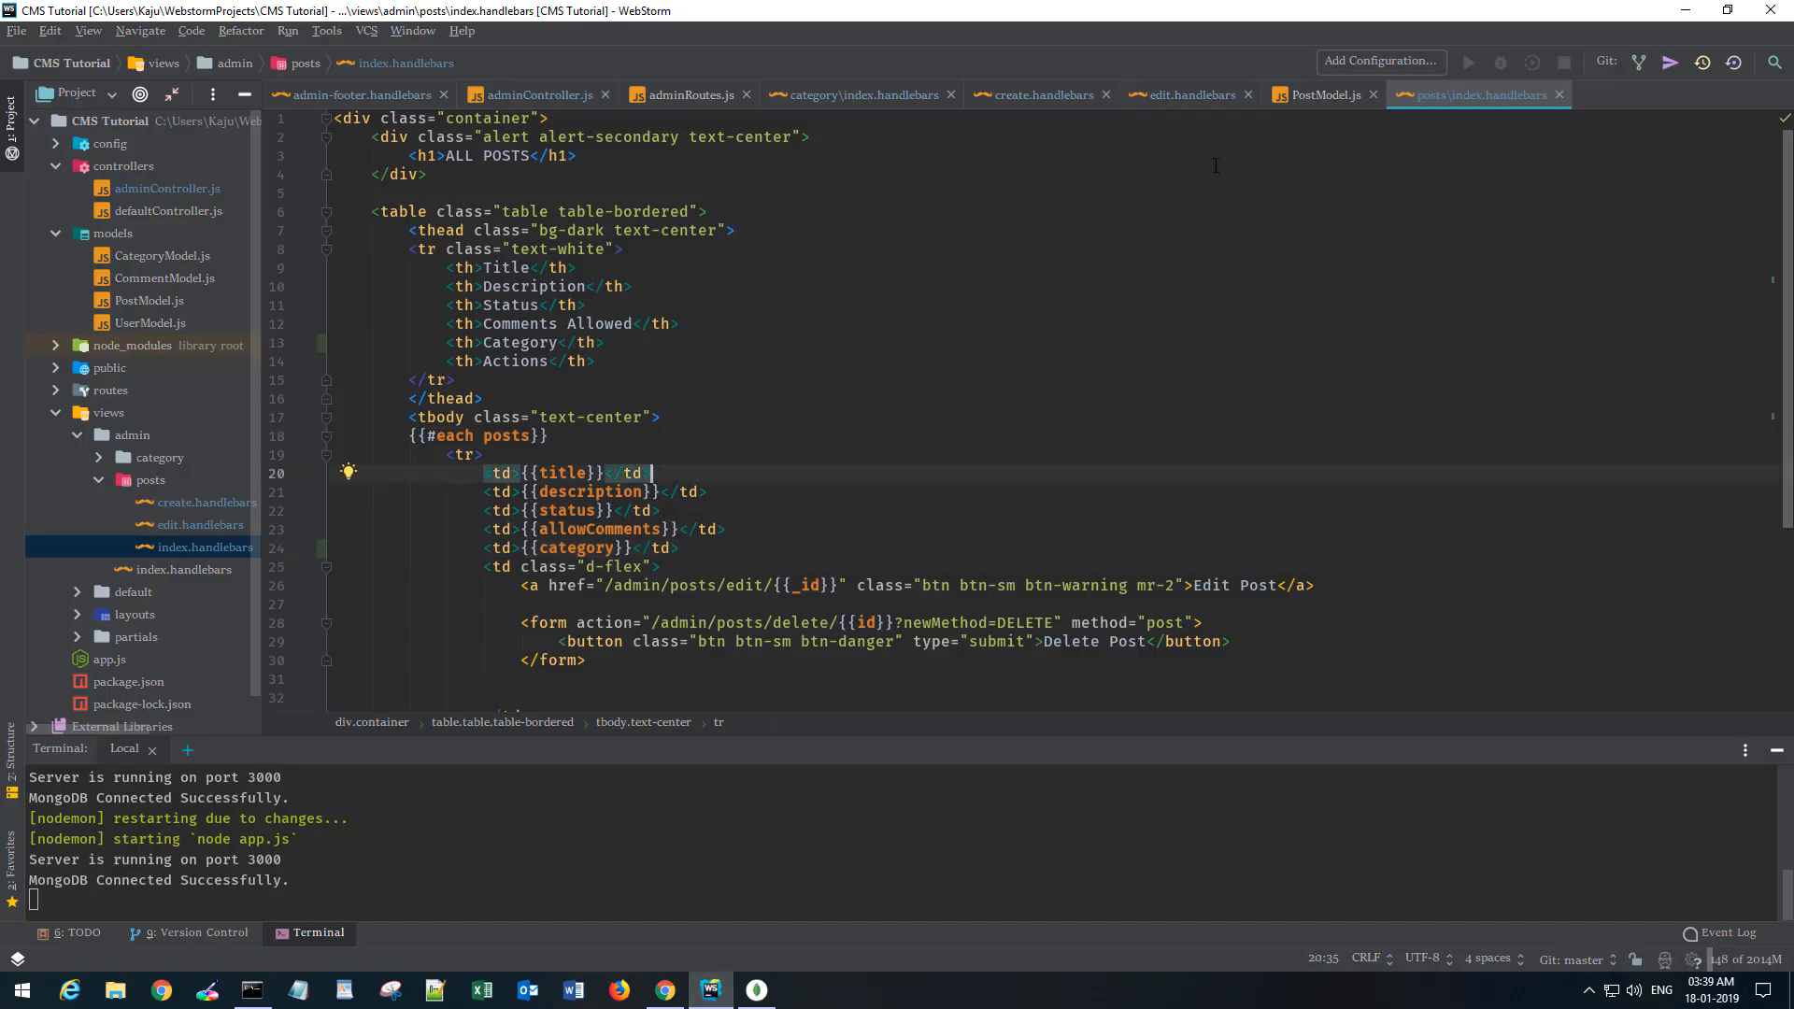
Chain .populate('category') onto Post.find() in getPosts of adminController.js.
left_click(541, 95)
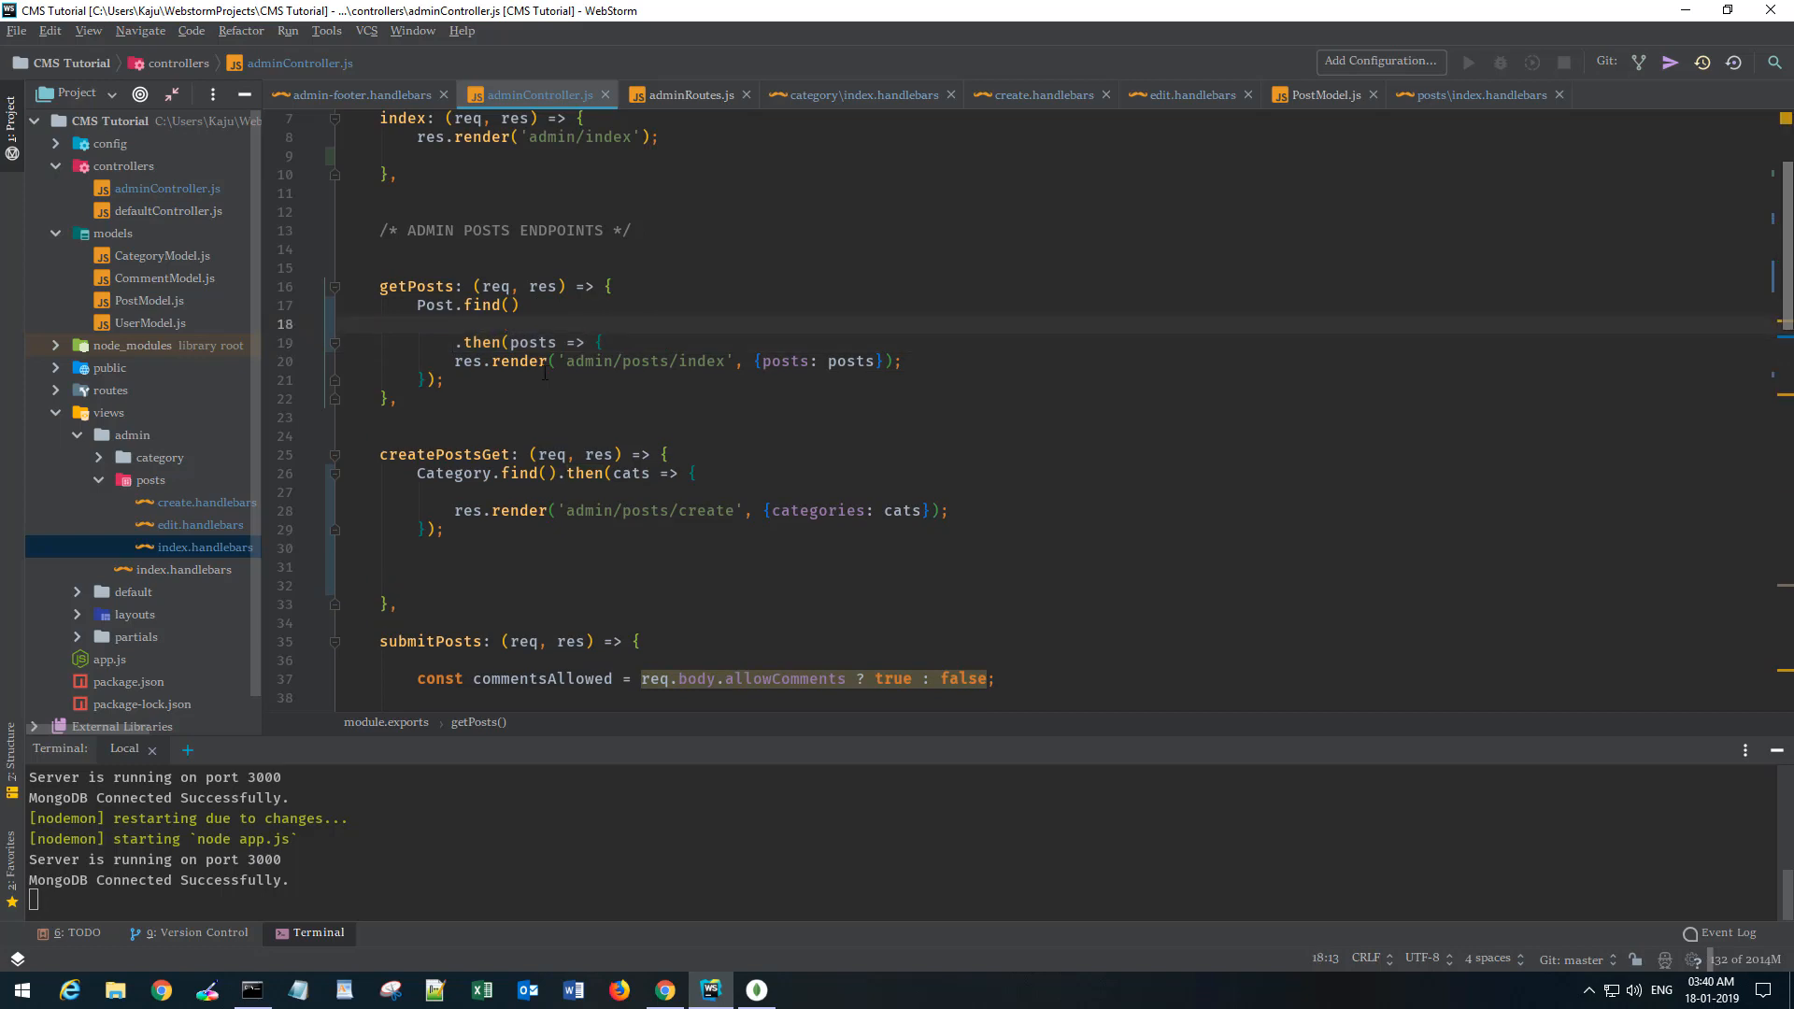
type(".populate('")
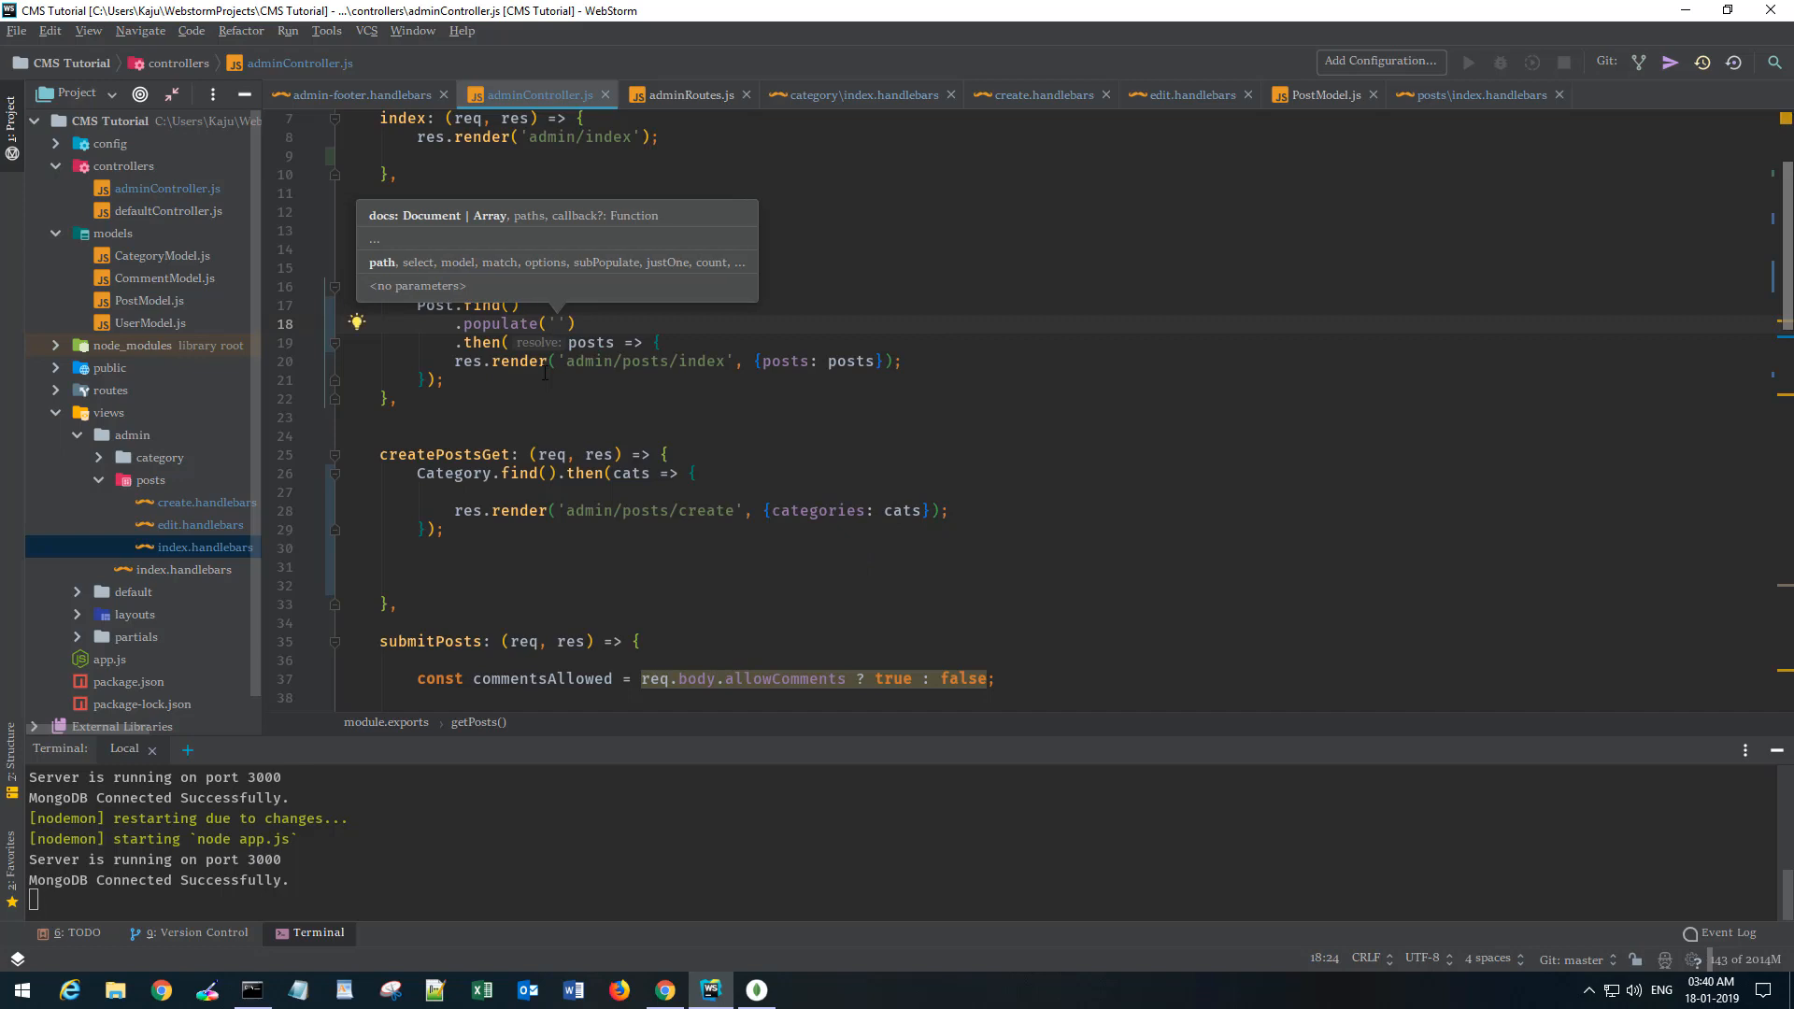
type("category")
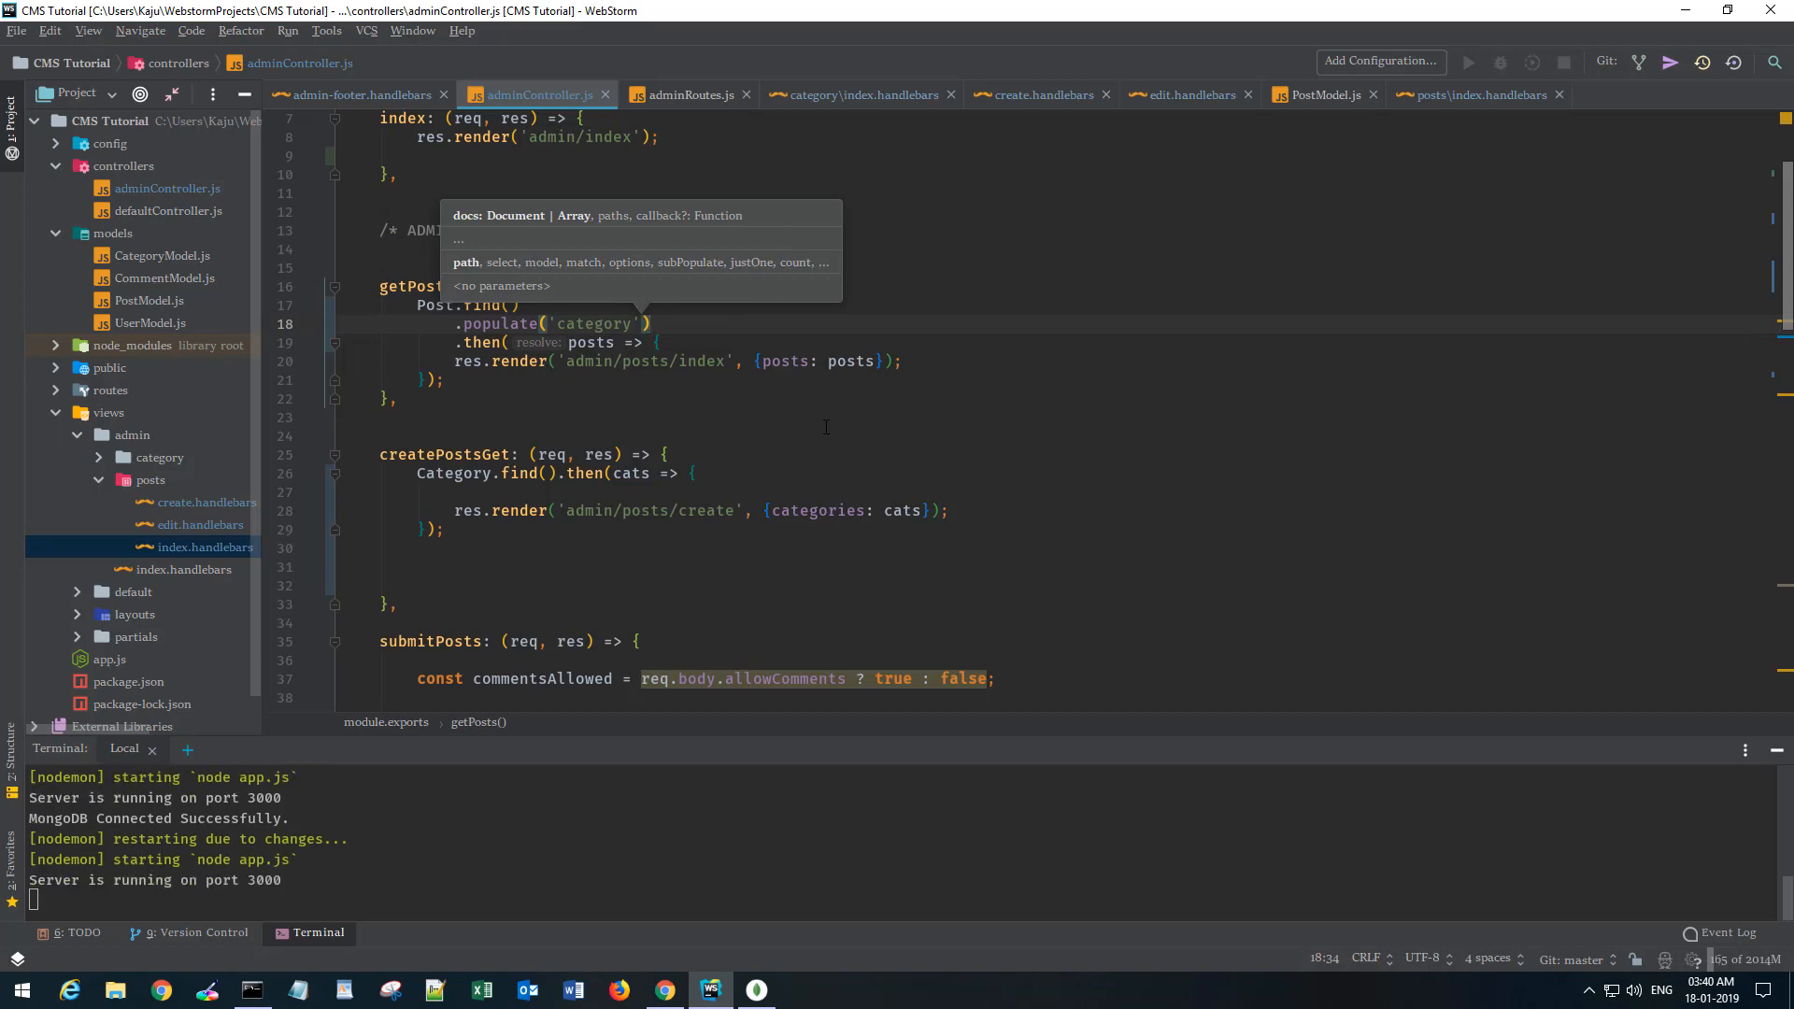
left_click(664, 989)
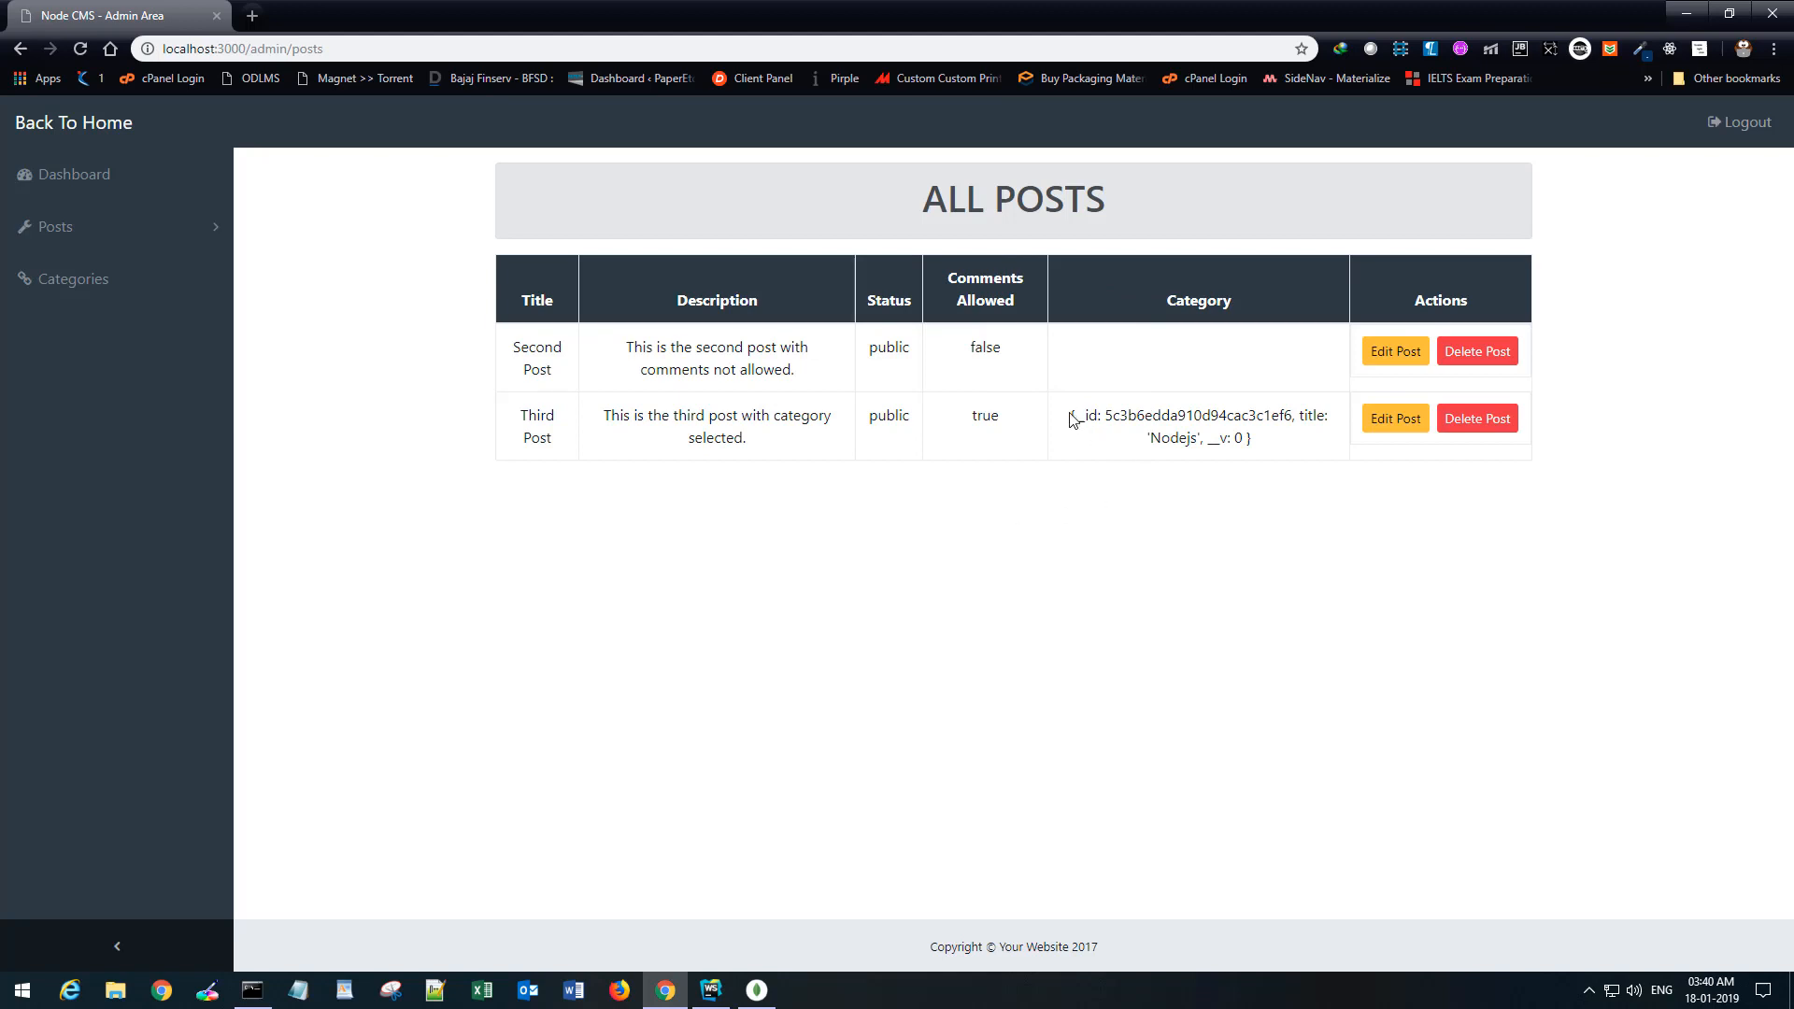
Highlight Third Post's populated category object and its Nodejs title property.
left_click_drag(1069, 415, 1251, 437)
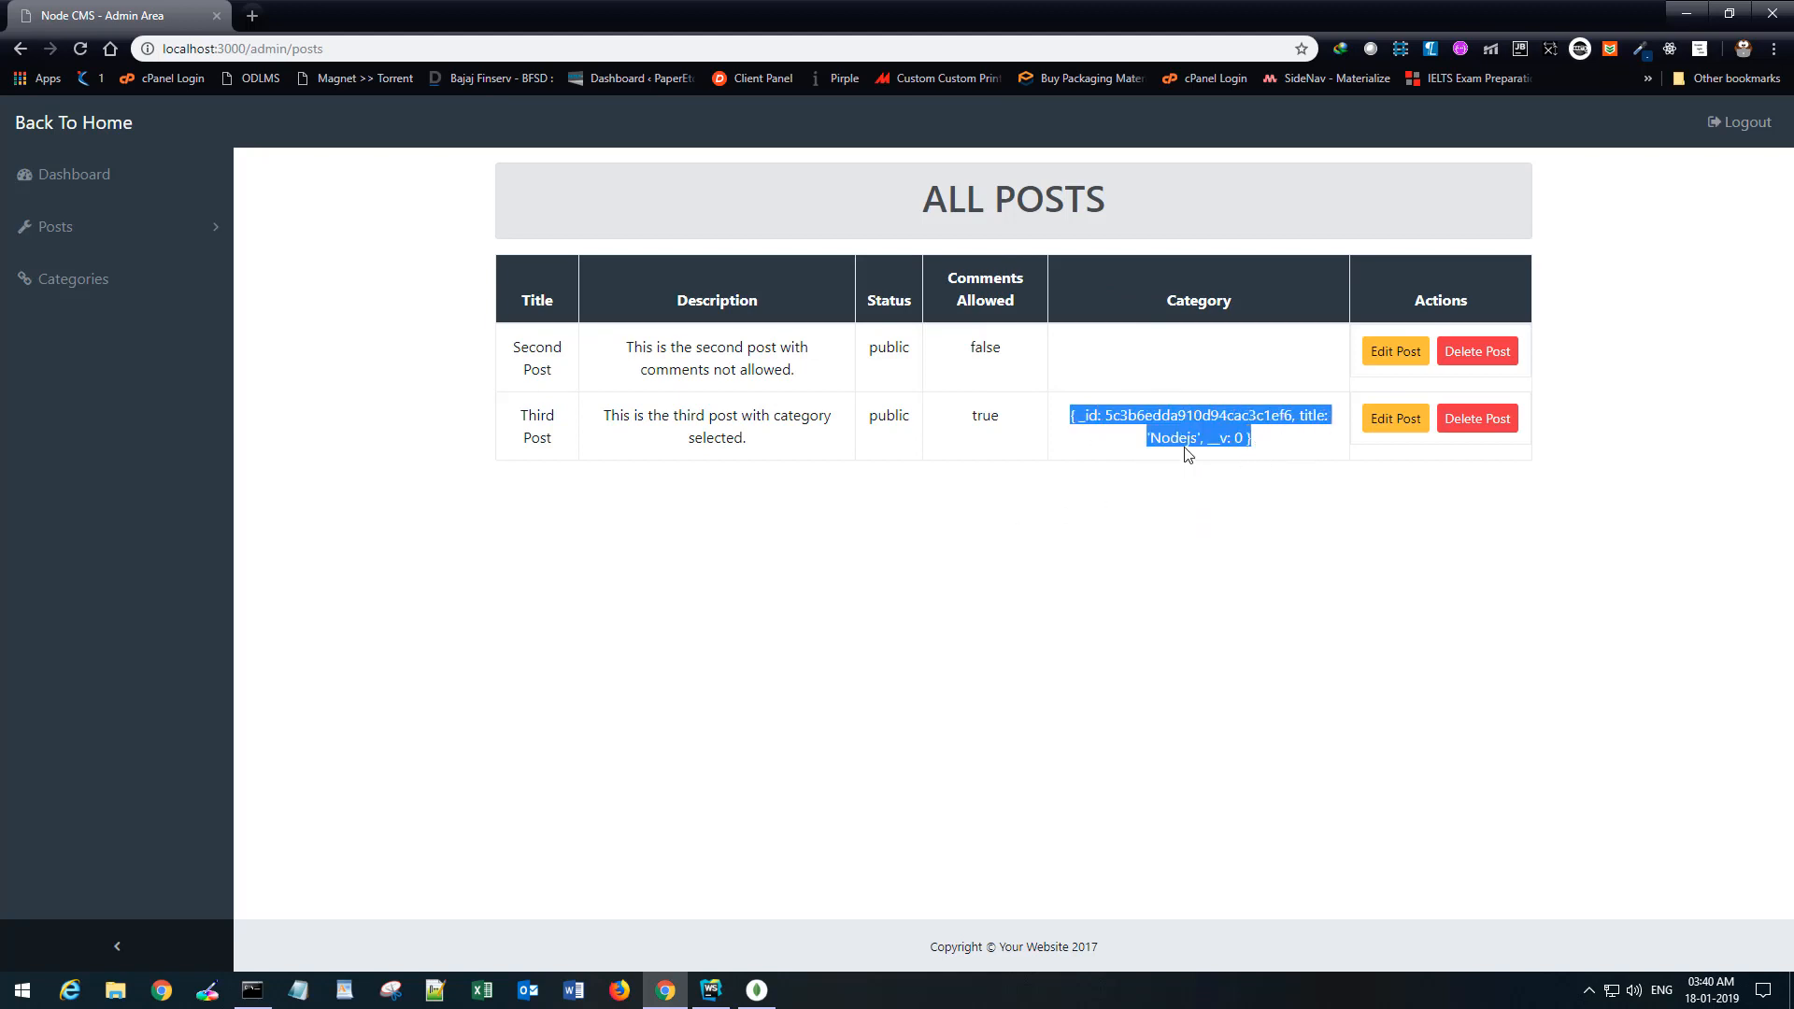
double_click(1312, 415)
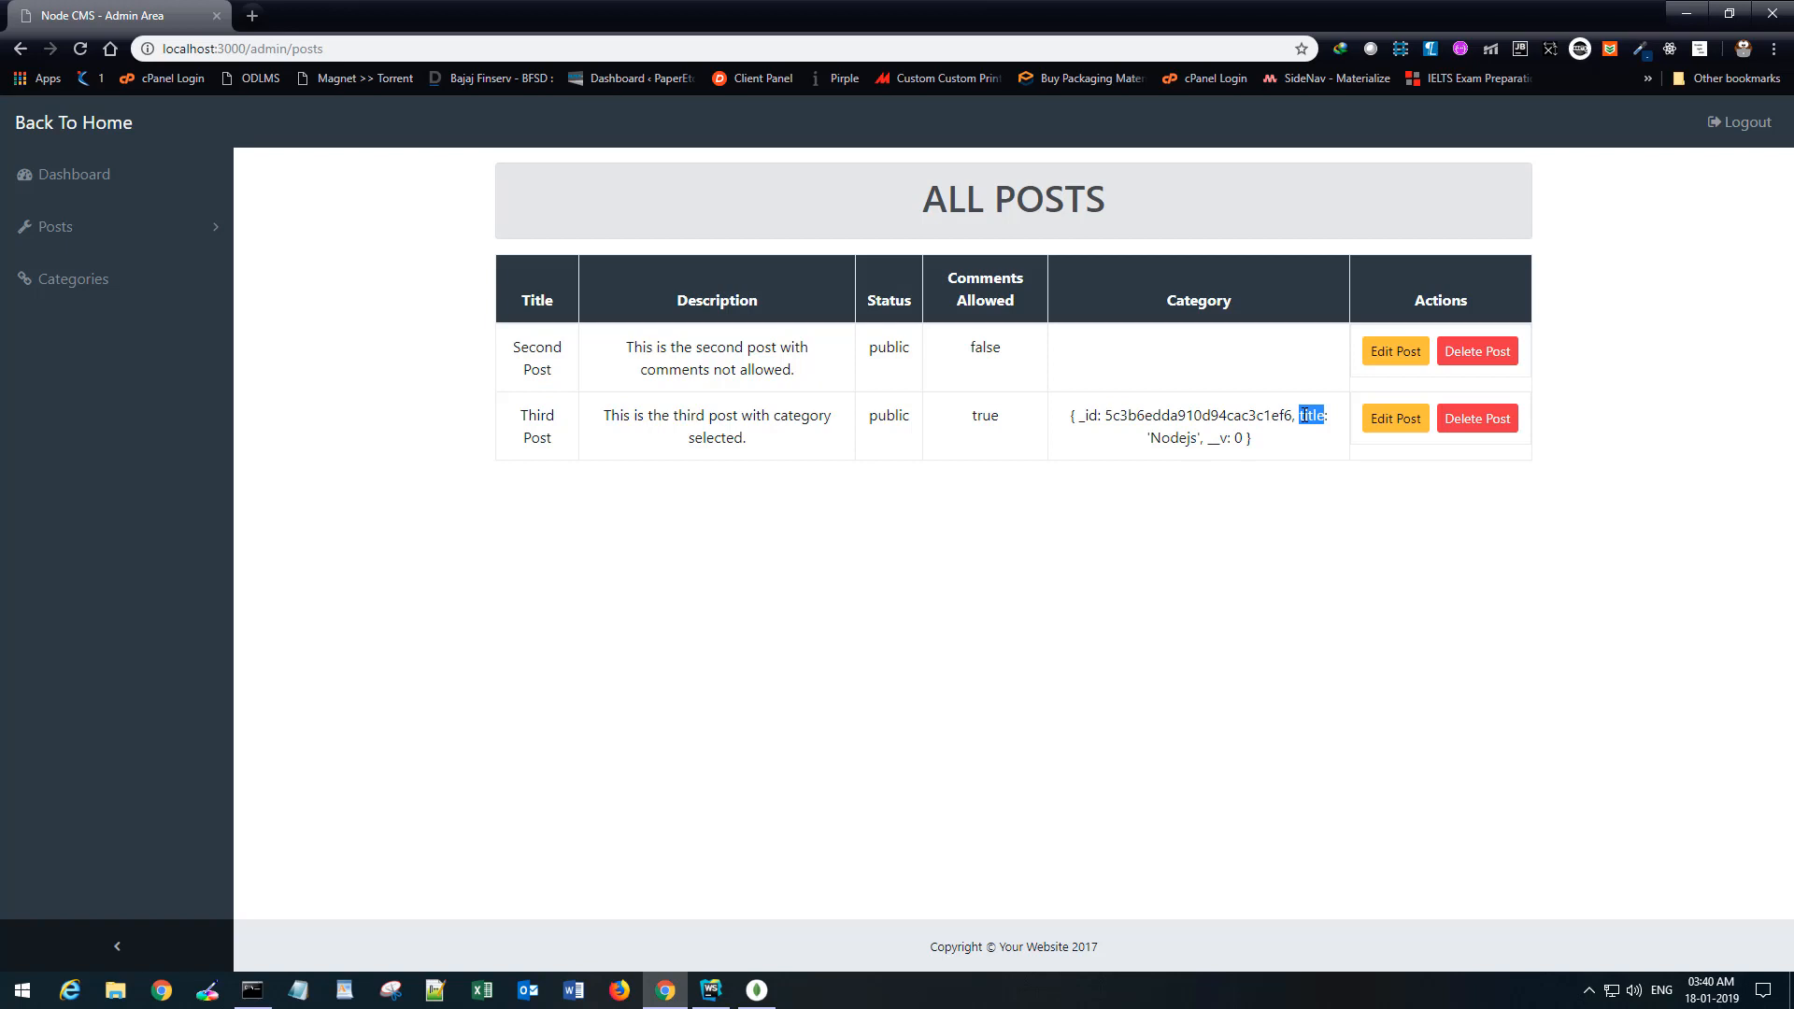
mouse_move(1303, 439)
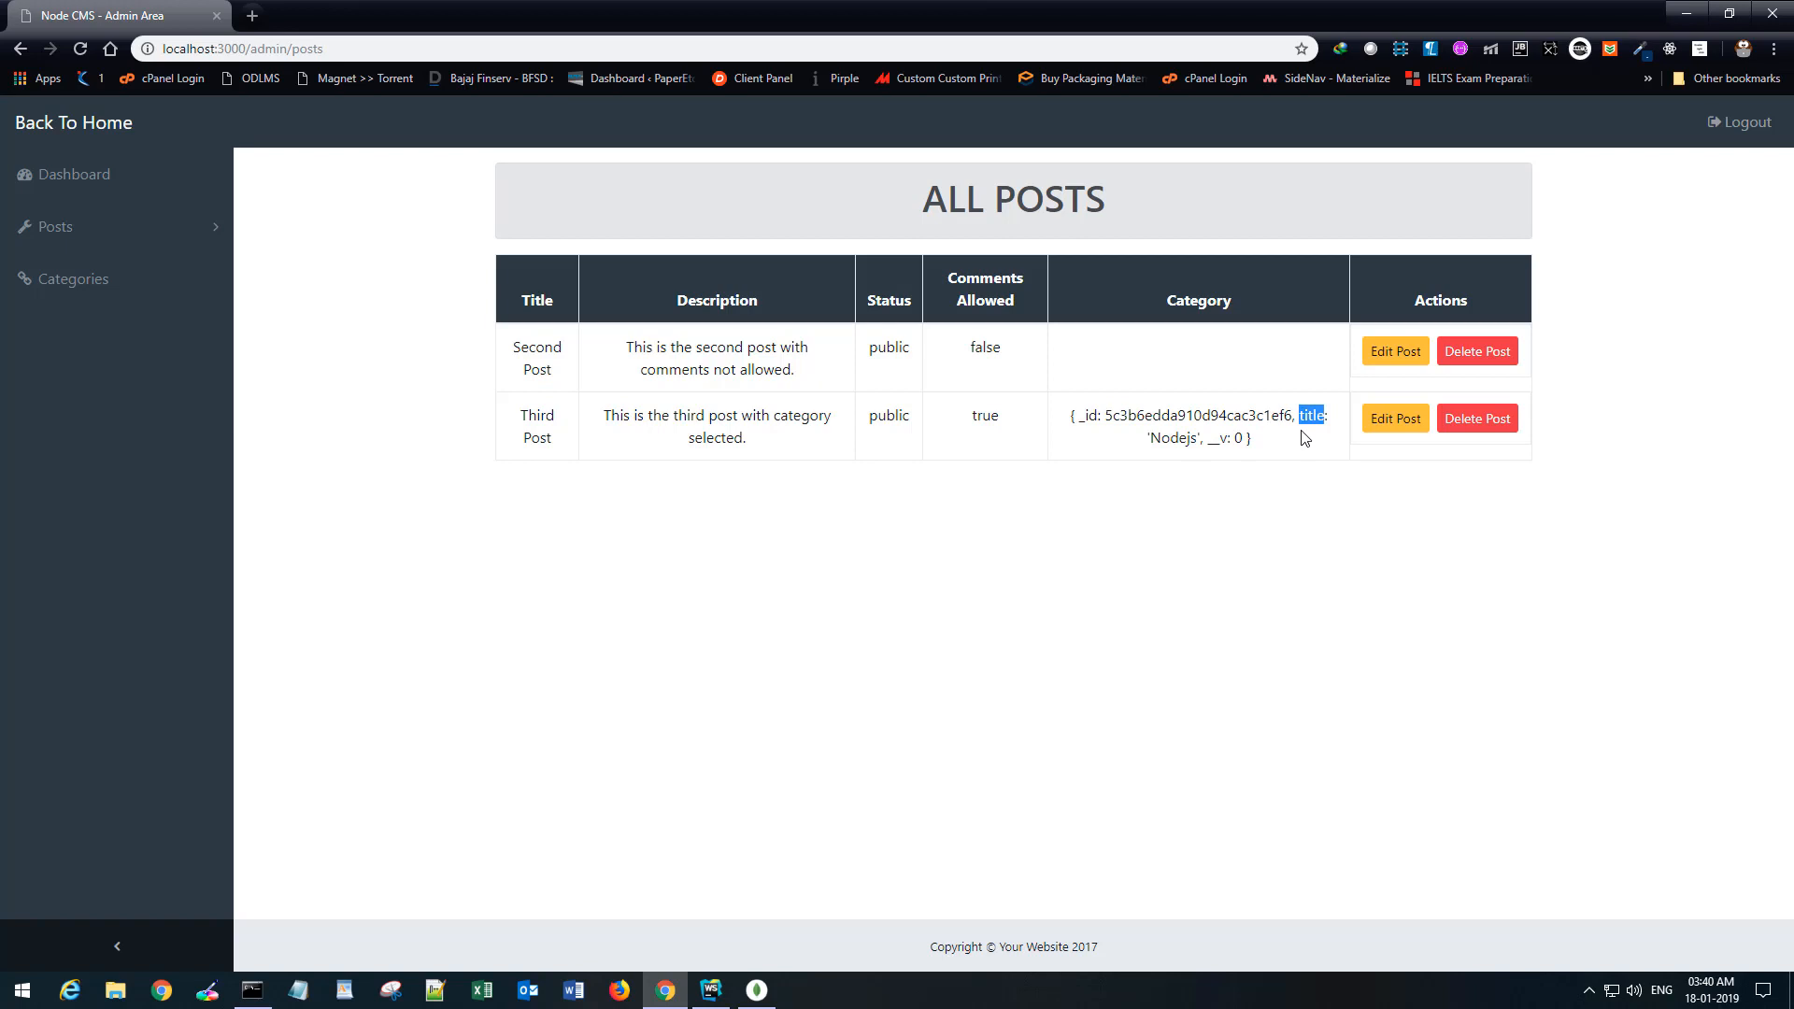
mouse_move(1143, 468)
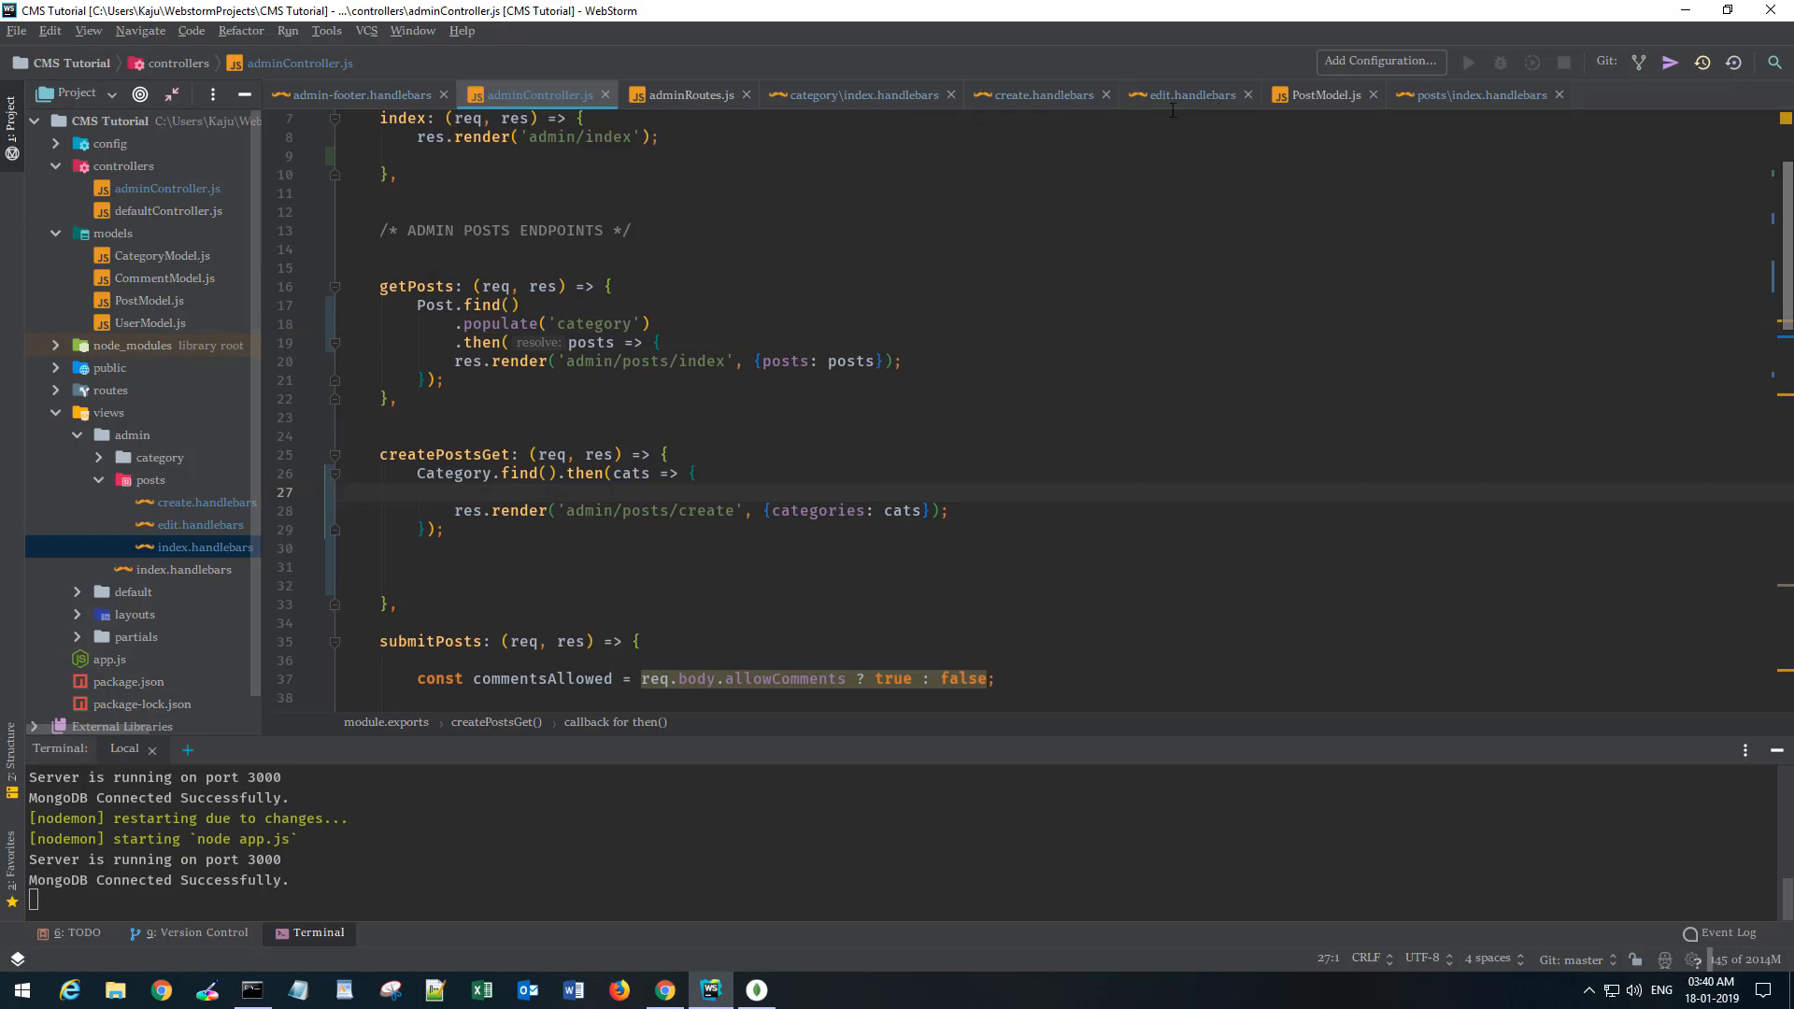
Change {{category}} to {{category.title}} in posts/index.handlebars.
left_click(1476, 94)
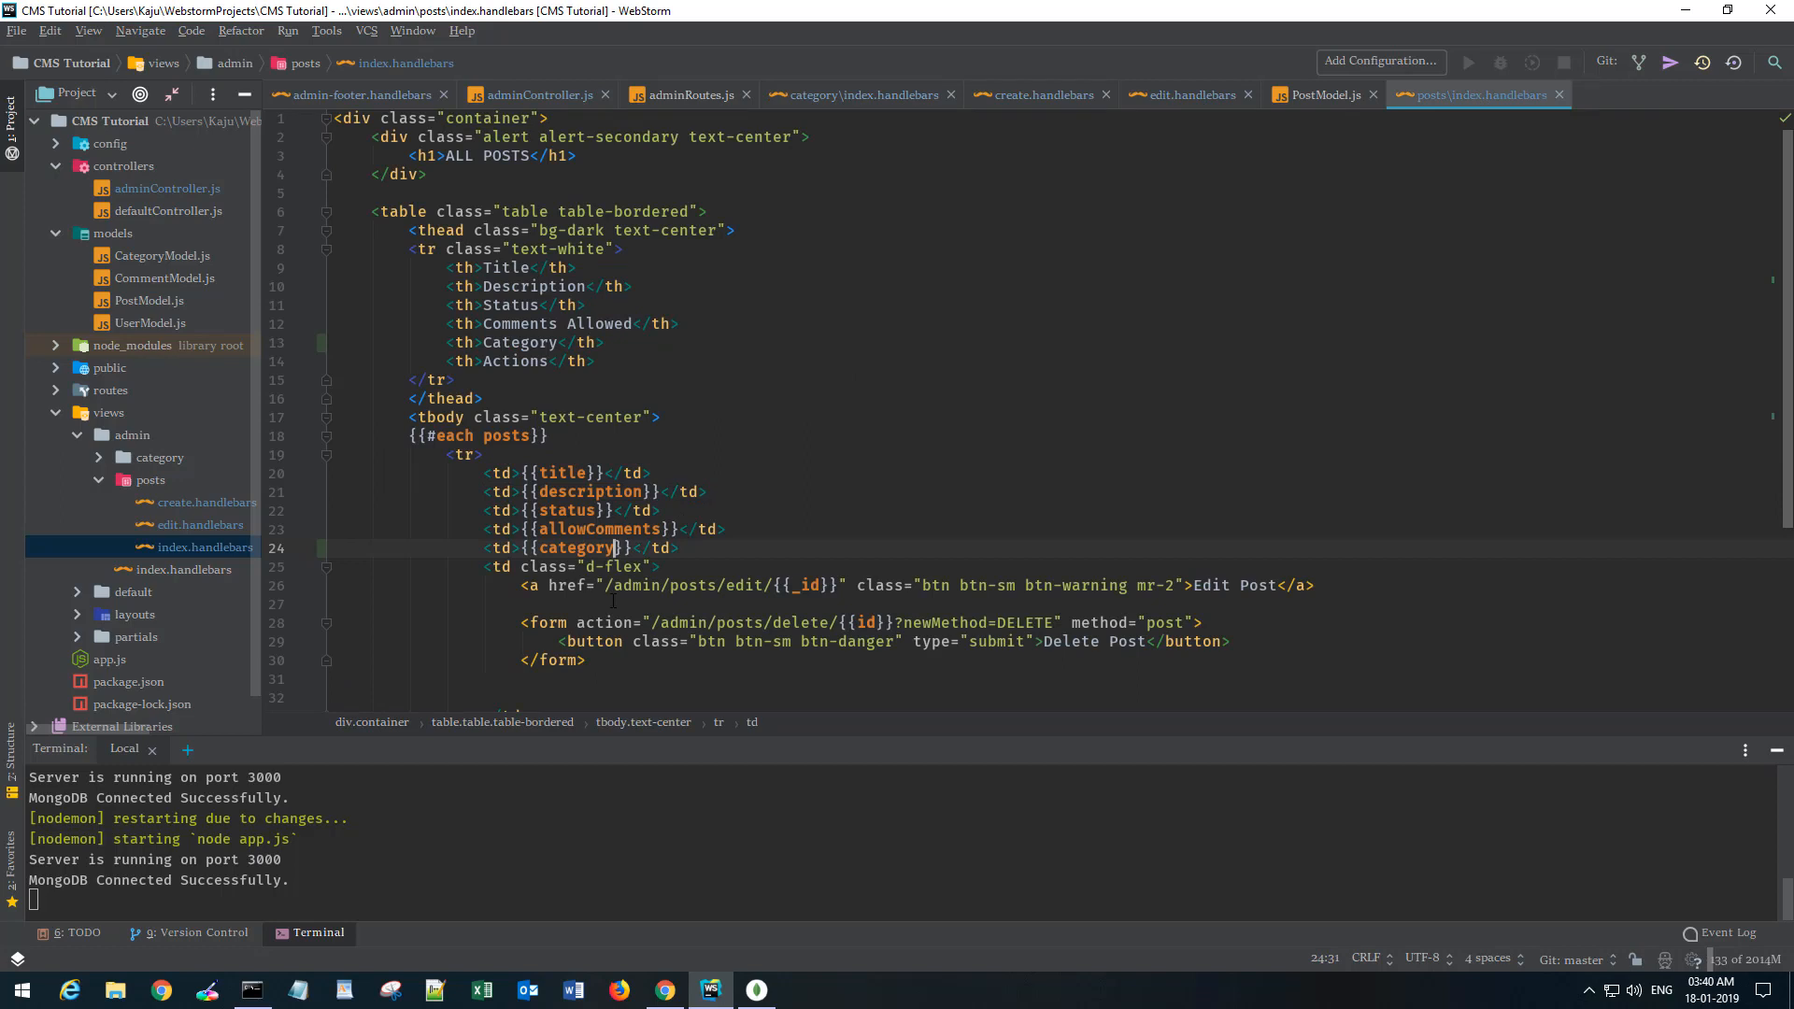
type(".")
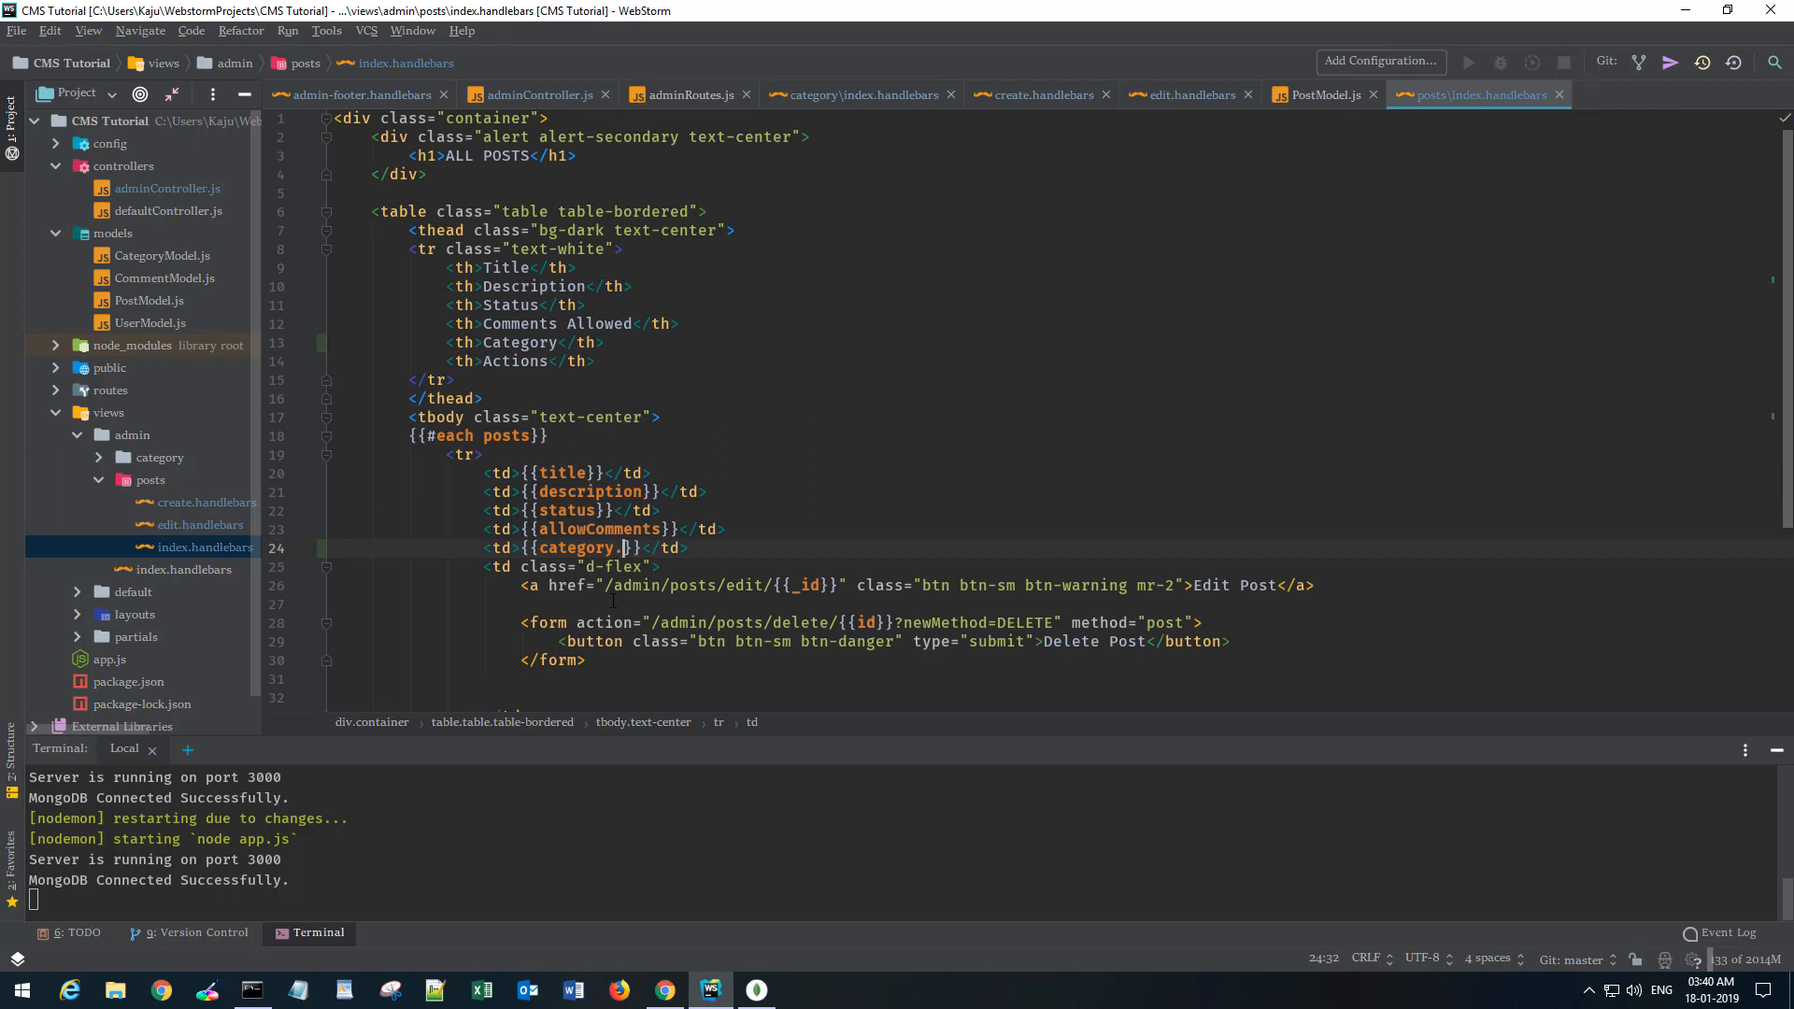
type("title")
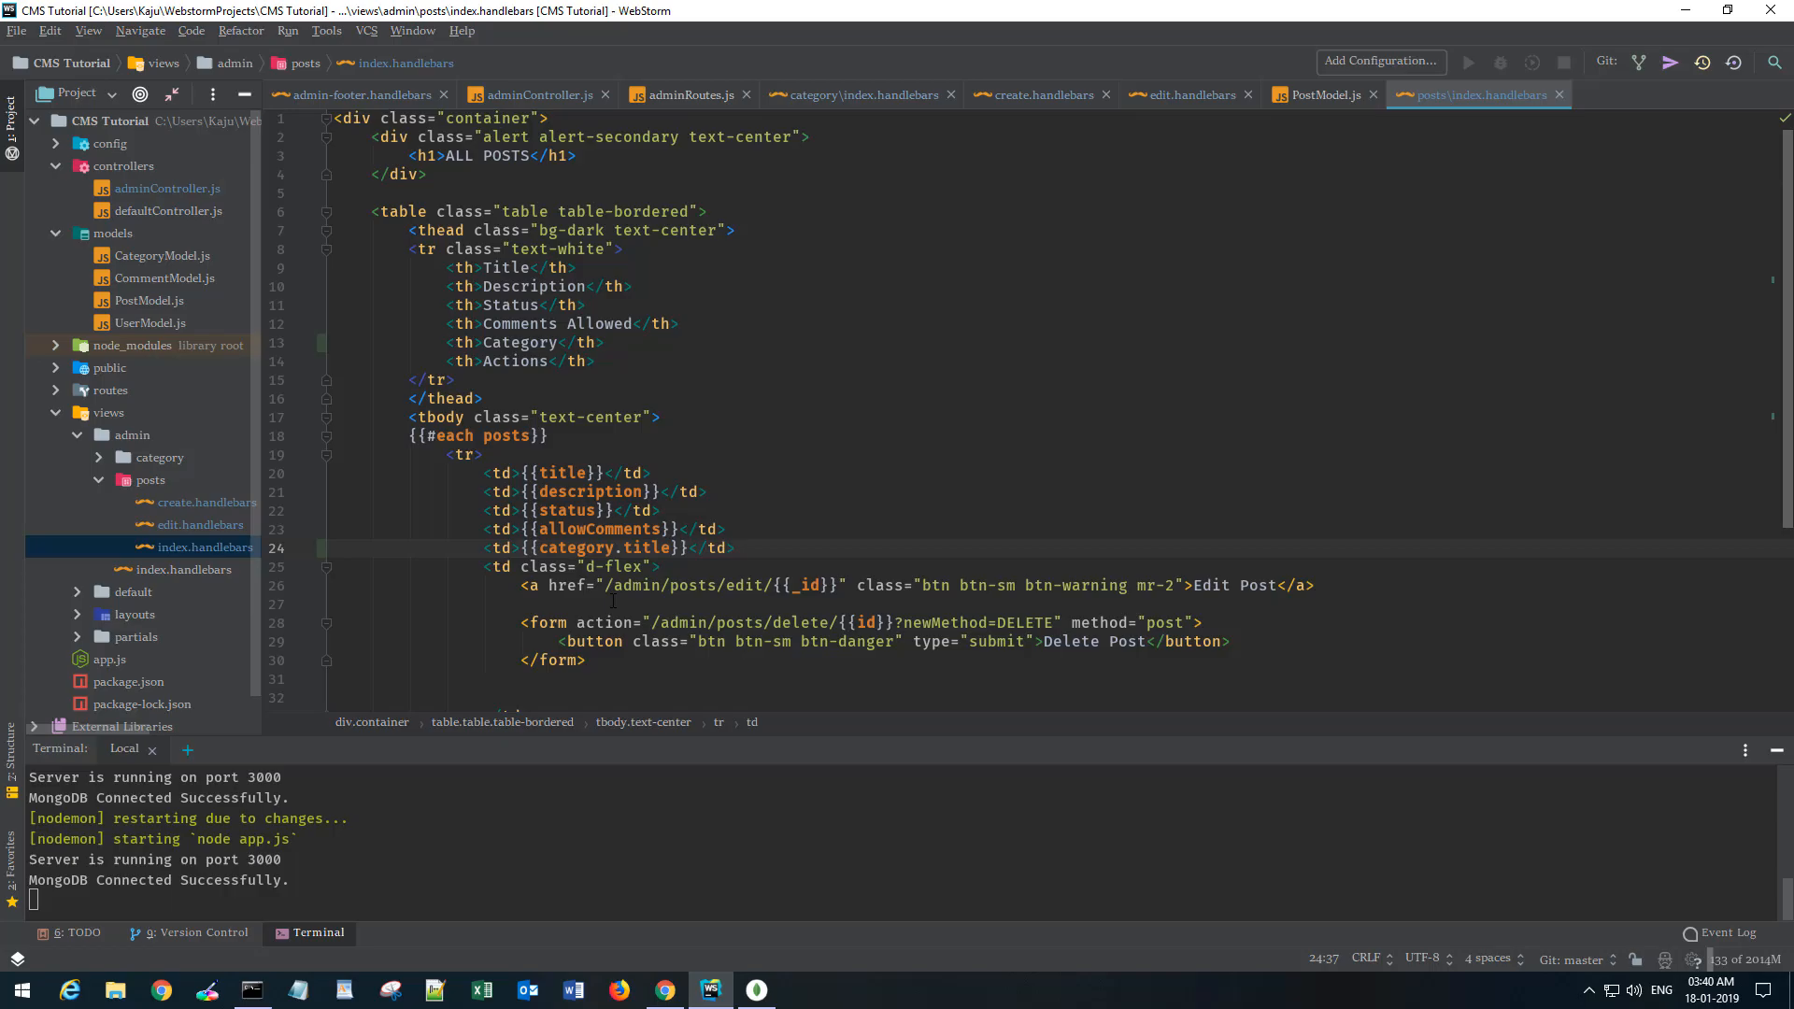
left_click(662, 991)
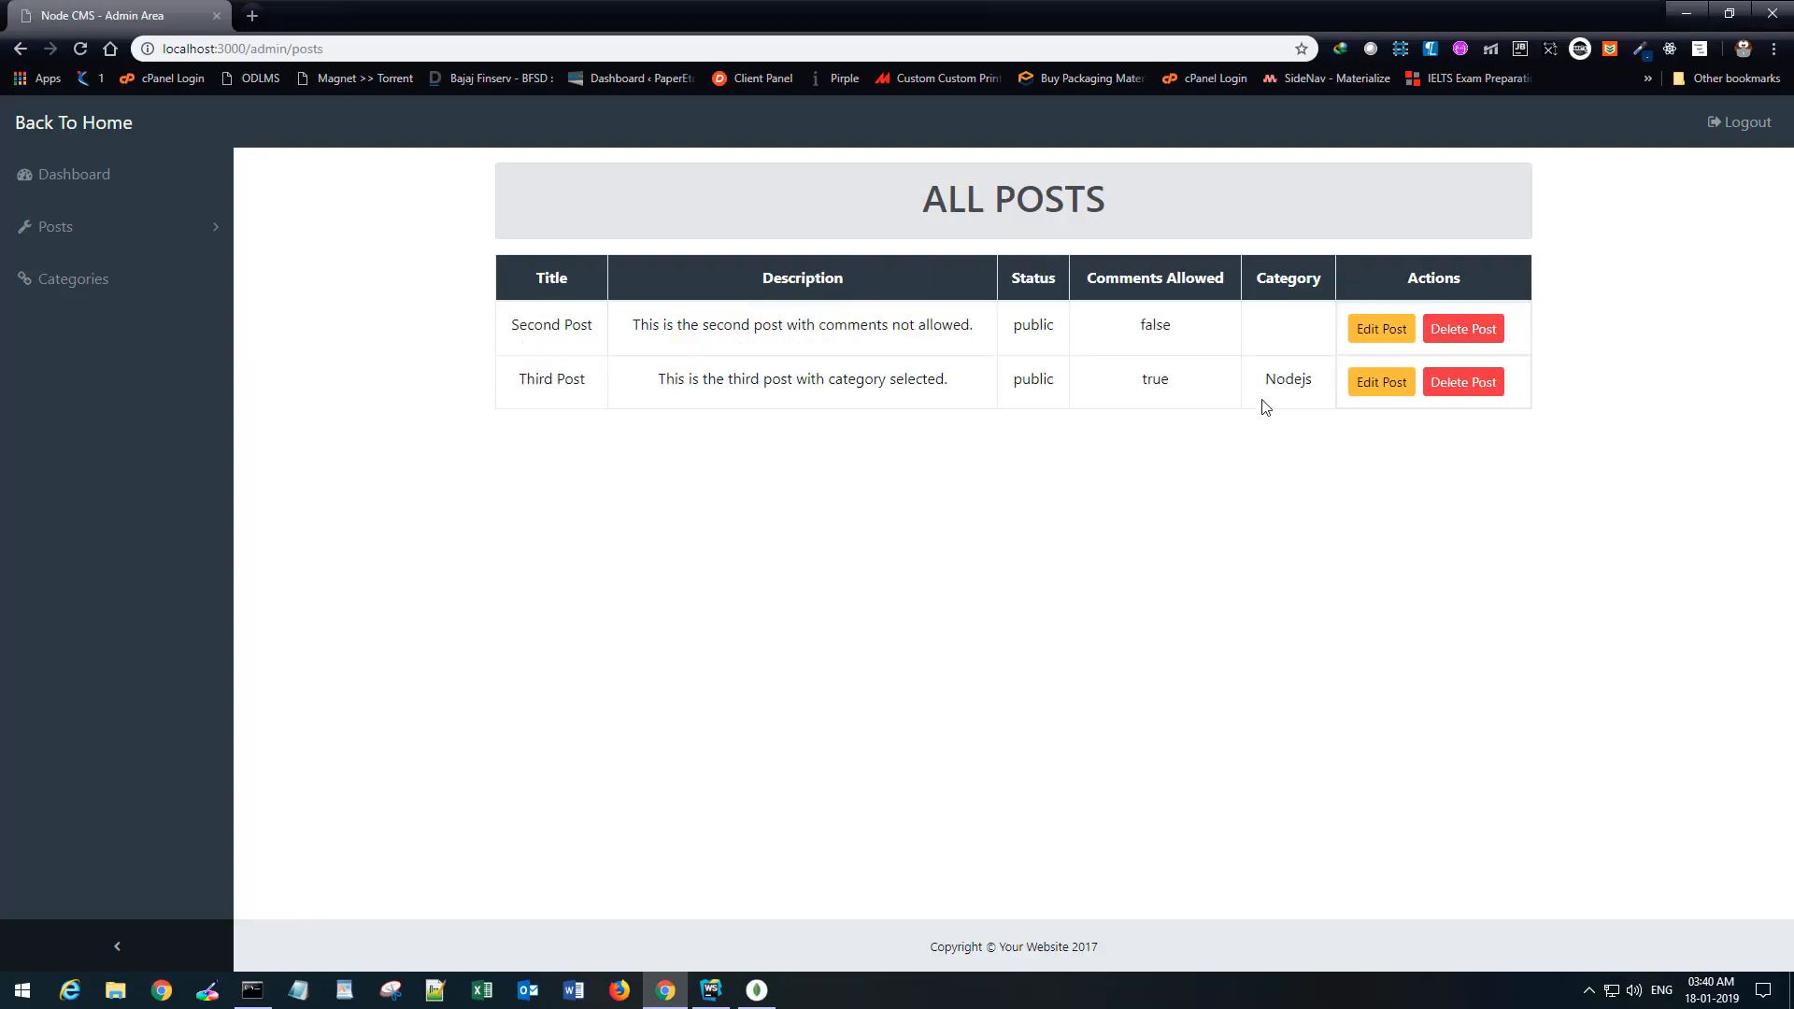
mouse_move(968, 723)
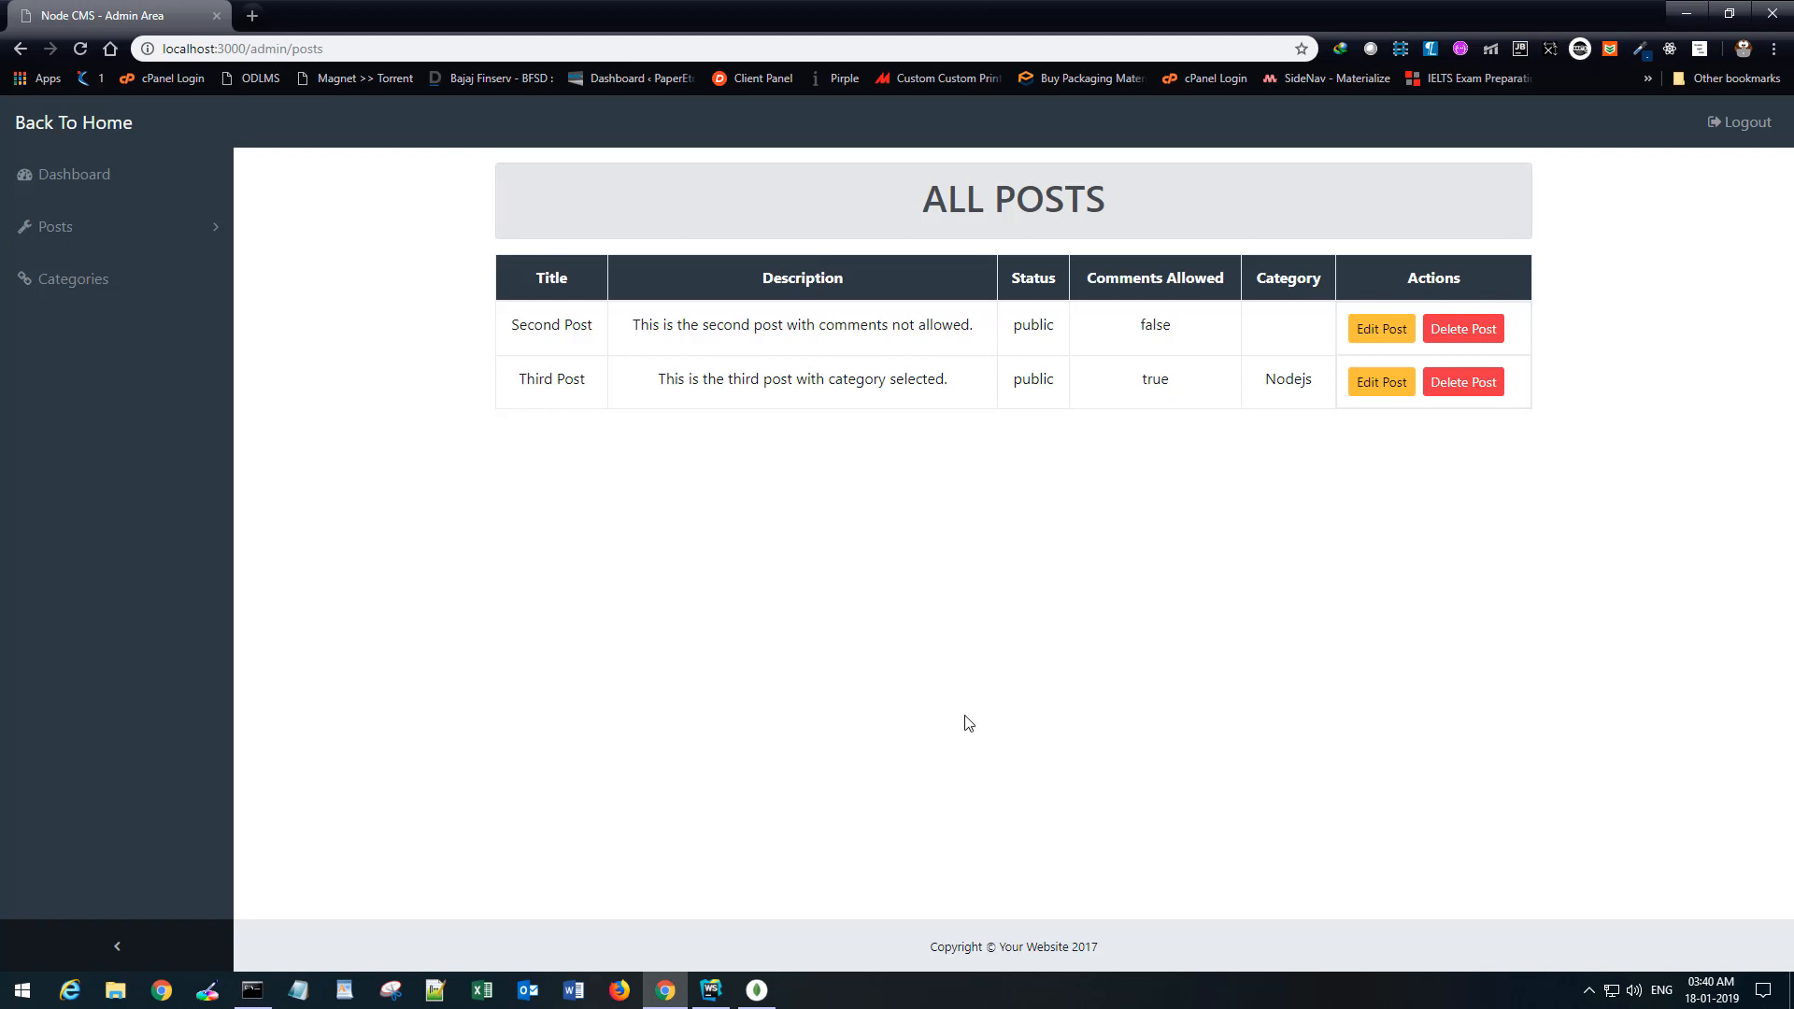
mouse_move(773, 831)
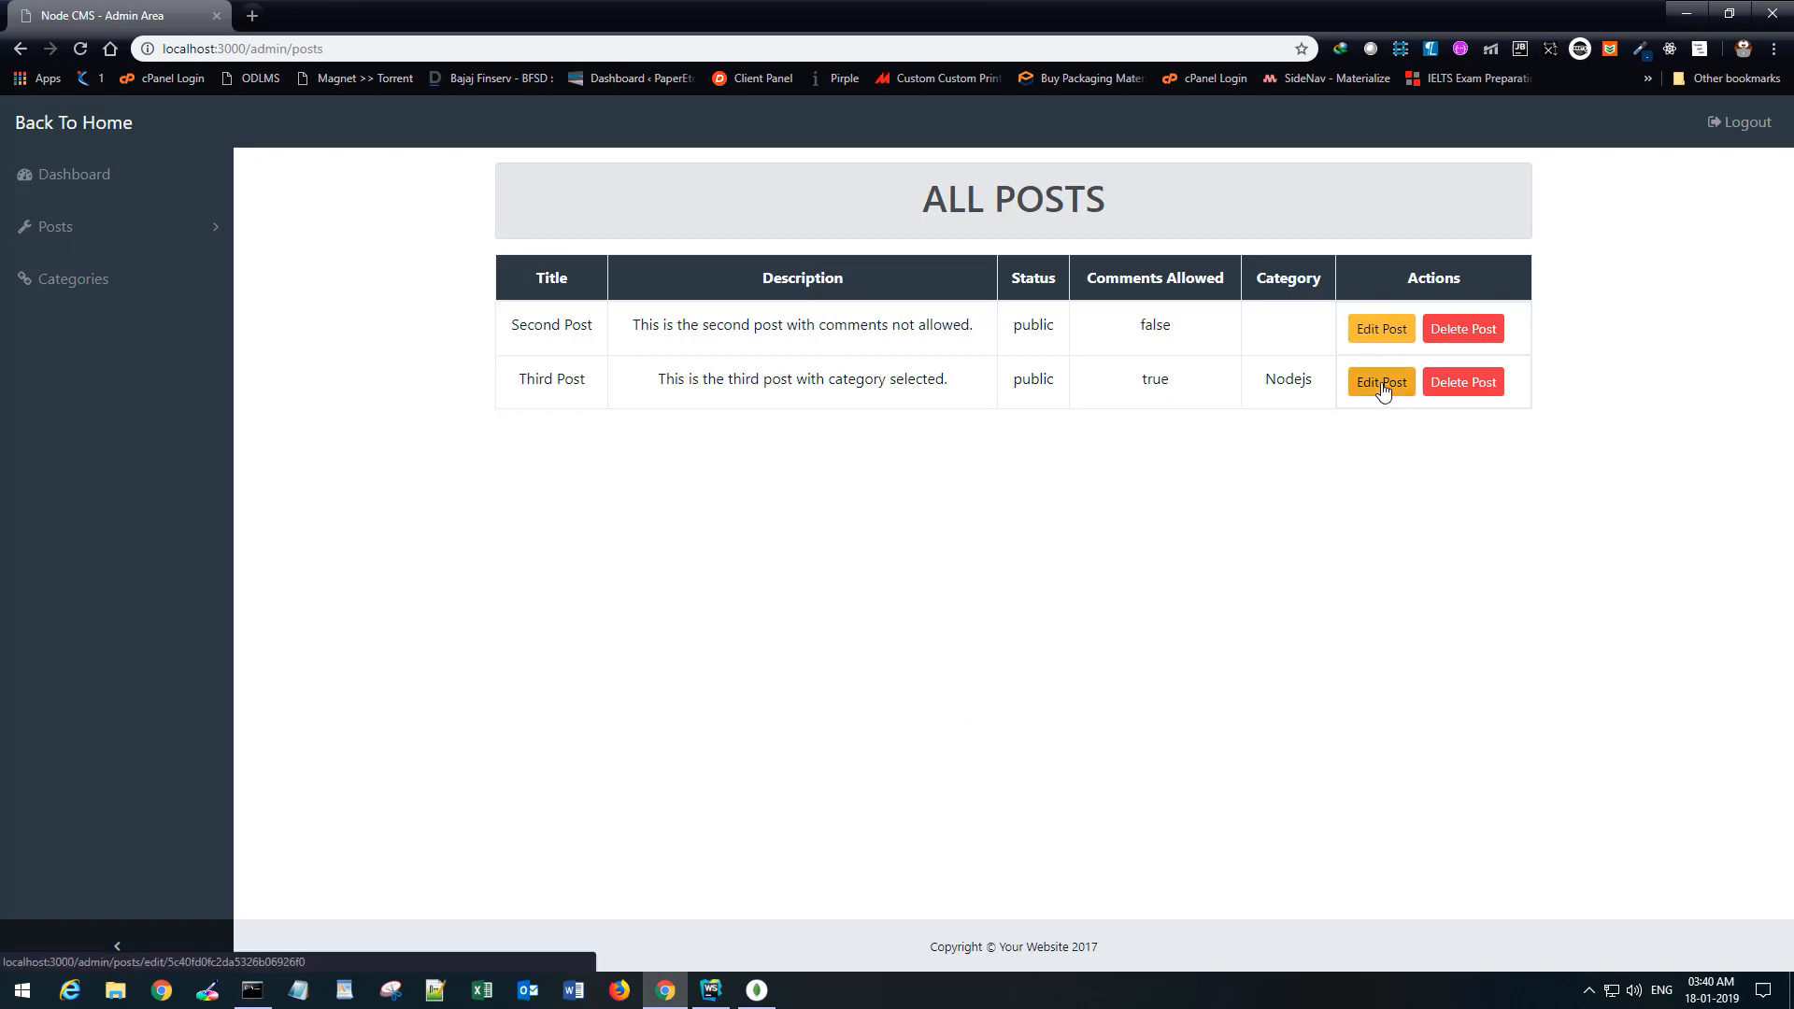
Open the Edit Post form for Third Post.
left_click(1380, 382)
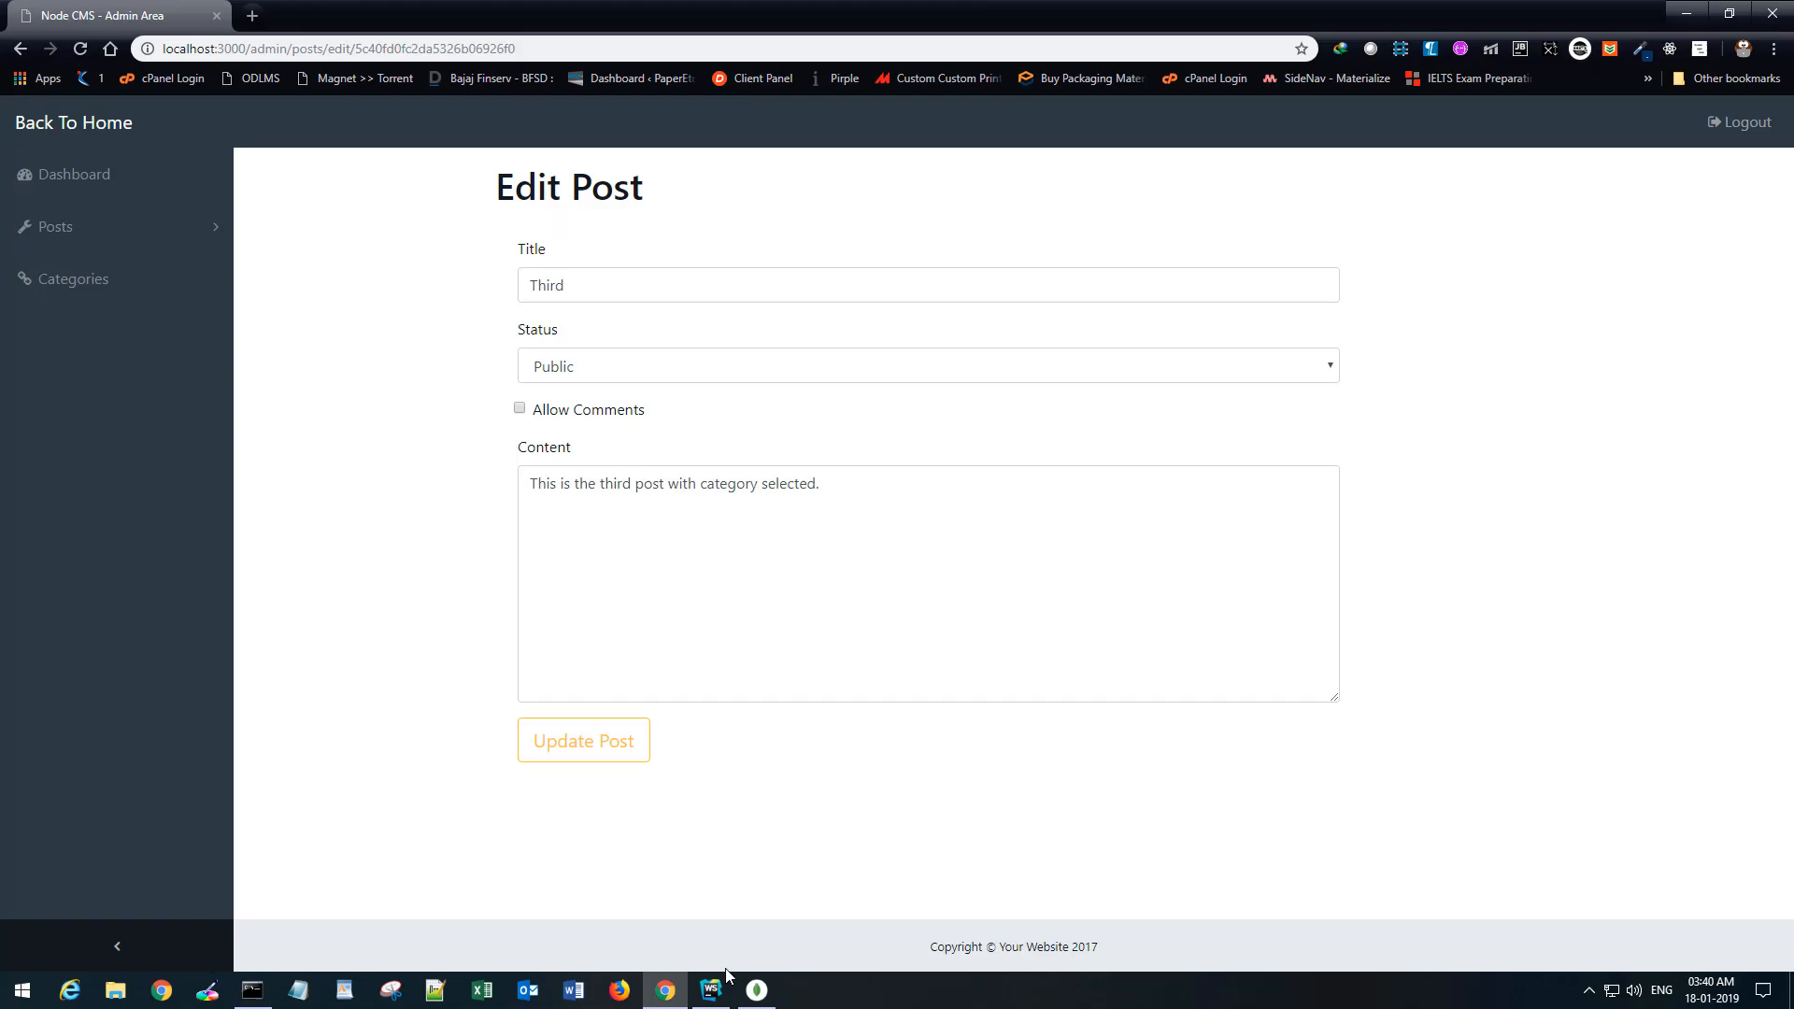
Copy the Category form-group block from create.handlebars into edit.handlebars.
left_click(711, 990)
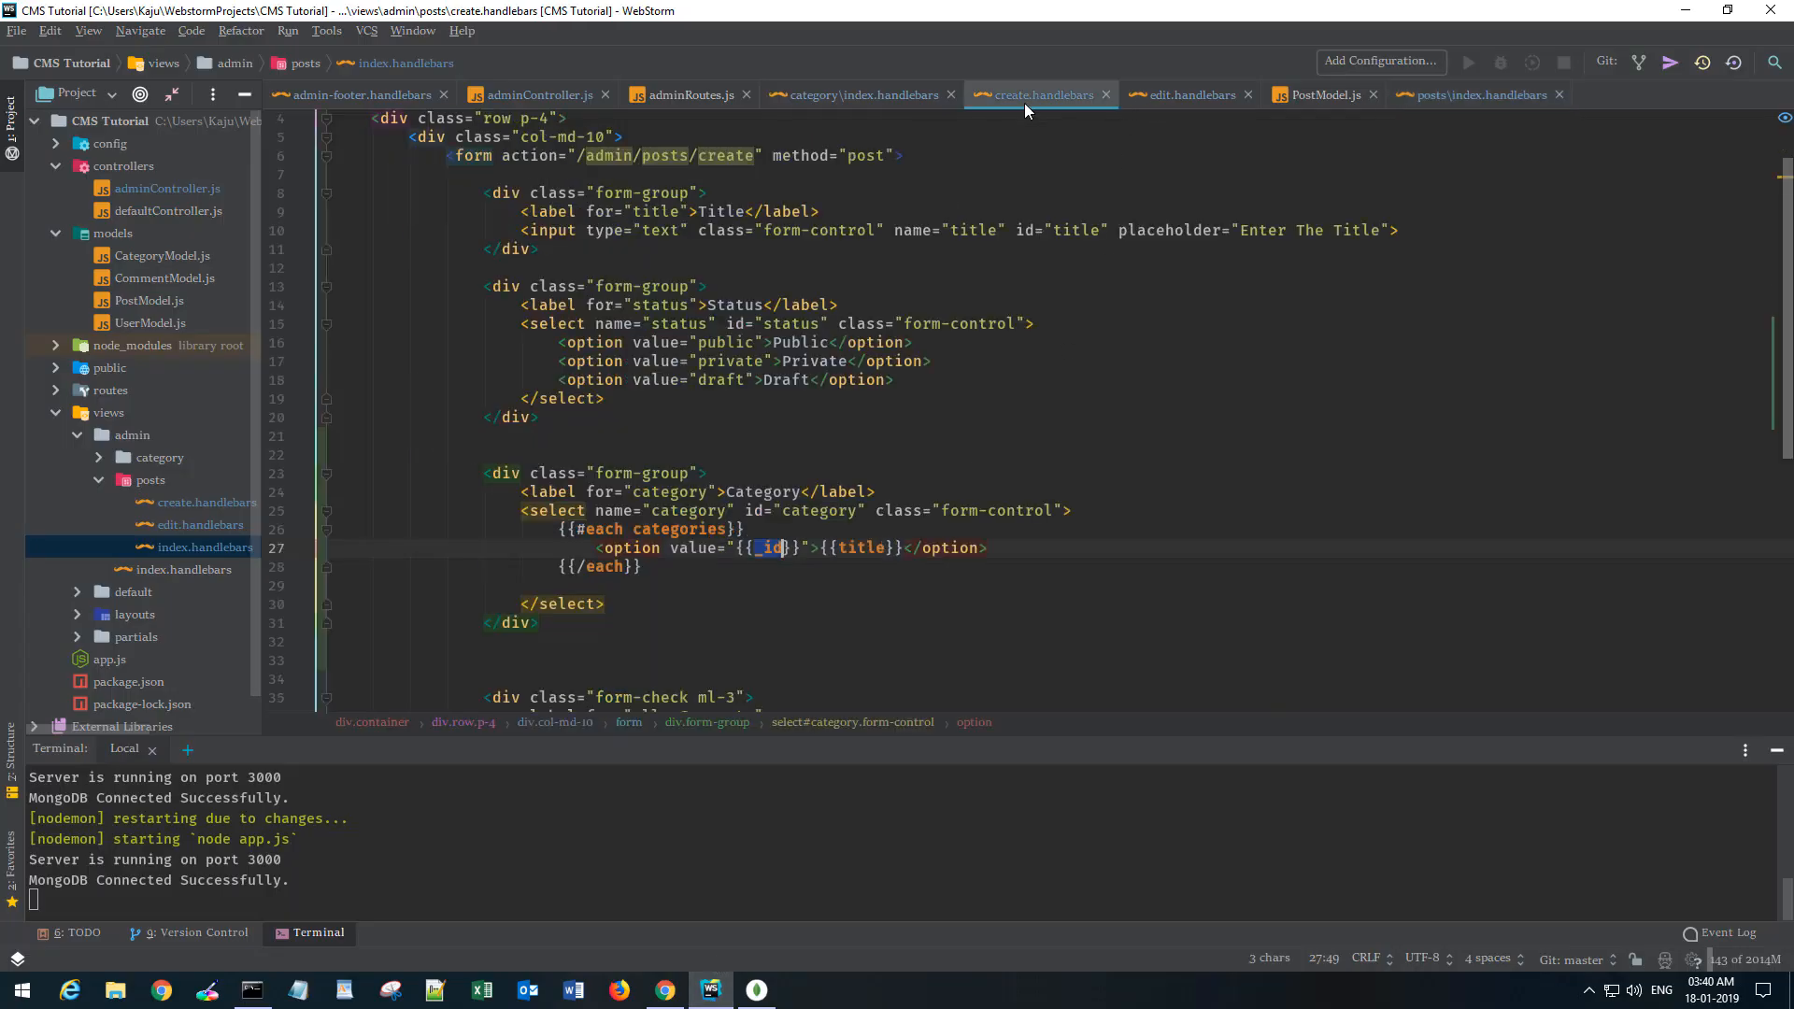
left_click_drag(457, 473, 538, 622)
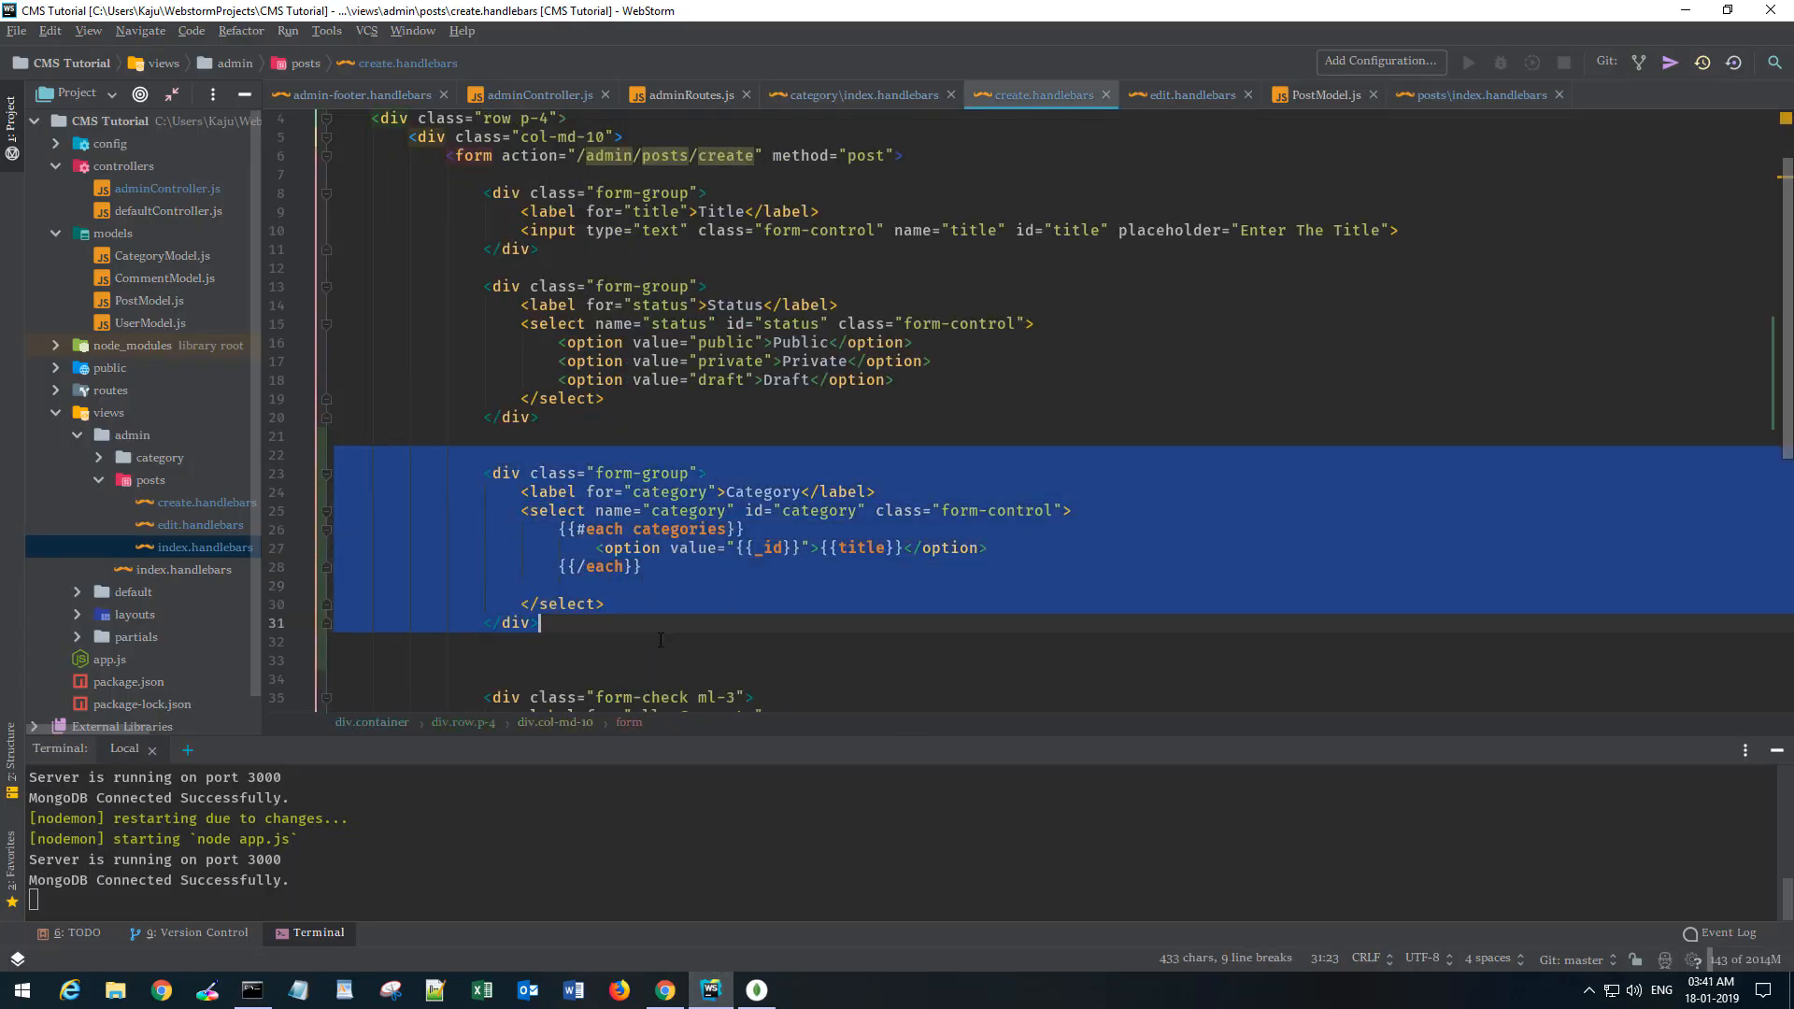
left_click(1196, 94)
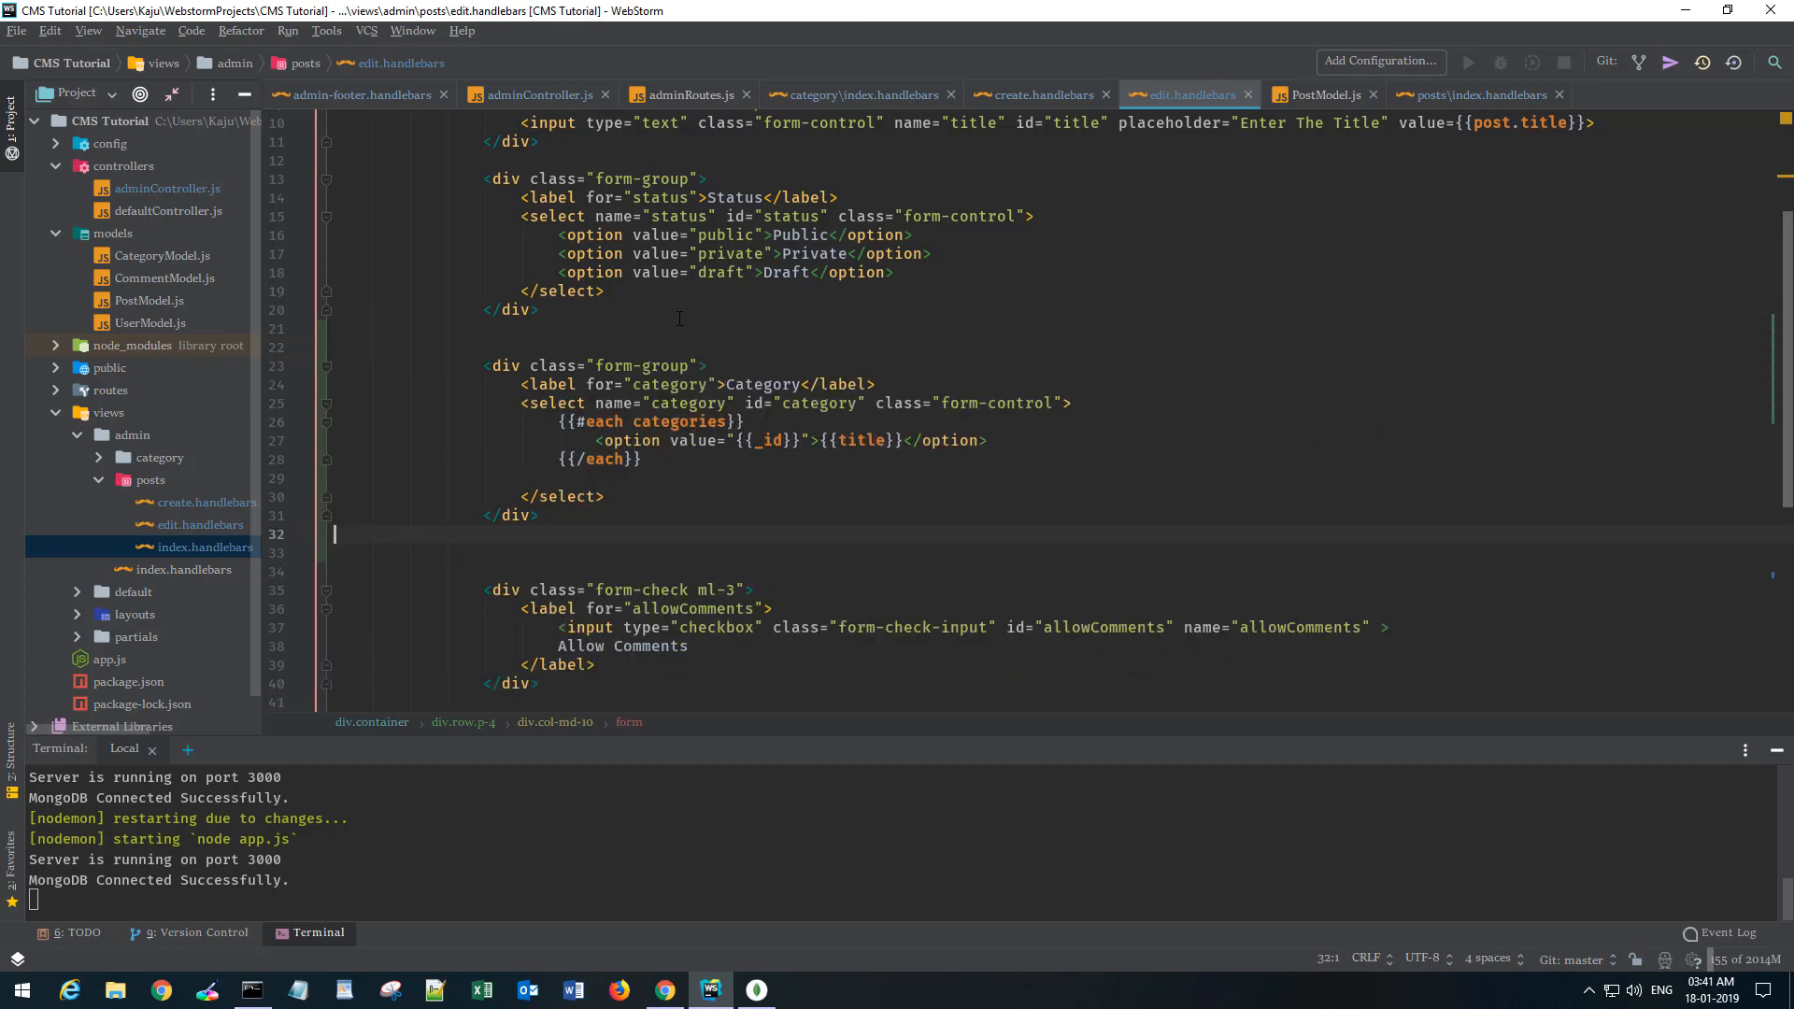
Tidy the blank line after the category loop in edit.handlebars and recheck the form.
left_click(664, 990)
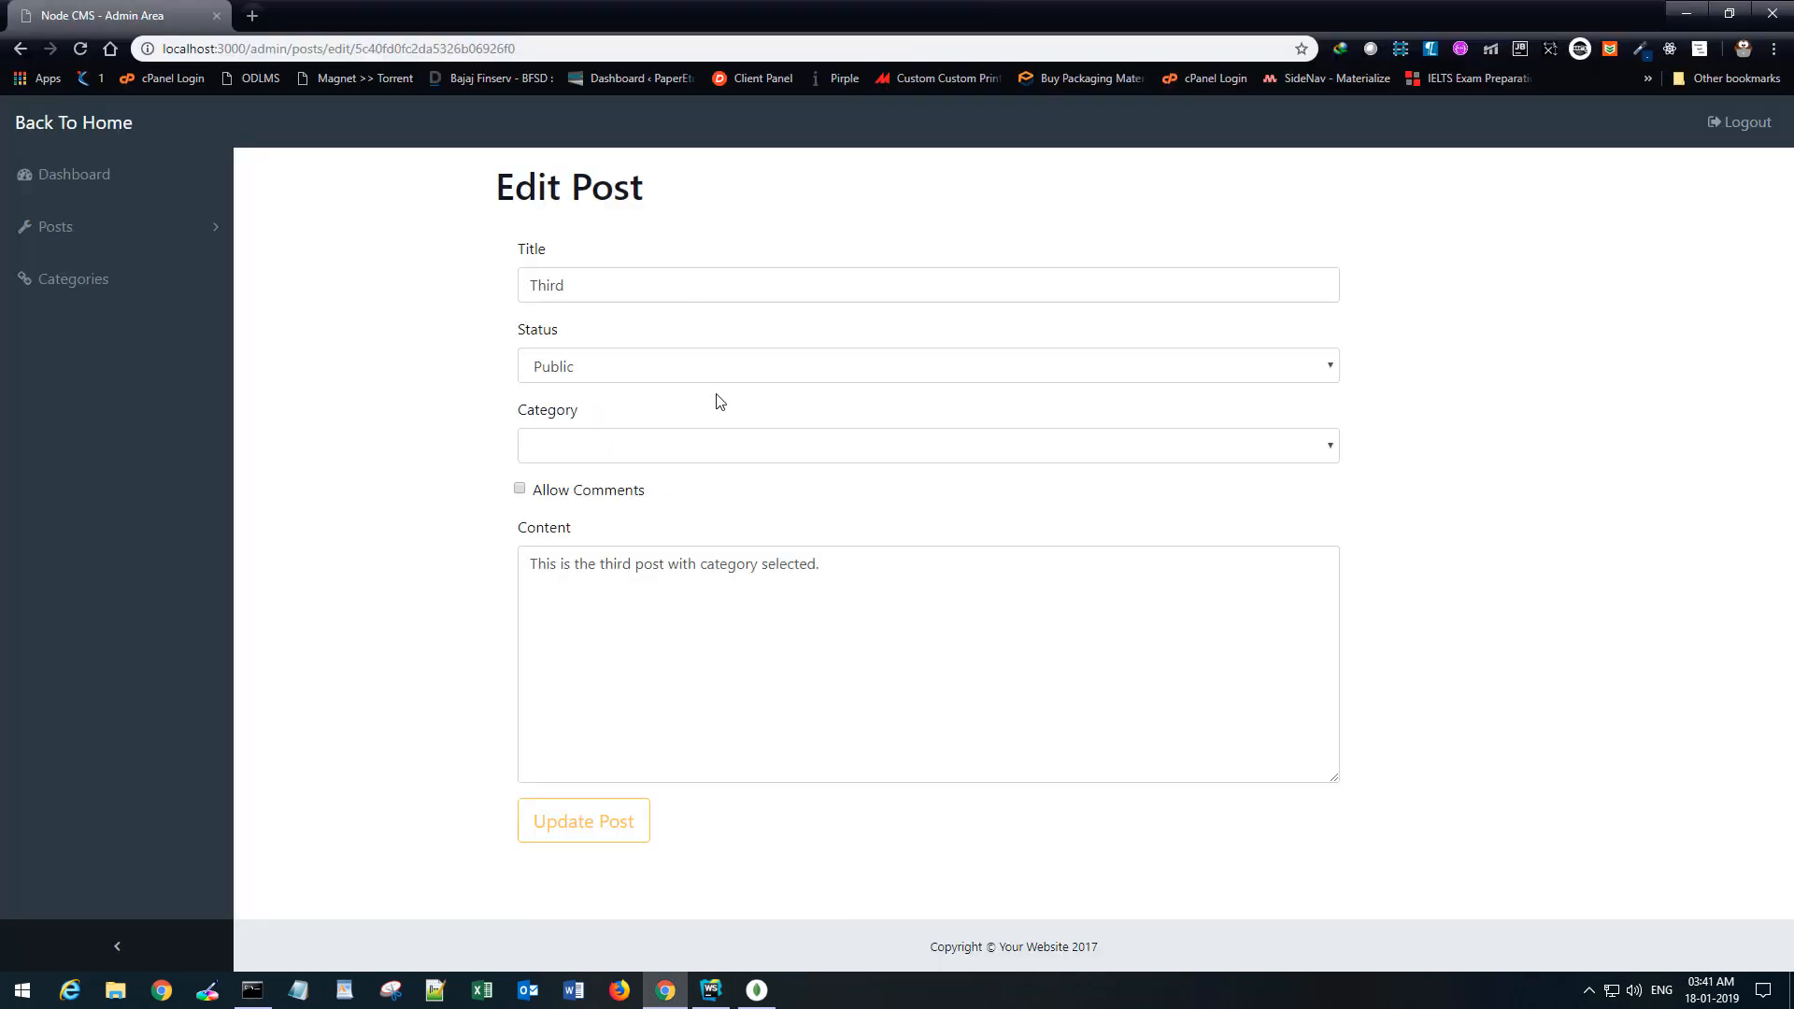
left_click(711, 990)
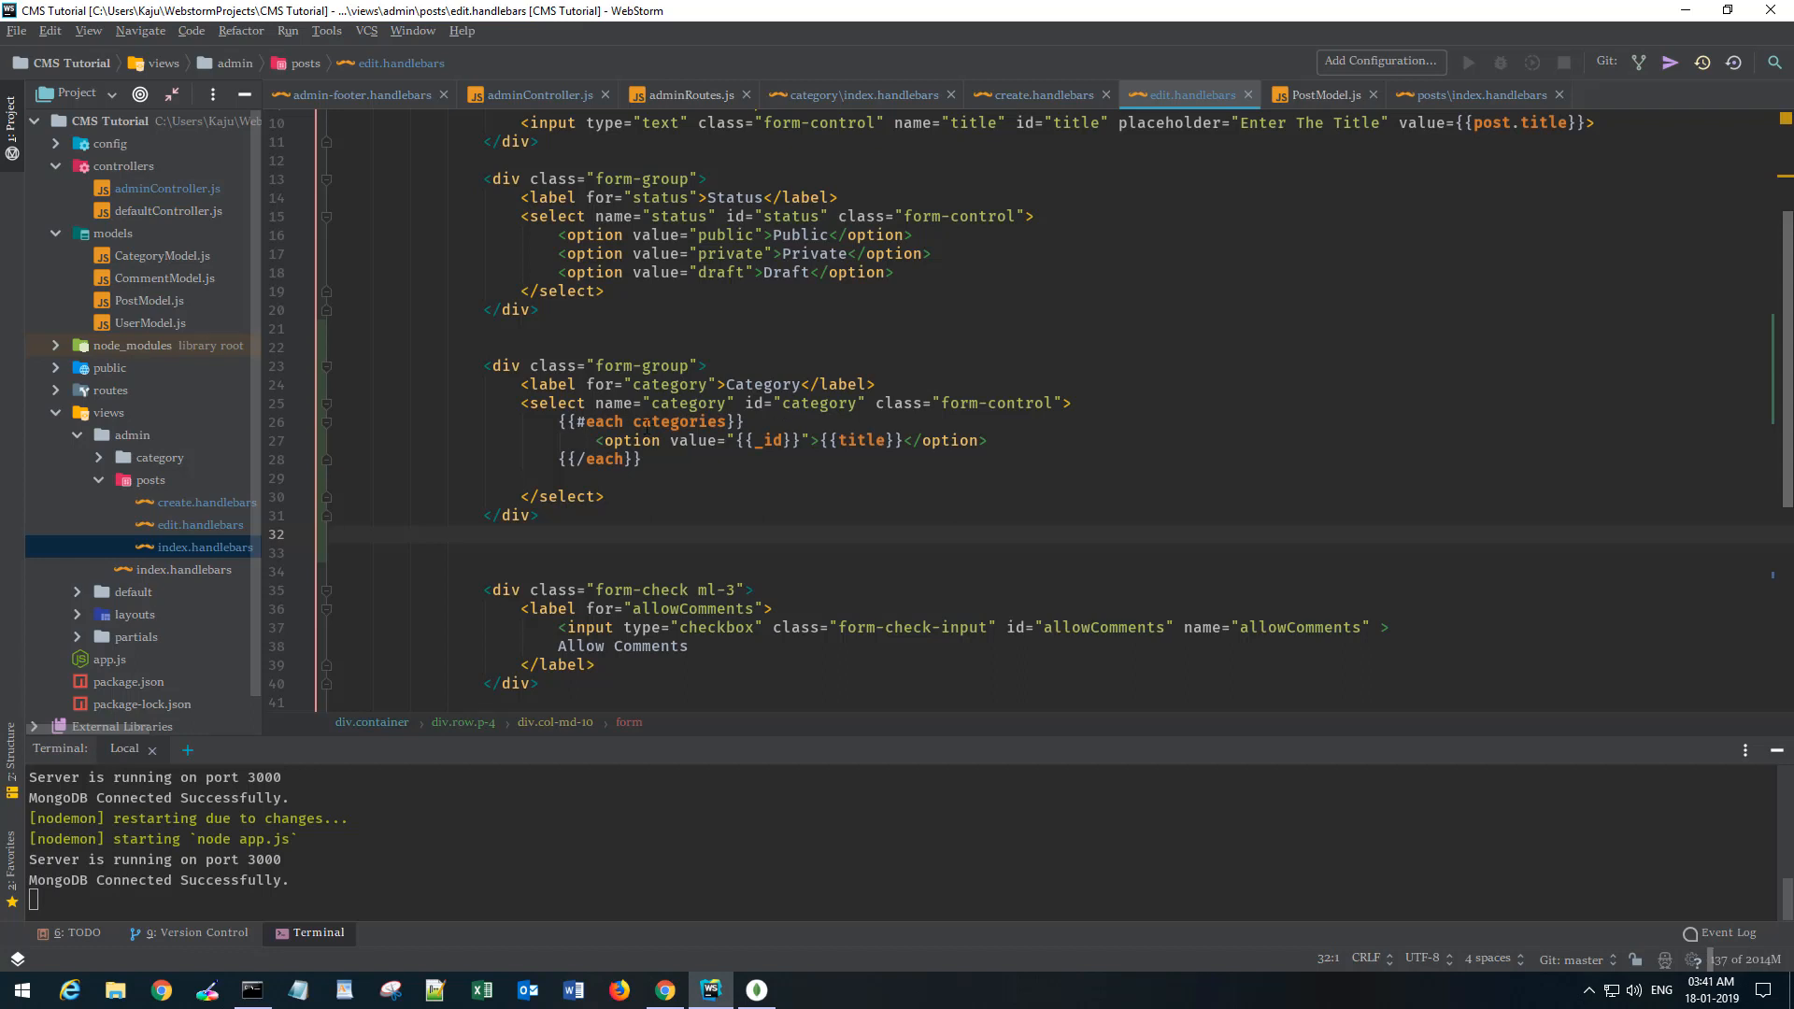
left_click(642, 459)
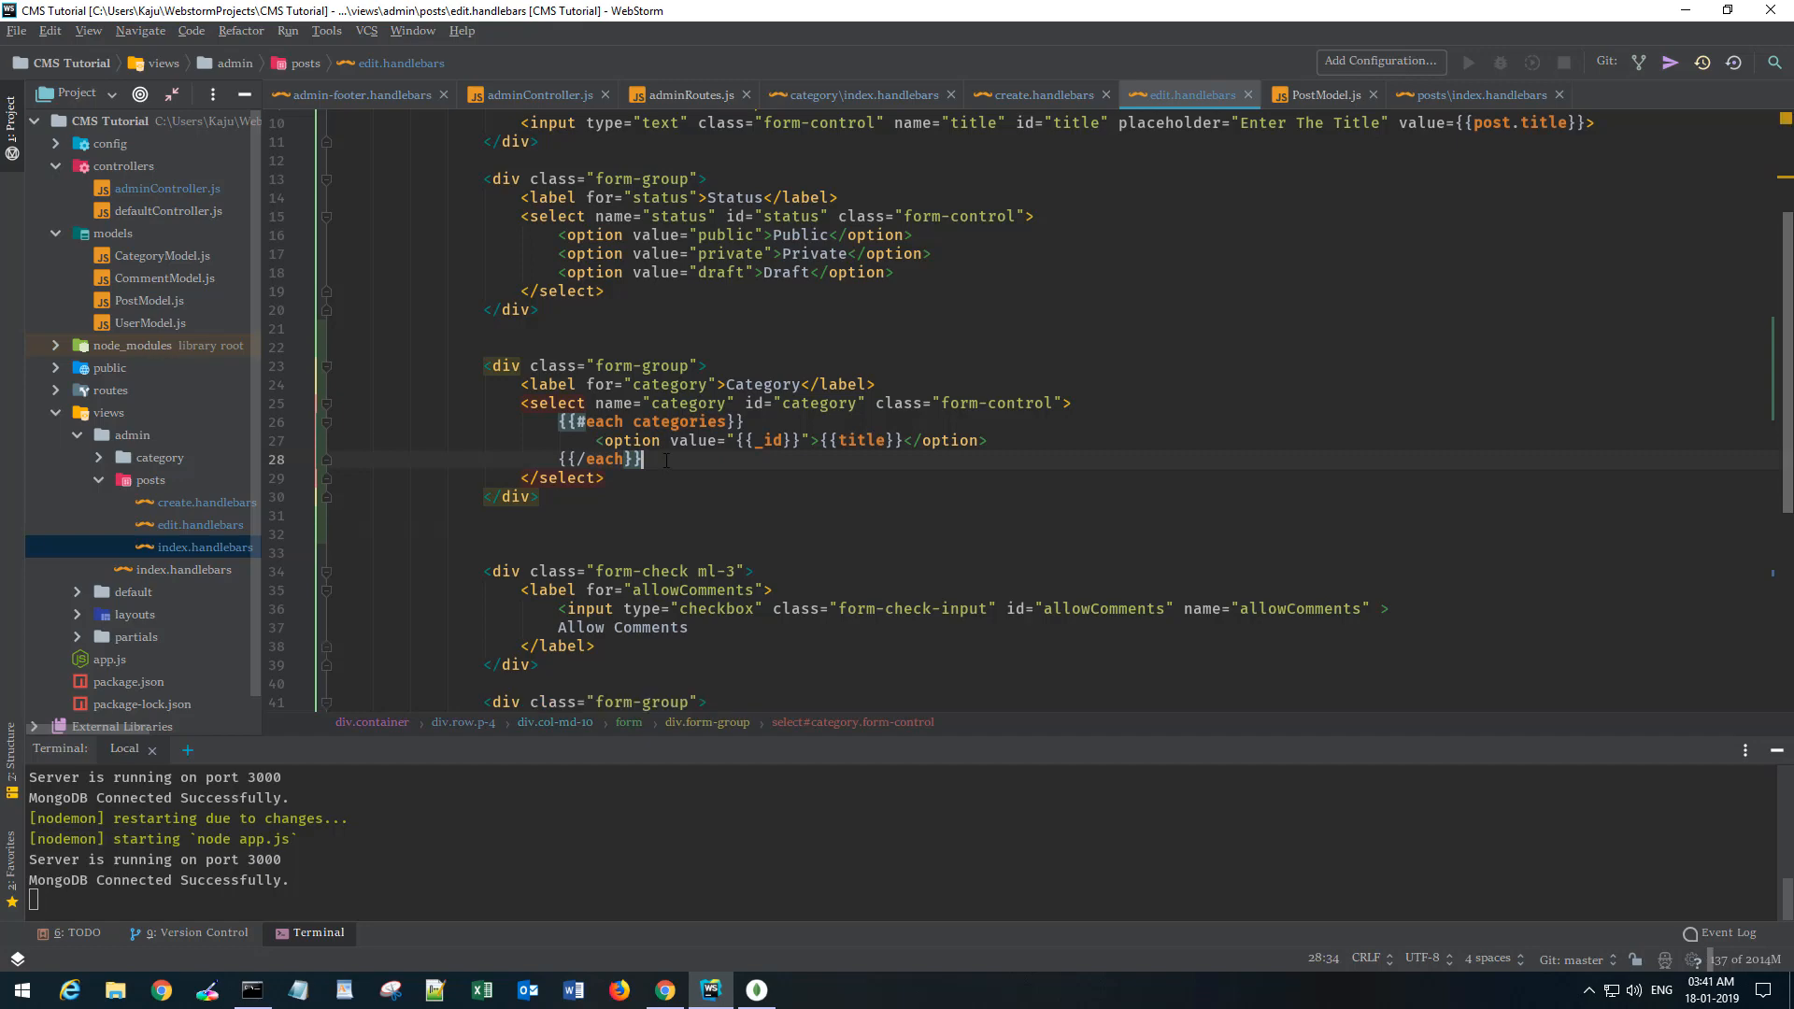
left_click(665, 991)
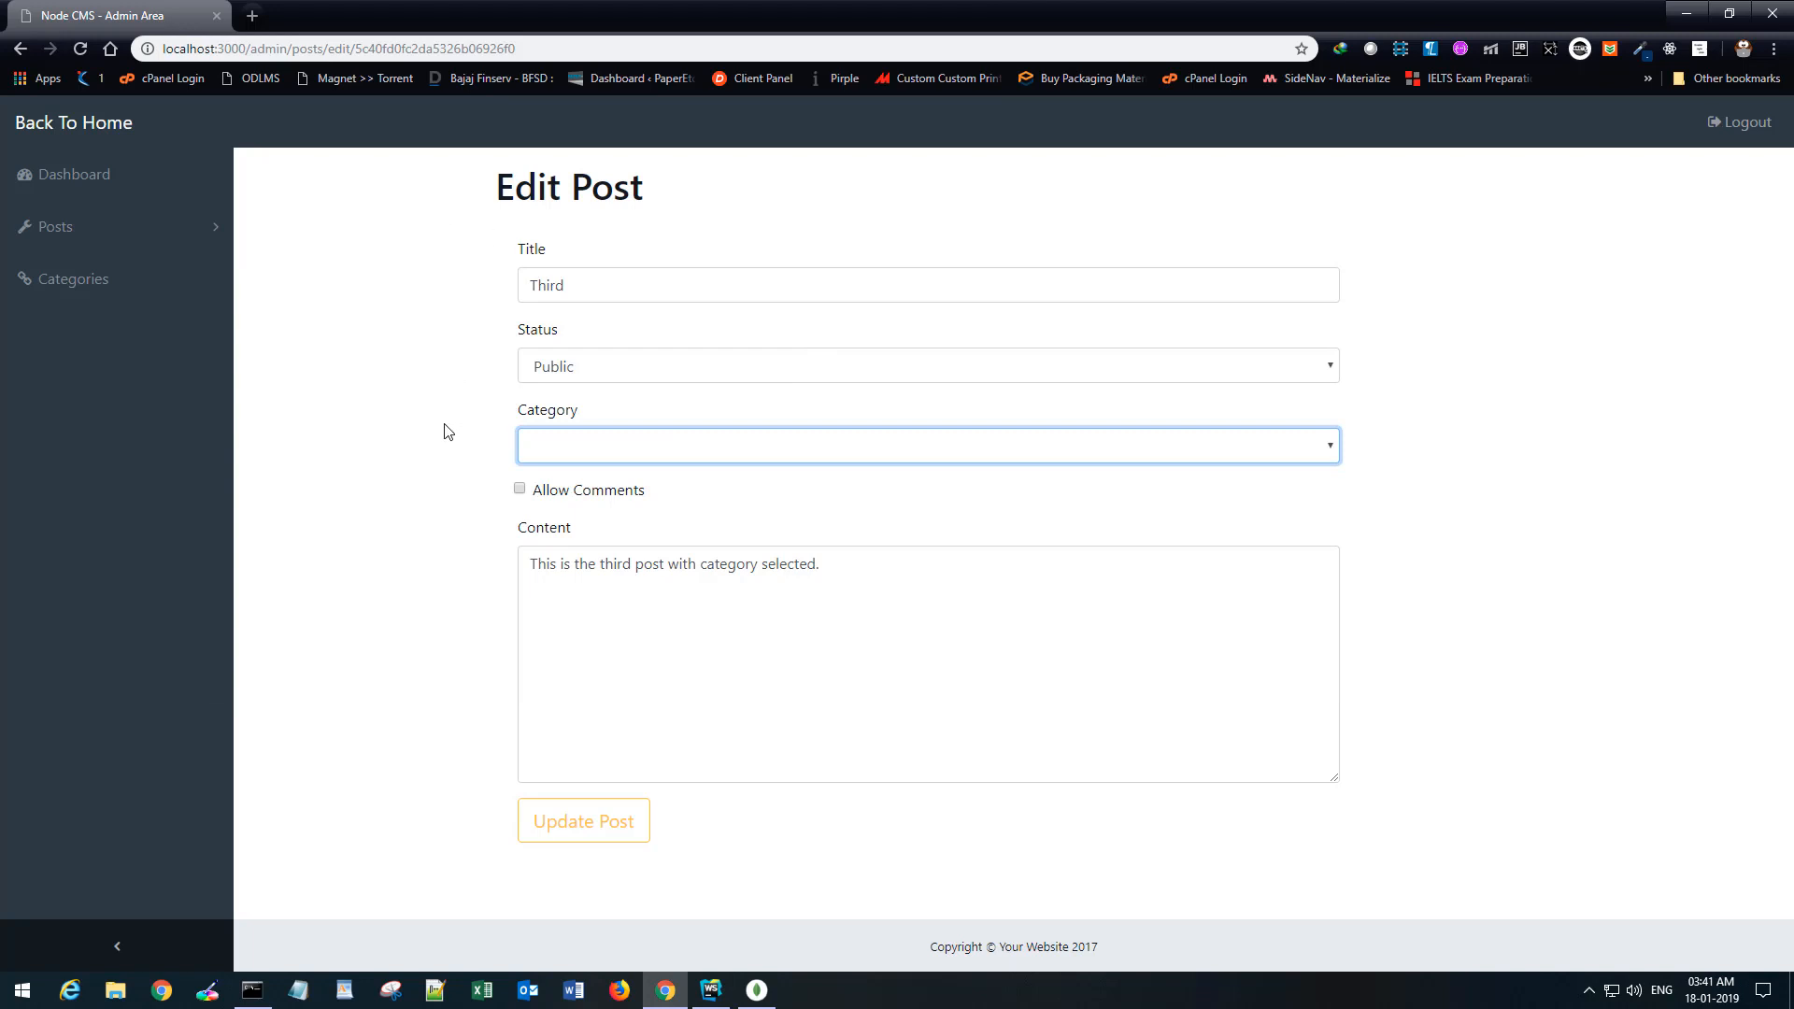
mouse_move(715, 467)
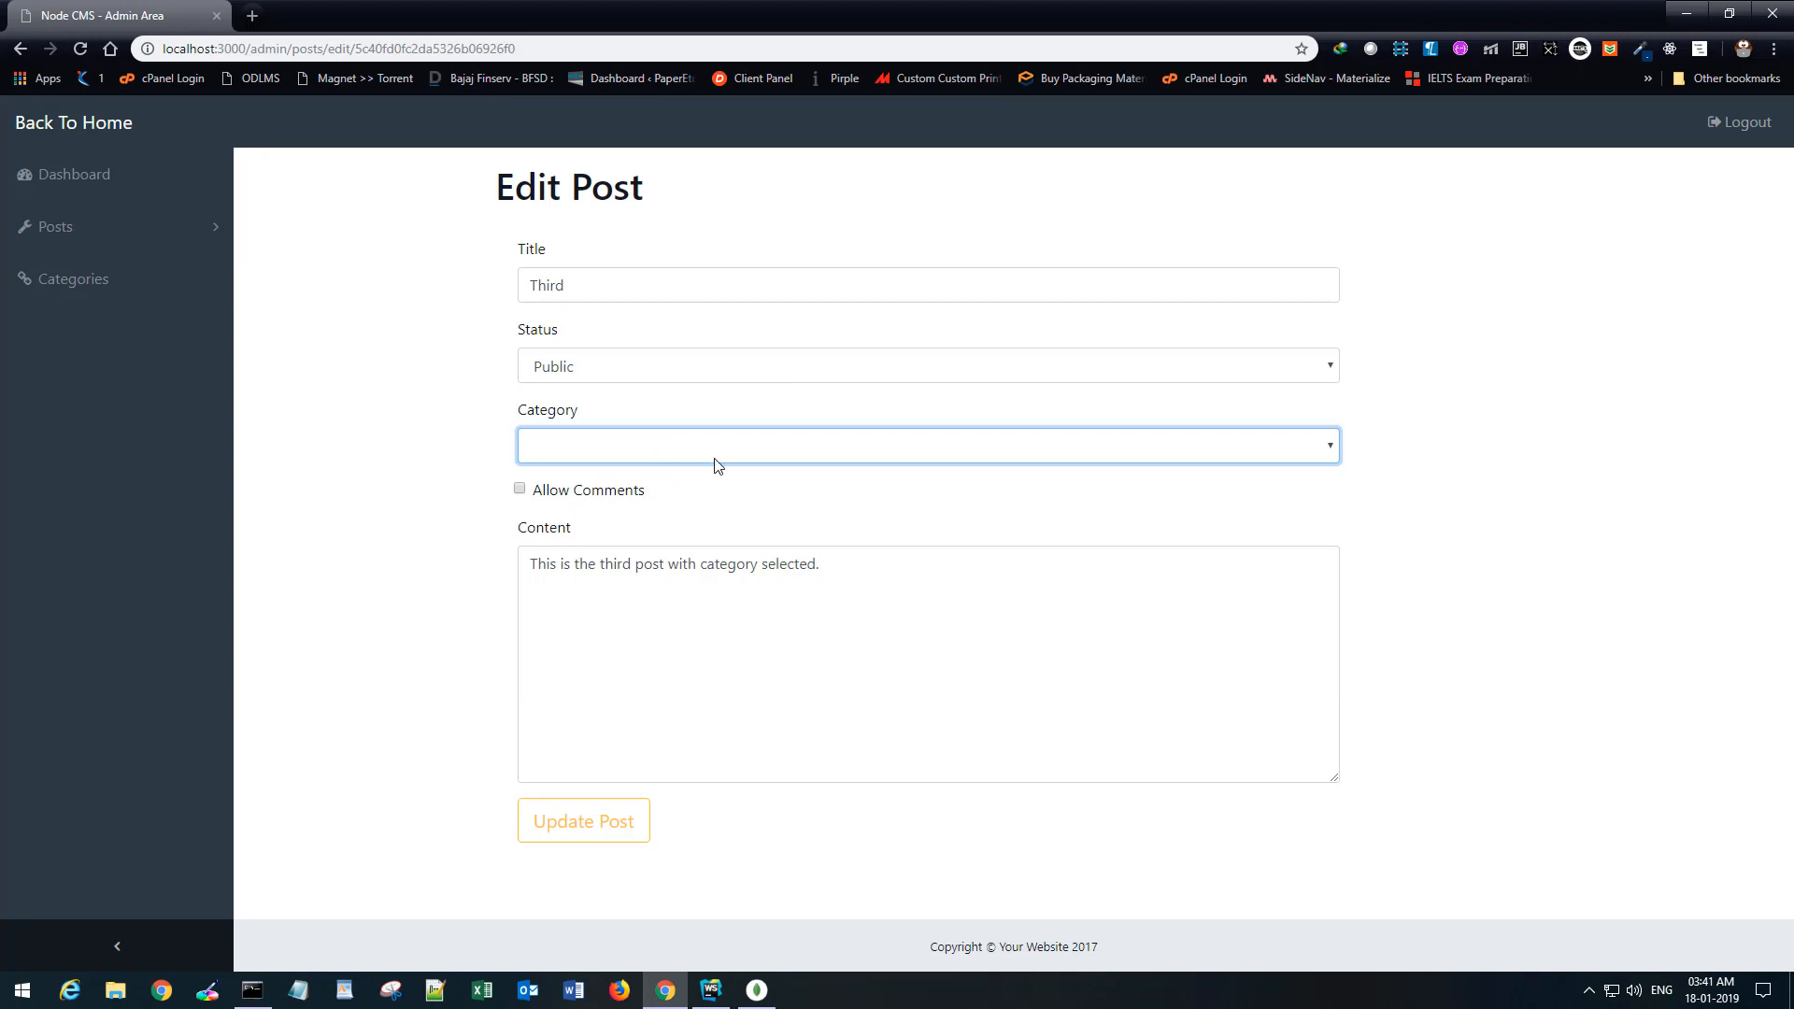
mouse_move(702, 470)
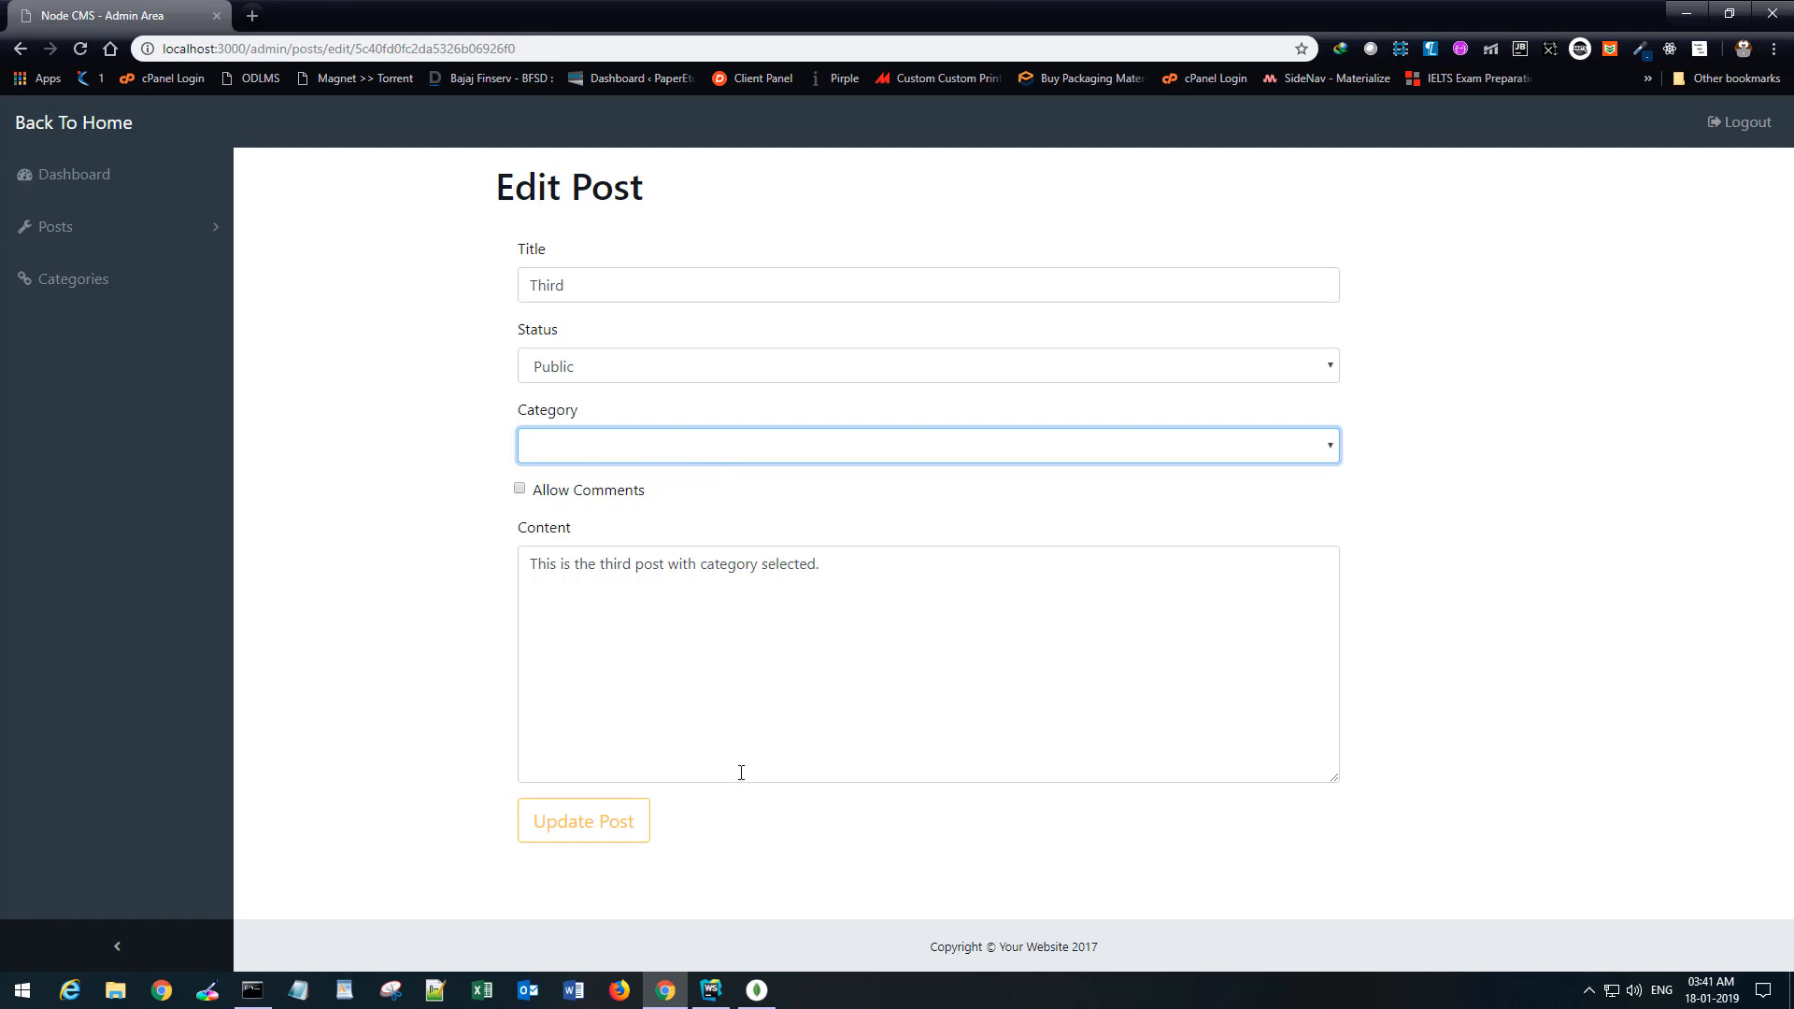
Reopen Third Post's edit form through Posts > All Posts.
left_click(45, 226)
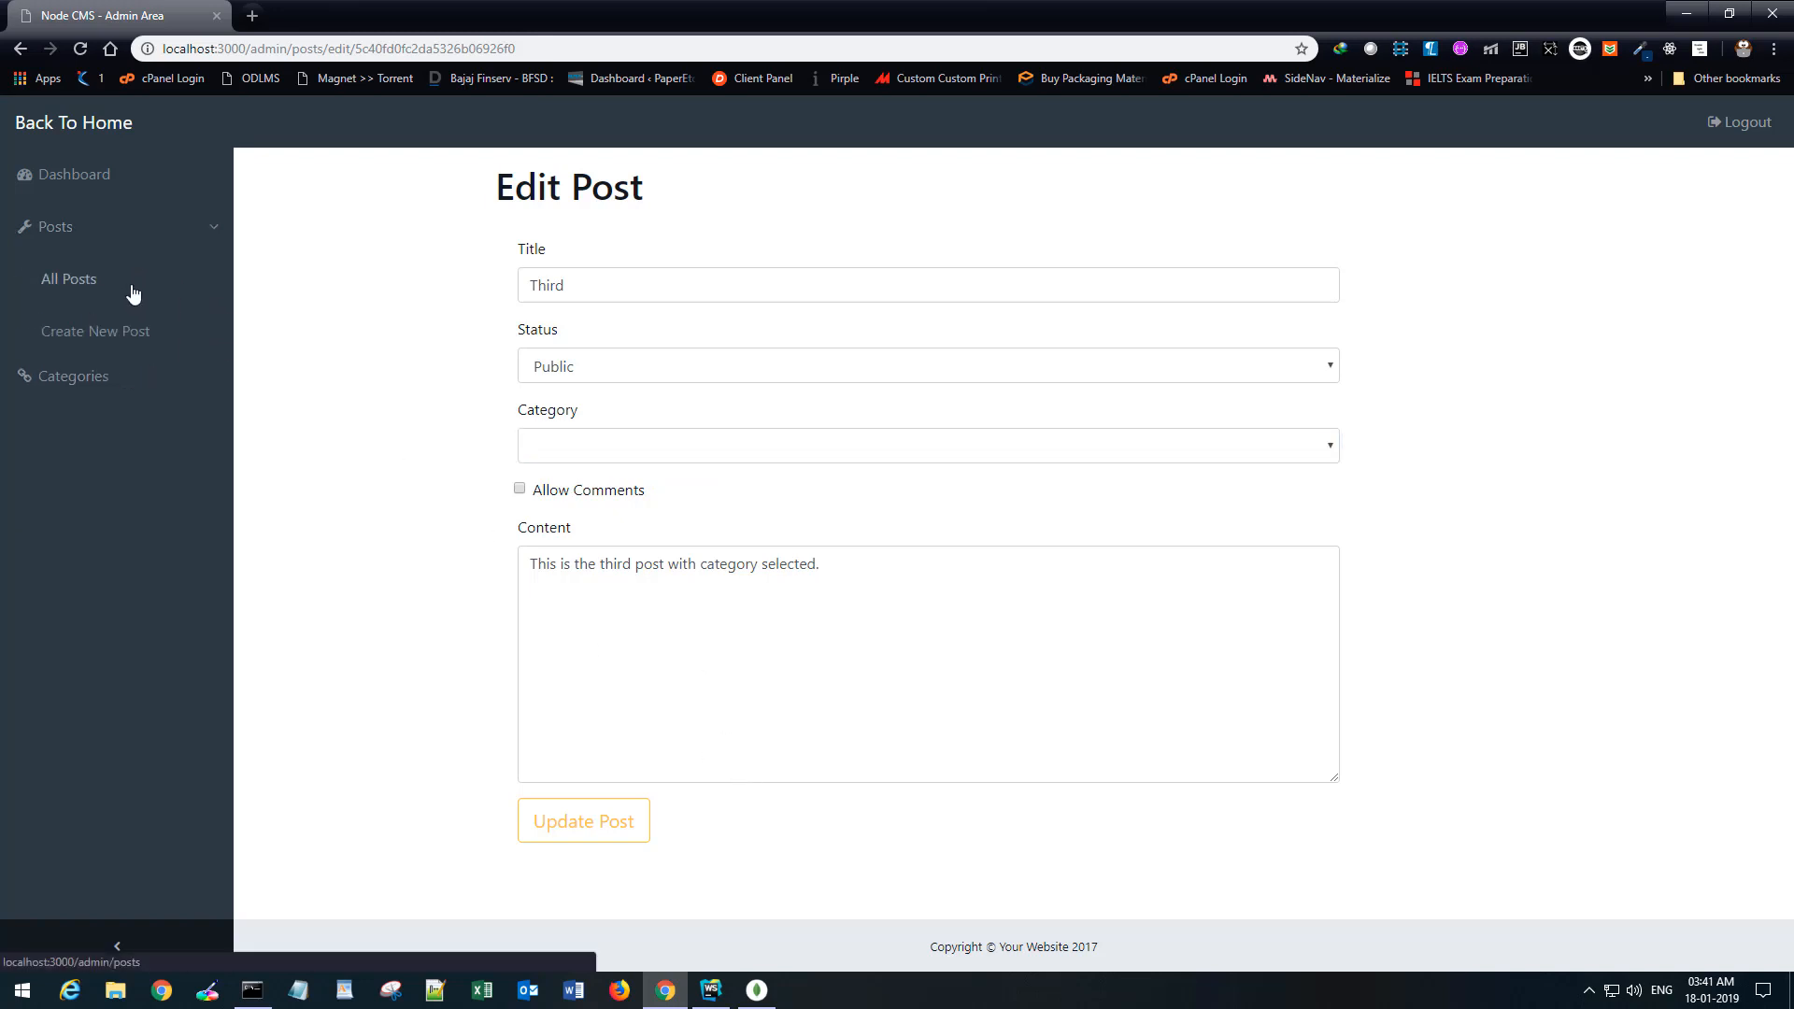
left_click(69, 278)
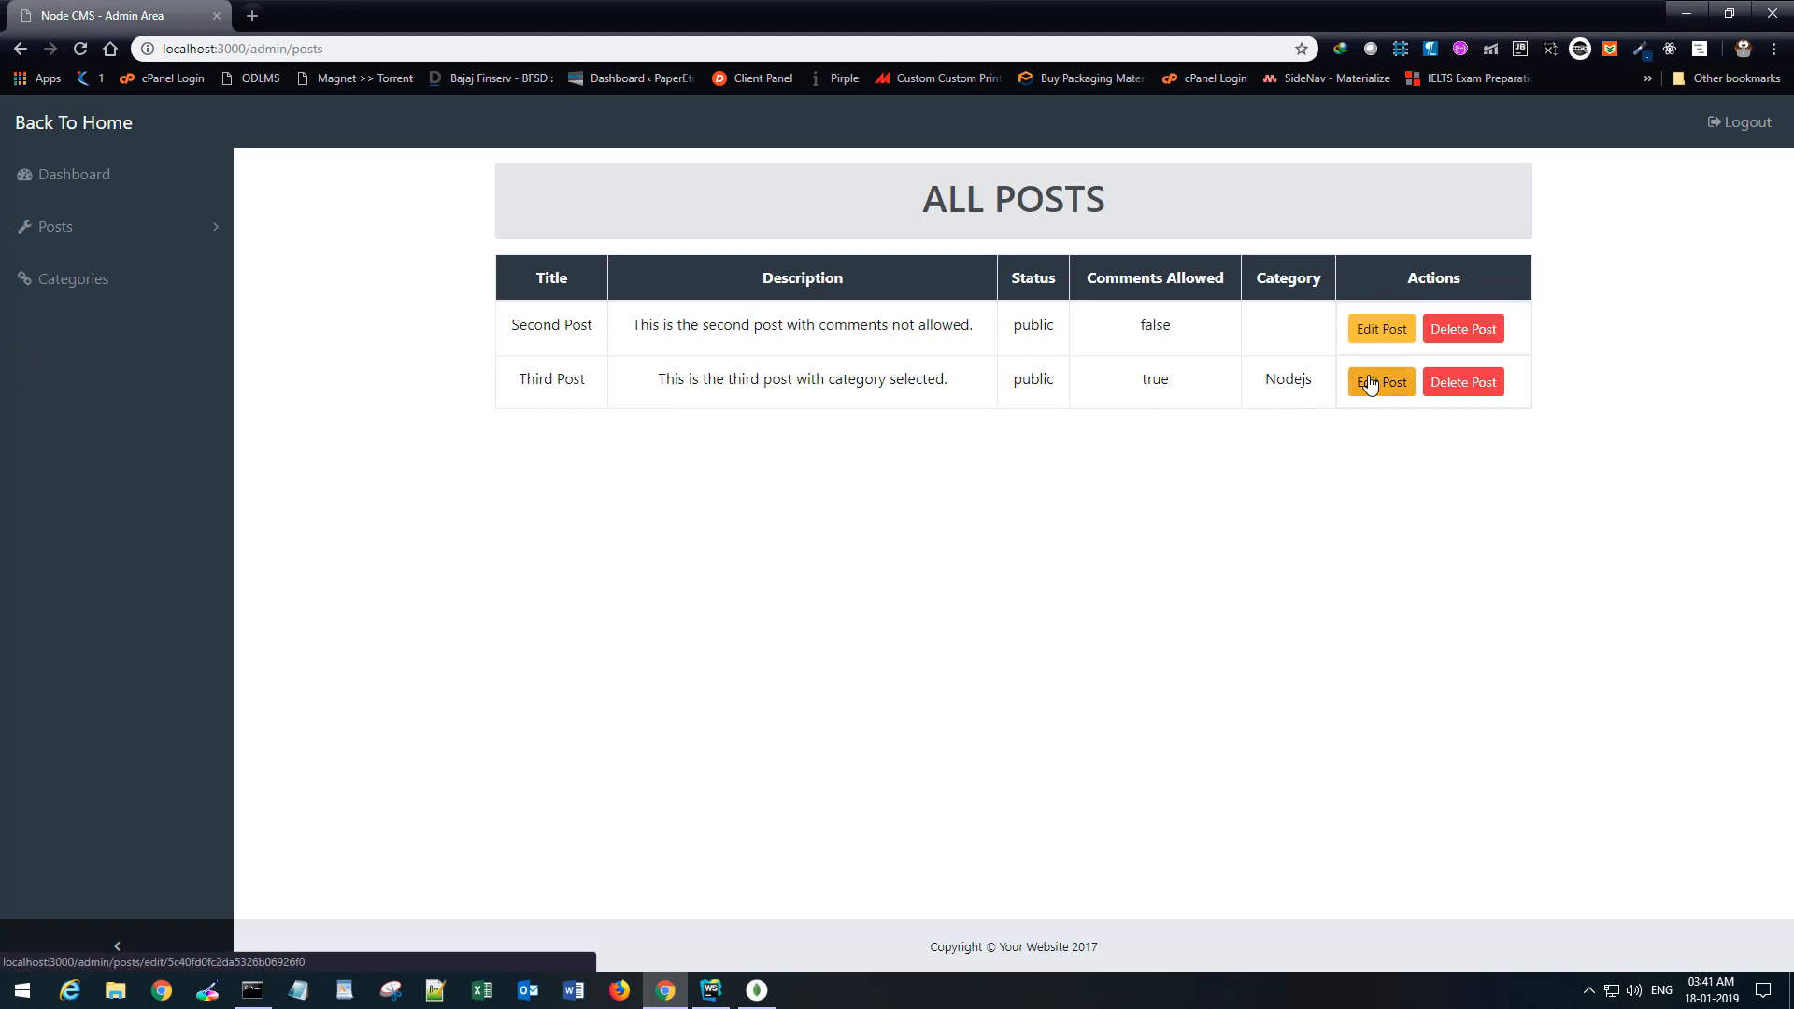
left_click(1379, 382)
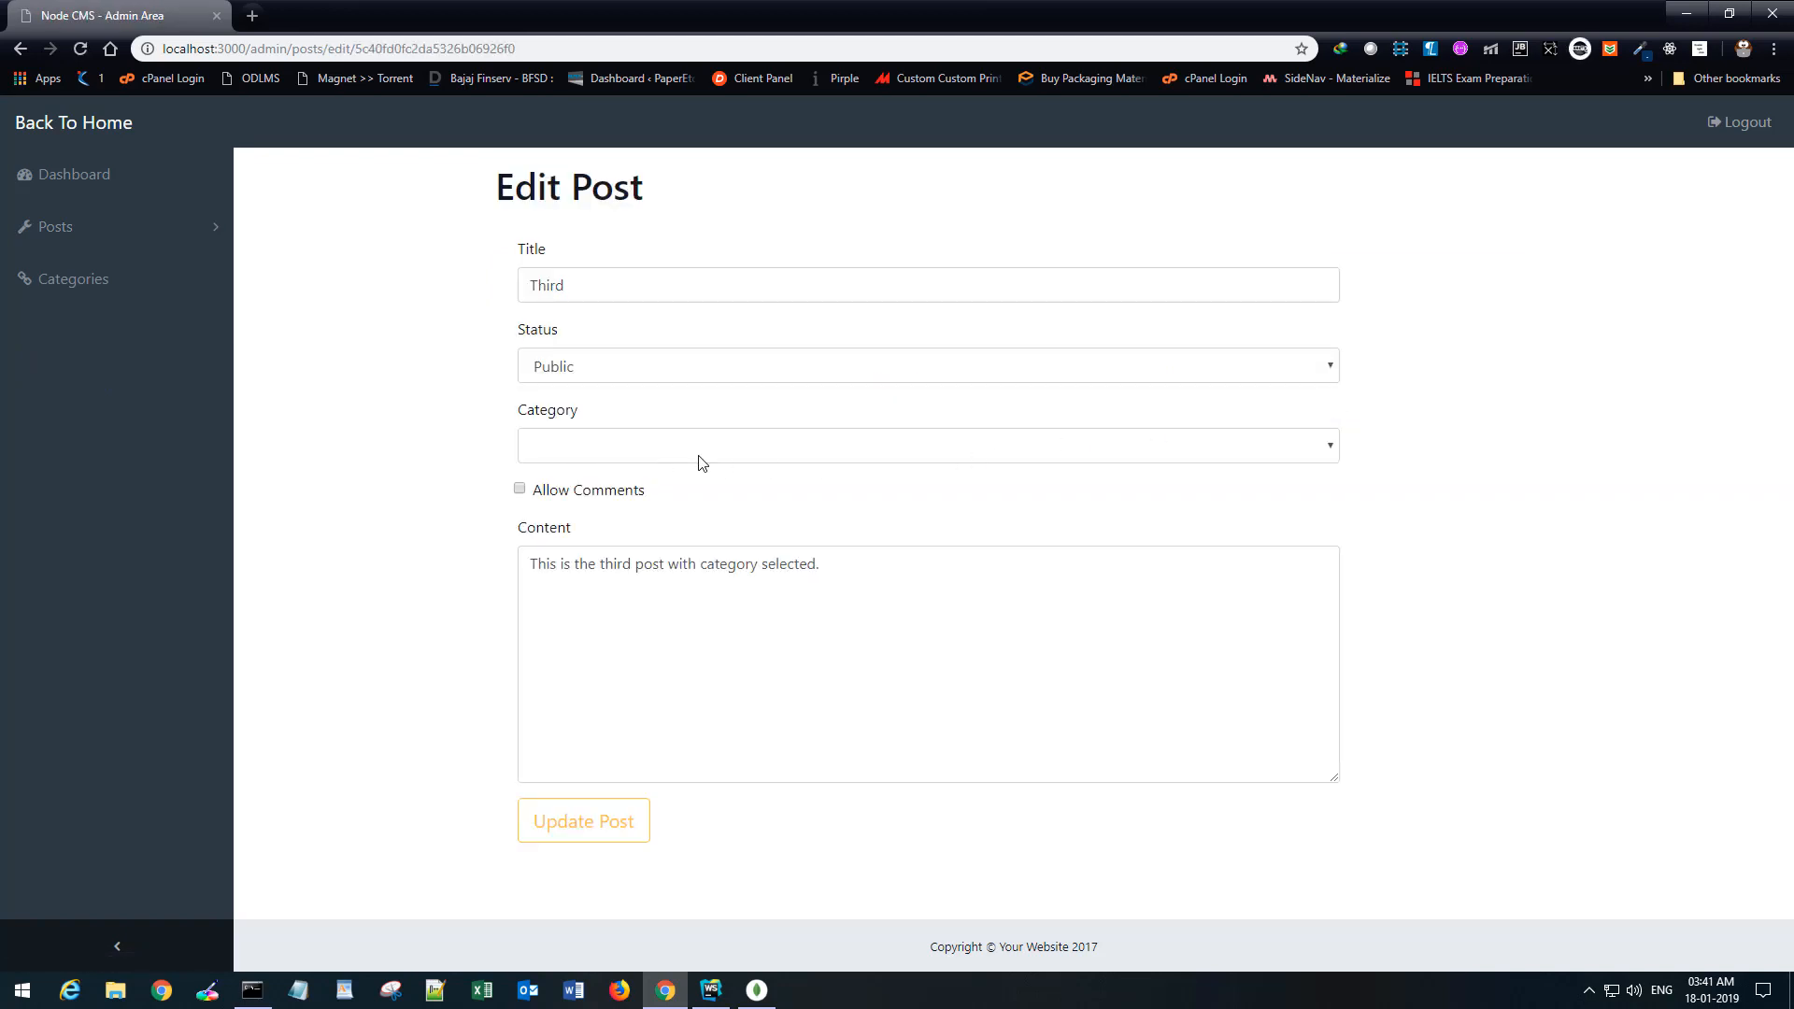
mouse_move(786, 471)
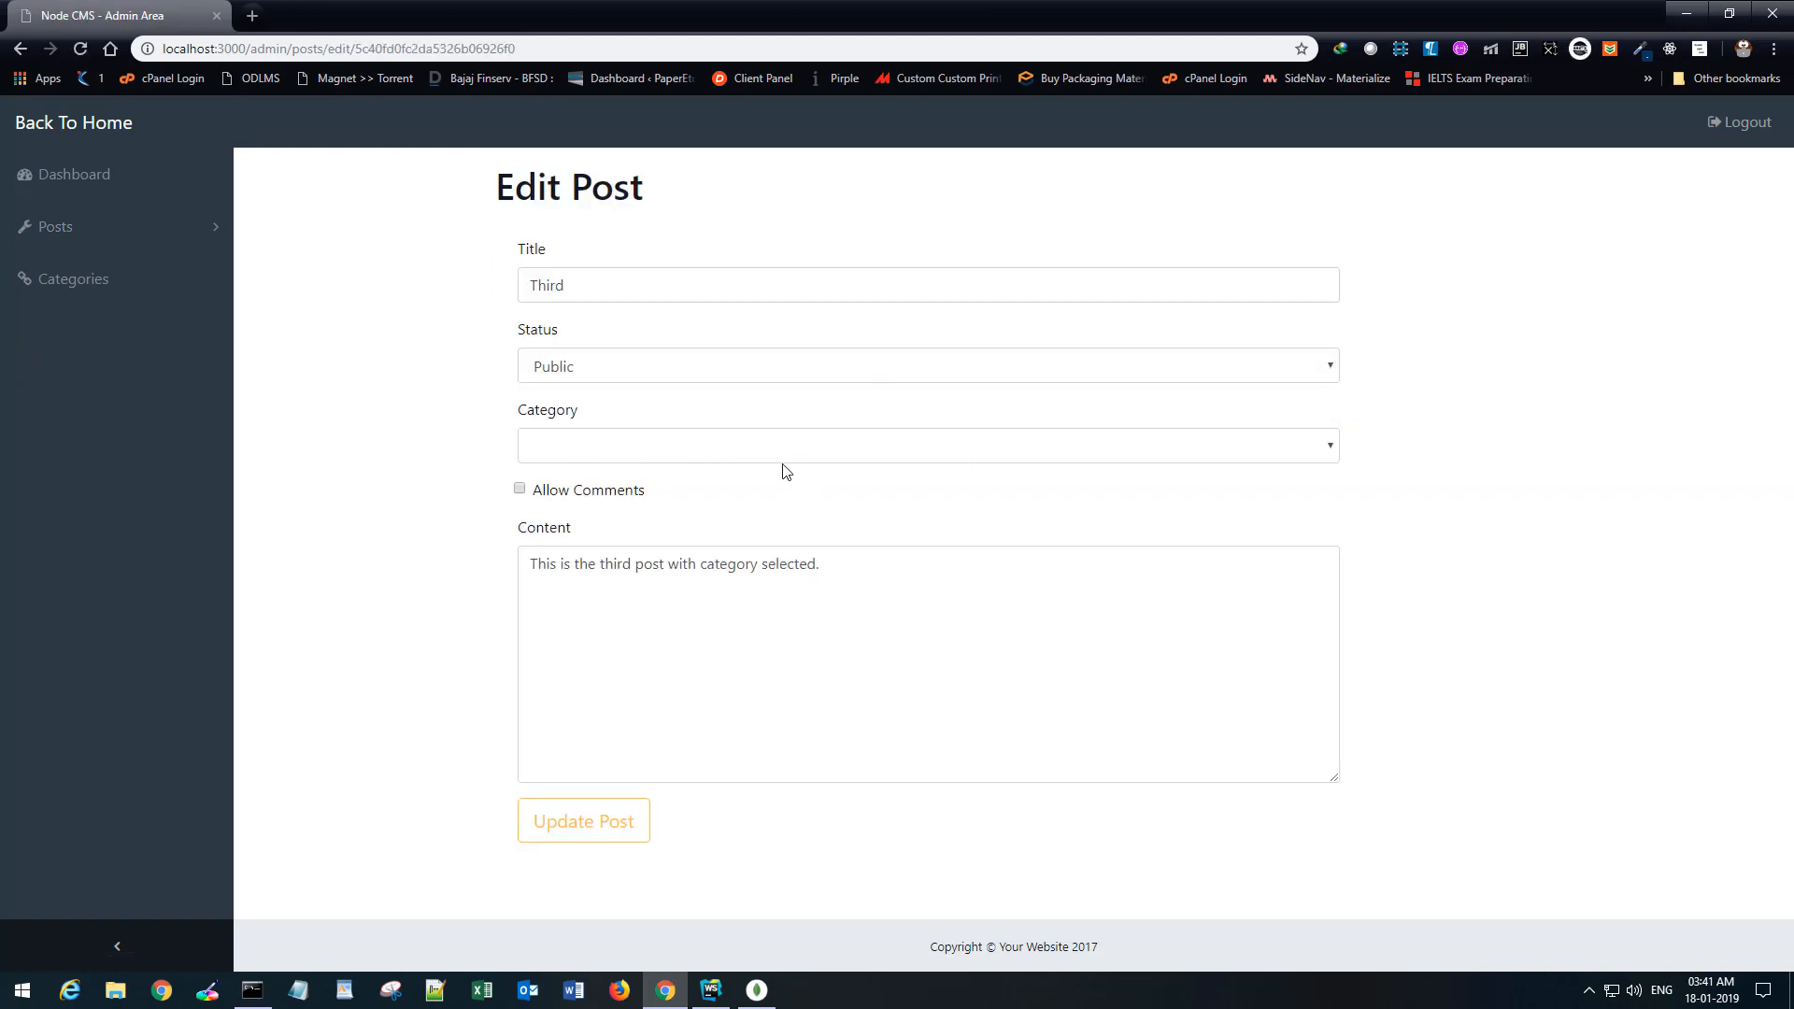